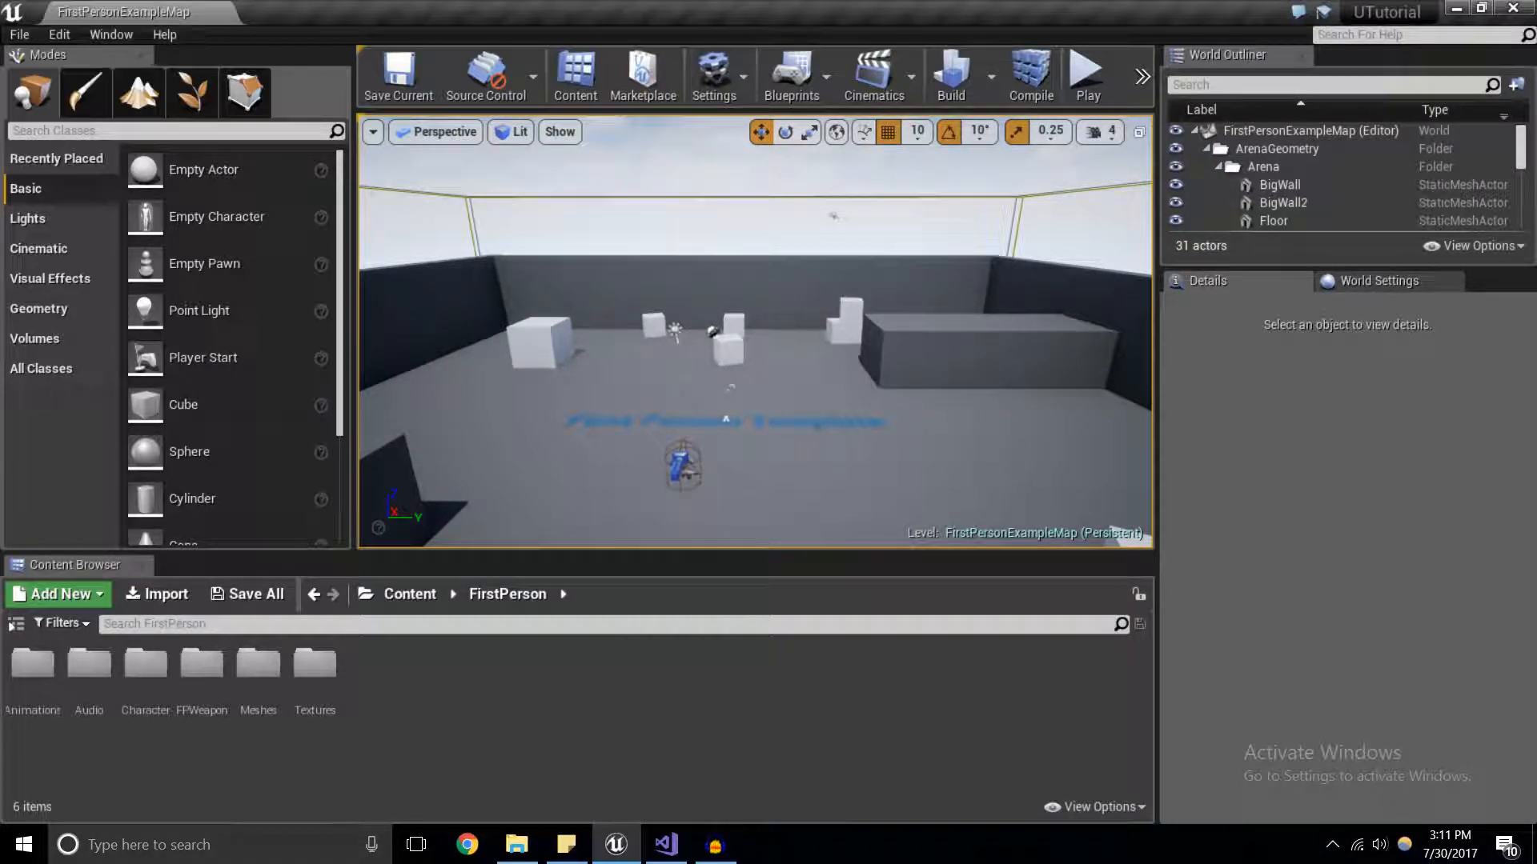
Switch from the Unreal editor to the UTutorial character source in Visual Studio.
click(664, 843)
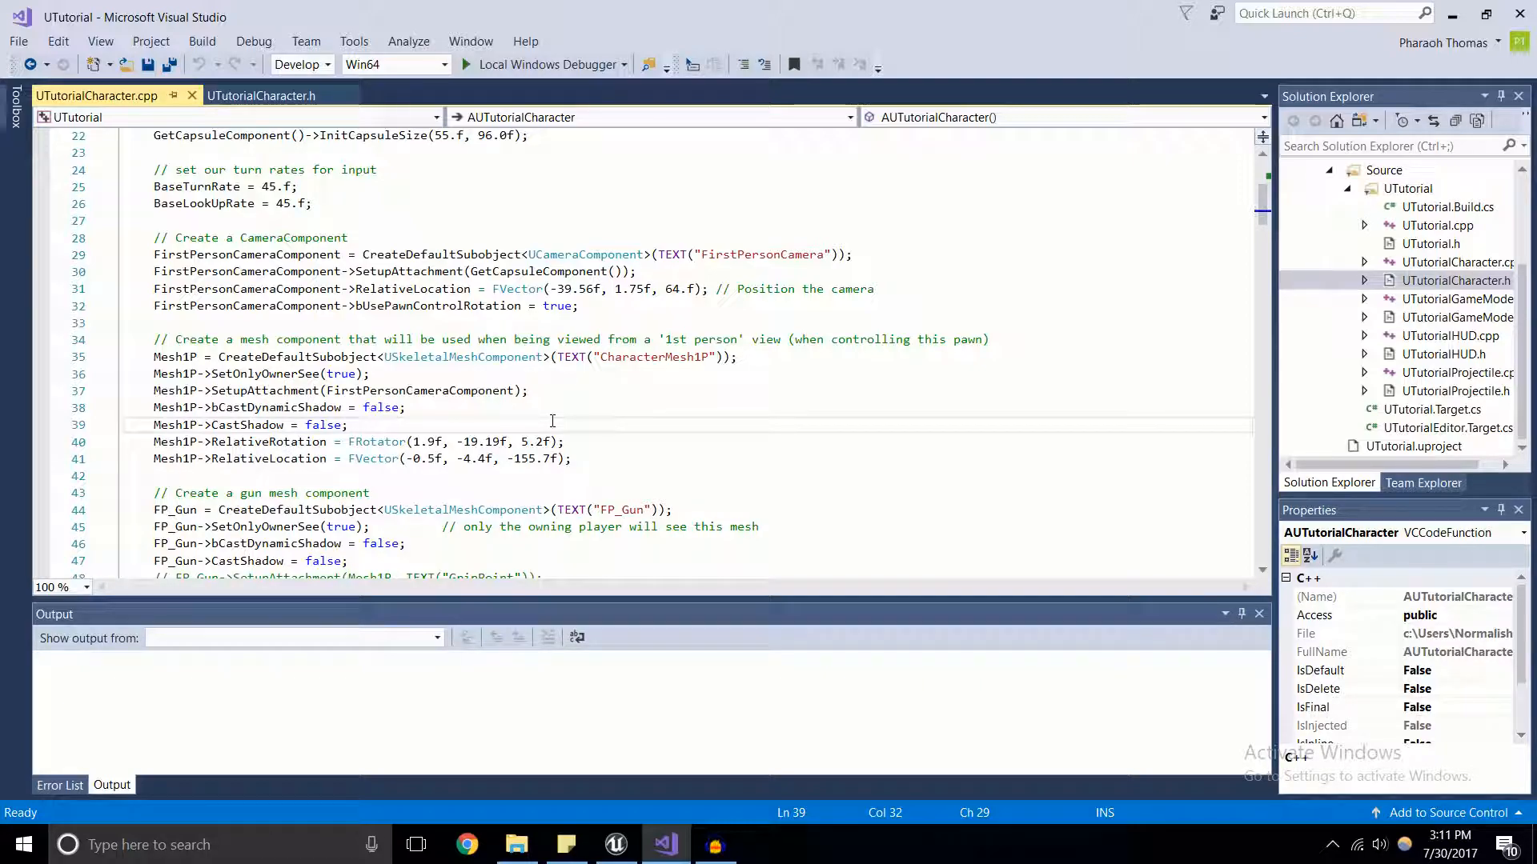
Scroll through UTutorialCharacter.cpp and view the UTutorialCharacter.h header.
scroll(down, 3)
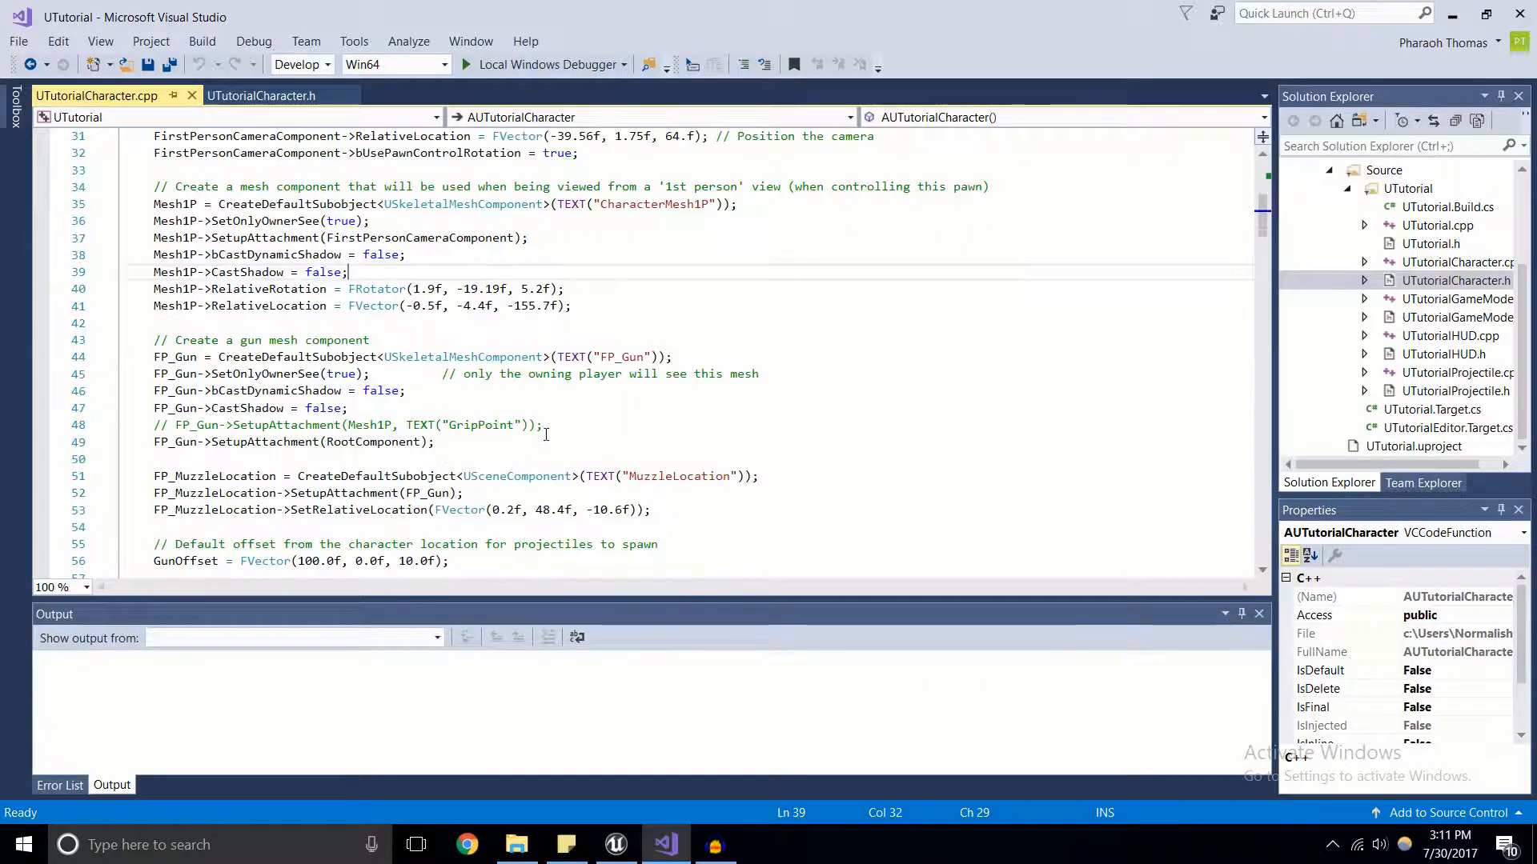
scroll(down, 3)
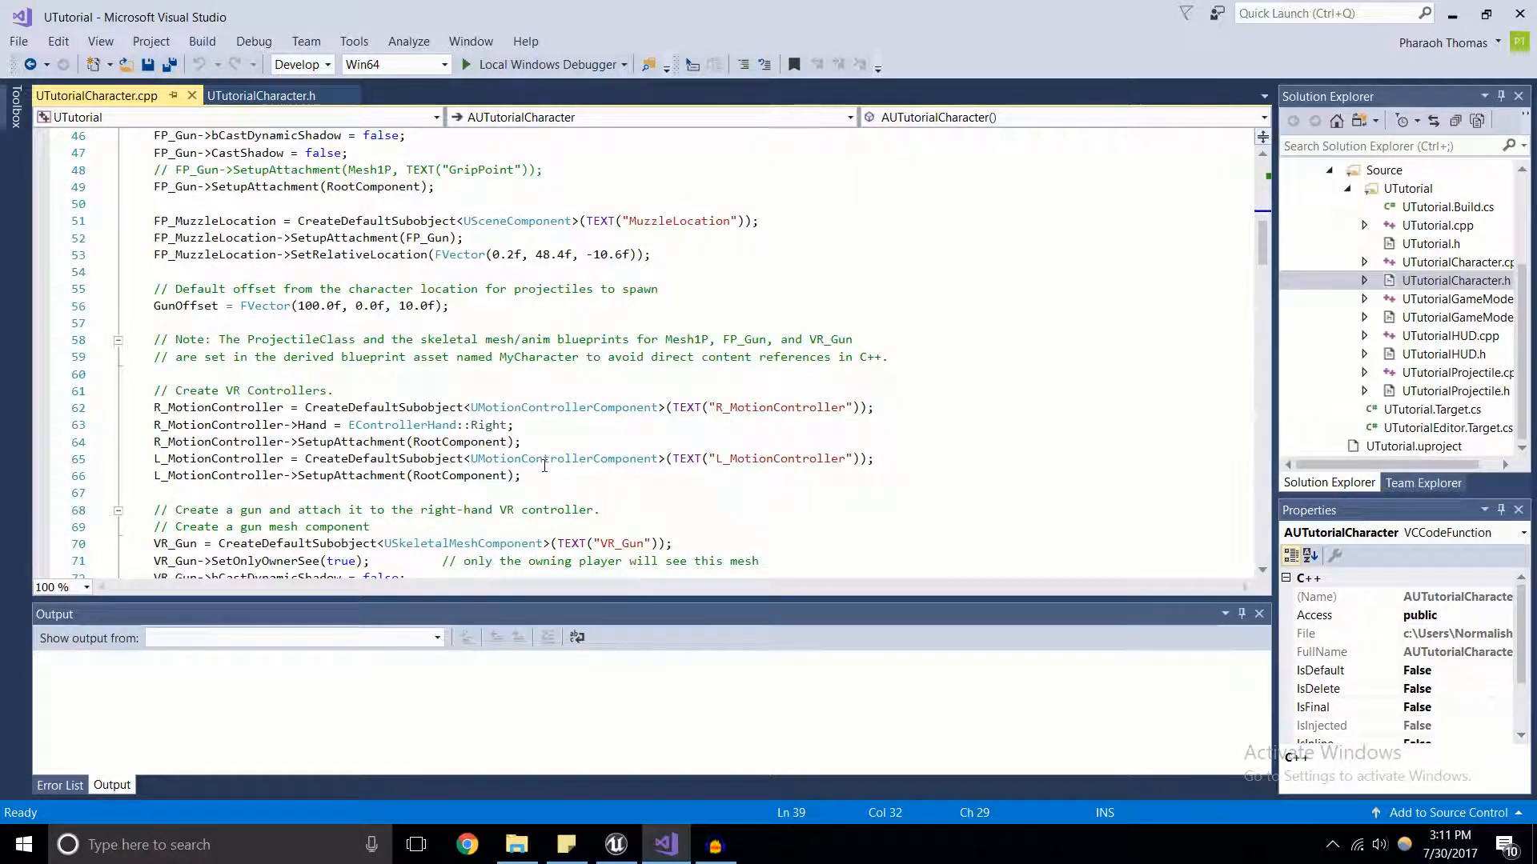
click(96, 96)
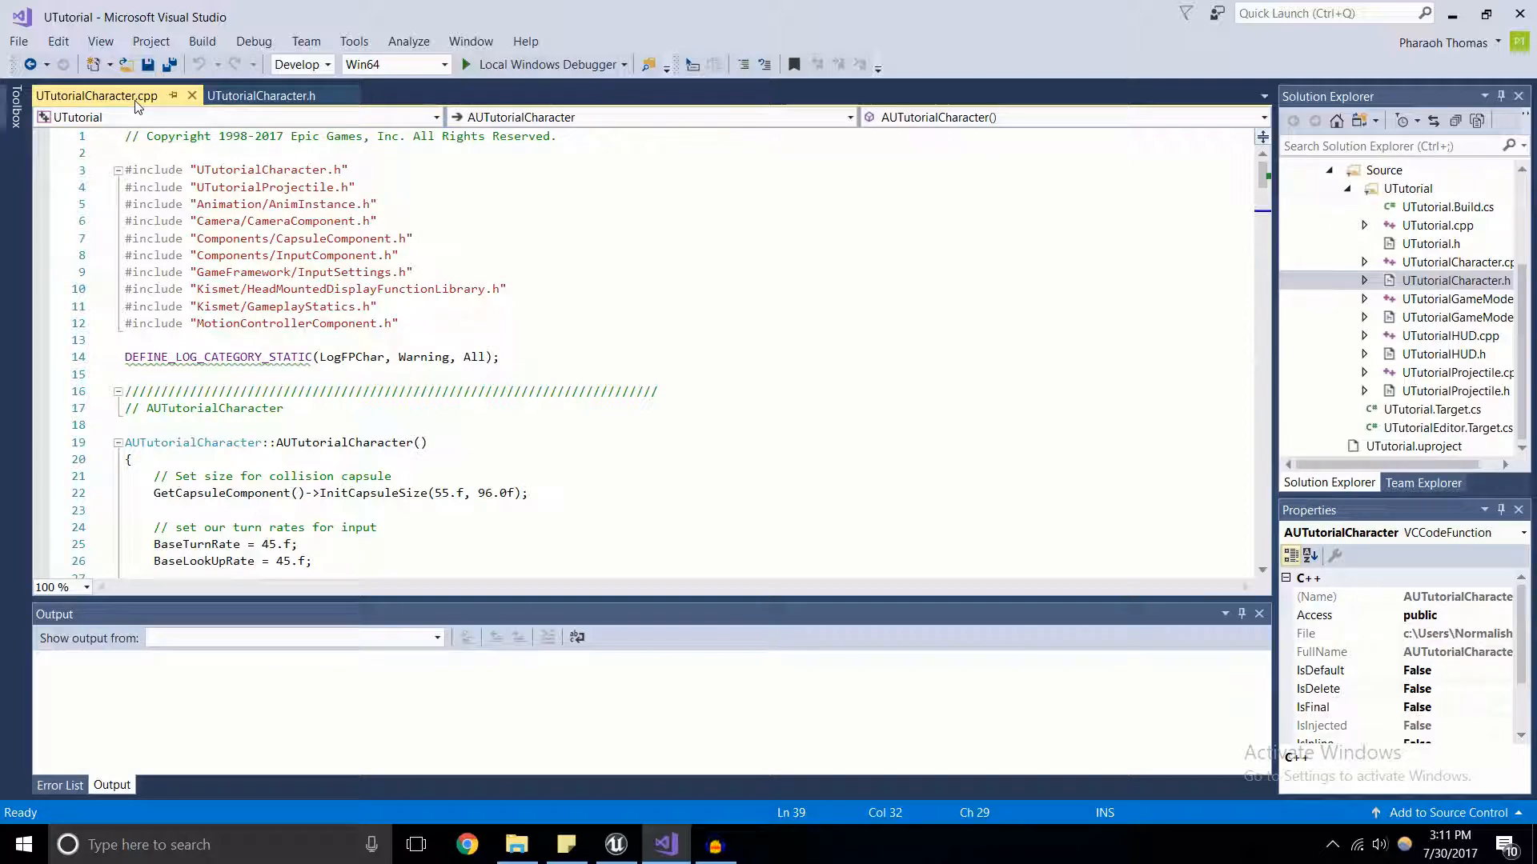
click(261, 95)
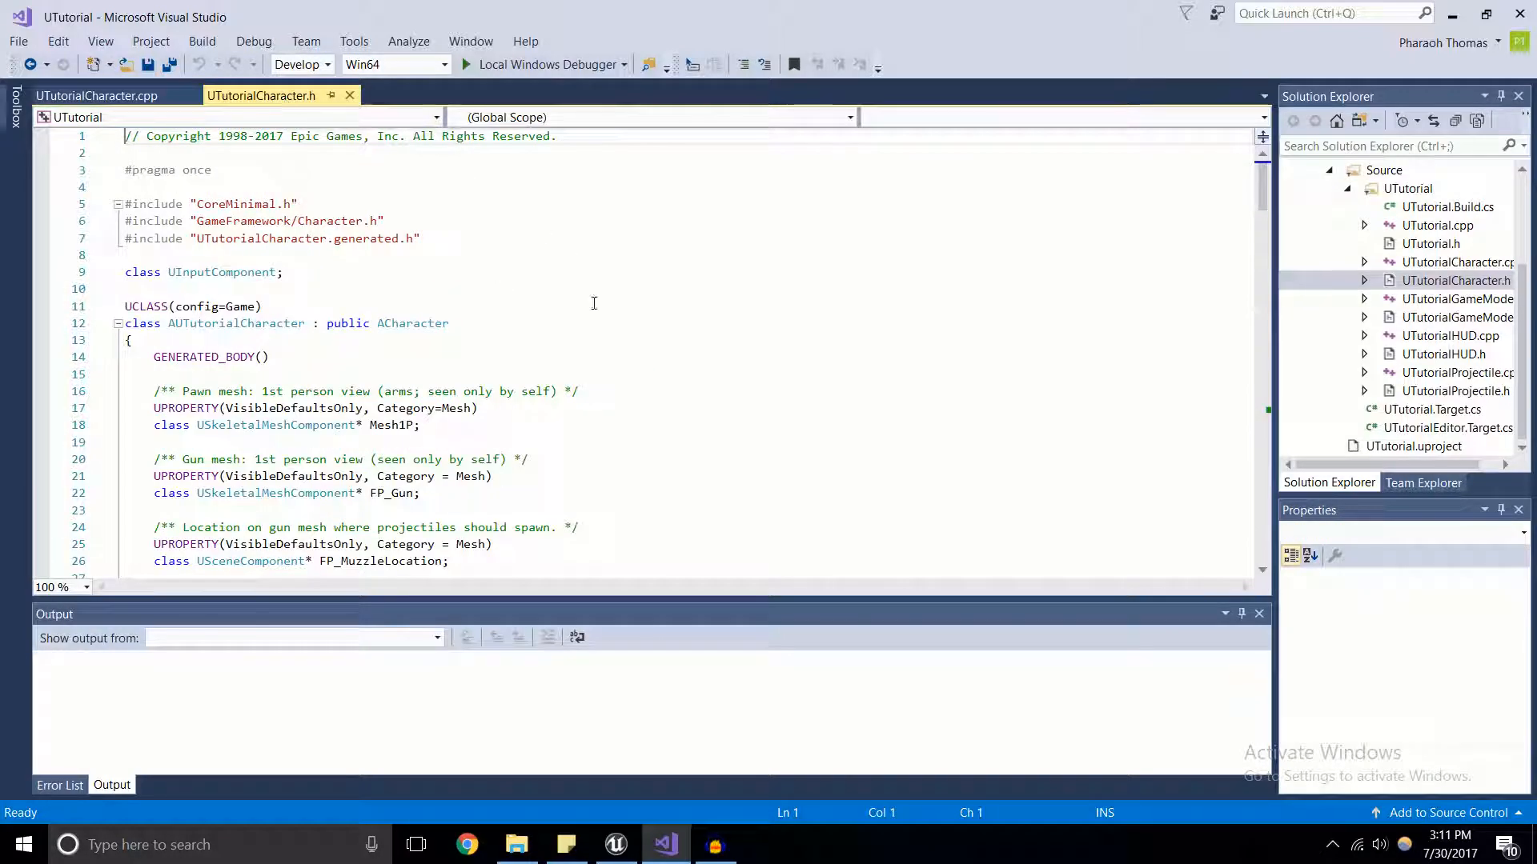
click(96, 95)
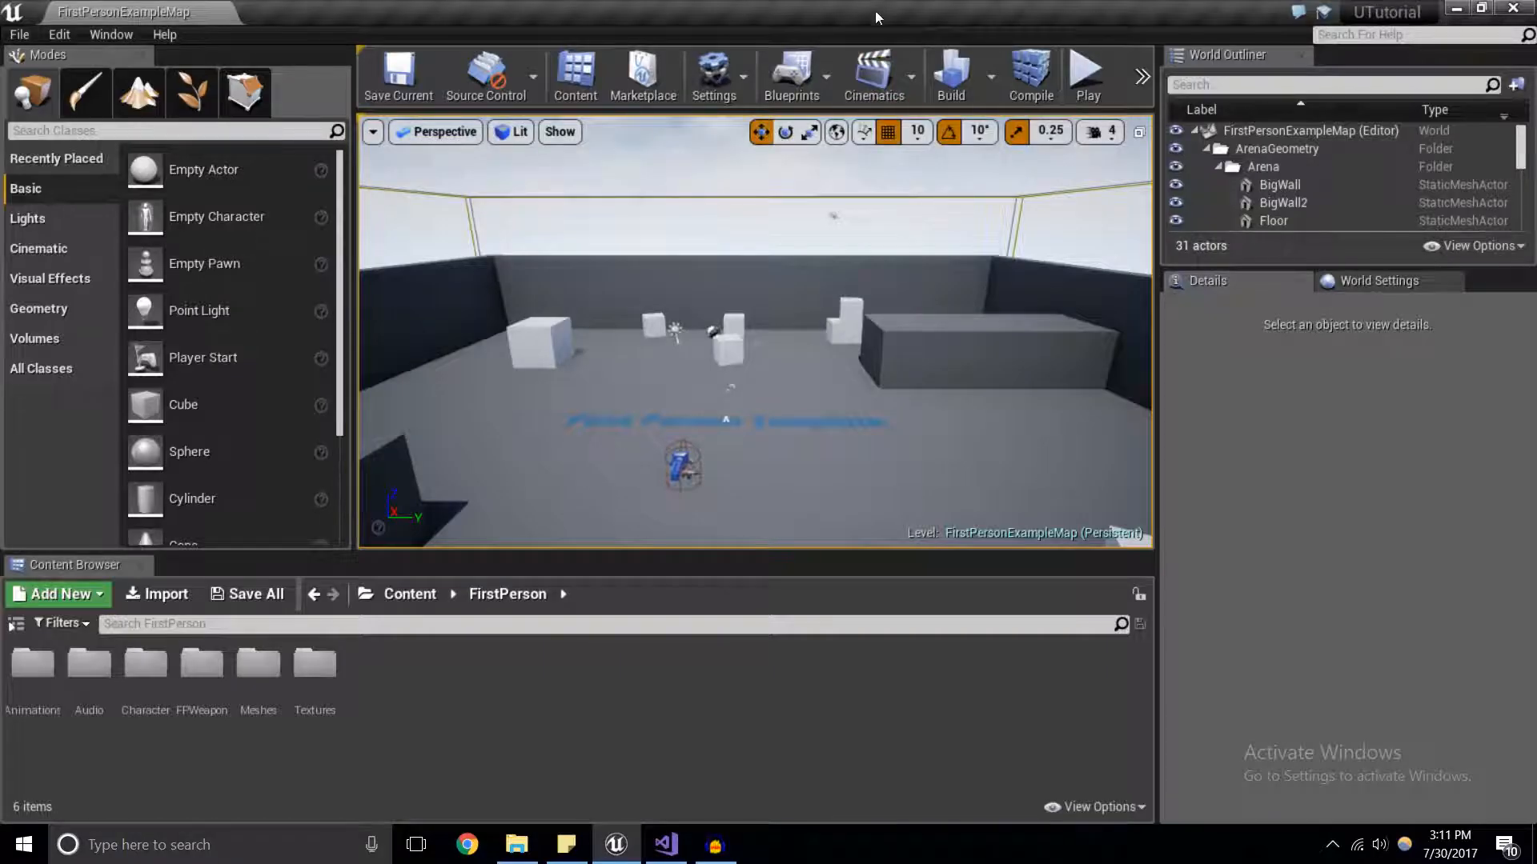
Start a Play session of the first-person level.
click(1086, 76)
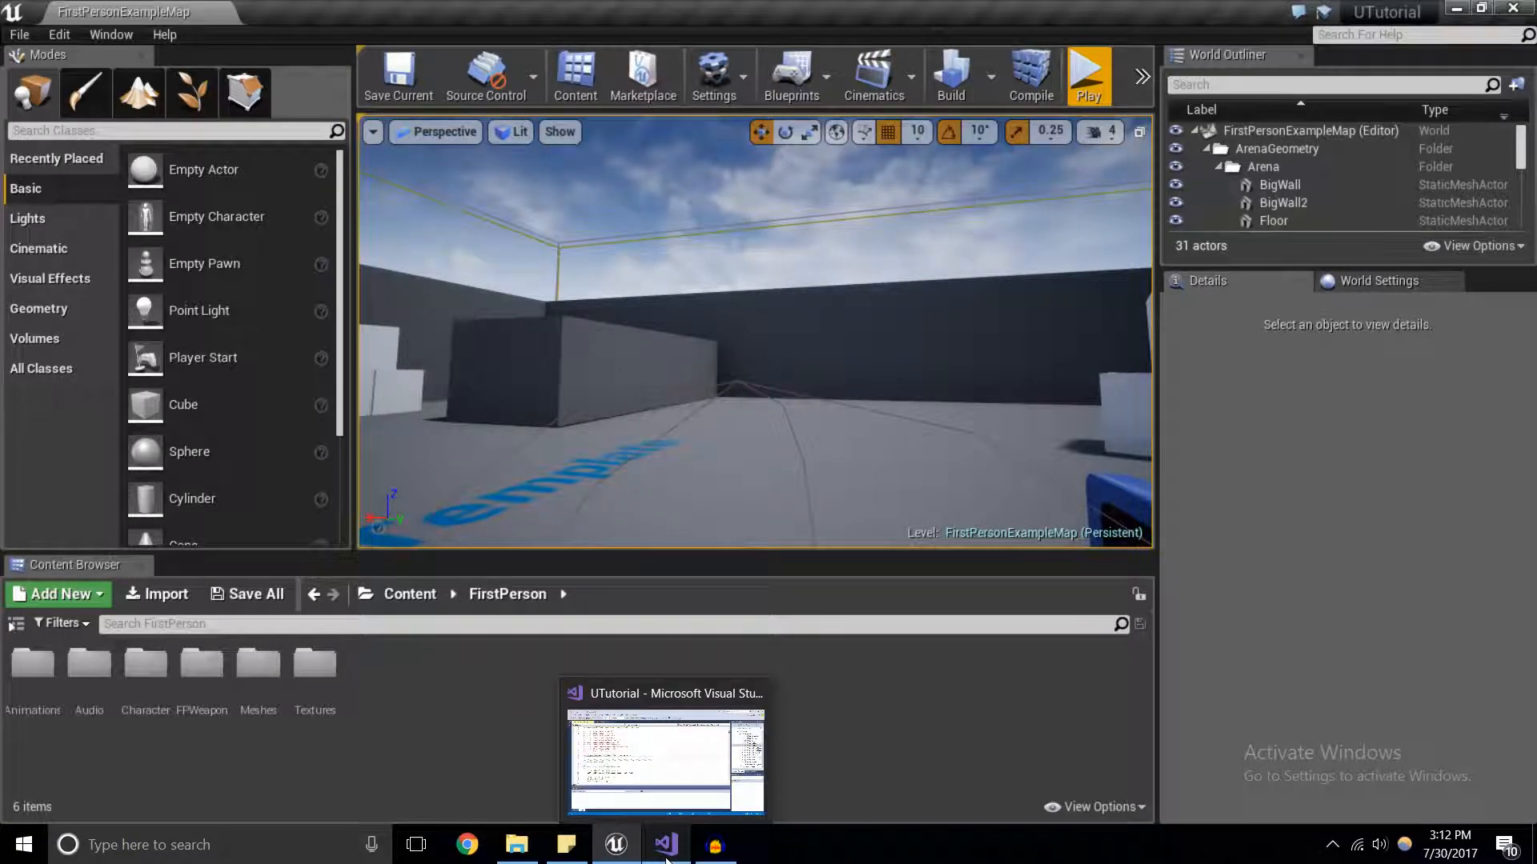
Return to Visual Studio and open the UTutorialCharacter.h header.
click(664, 844)
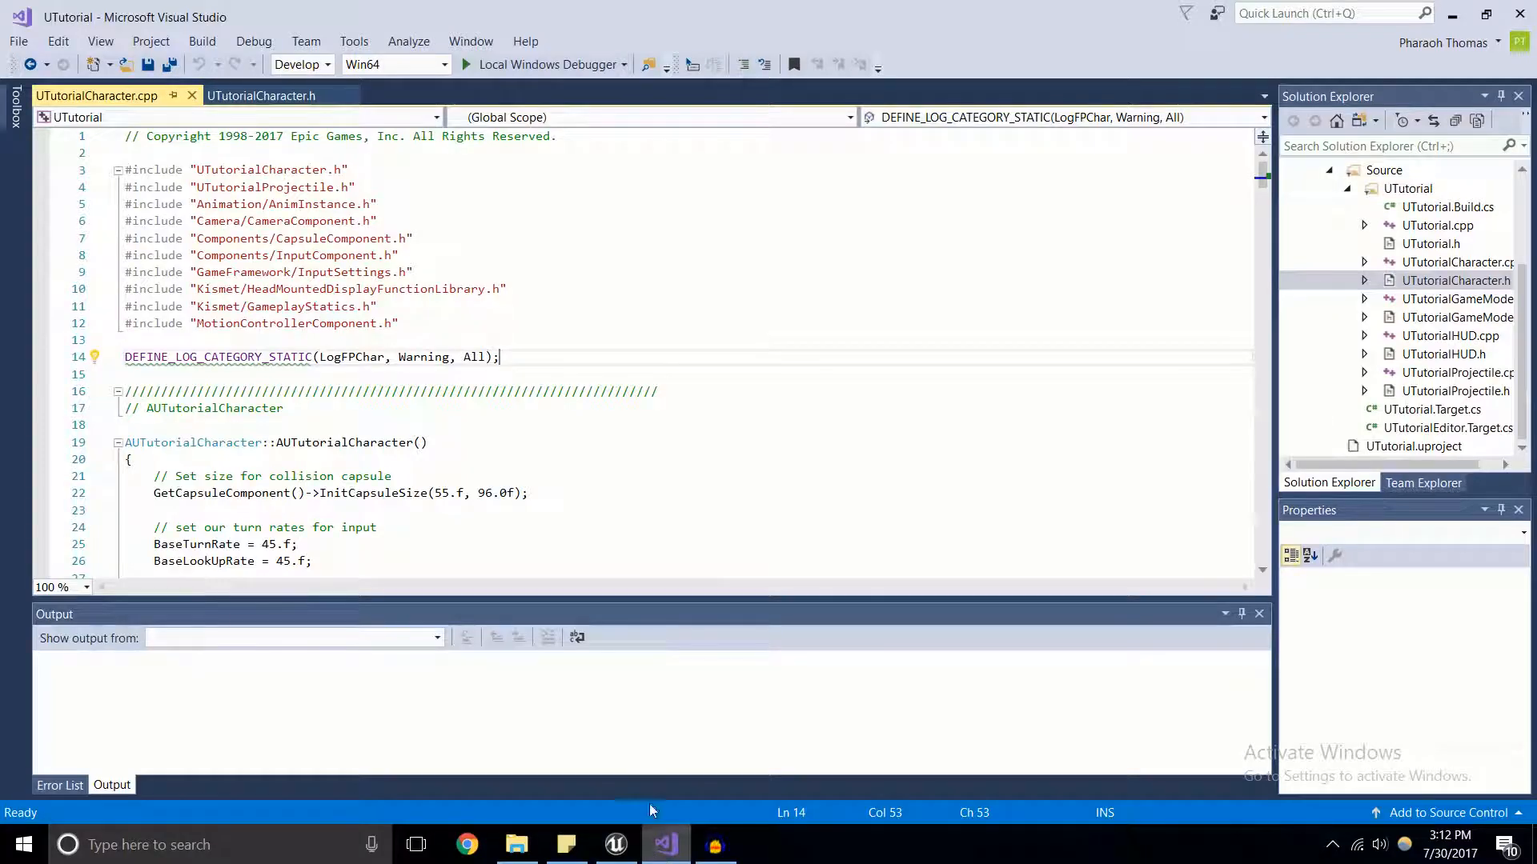
scroll(down, 3)
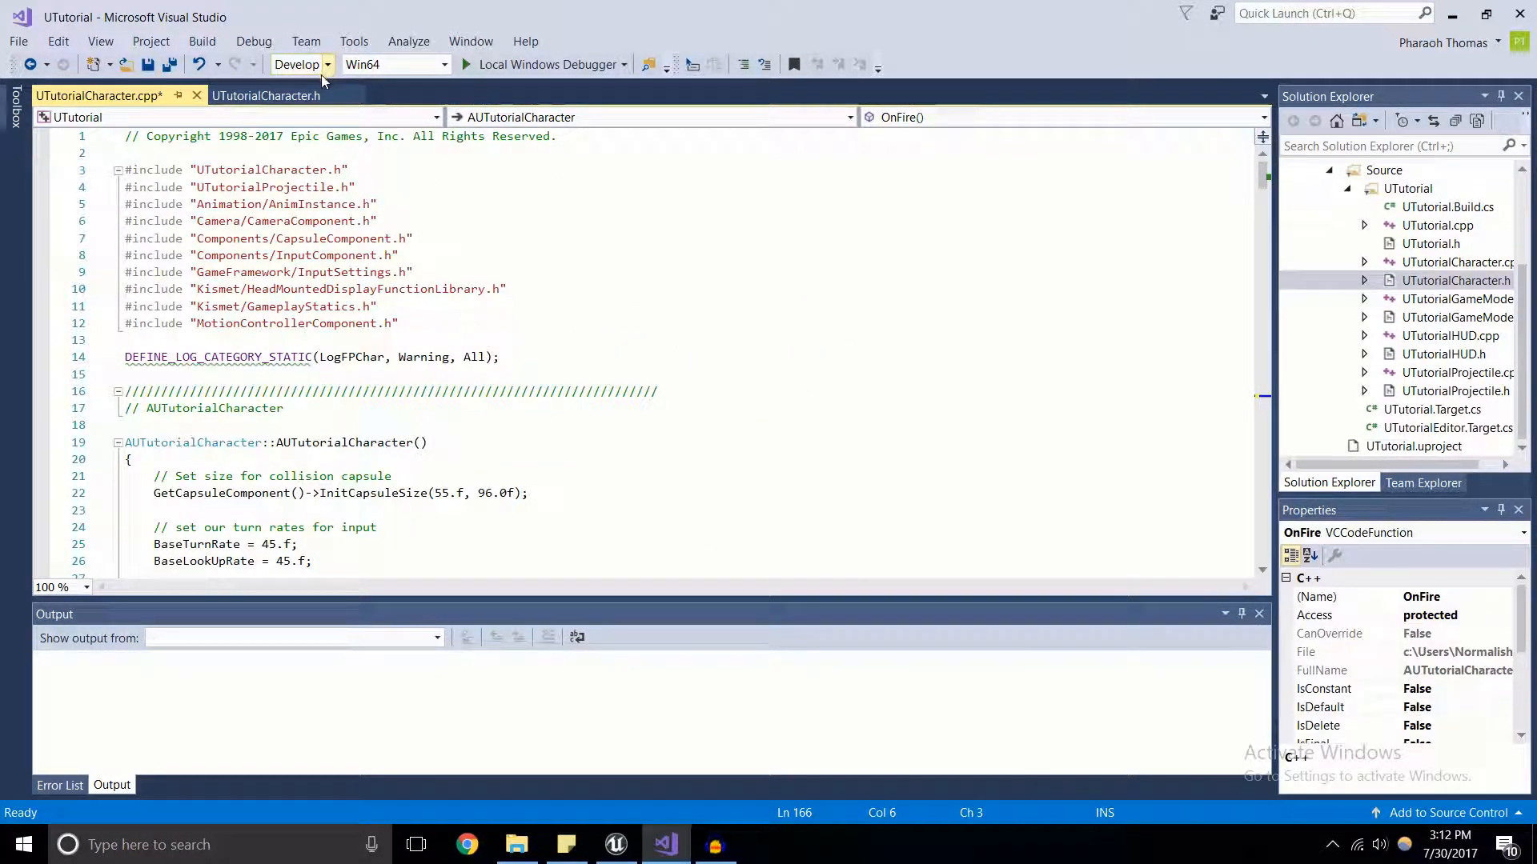
click(266, 95)
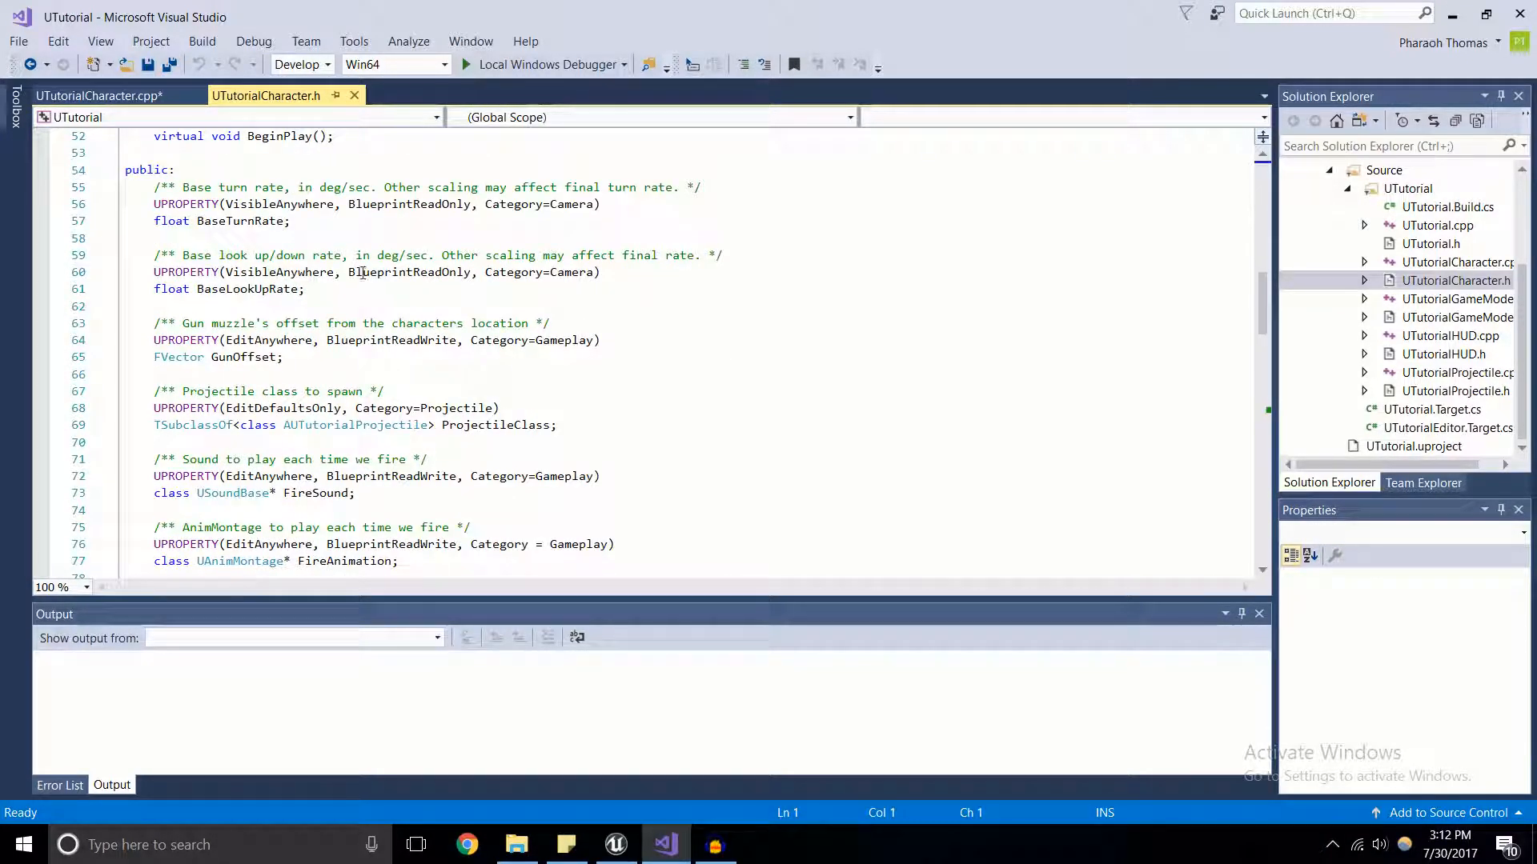
Declare 'int32 Ammo;' below bUsingMotionControllers in the public section.
click(305, 289)
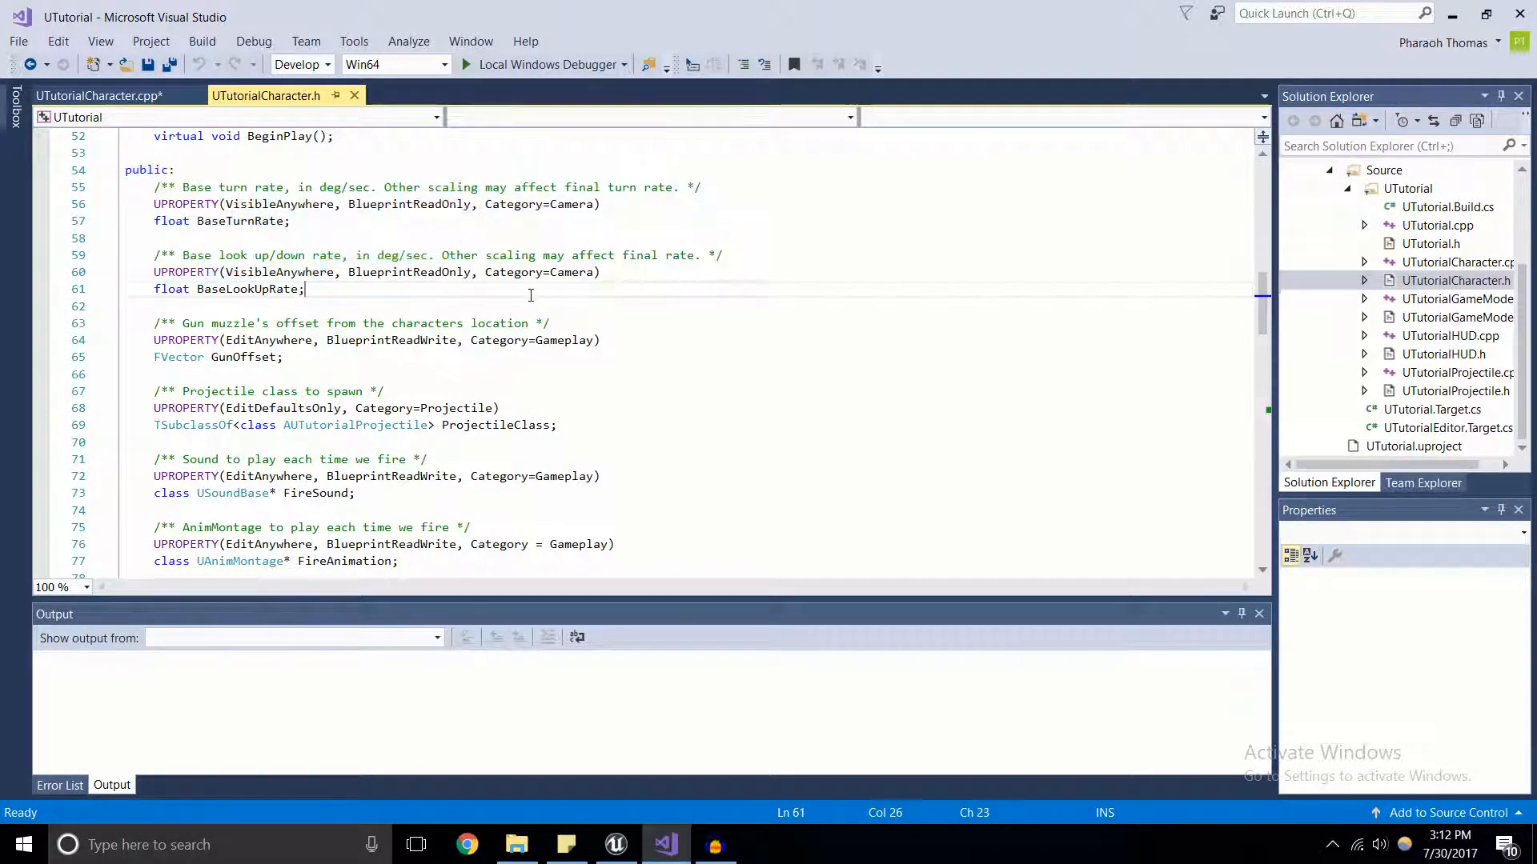
scroll(down, 3)
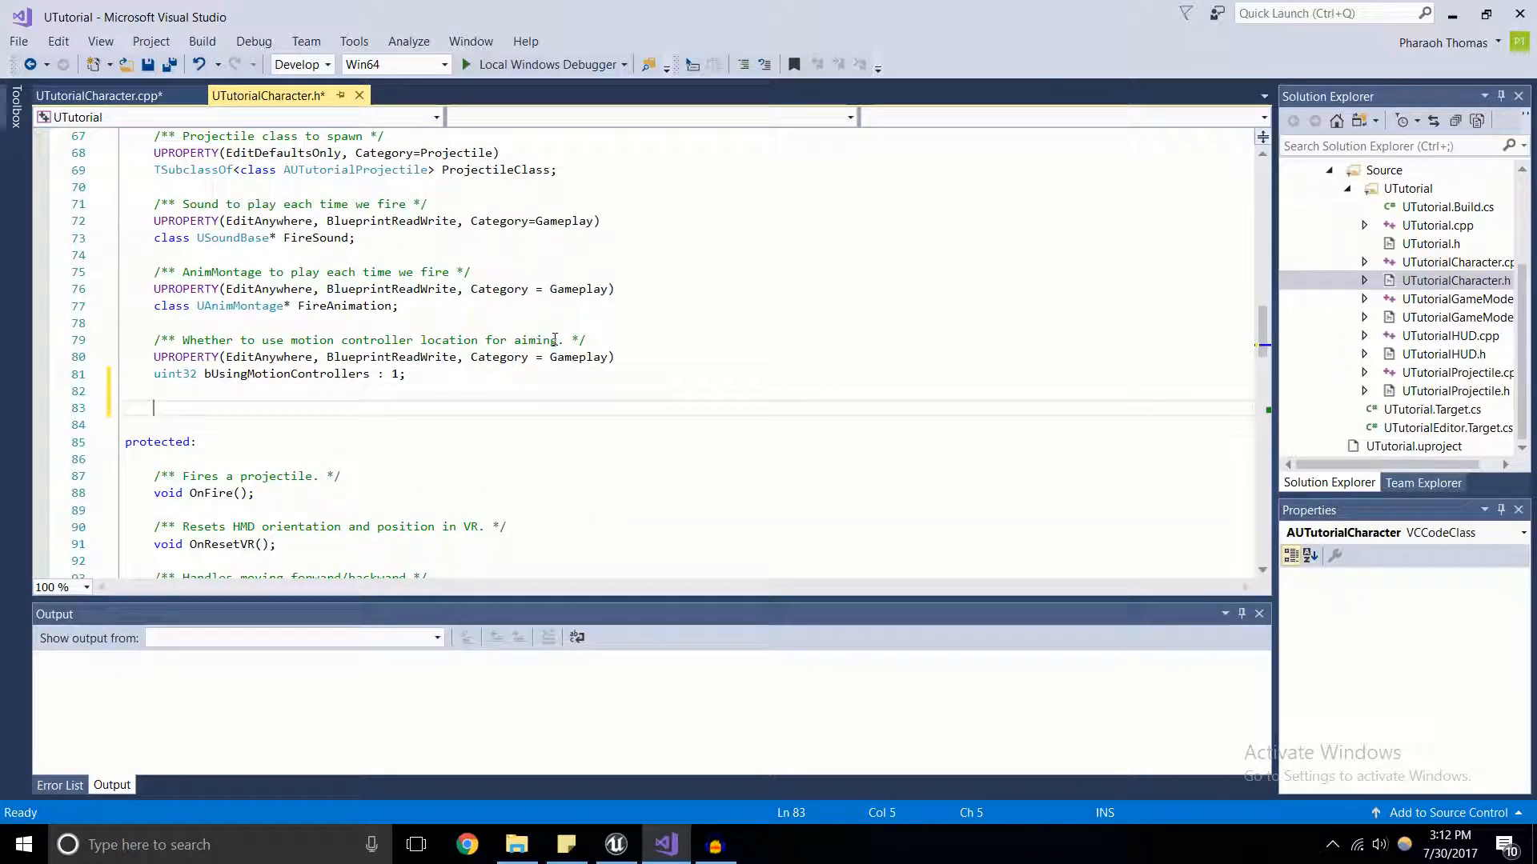
text(int32)
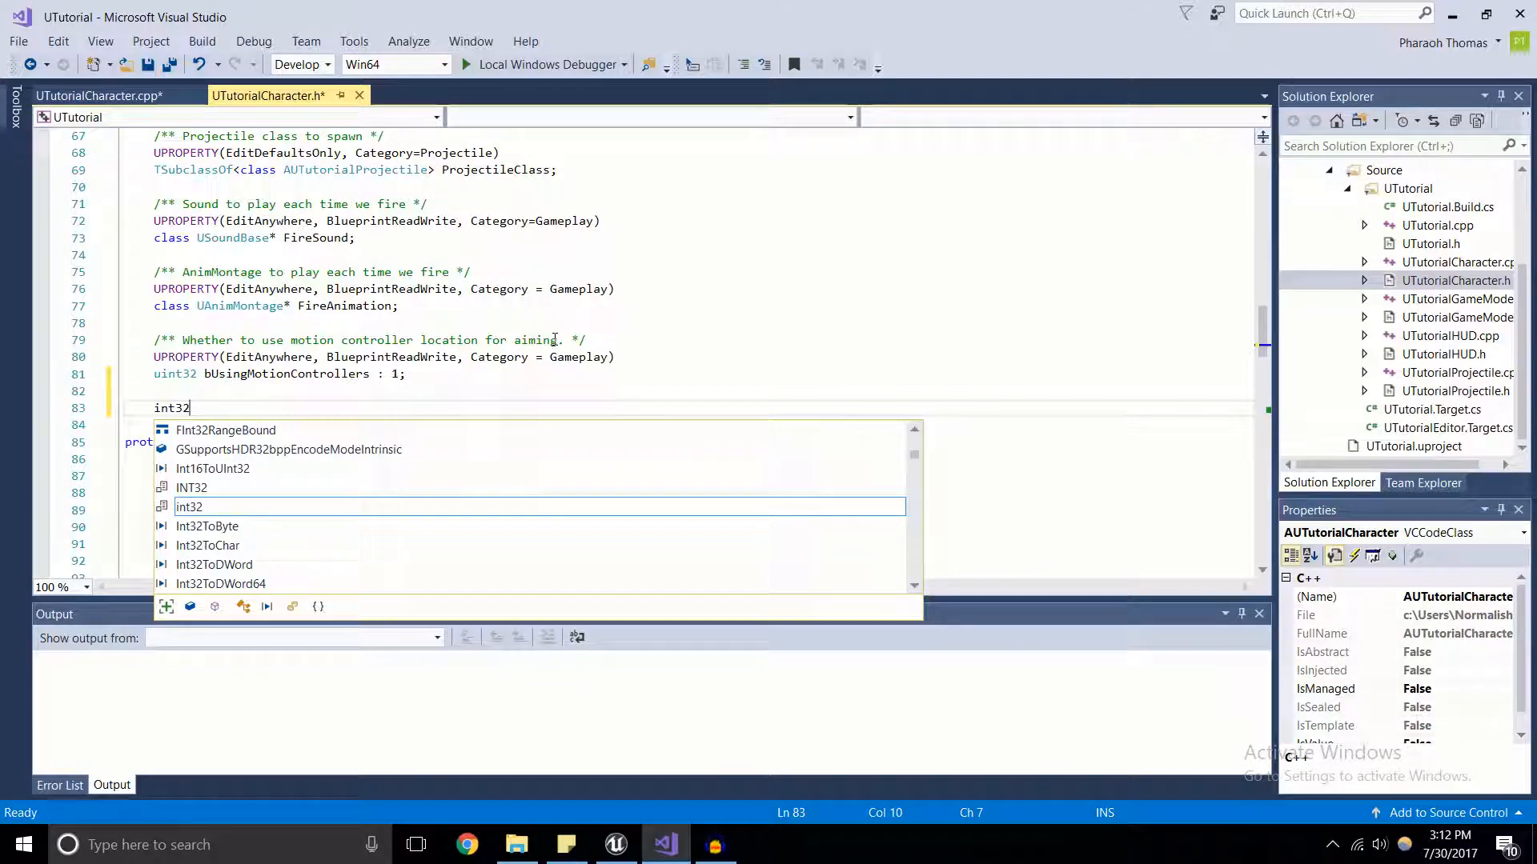
text(Ammo)
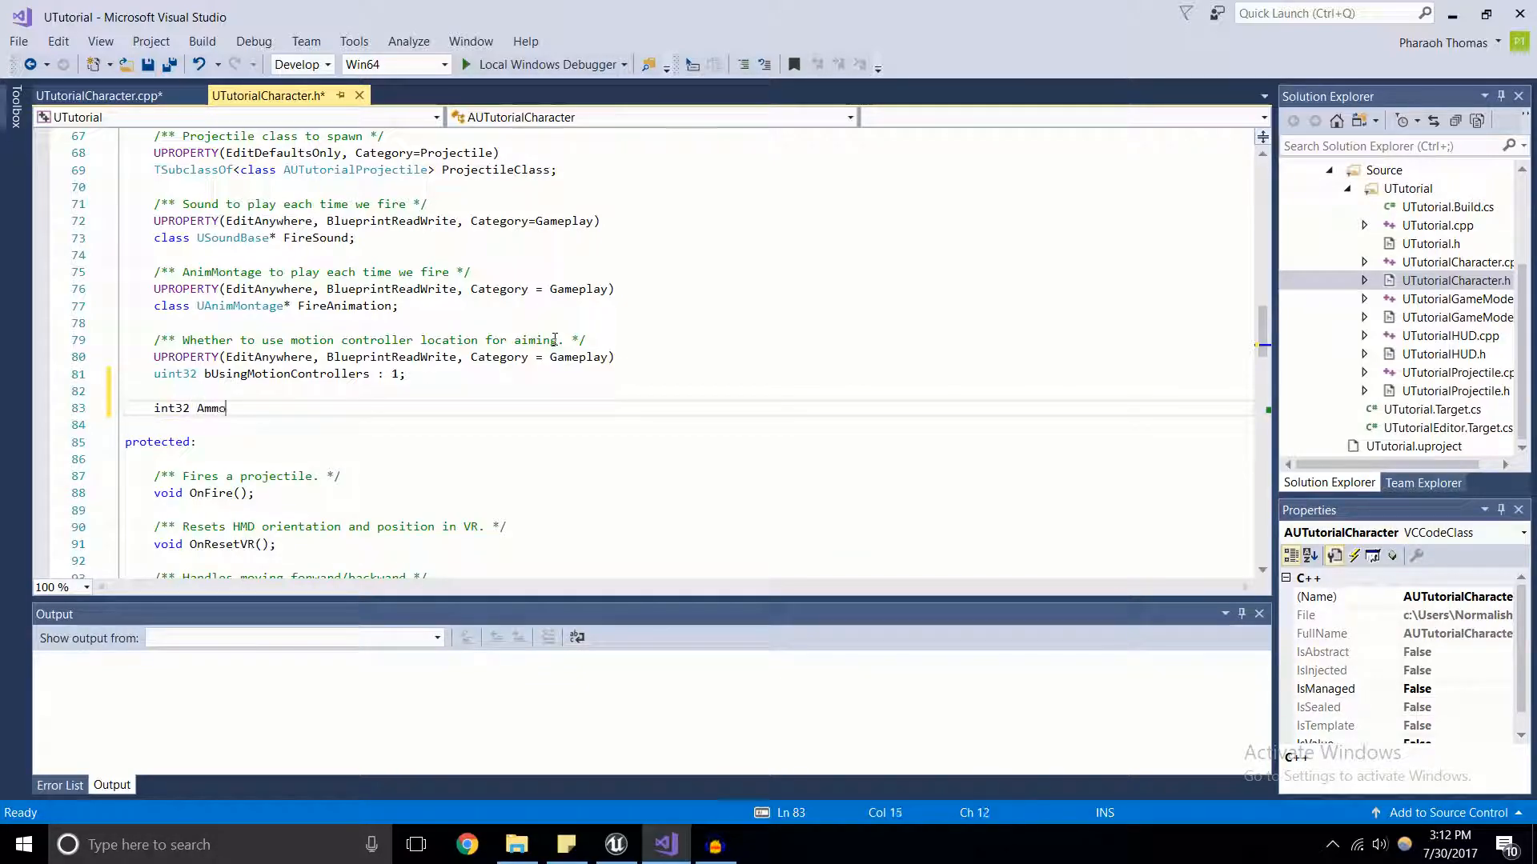
text(;)
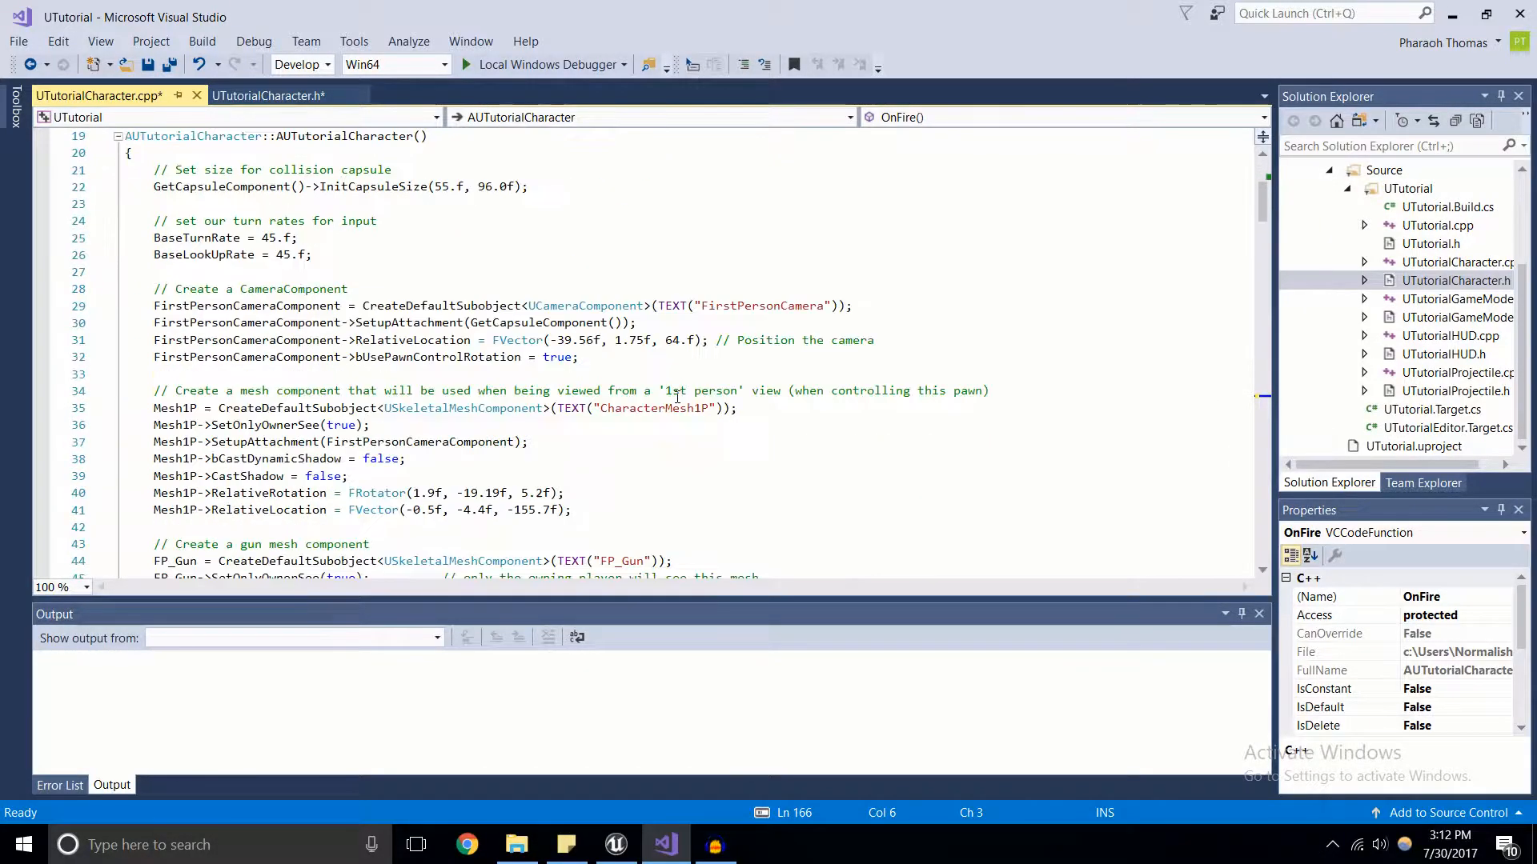
Add 'Ammo = 5;' to the constructor and check the header's Ammo declaration.
scroll(down, 3)
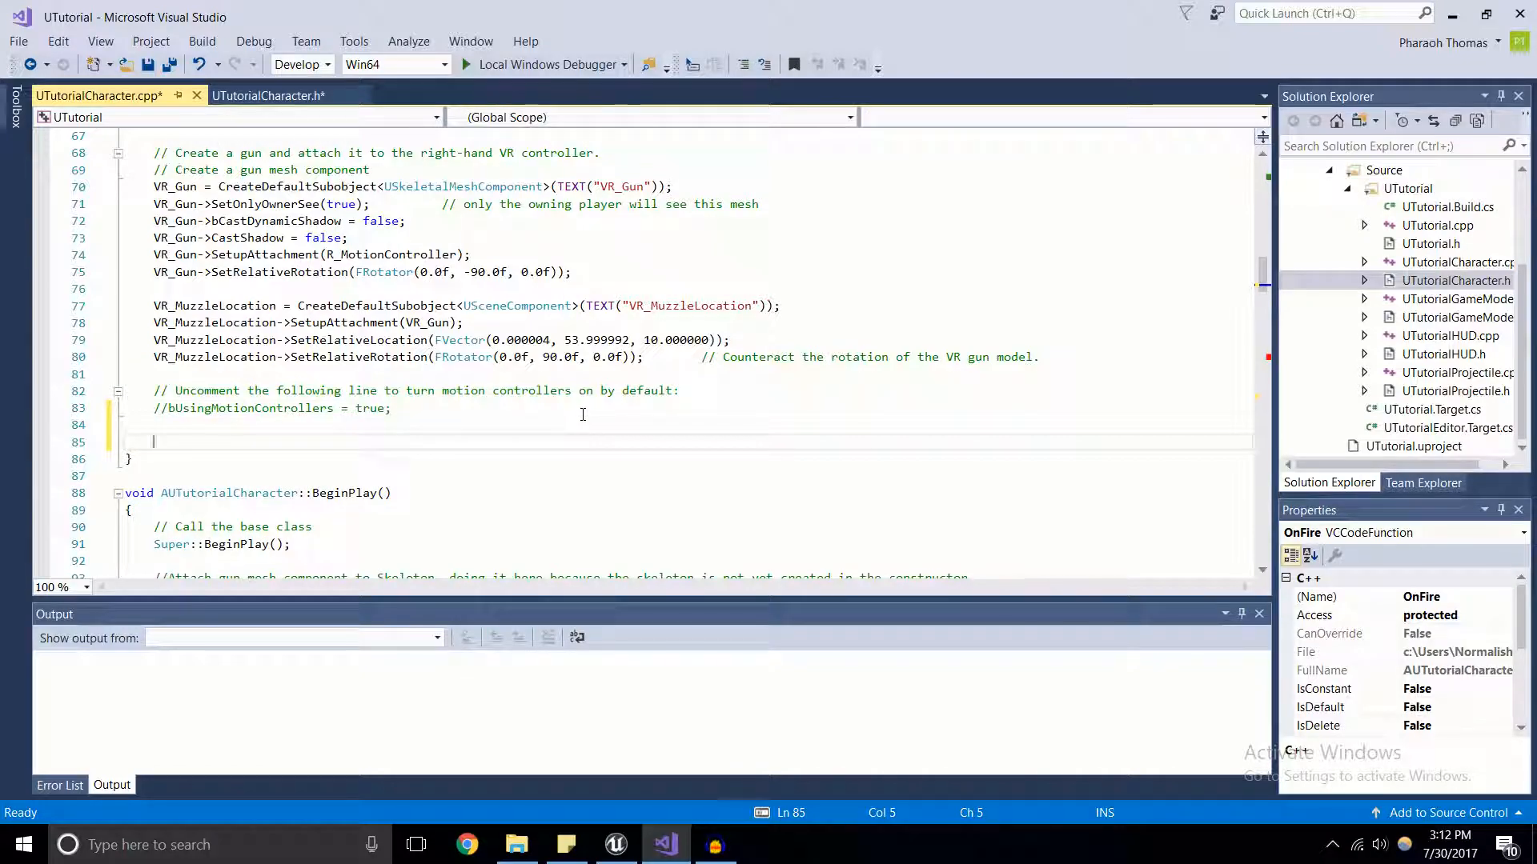
text(Ammo)
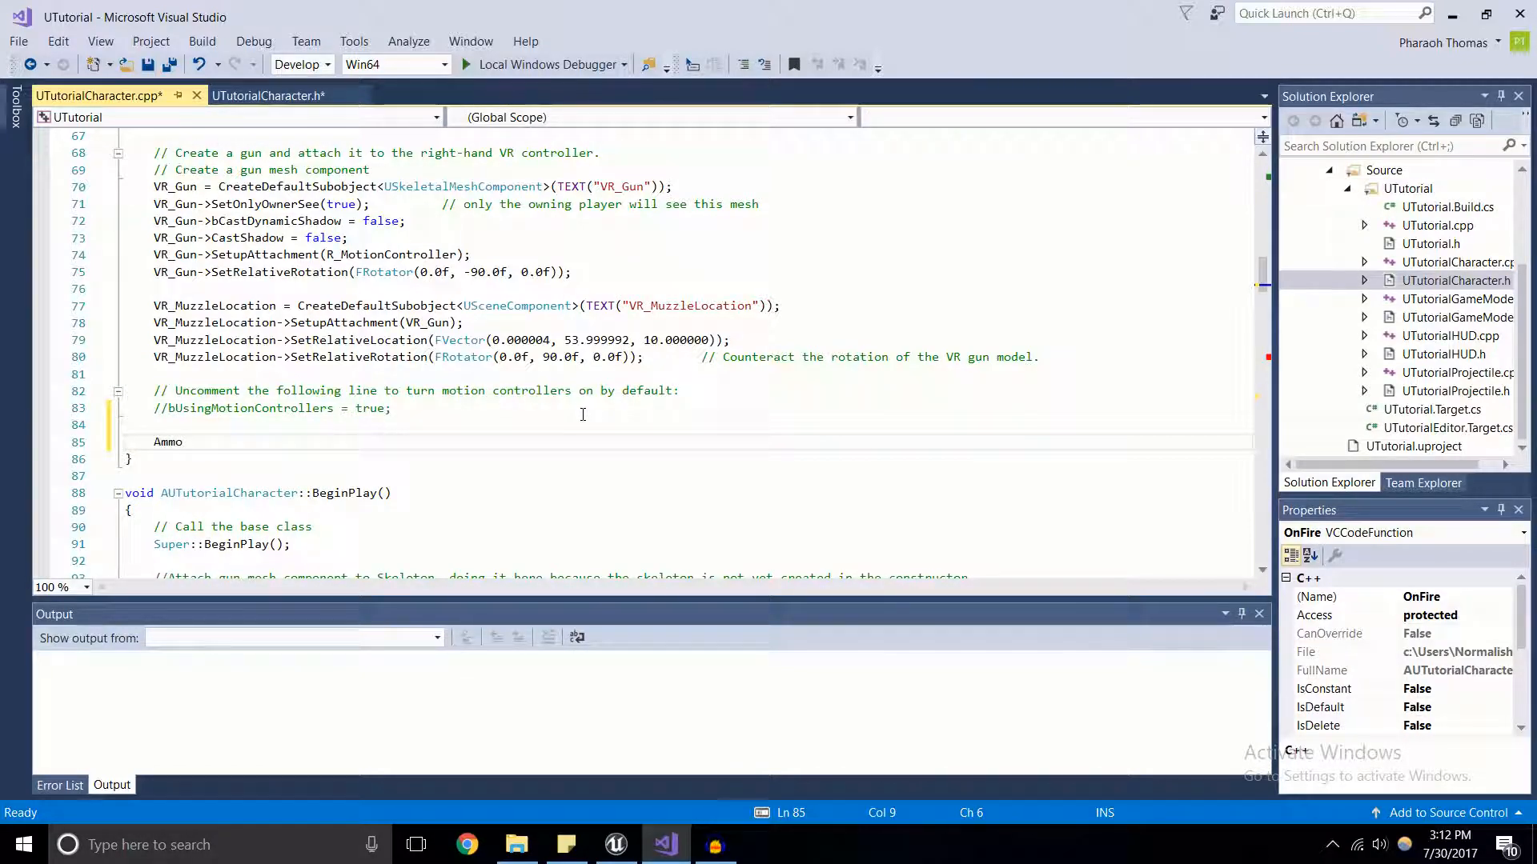
text(= 5;)
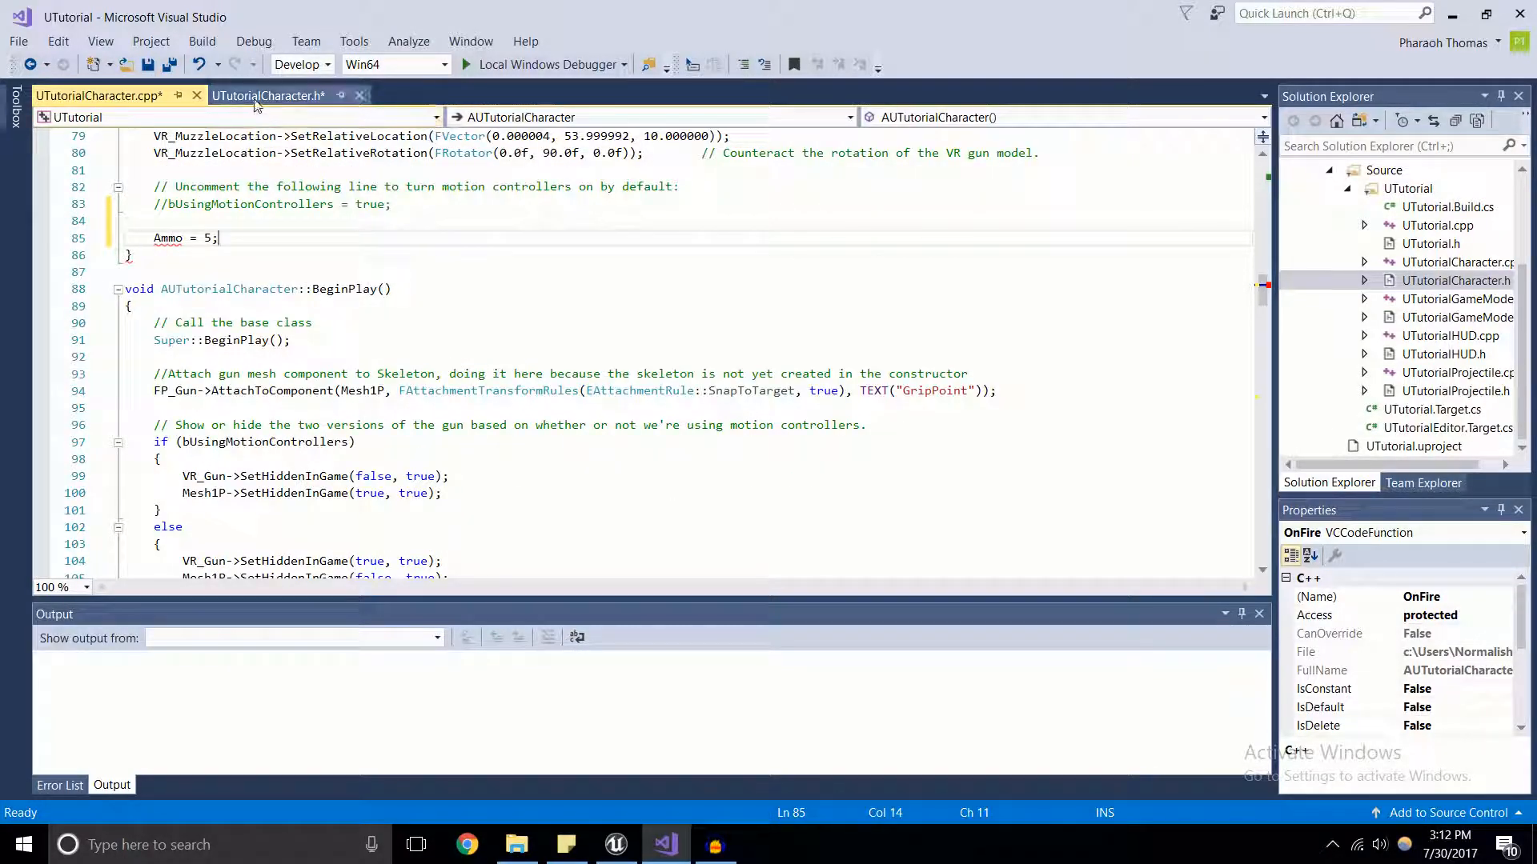
click(267, 95)
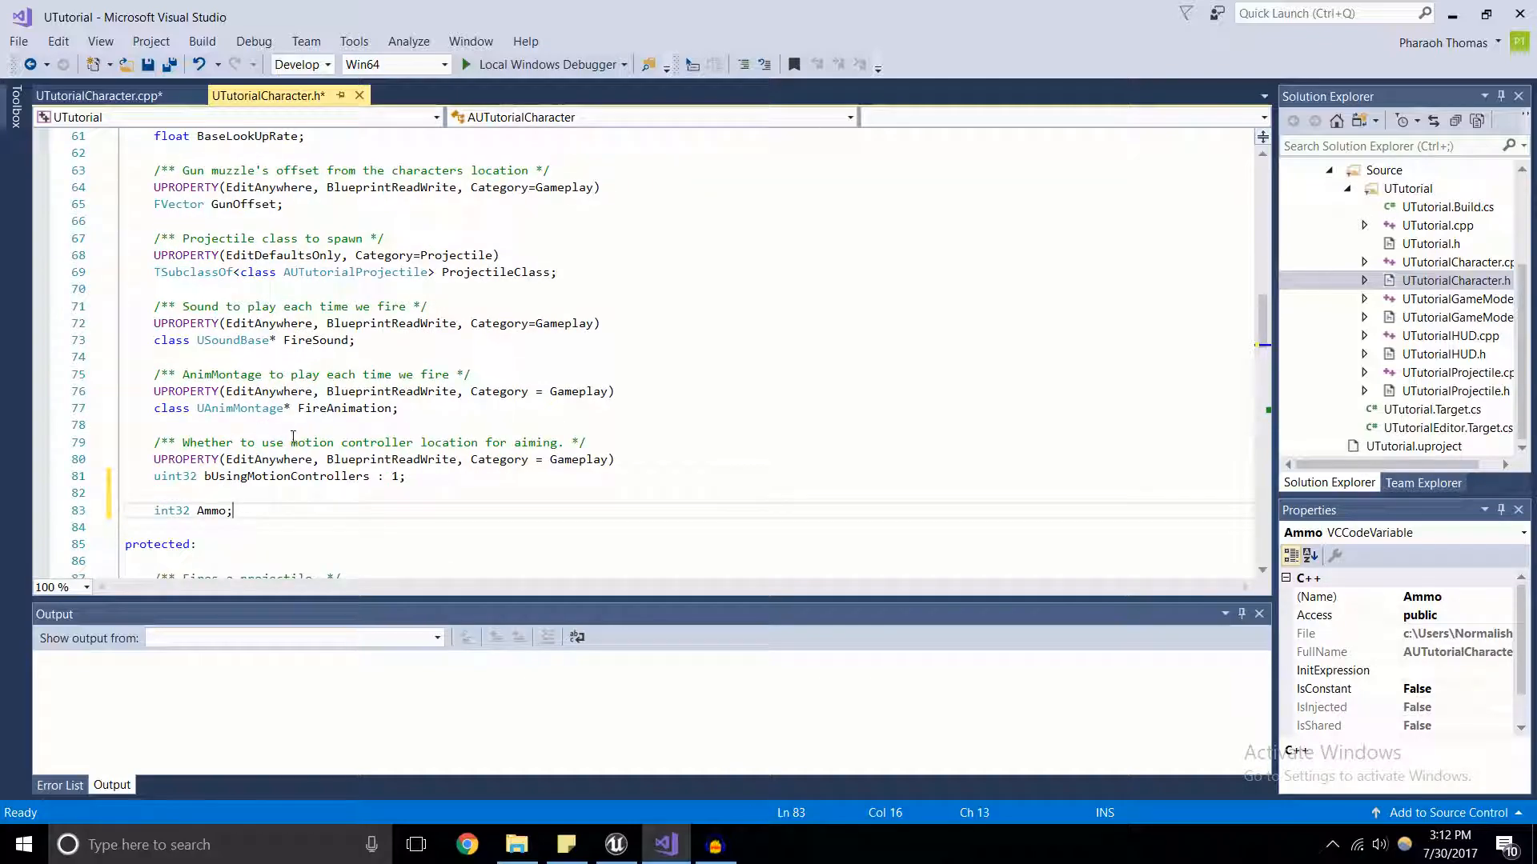
click(88, 96)
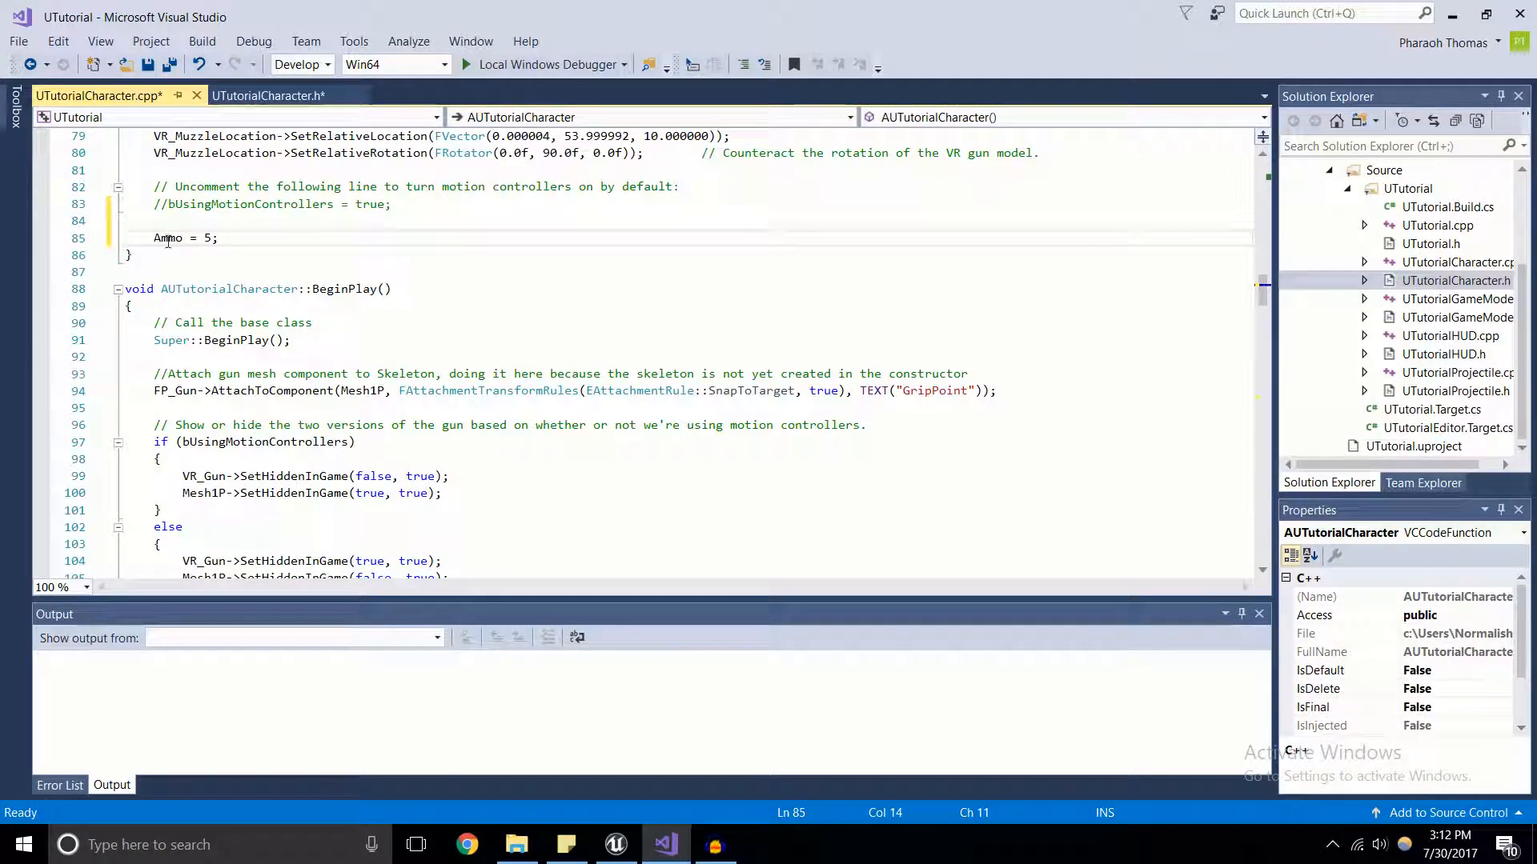
scroll(down, 3)
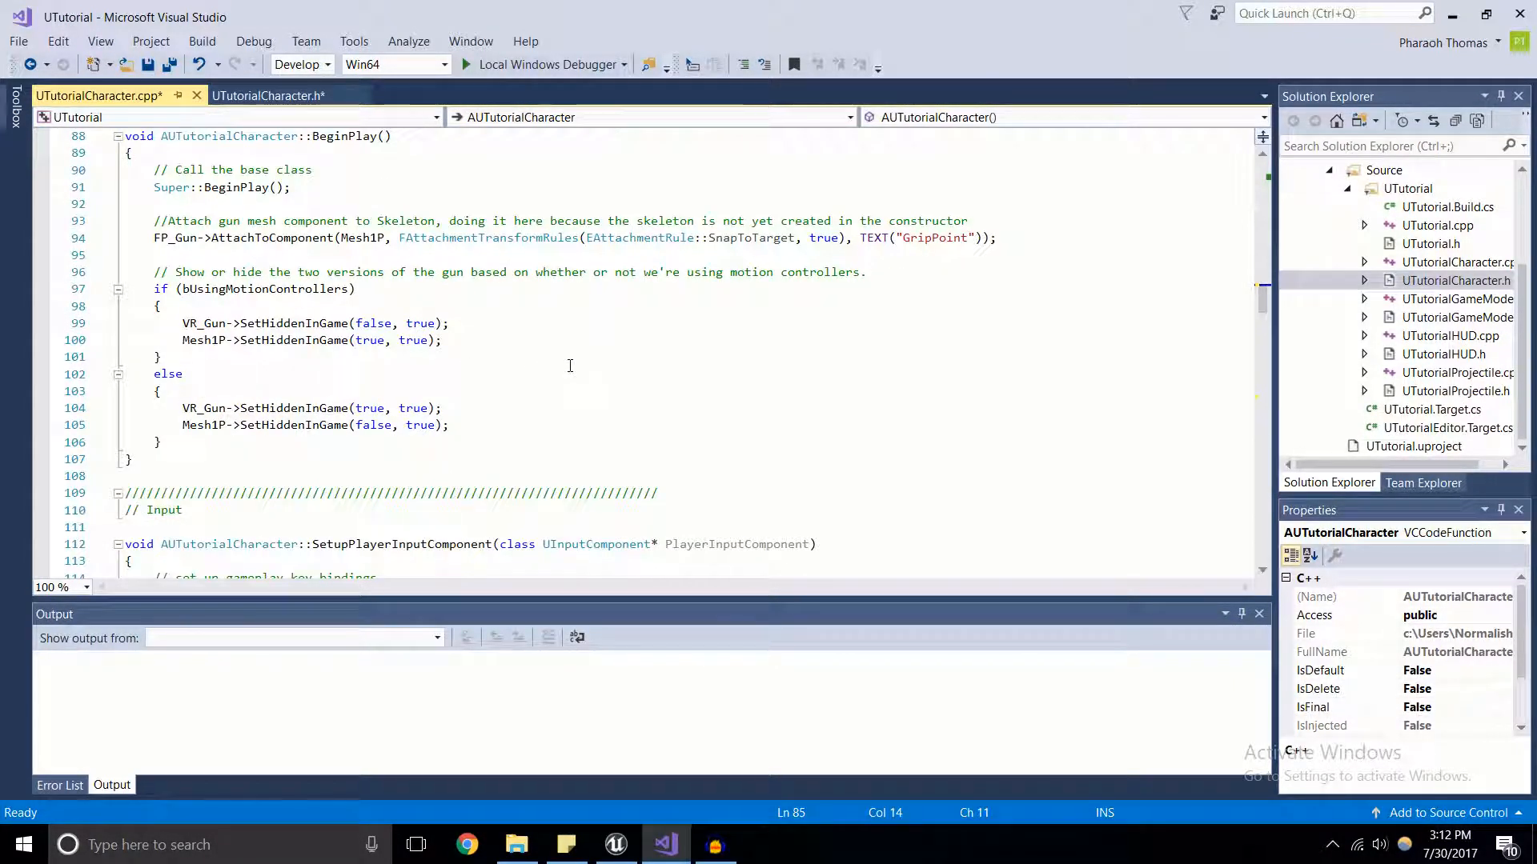
Add 'Ammo--;' to OnFire and wrap the projectile spawning in 'if (Ammo > 0)'.
scroll(down, 3)
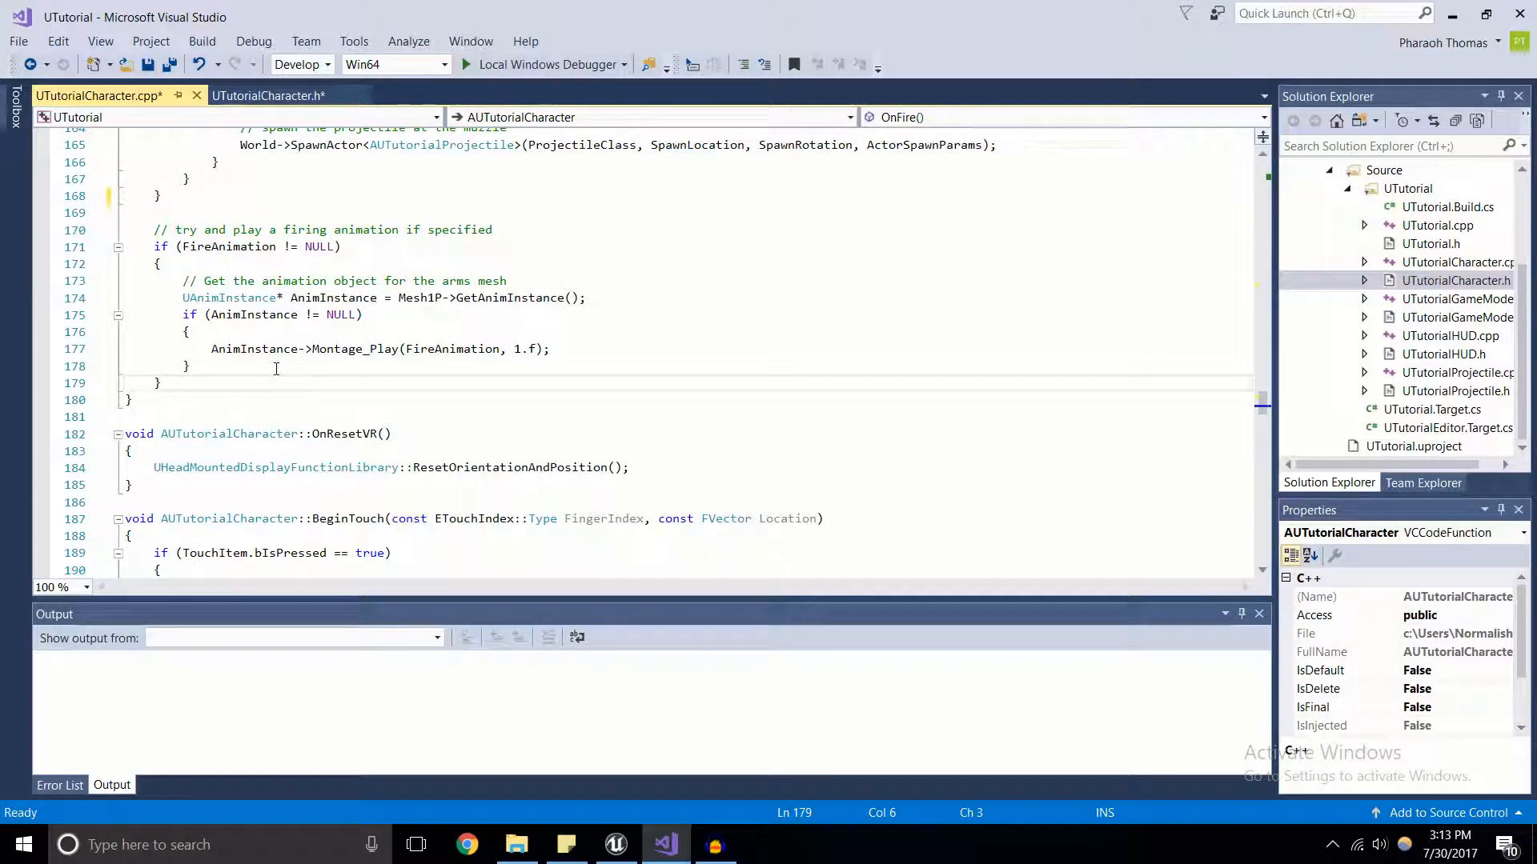
text(Ammo)
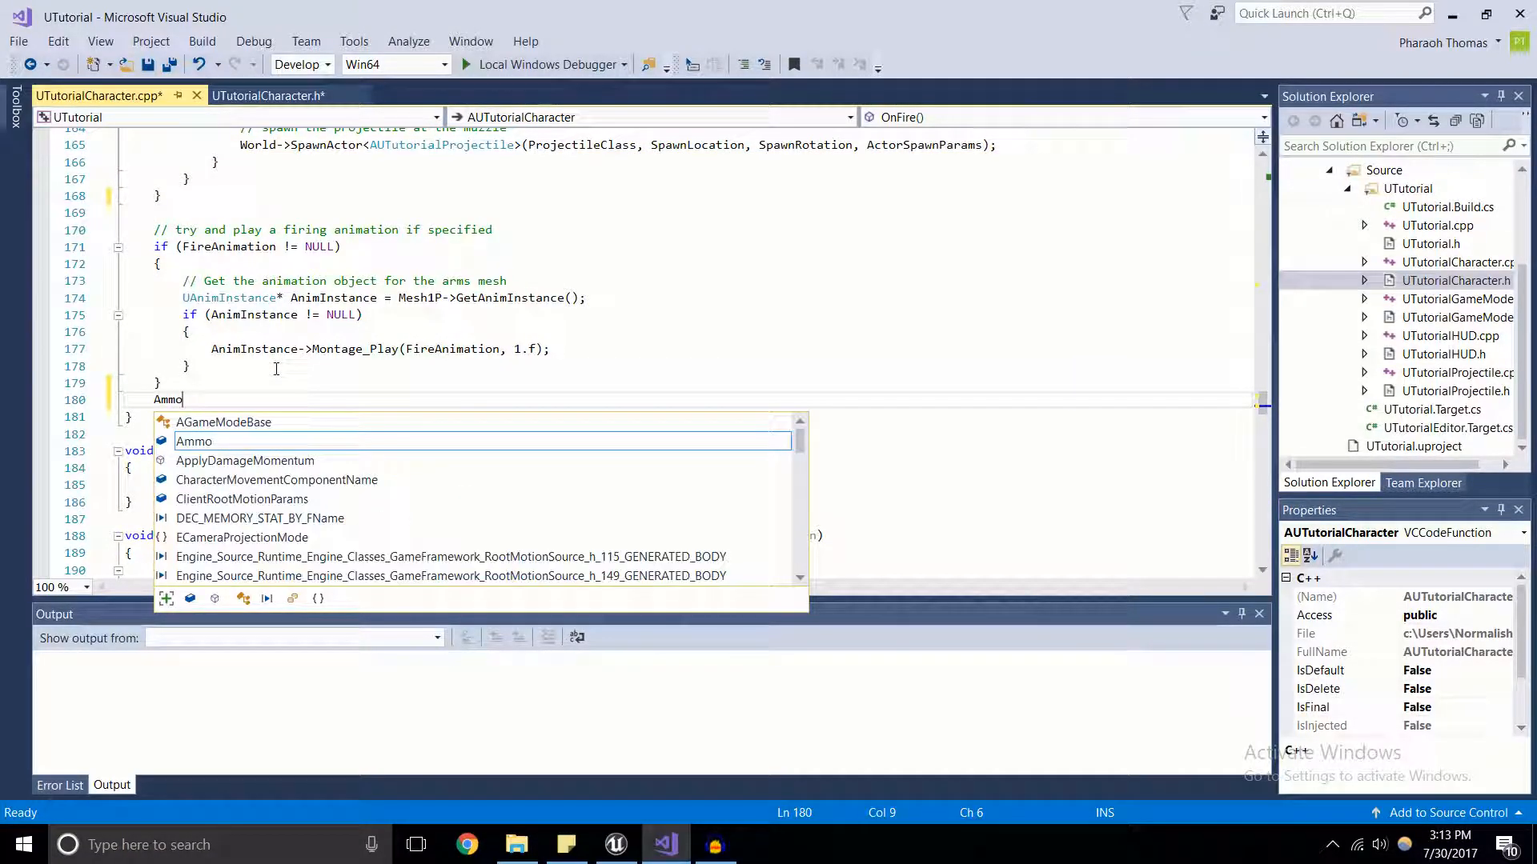
text(--;)
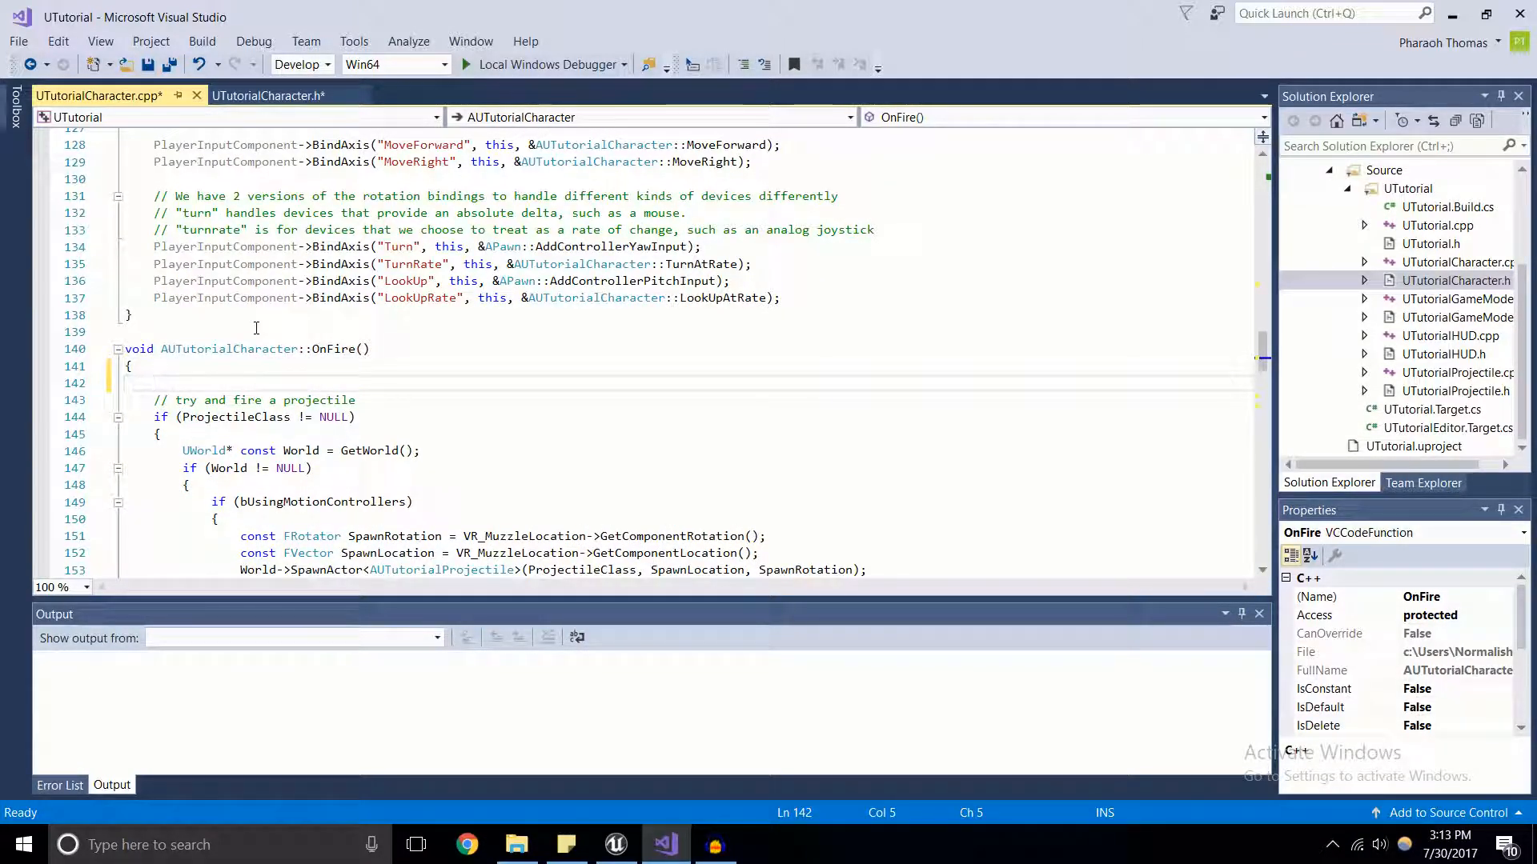
text(if (Ammo >)
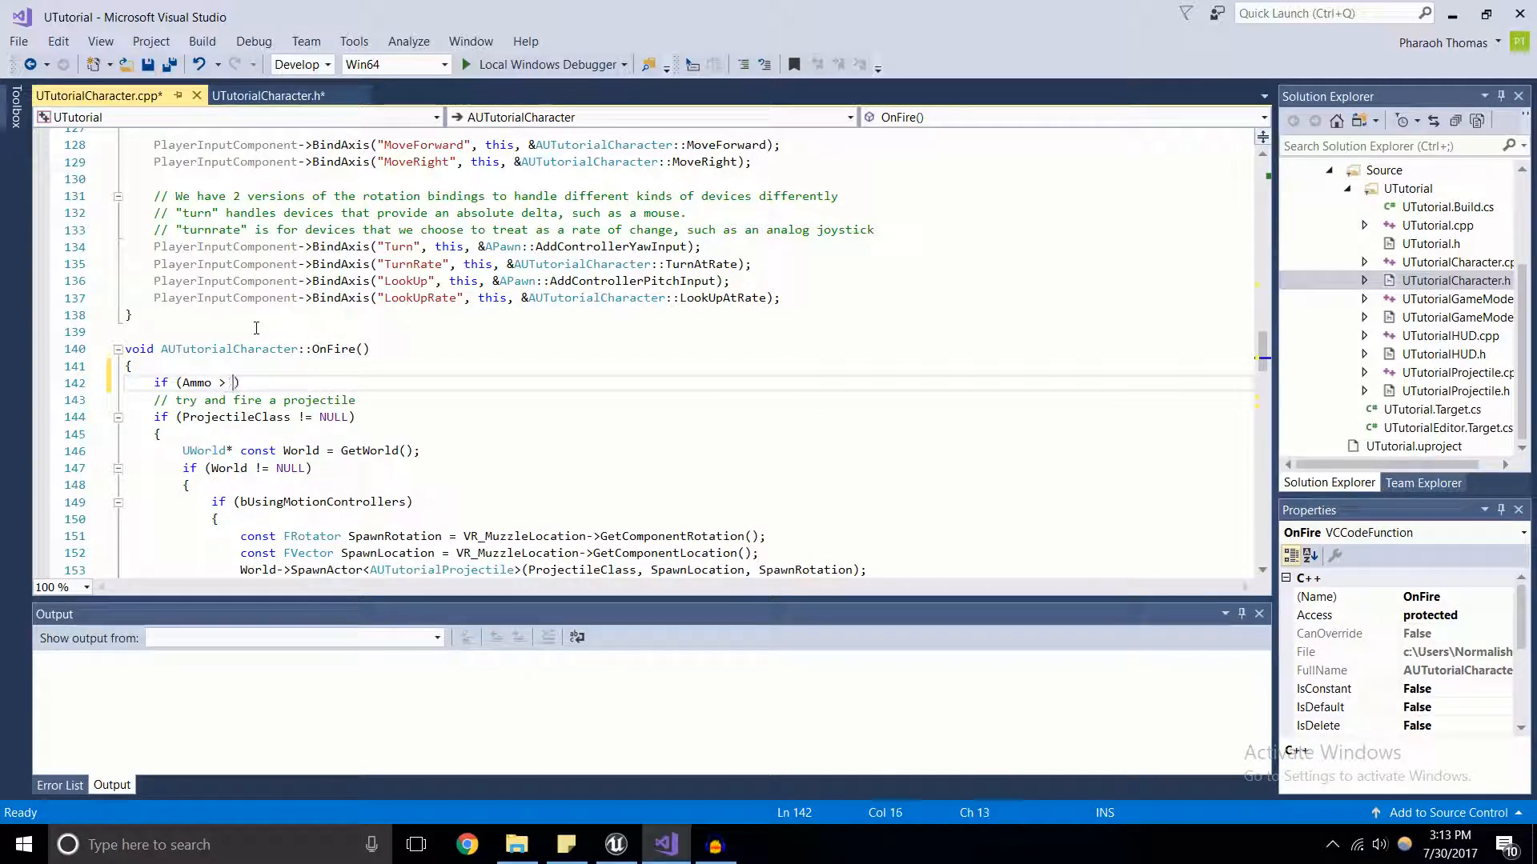
text(0))
text({)
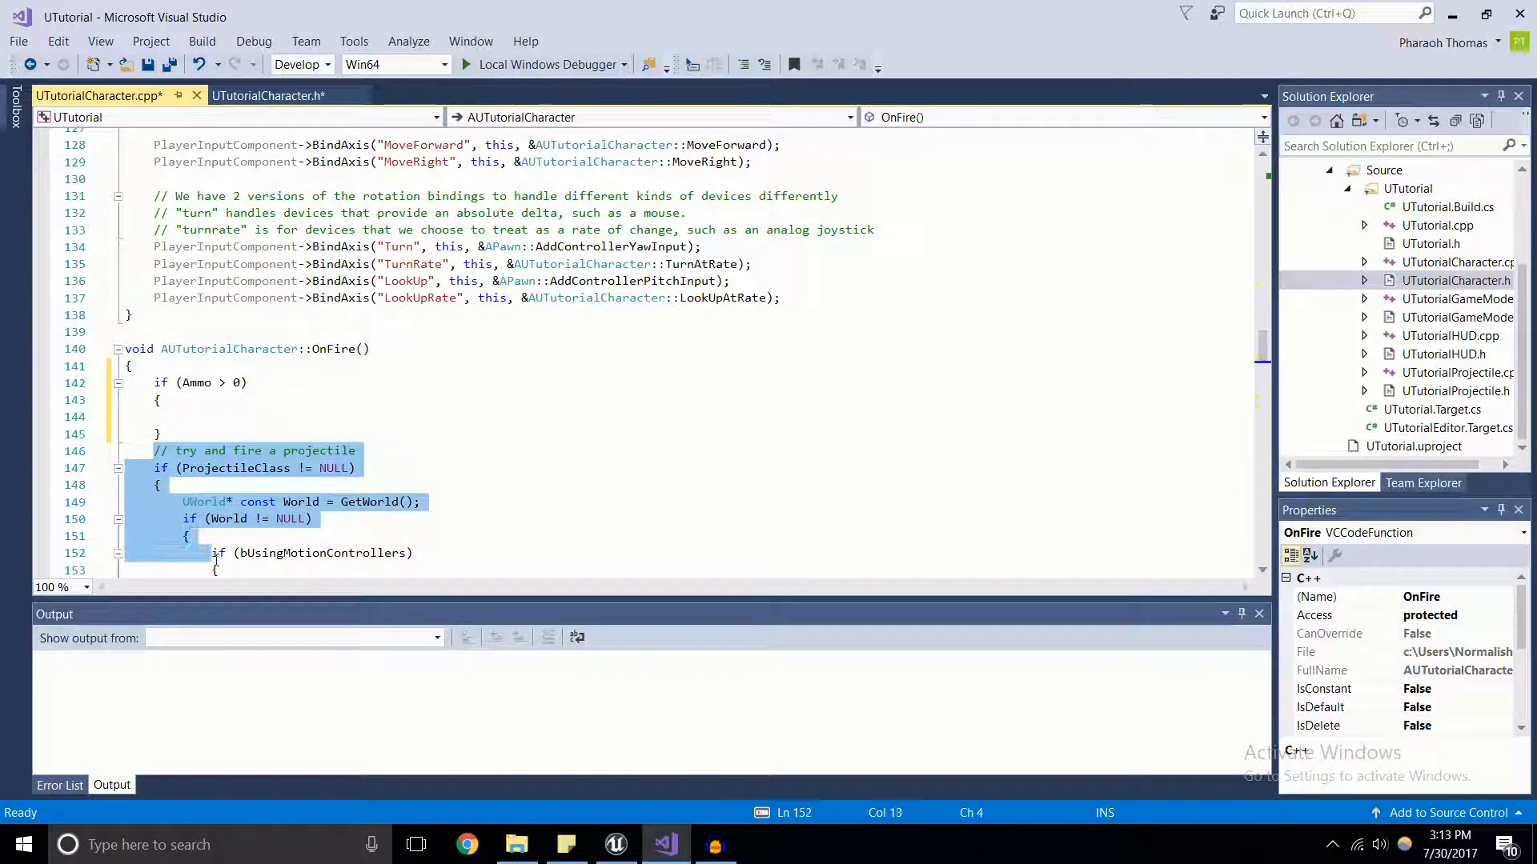
click(356, 367)
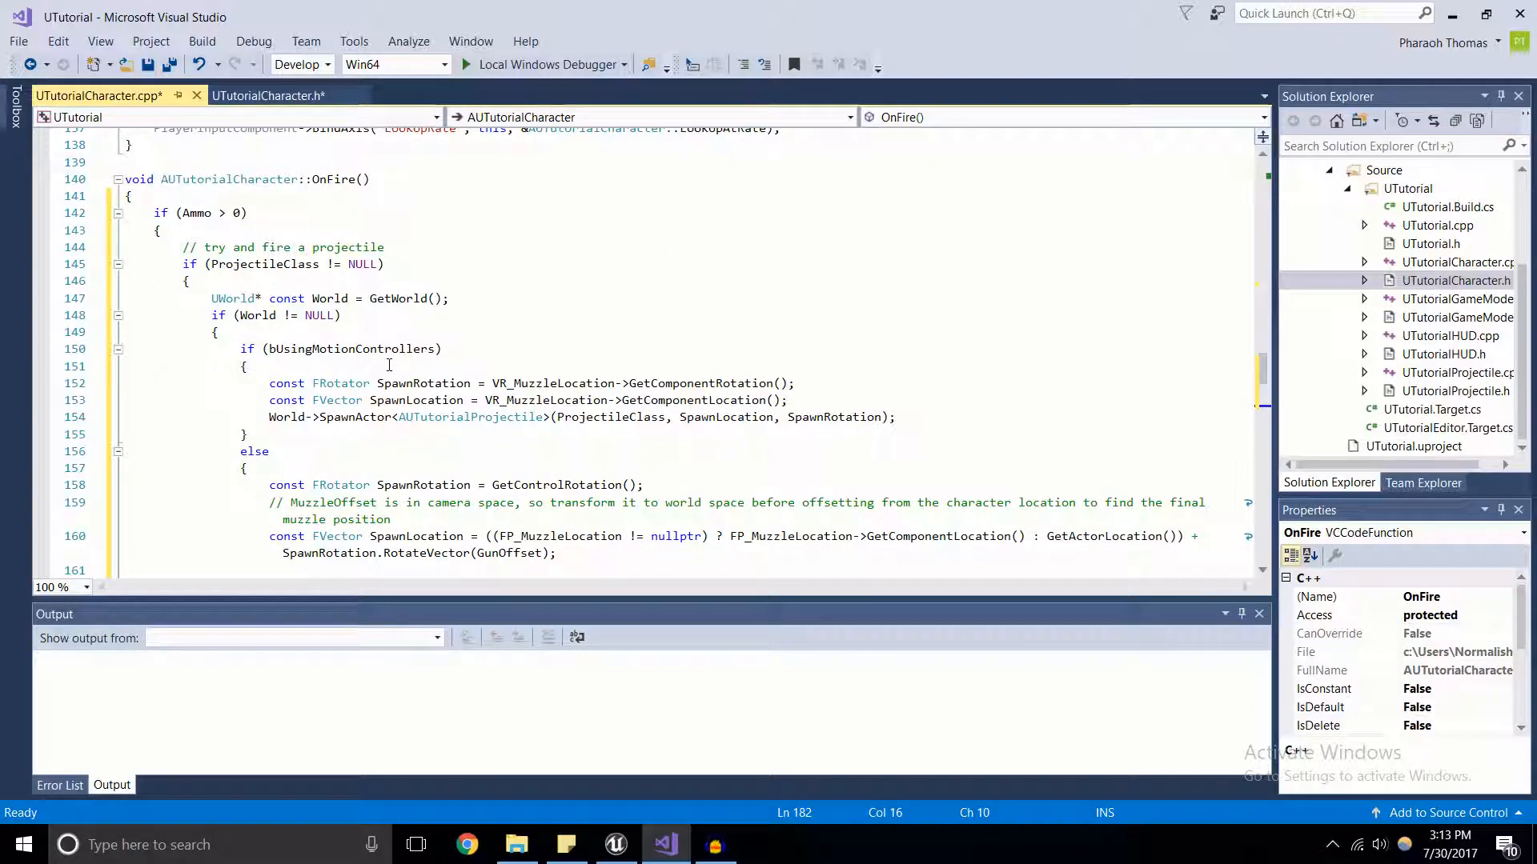
Save the OnFire changes, recompile in Unreal, then run and stop a play test.
key(ctrl+s)
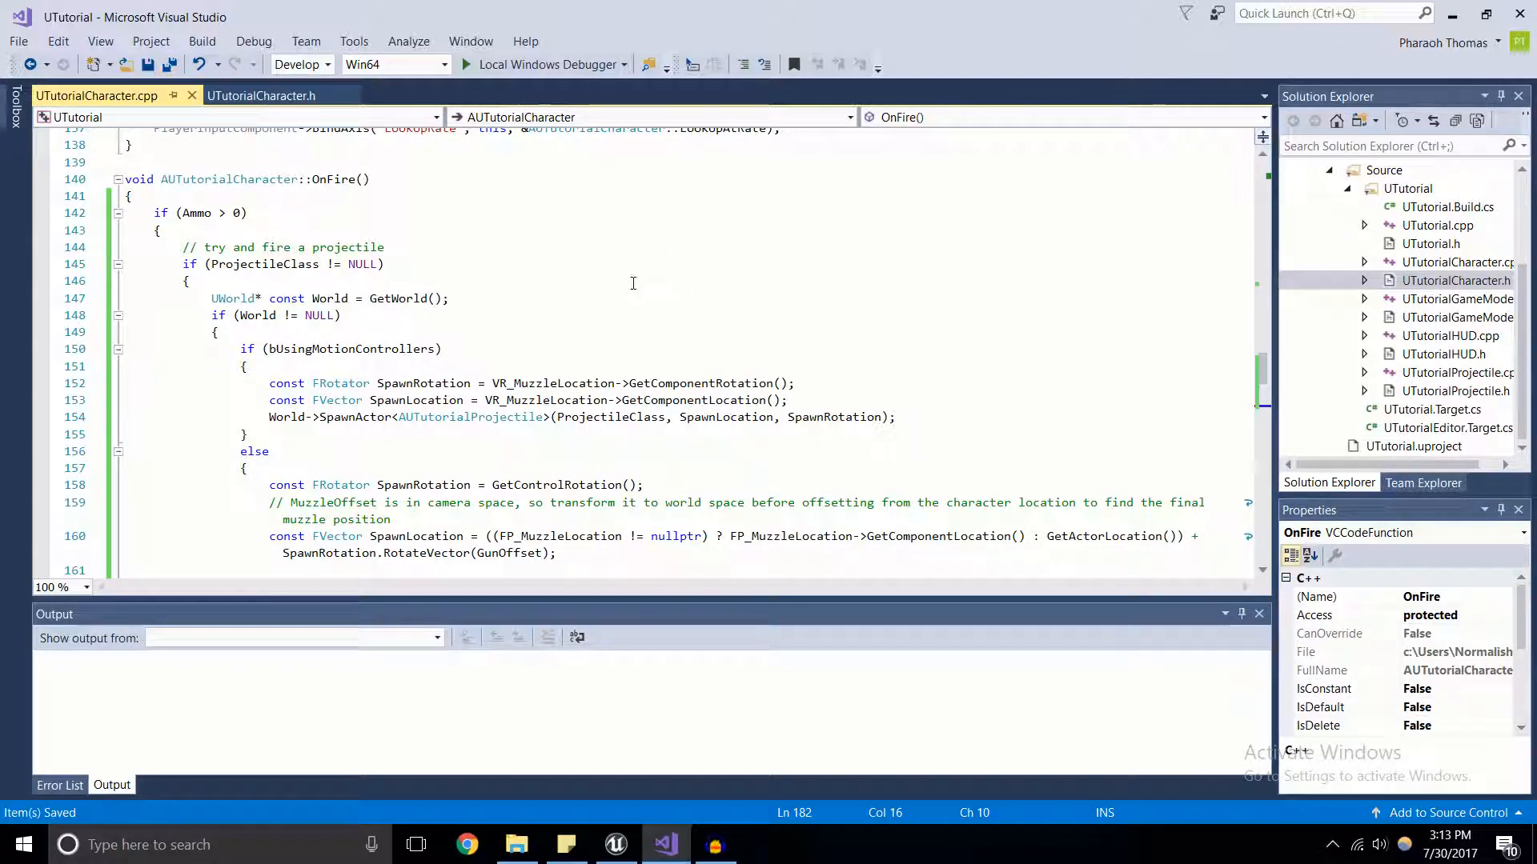
click(614, 843)
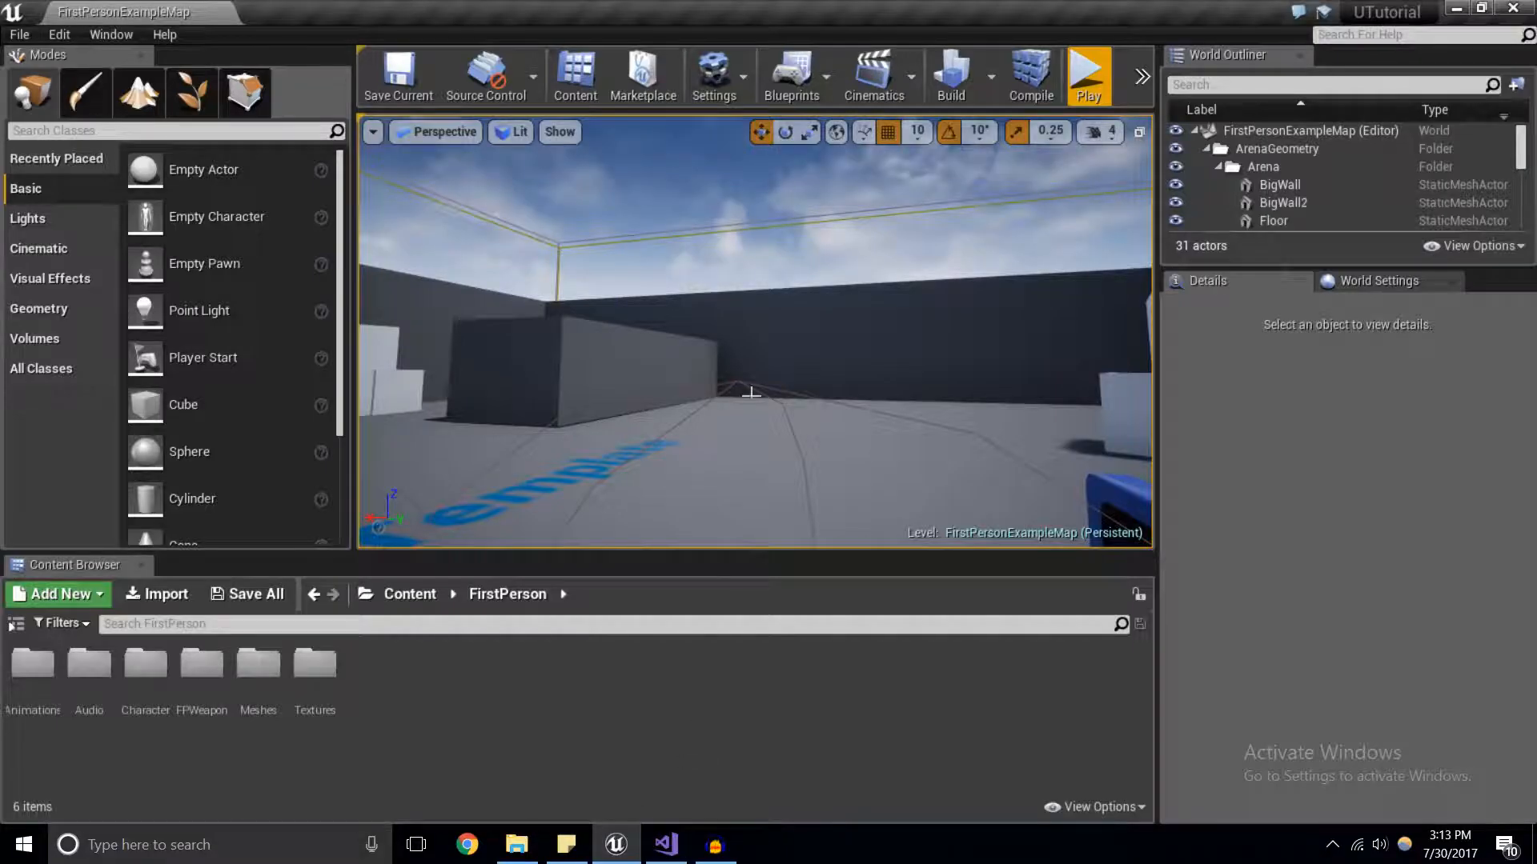
click(1029, 75)
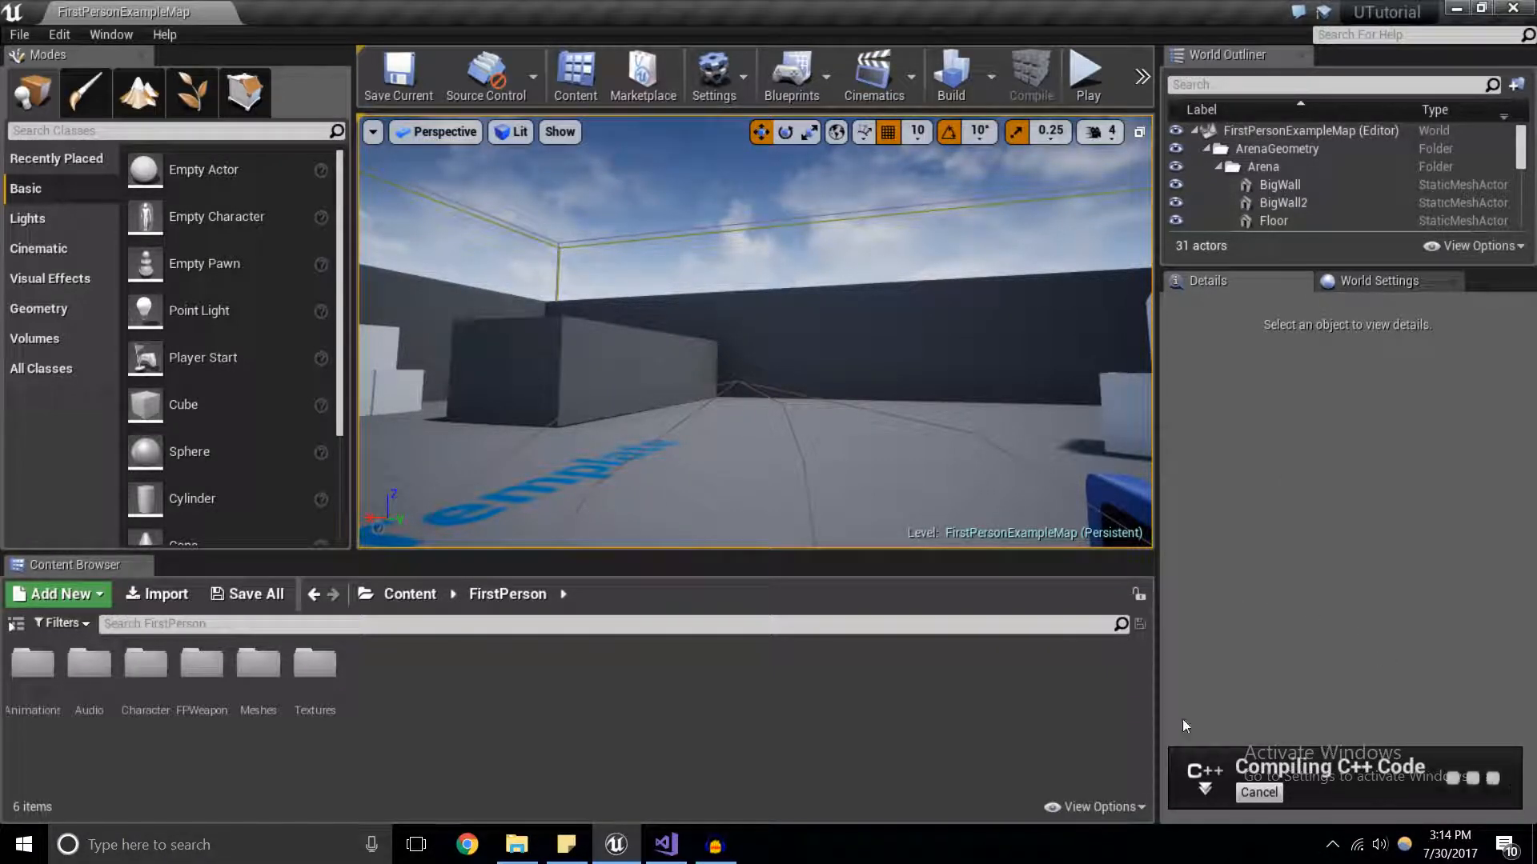
click(1086, 75)
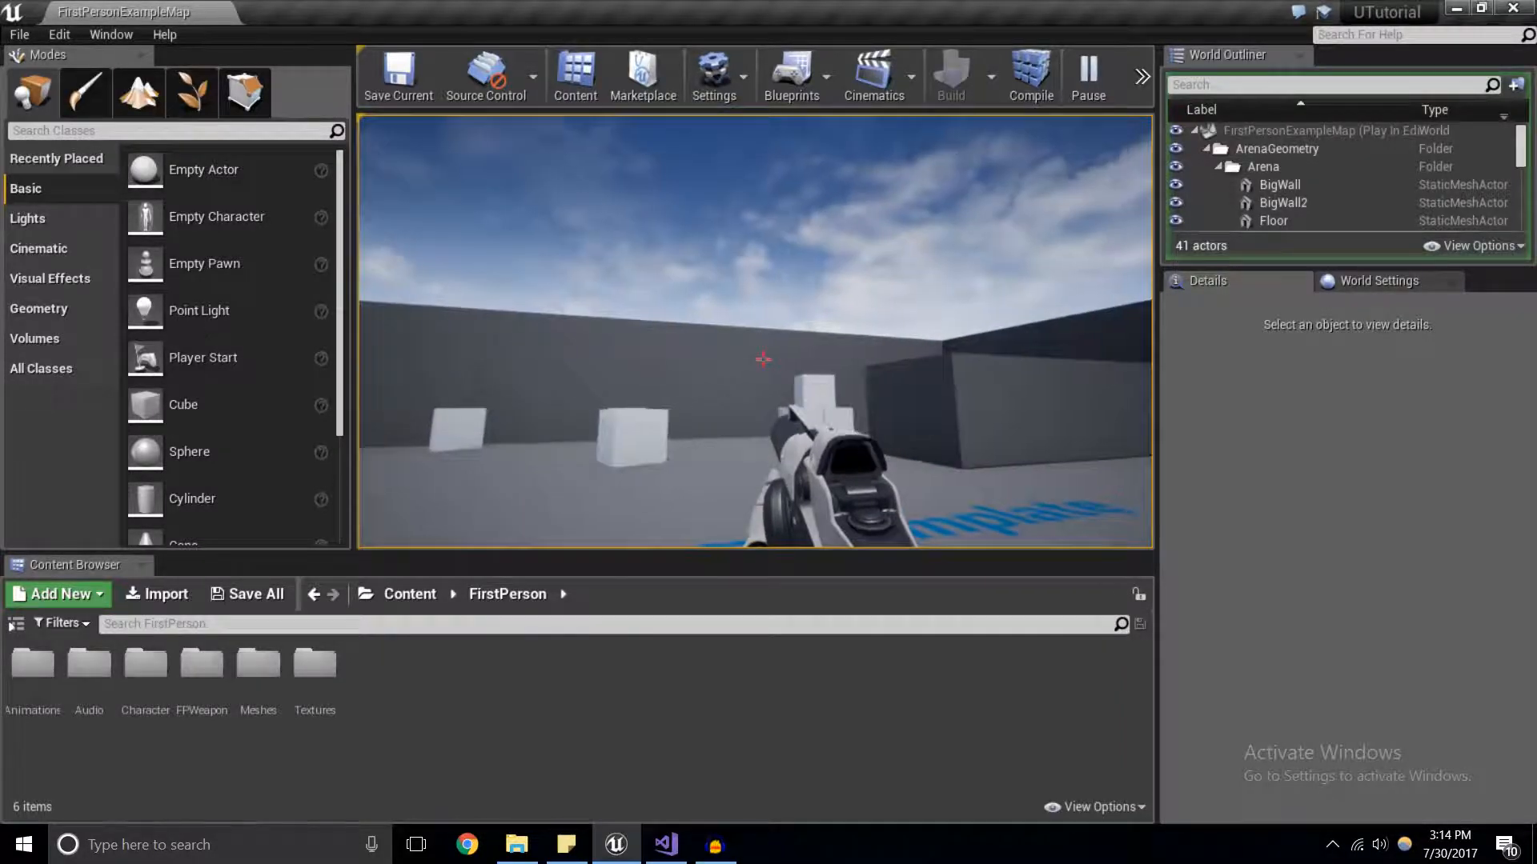
click(1087, 73)
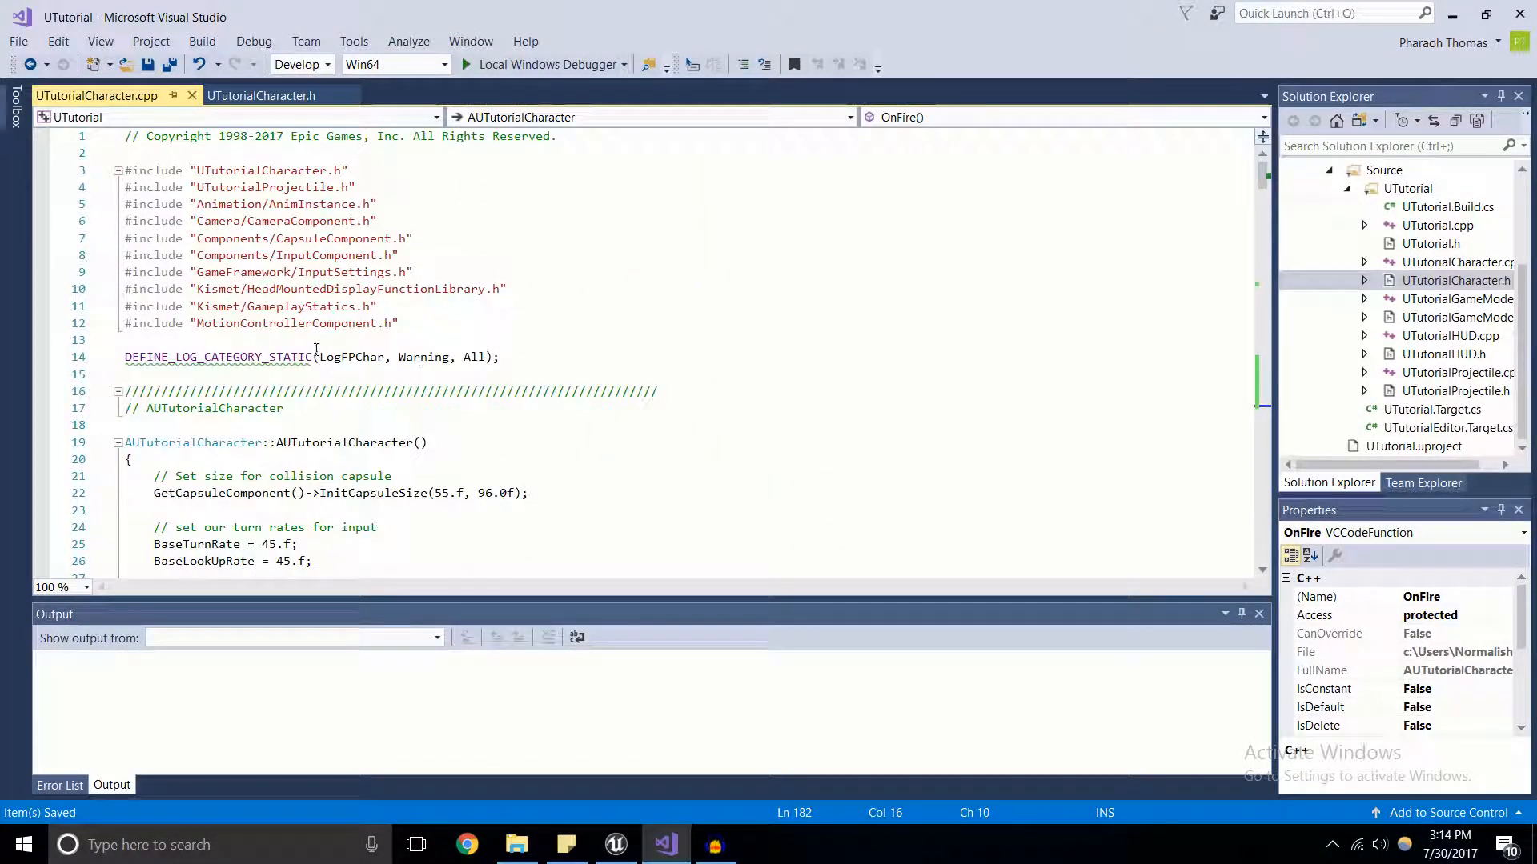
Edit Ammo's starting value in the constructor, save, and briefly check Unreal.
scroll(down, 3)
text(Ammo = ;)
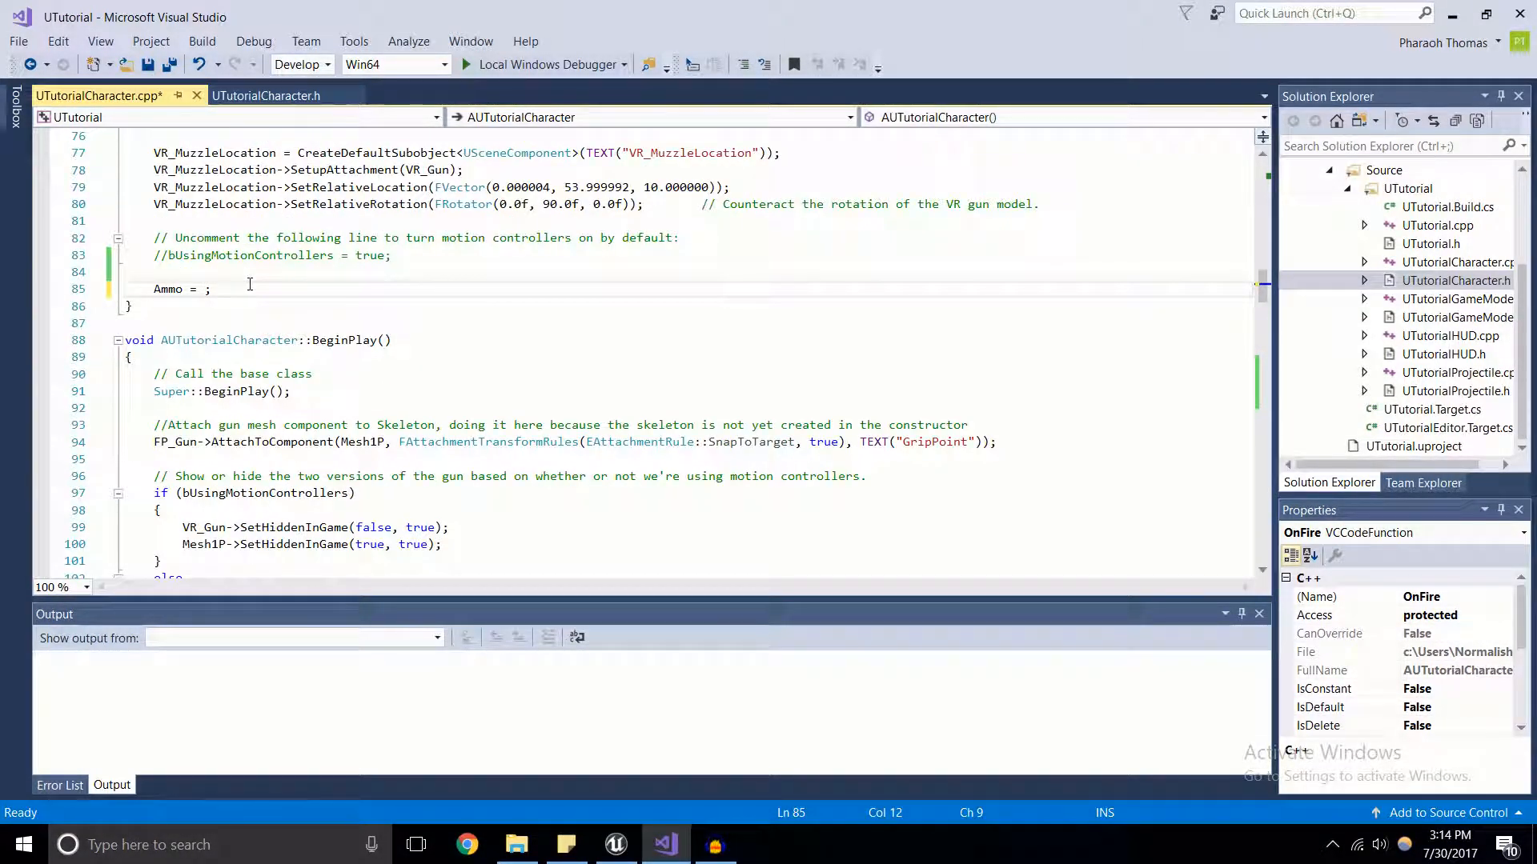
text(75)
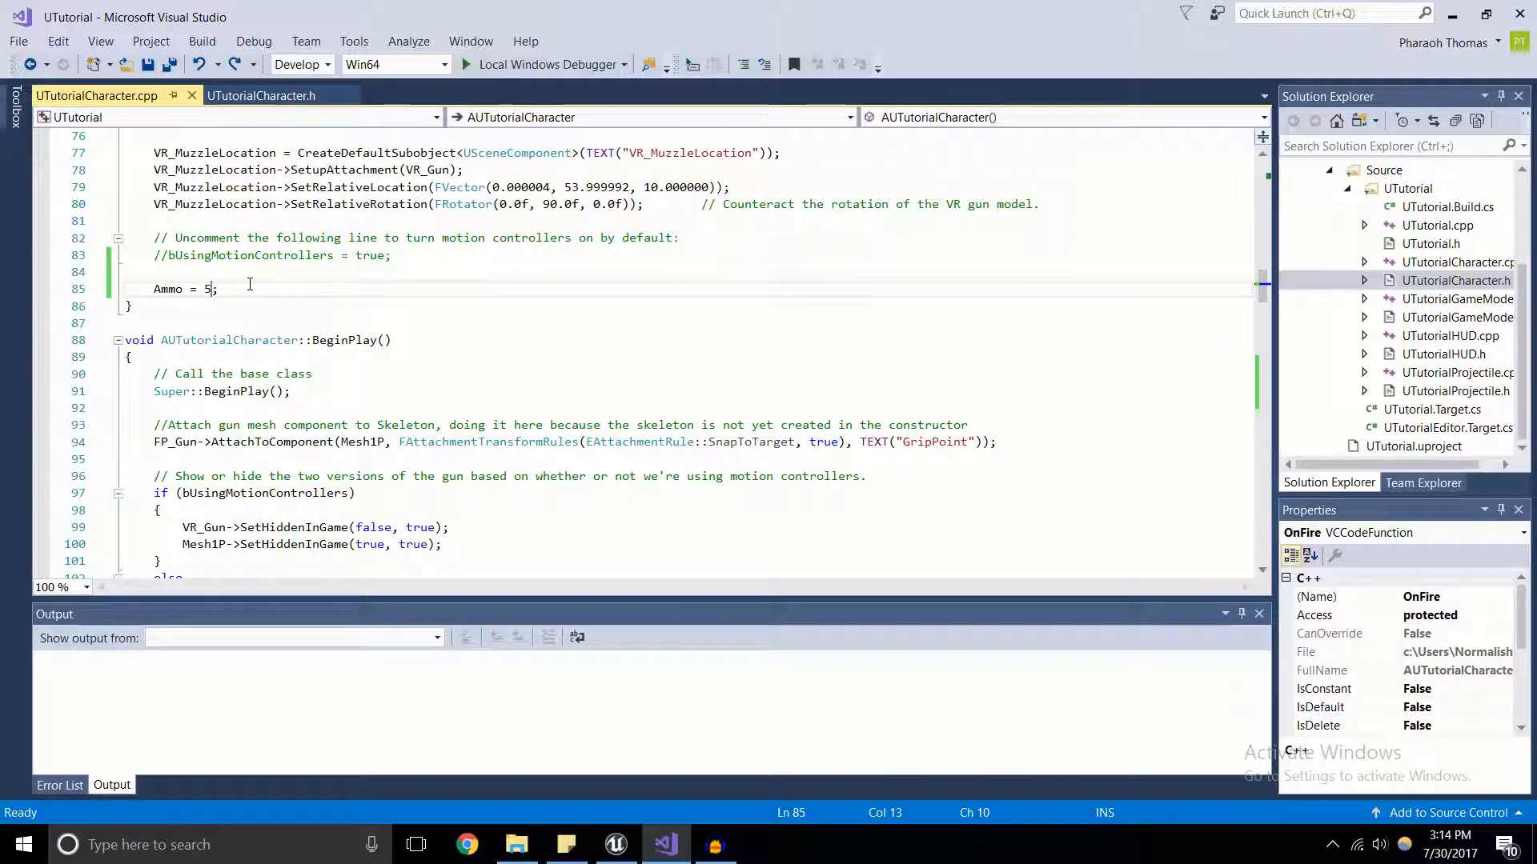
key(ctrl+s)
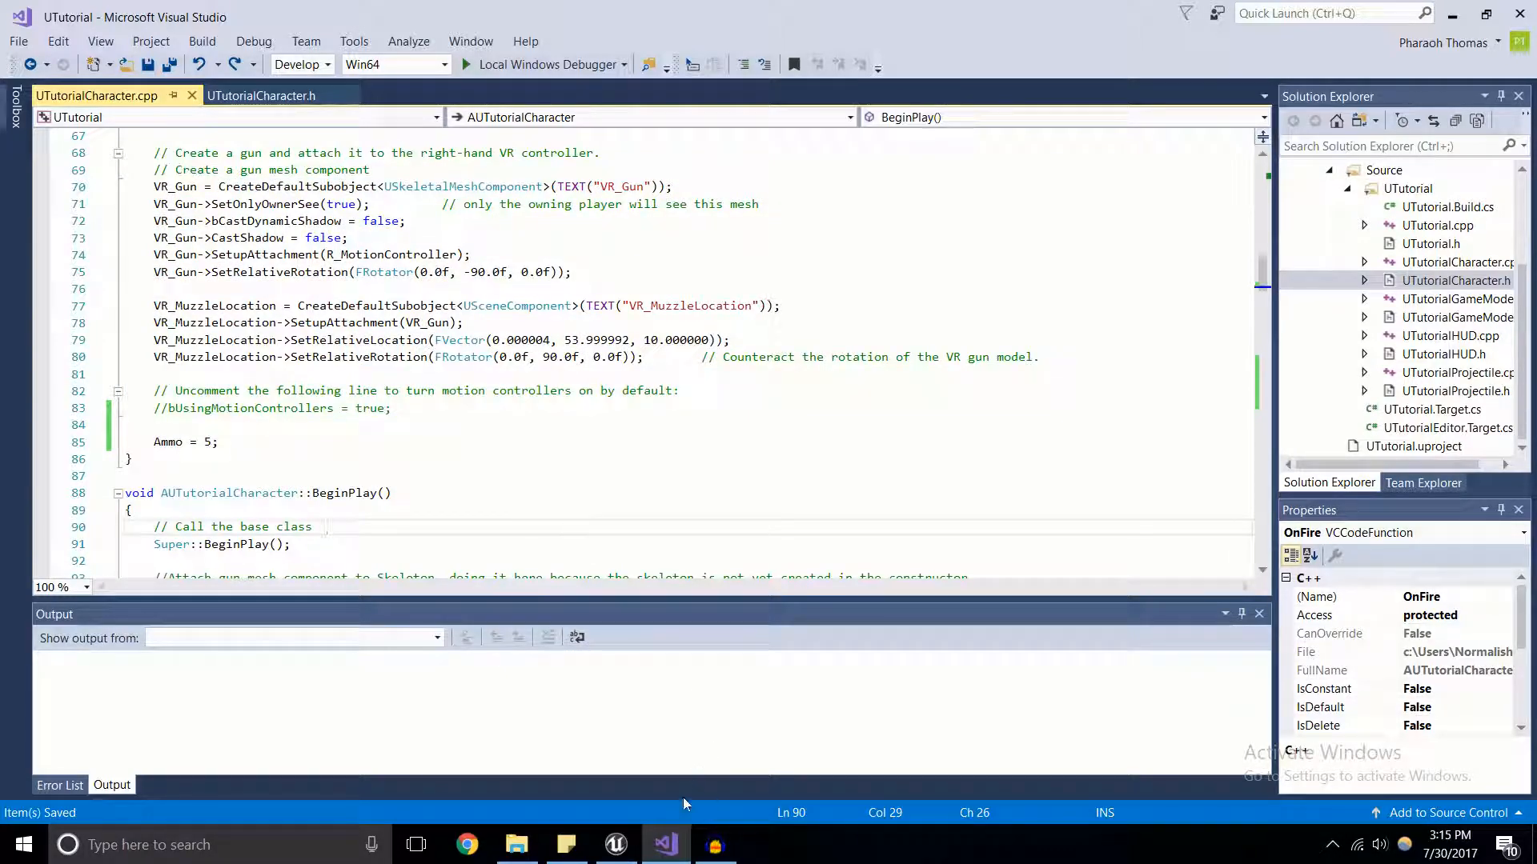
click(614, 844)
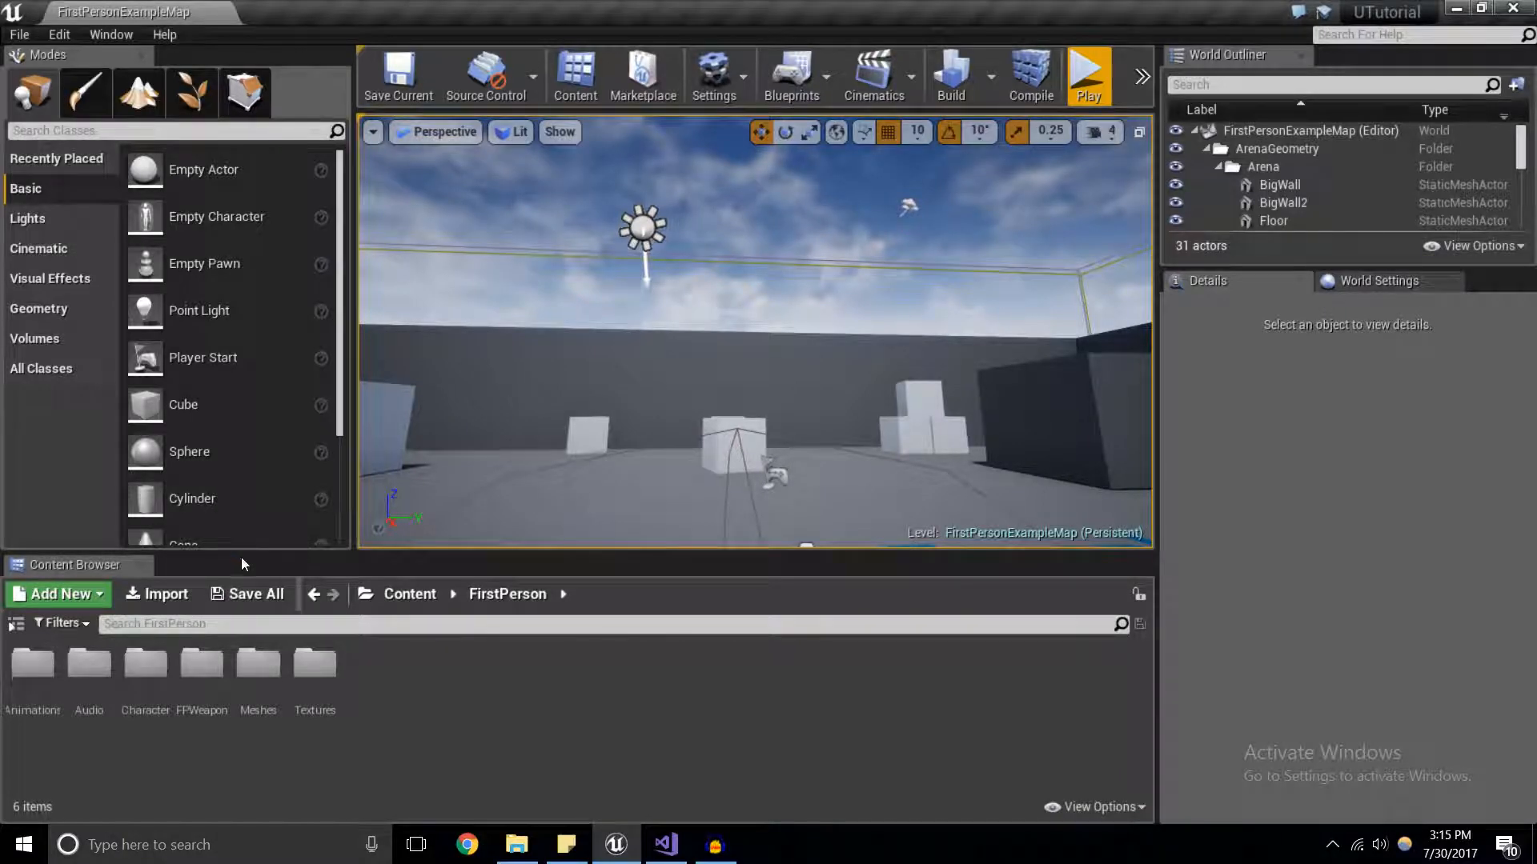
mouse_move(665, 843)
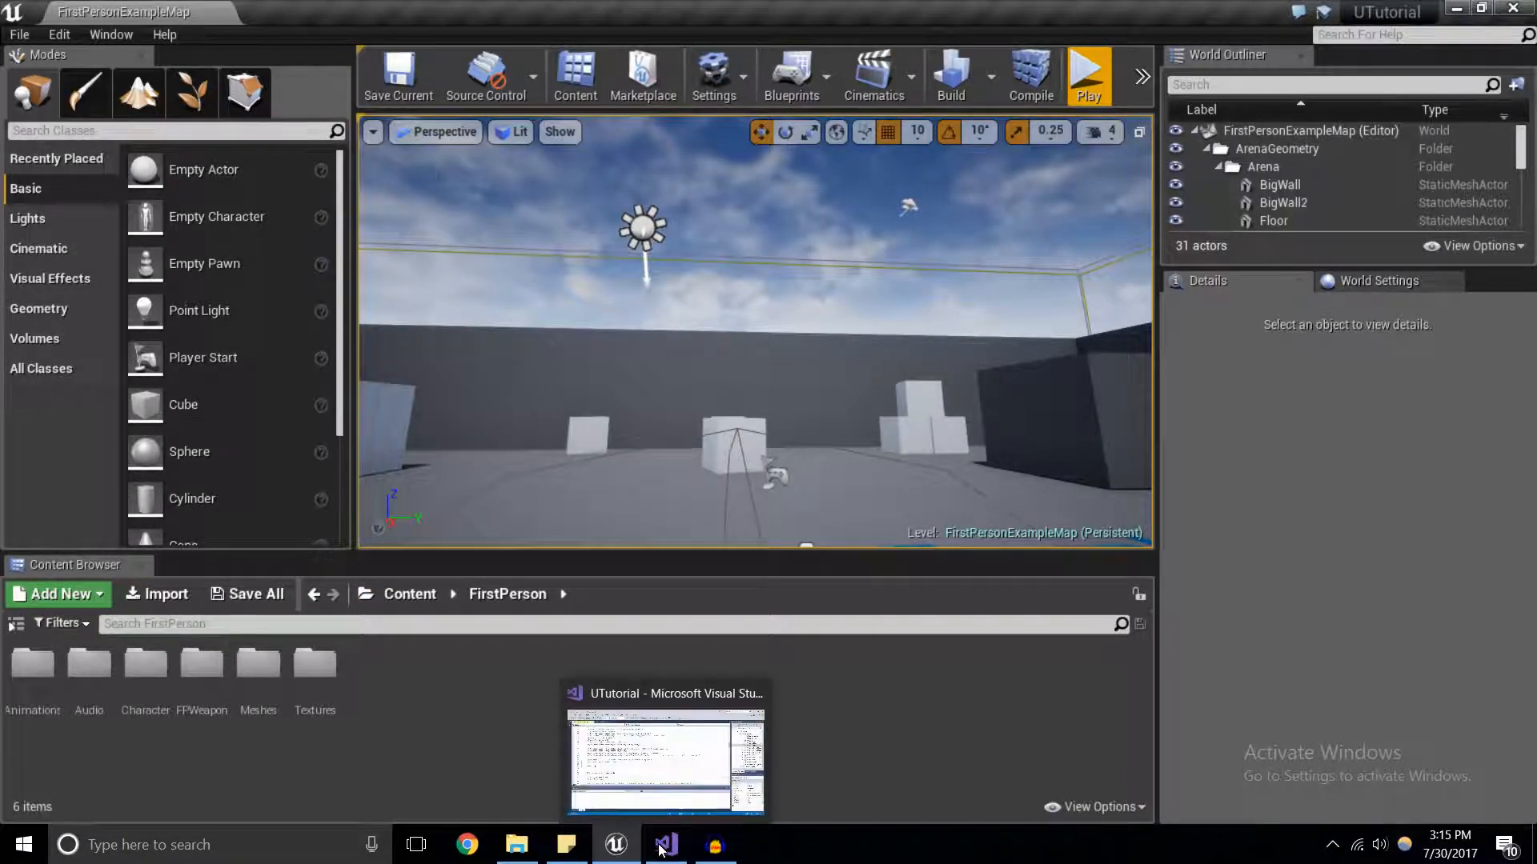
click(665, 844)
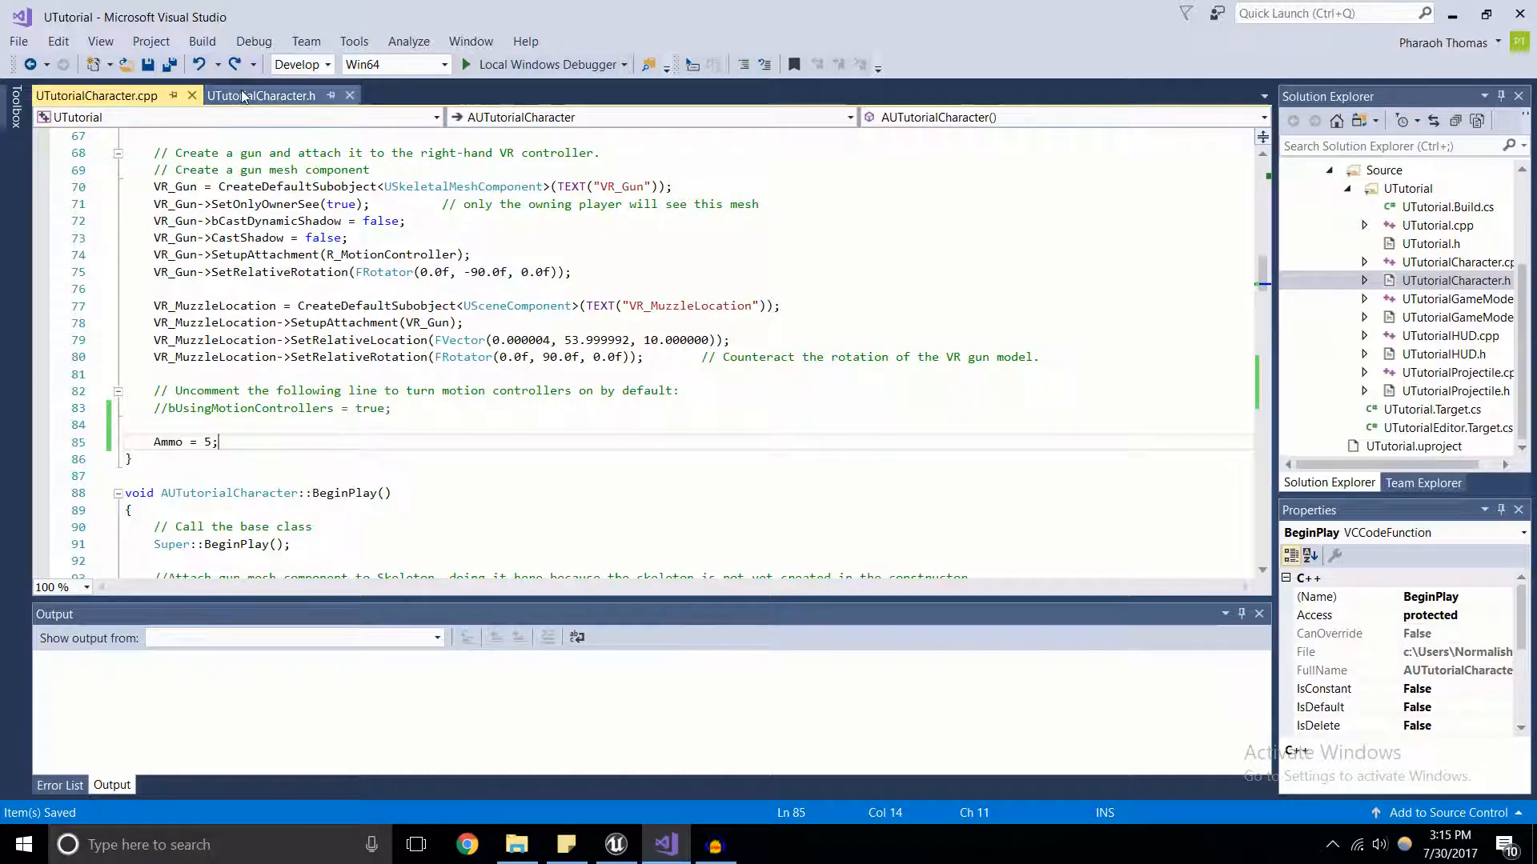
Add a UPROPERTY macro above int32 Ammo, first trying BlueprintReadWrite.
click(261, 95)
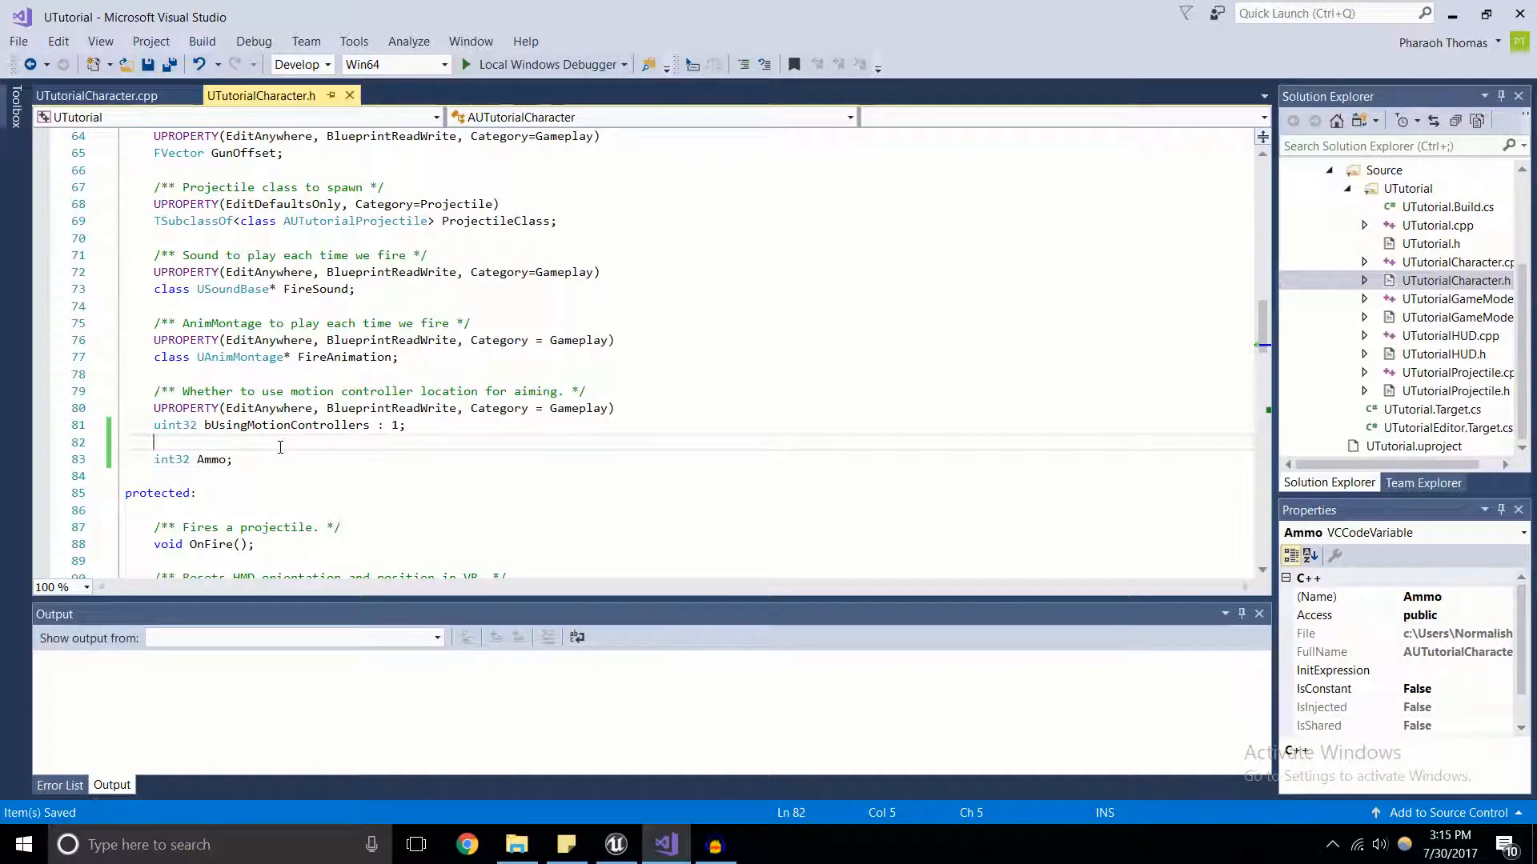
text(UP)
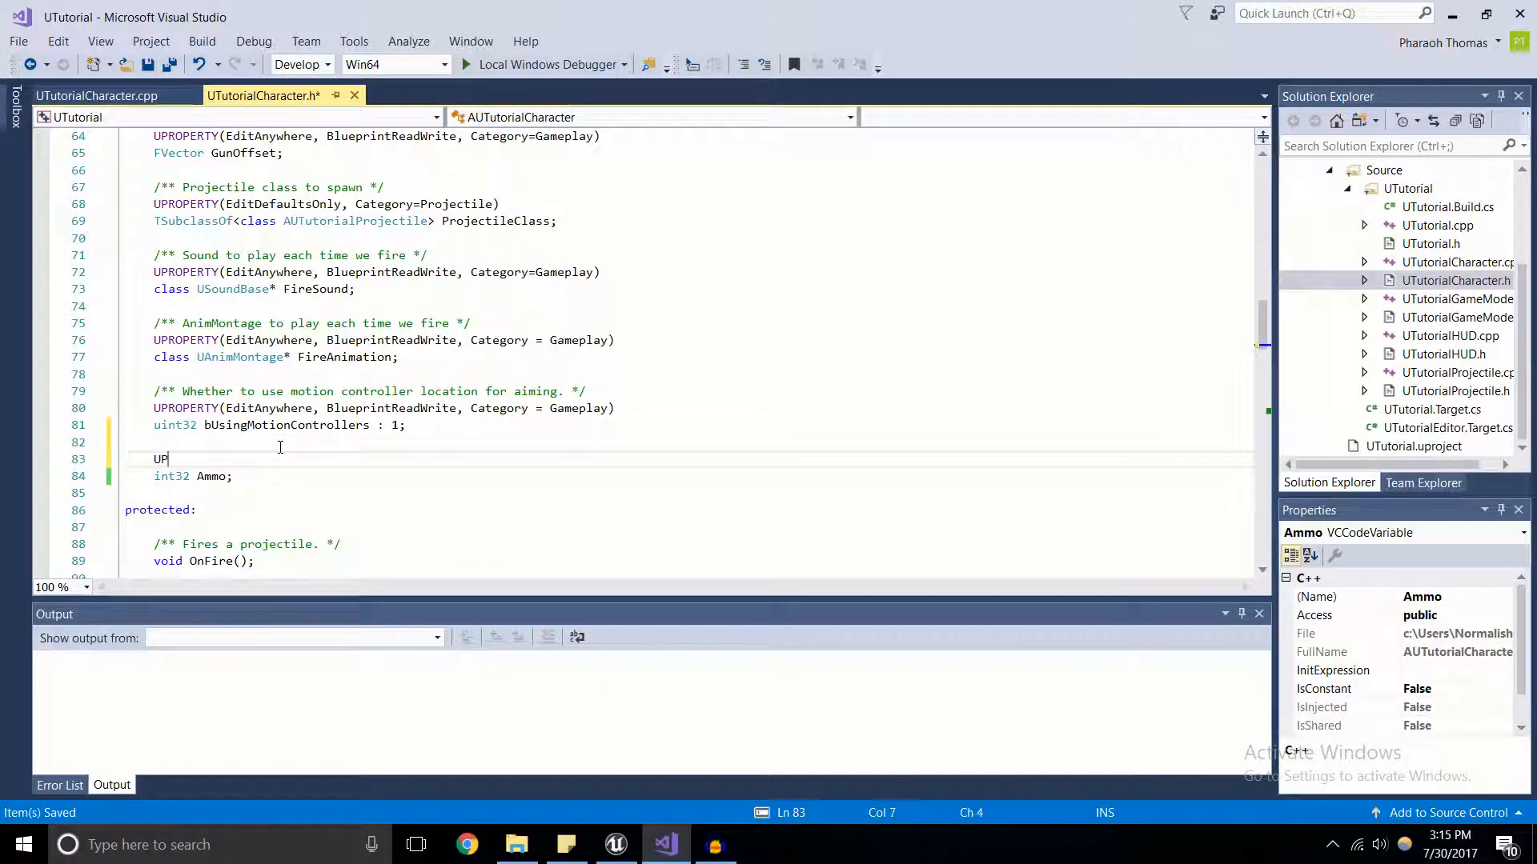
text(ROPERTY()
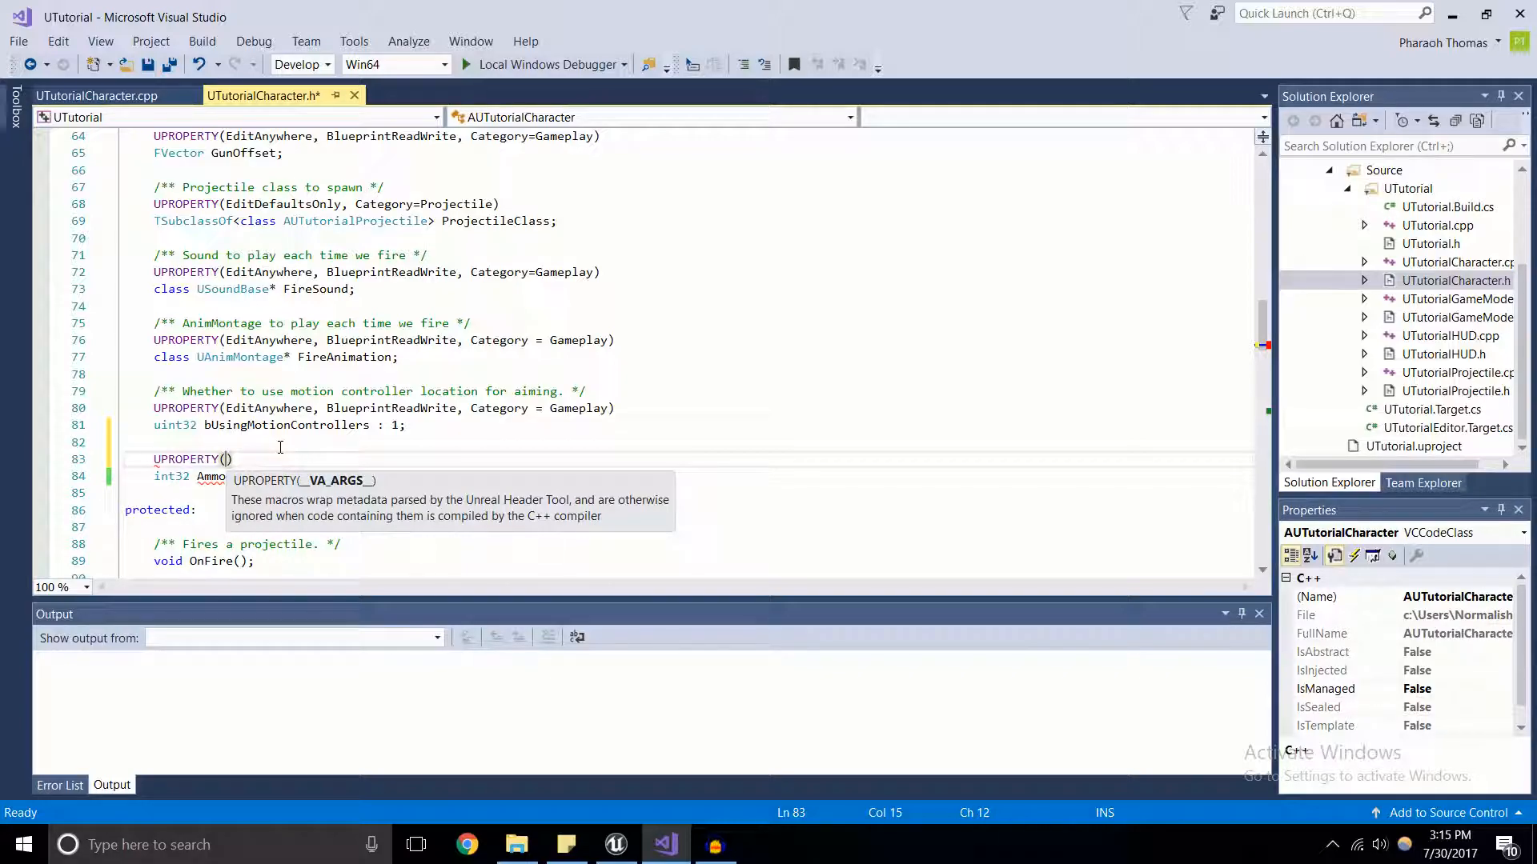
text(B)
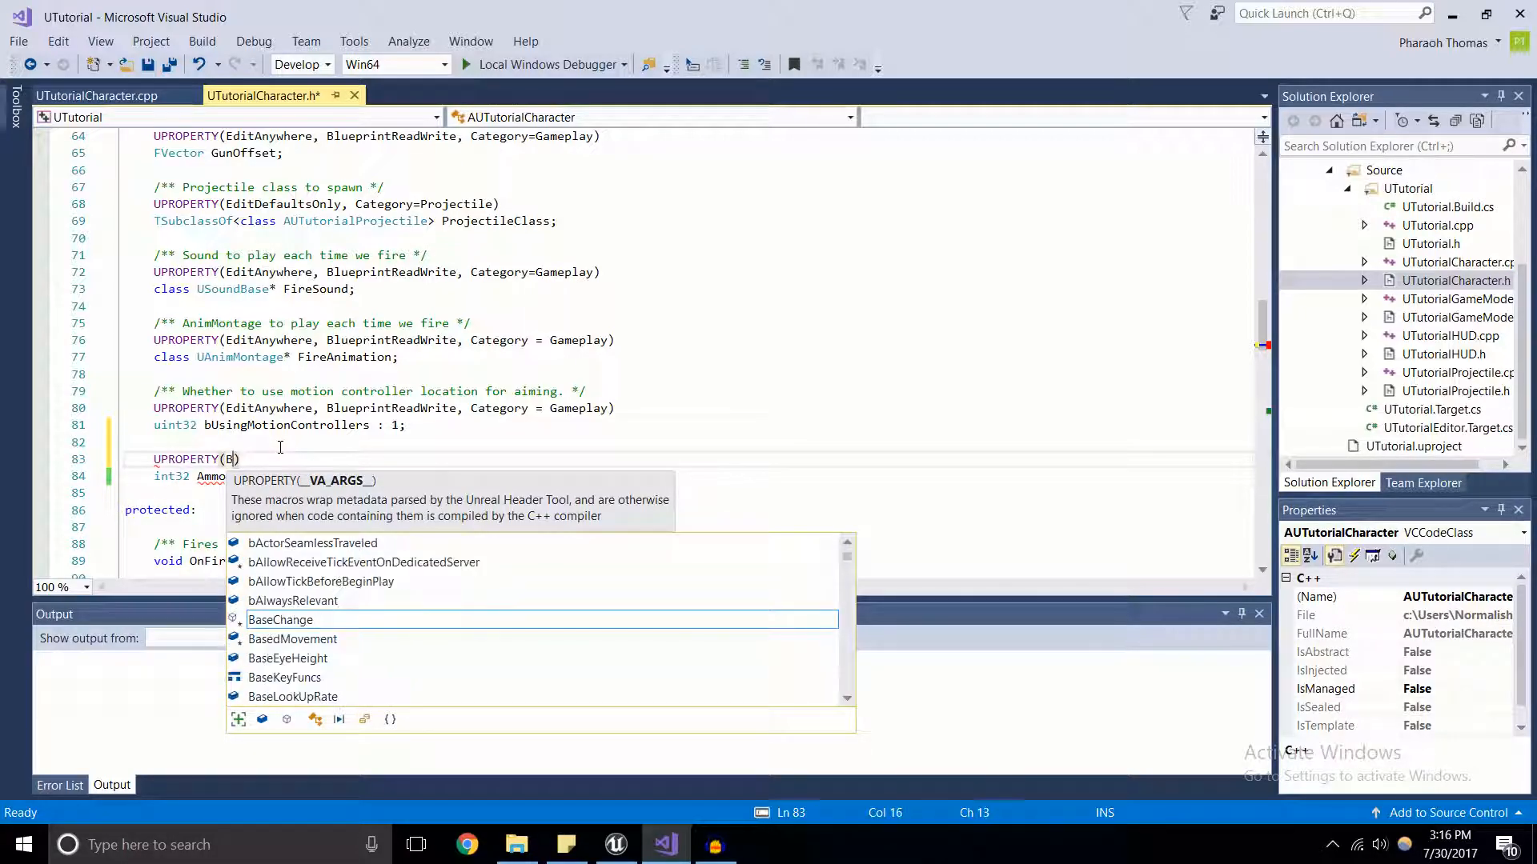
text(lueprint)
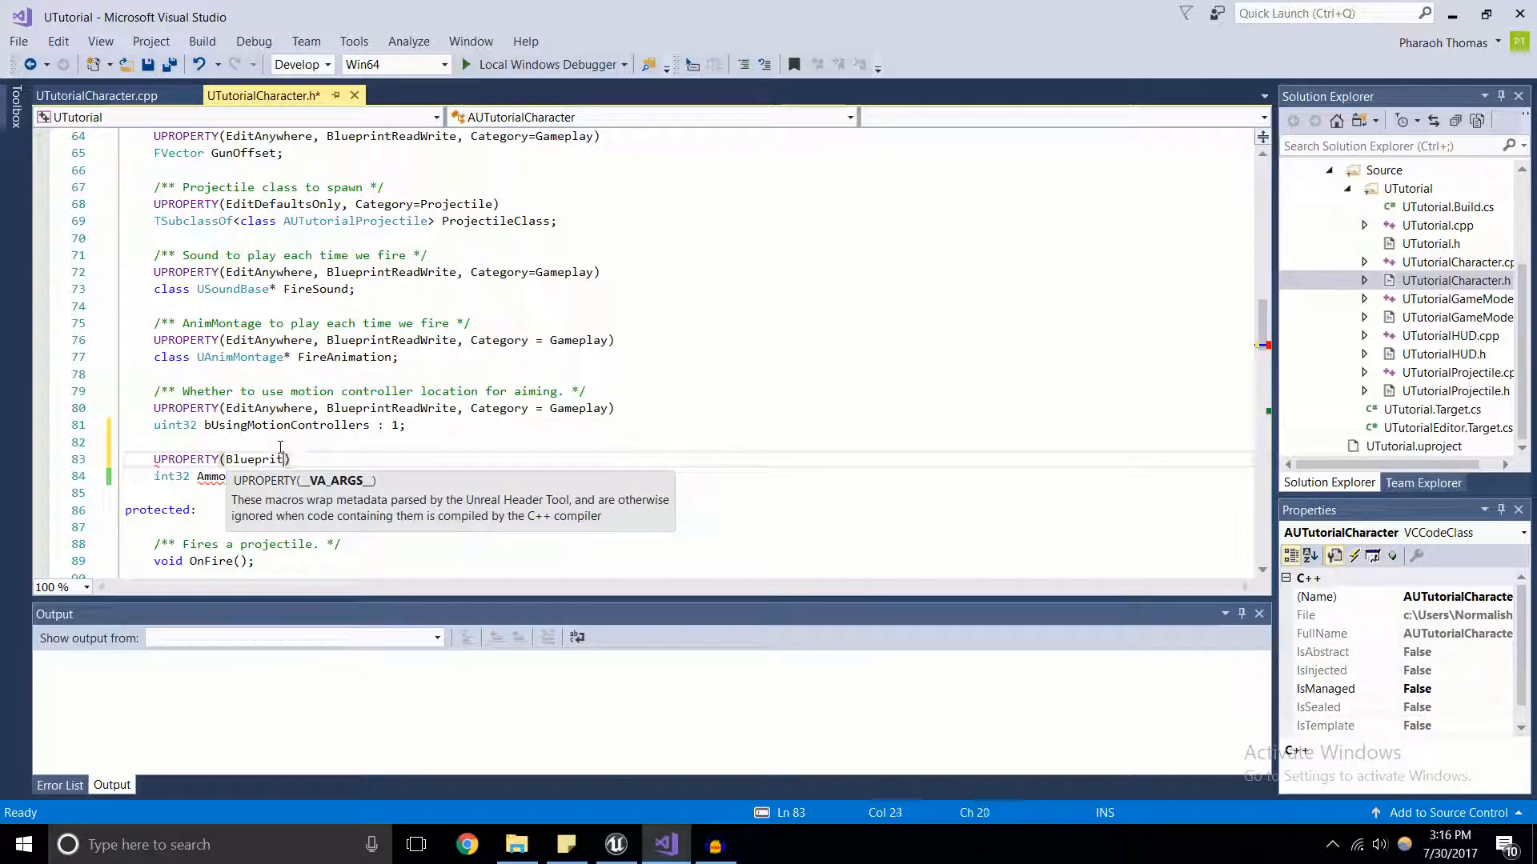
text(tRead)
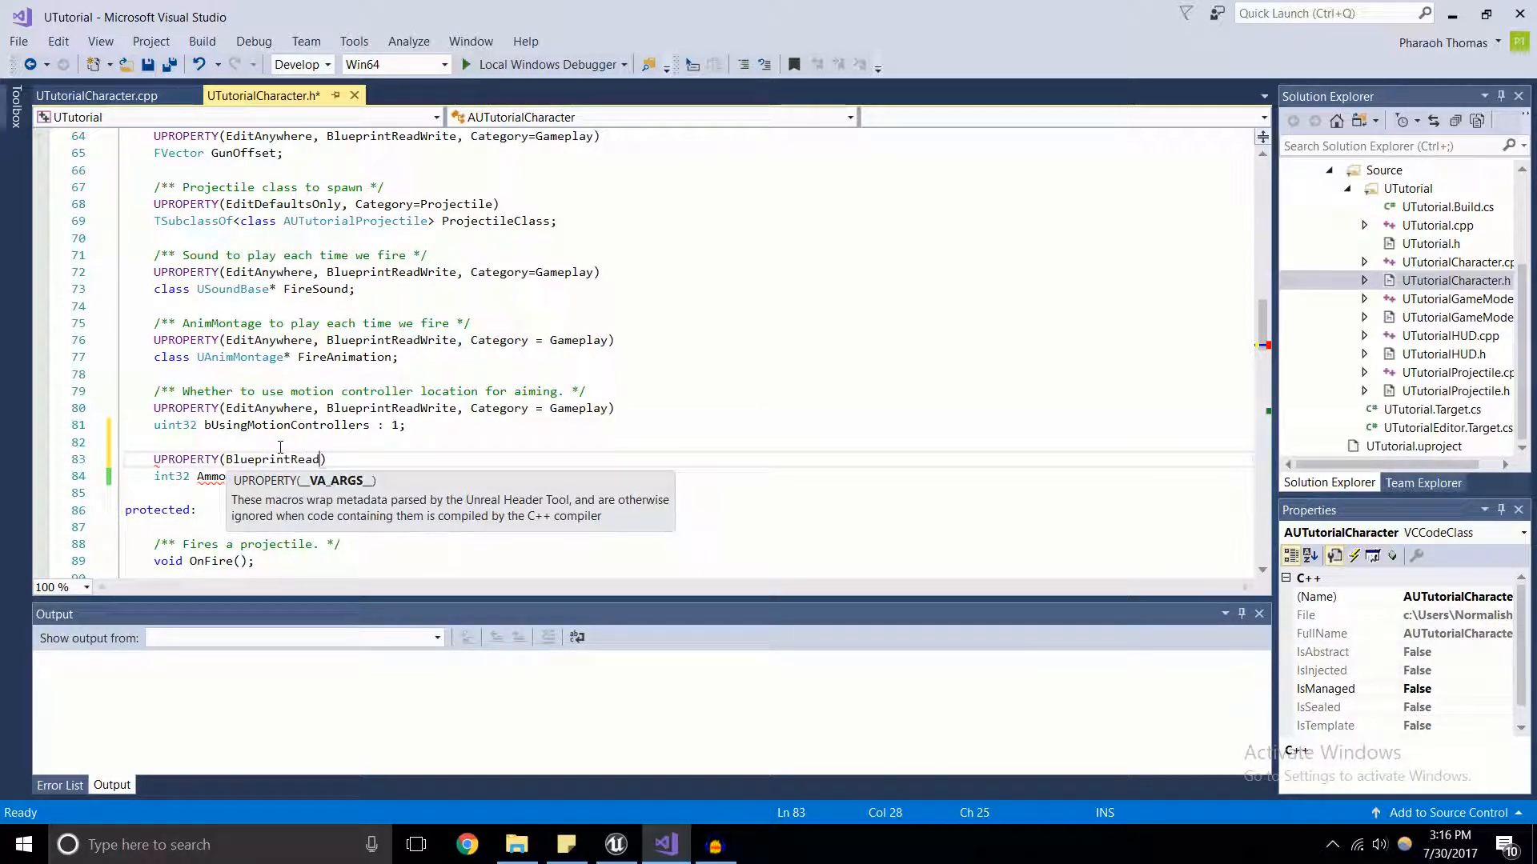
text(Write)
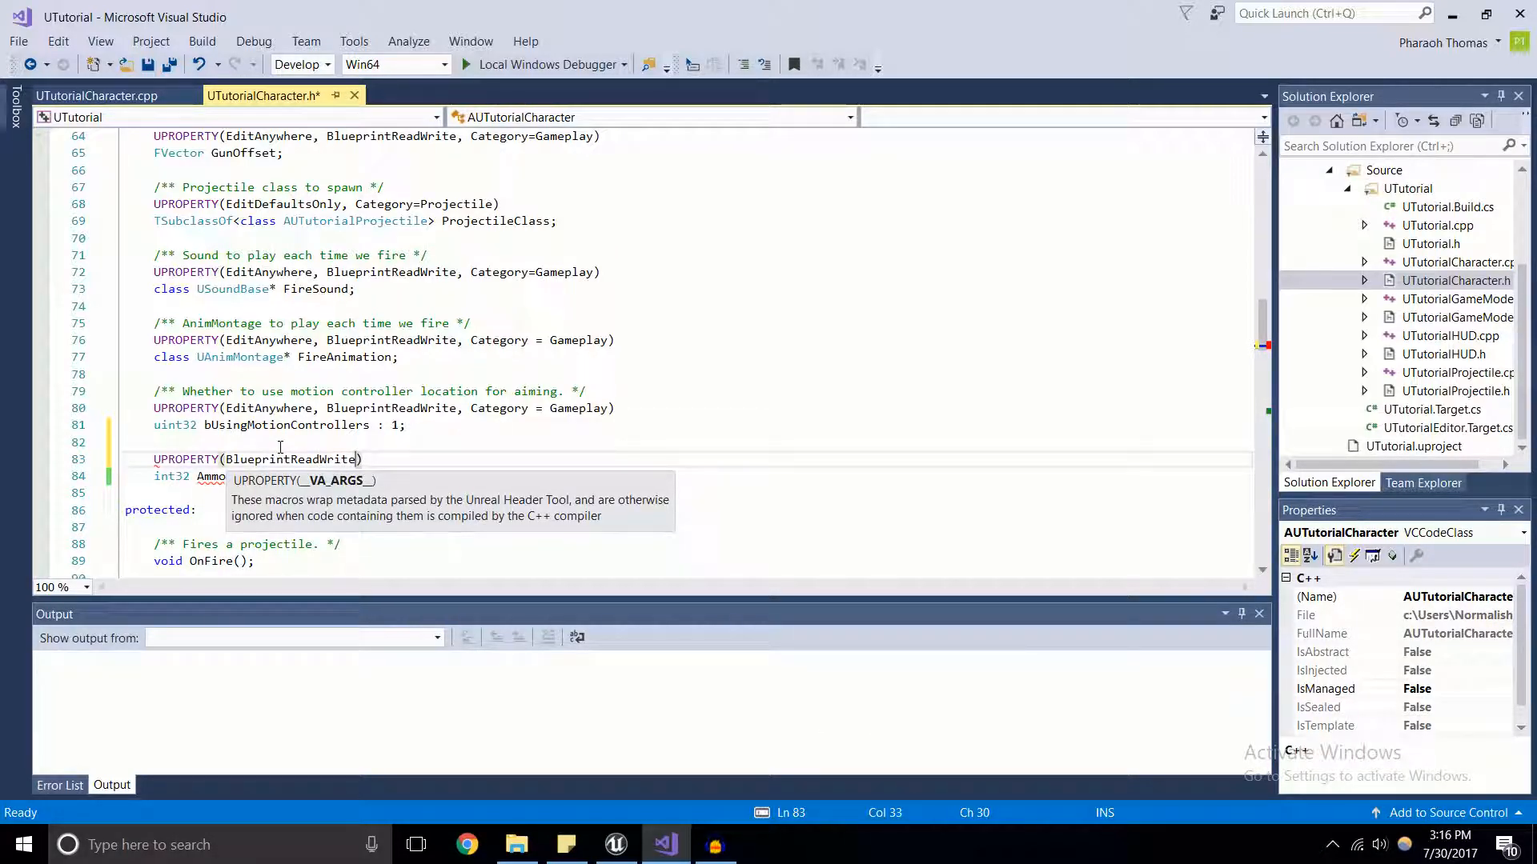
Revise the specifier to BlueprintReadOnly, then settle on EditDefaultsOnly.
key(BackSpace)
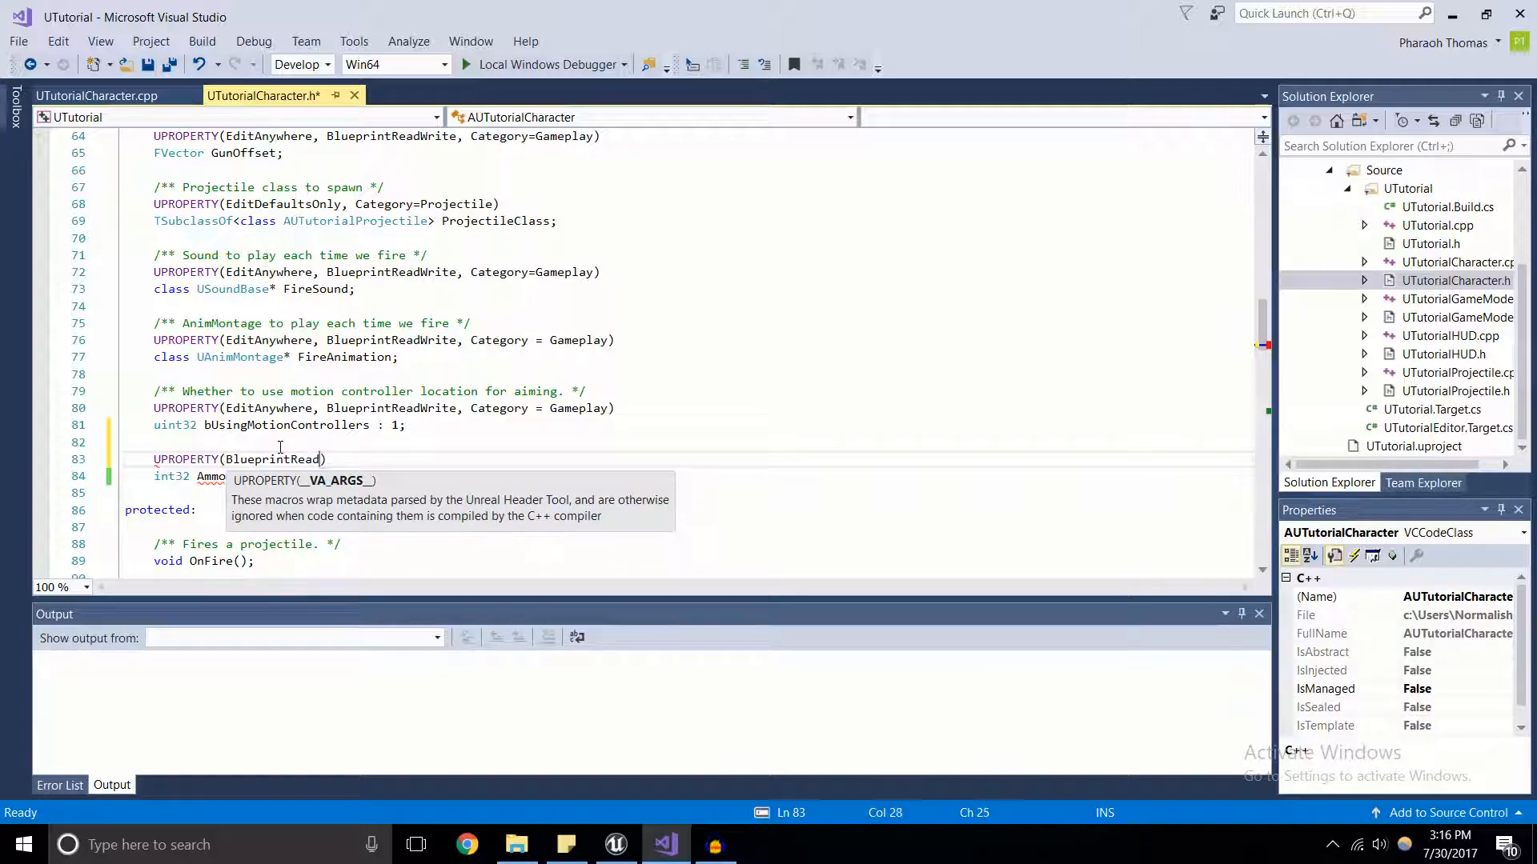
text(Only)
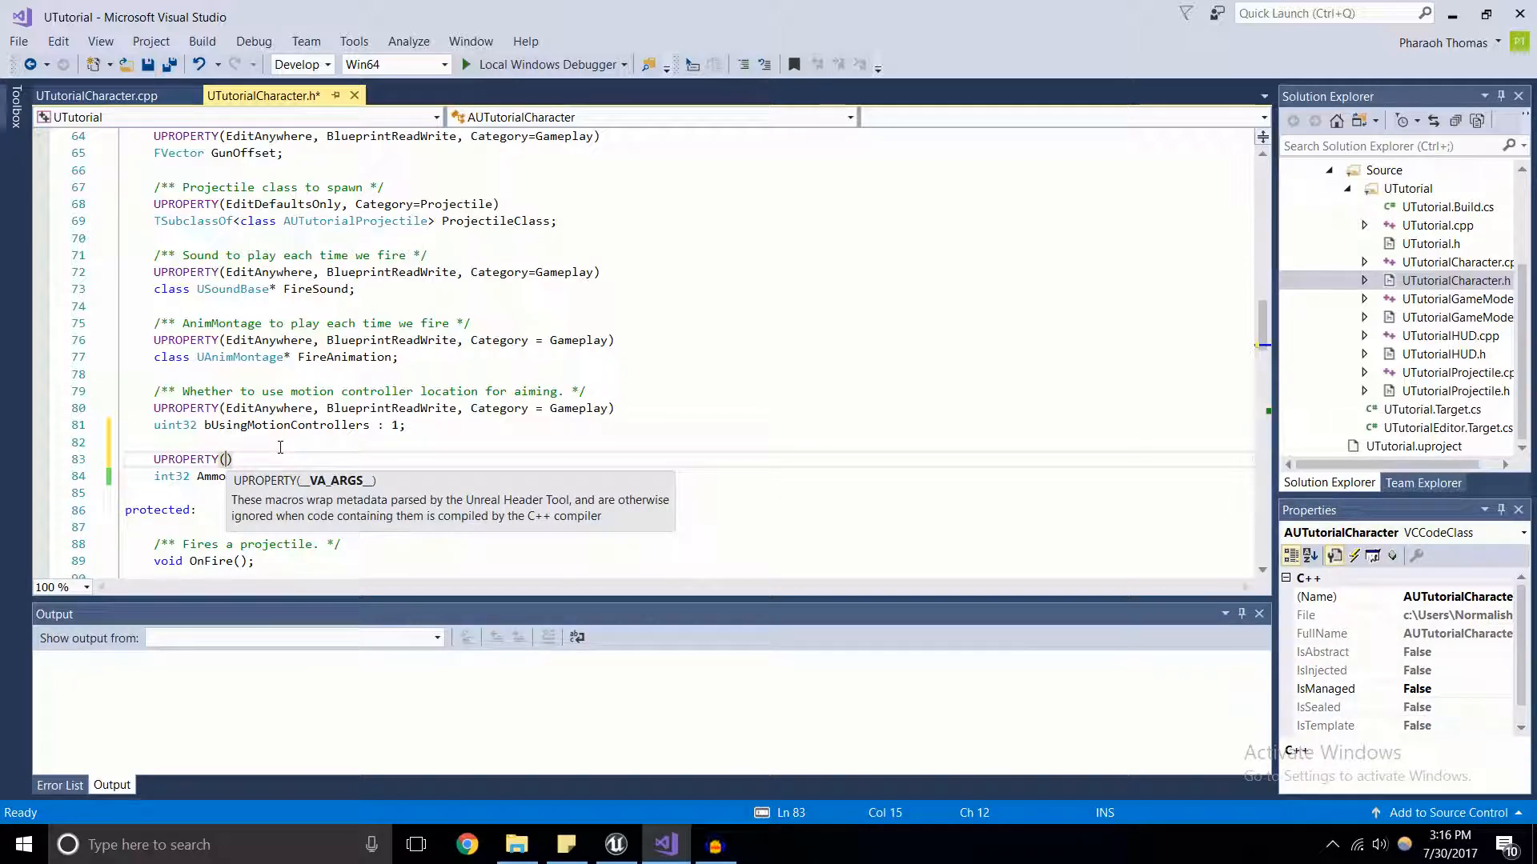
text(EditDefaultsO)
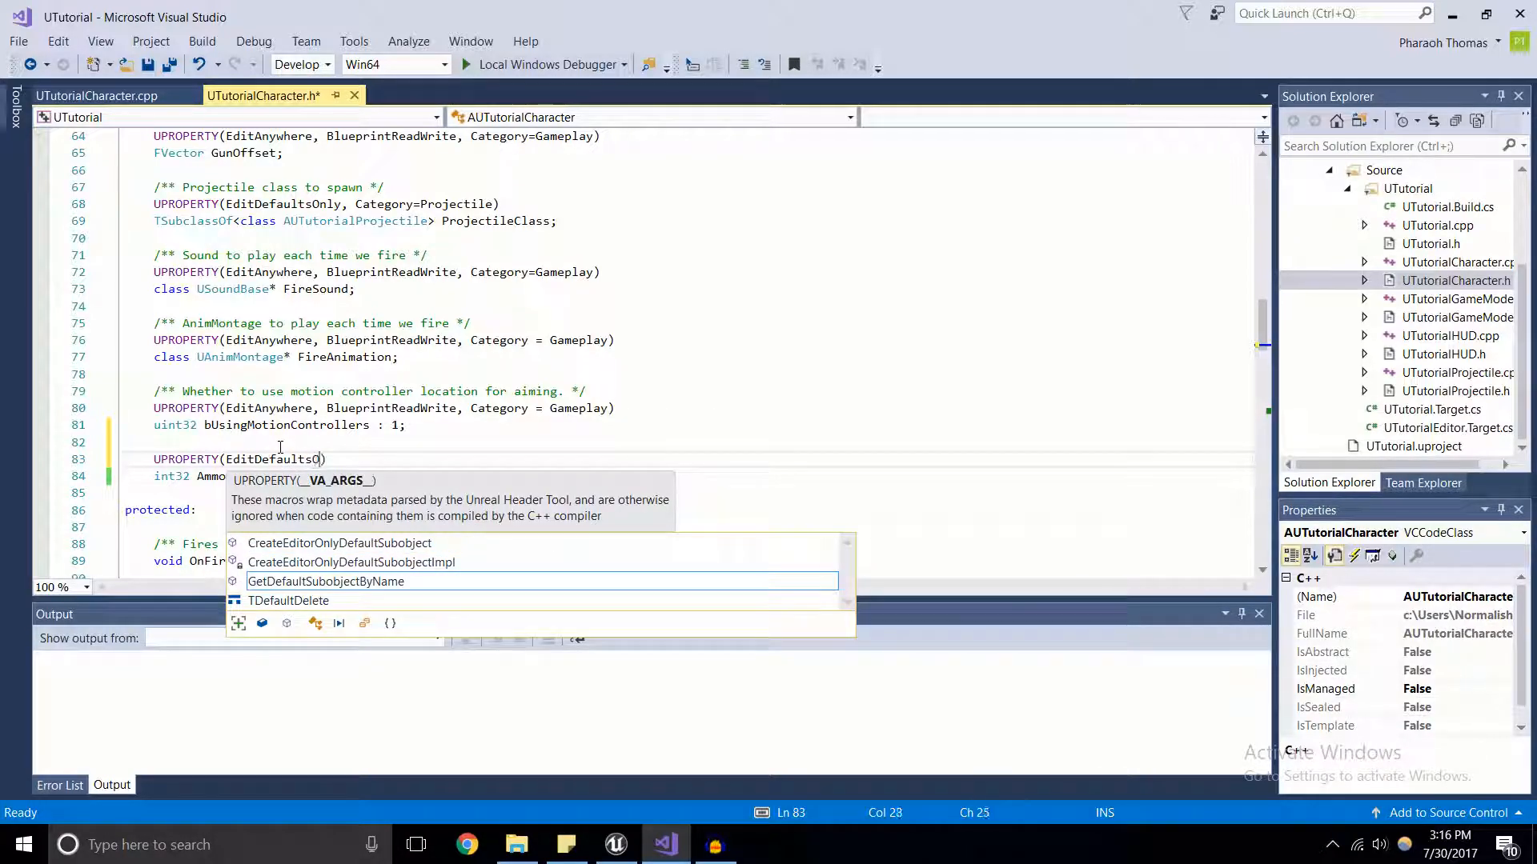
text(nly)
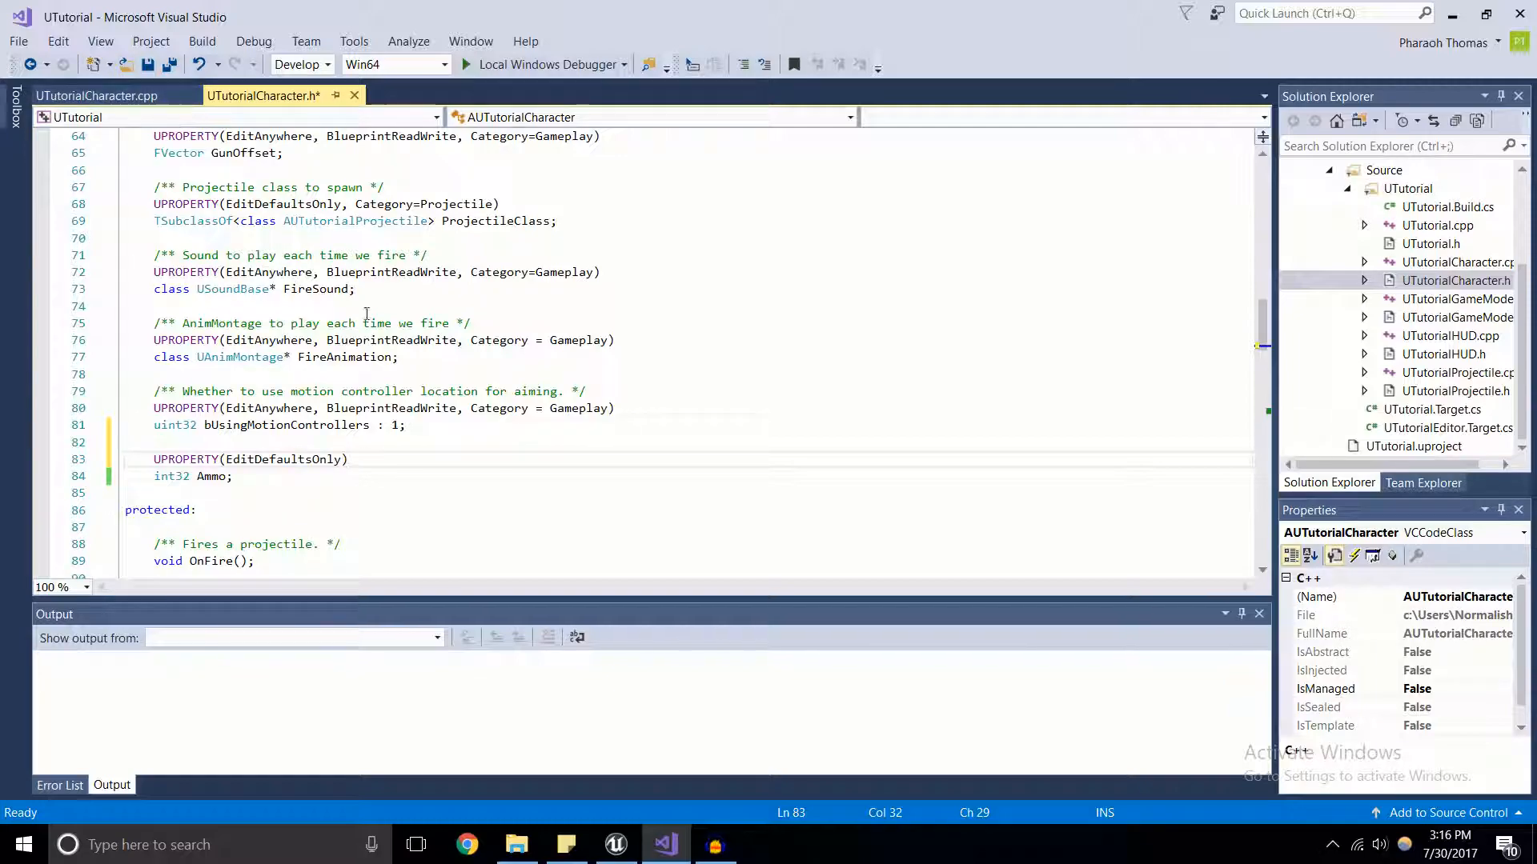
triple_click(249, 459)
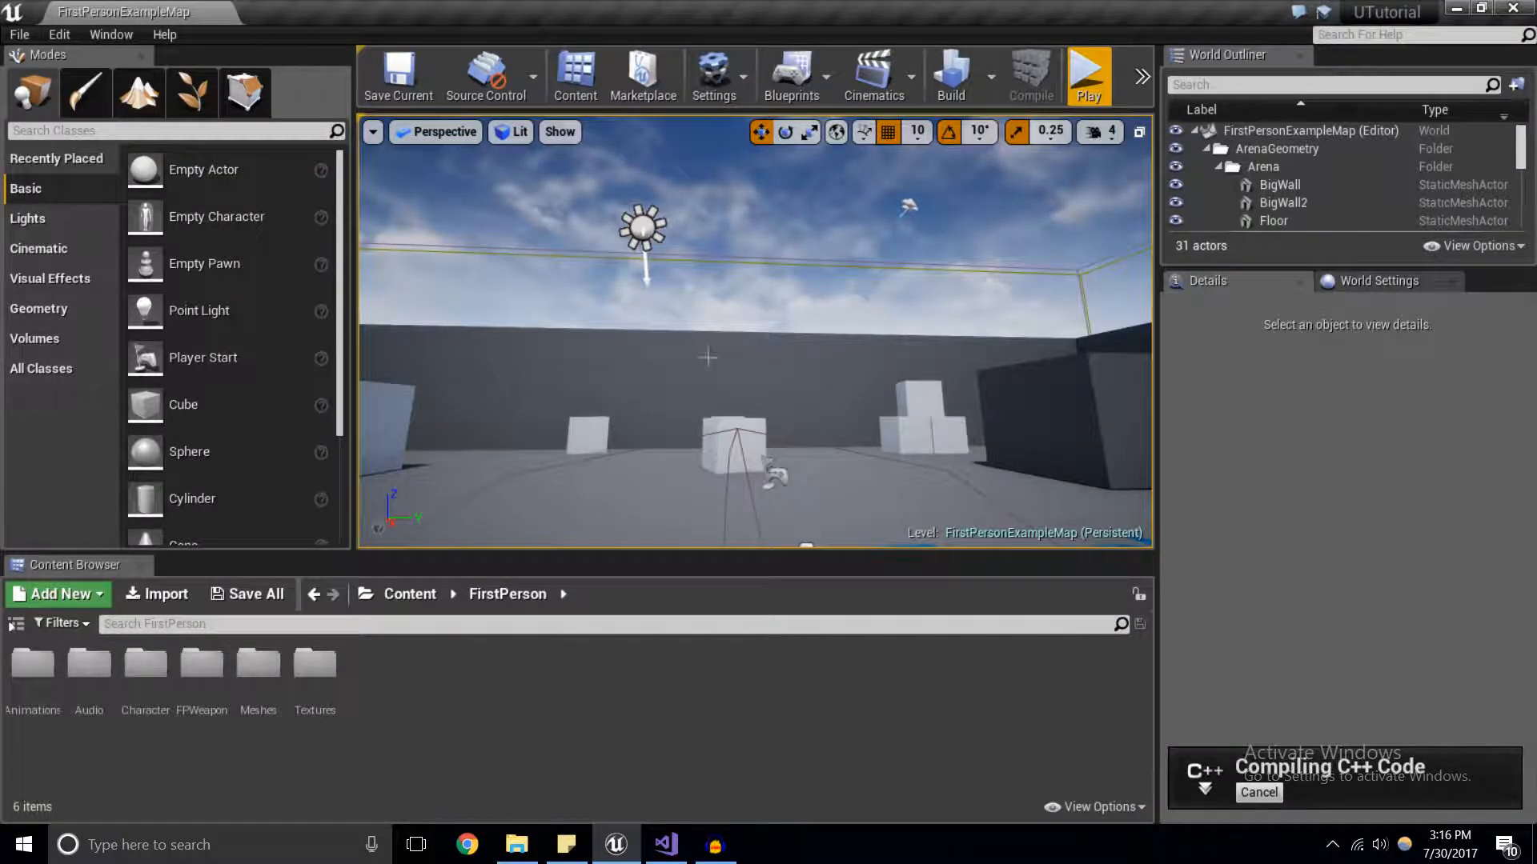
Recompile the C++ code and browse to Content > FirstPersonCPP > Blueprints.
click(410, 594)
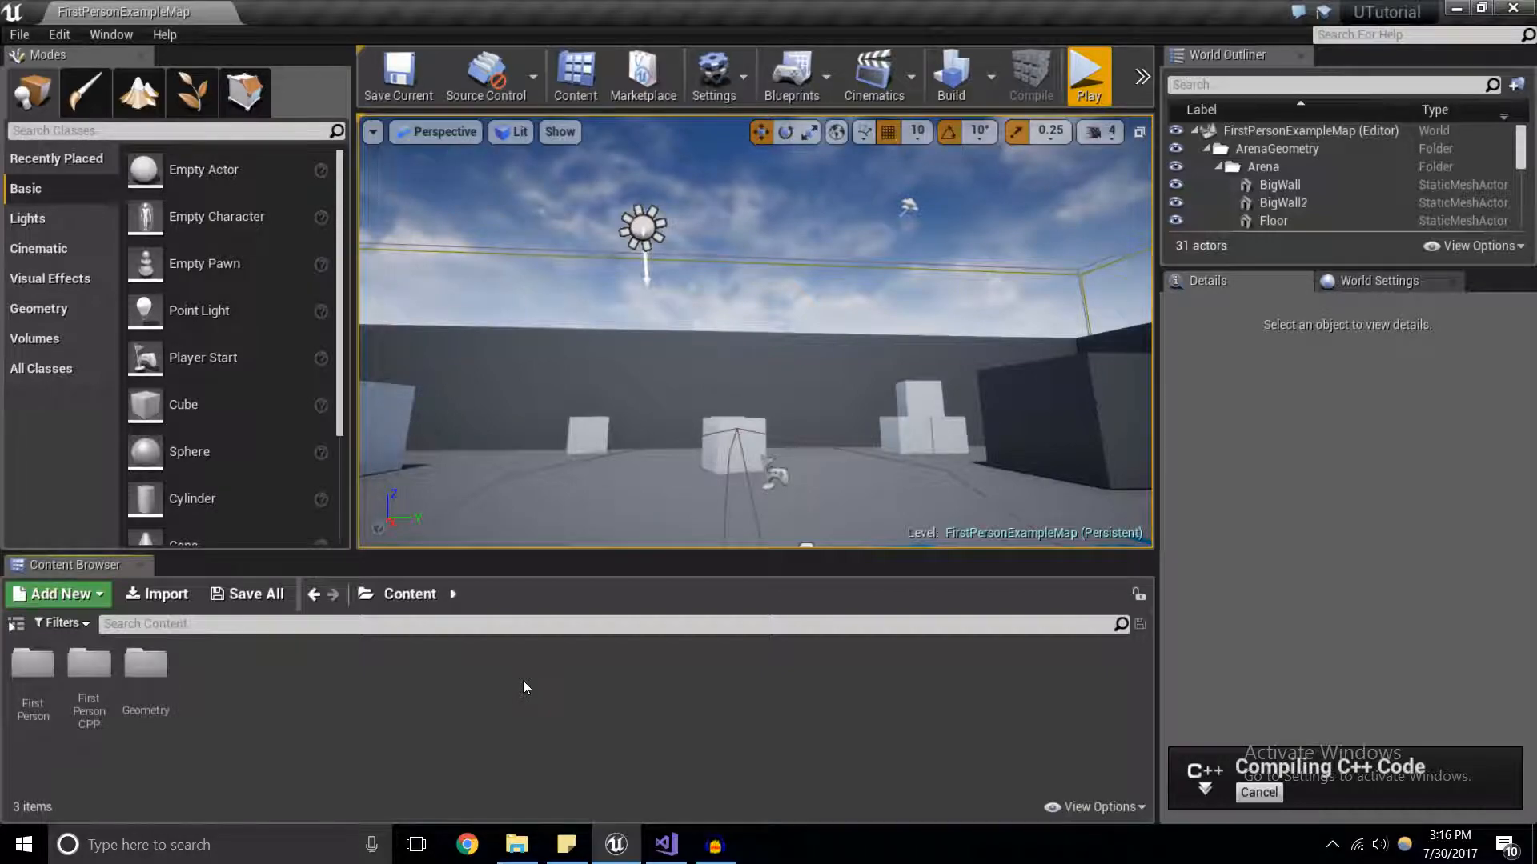
mouse_move(32, 665)
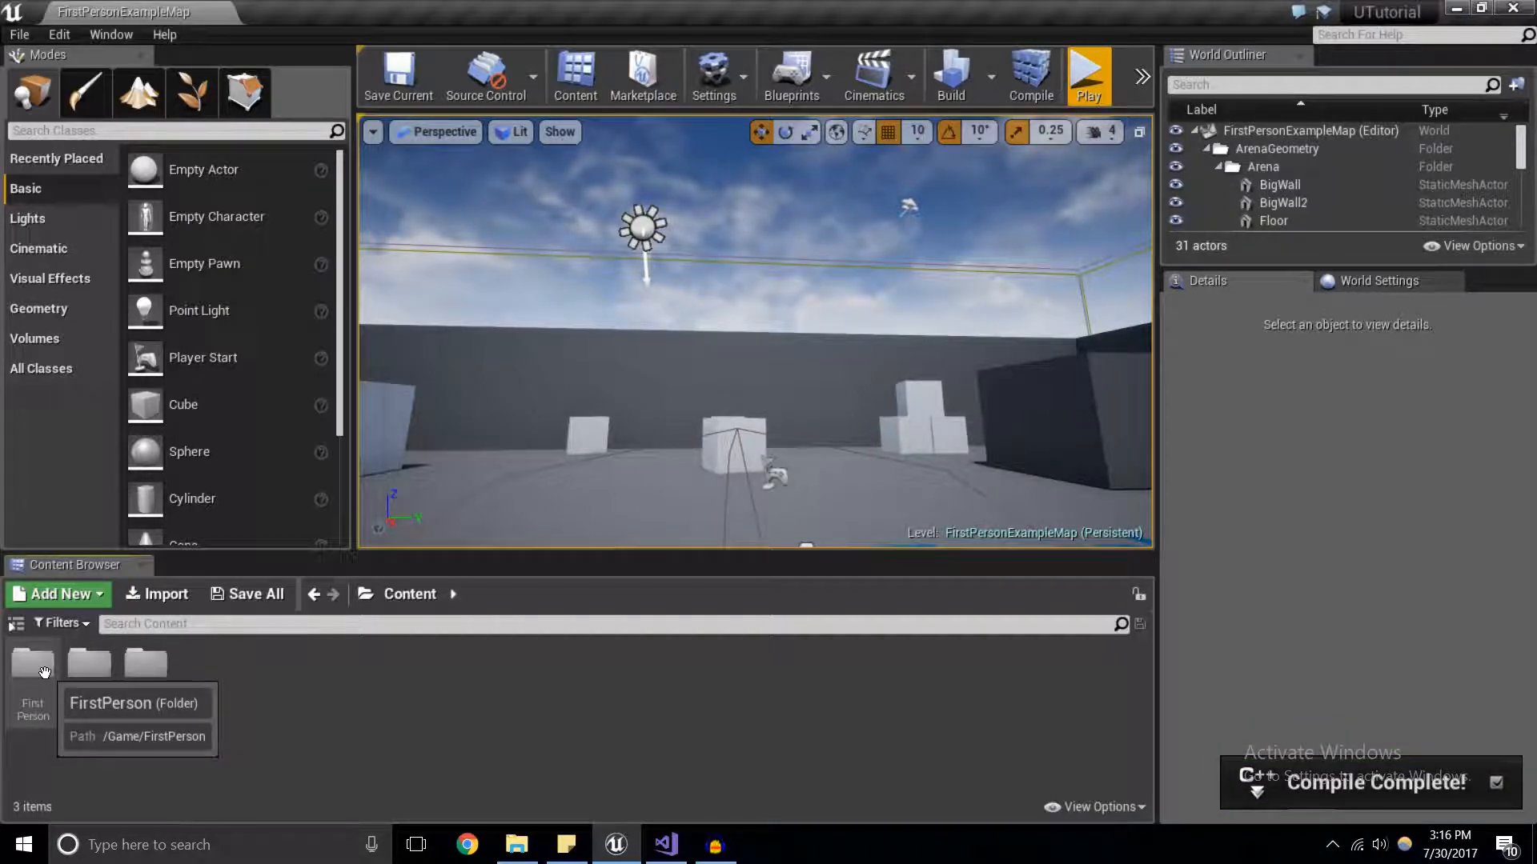
double_click(32, 661)
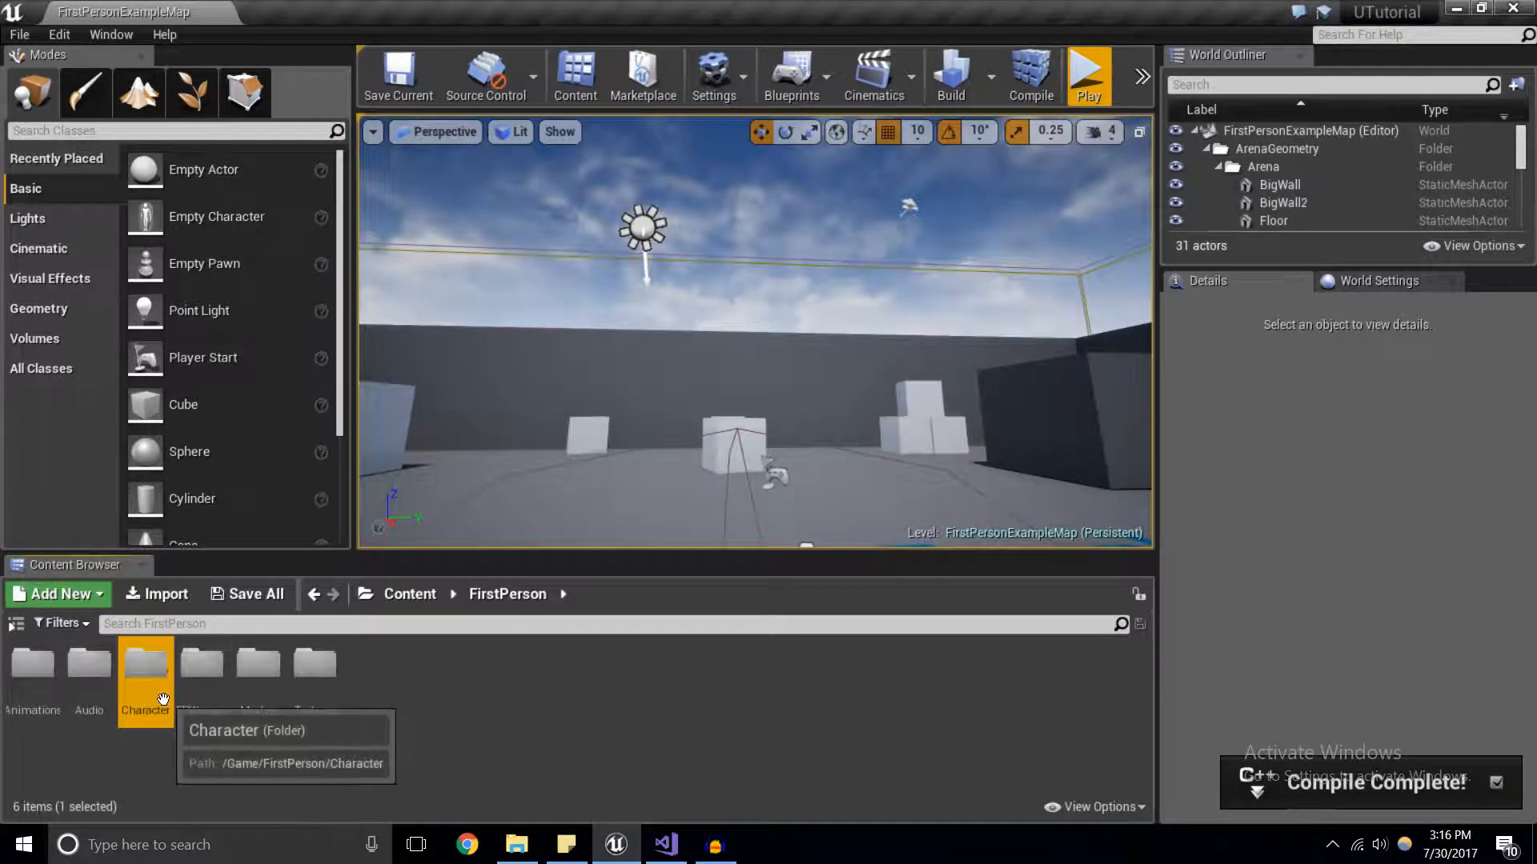
double_click(144, 663)
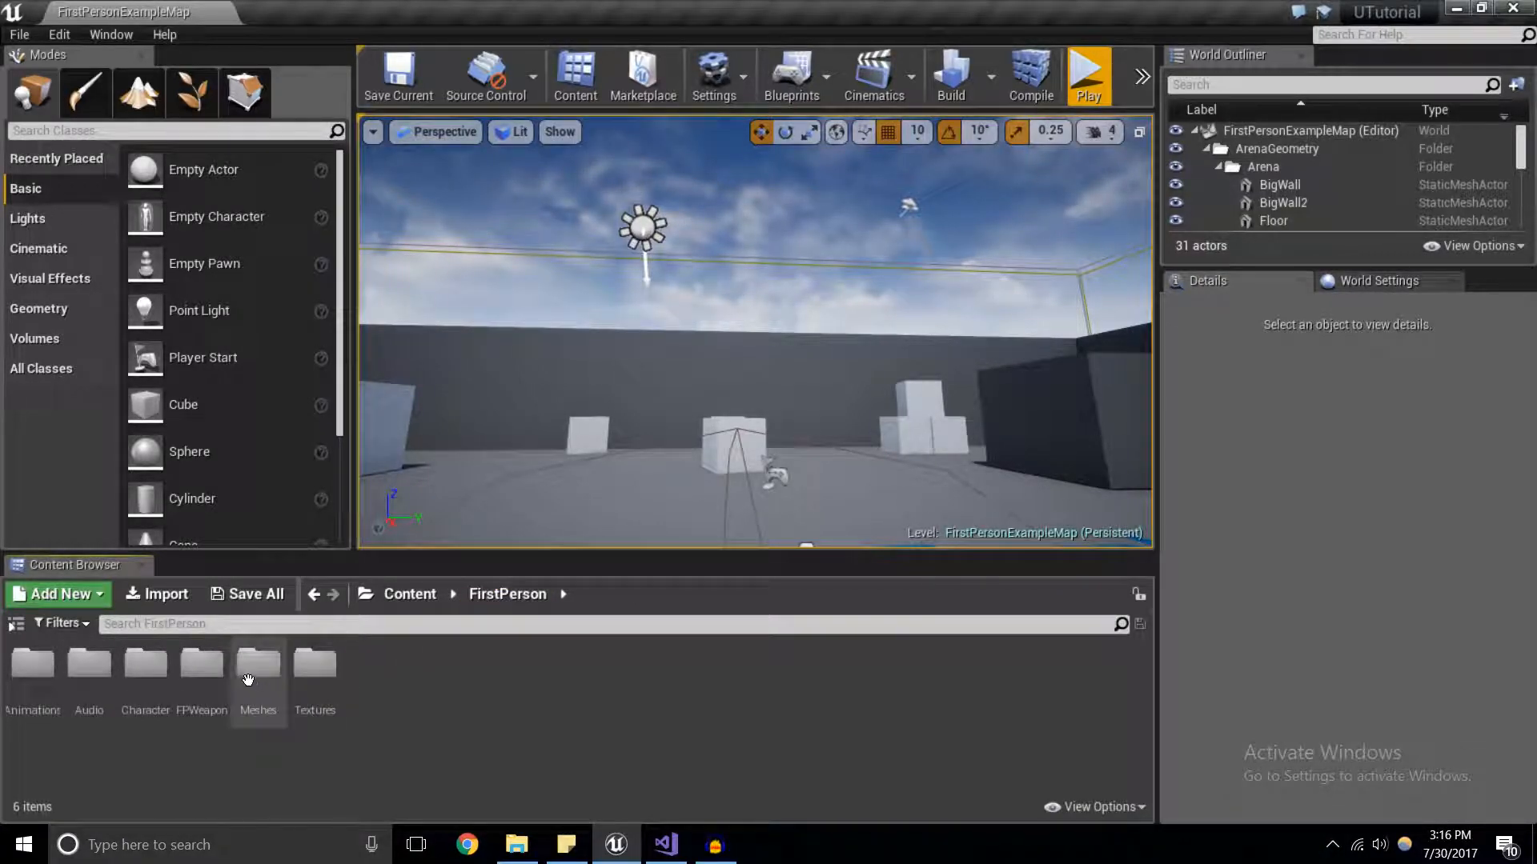
click(410, 594)
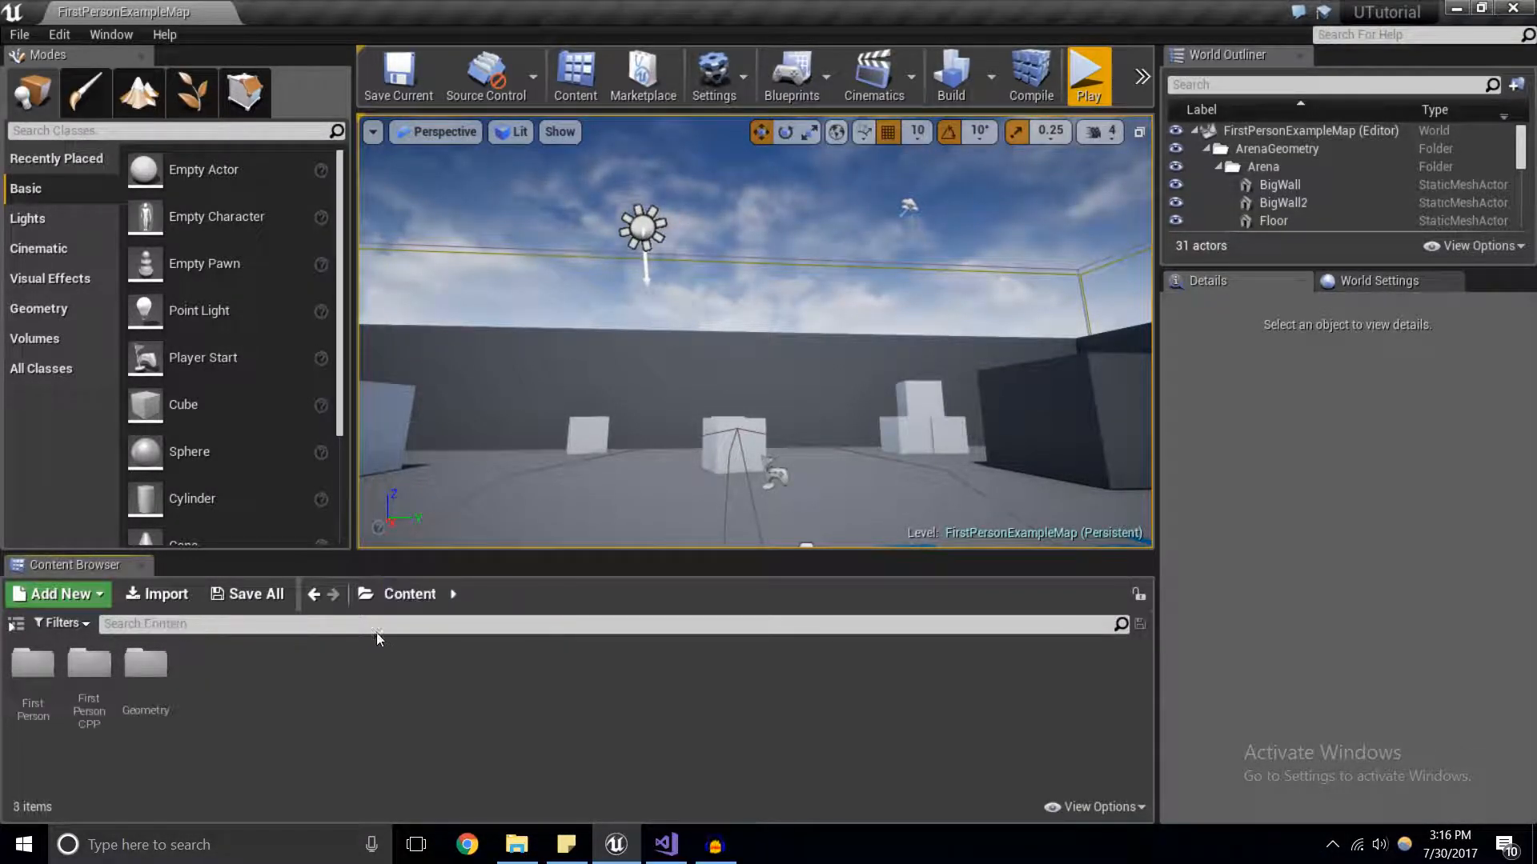
click(88, 664)
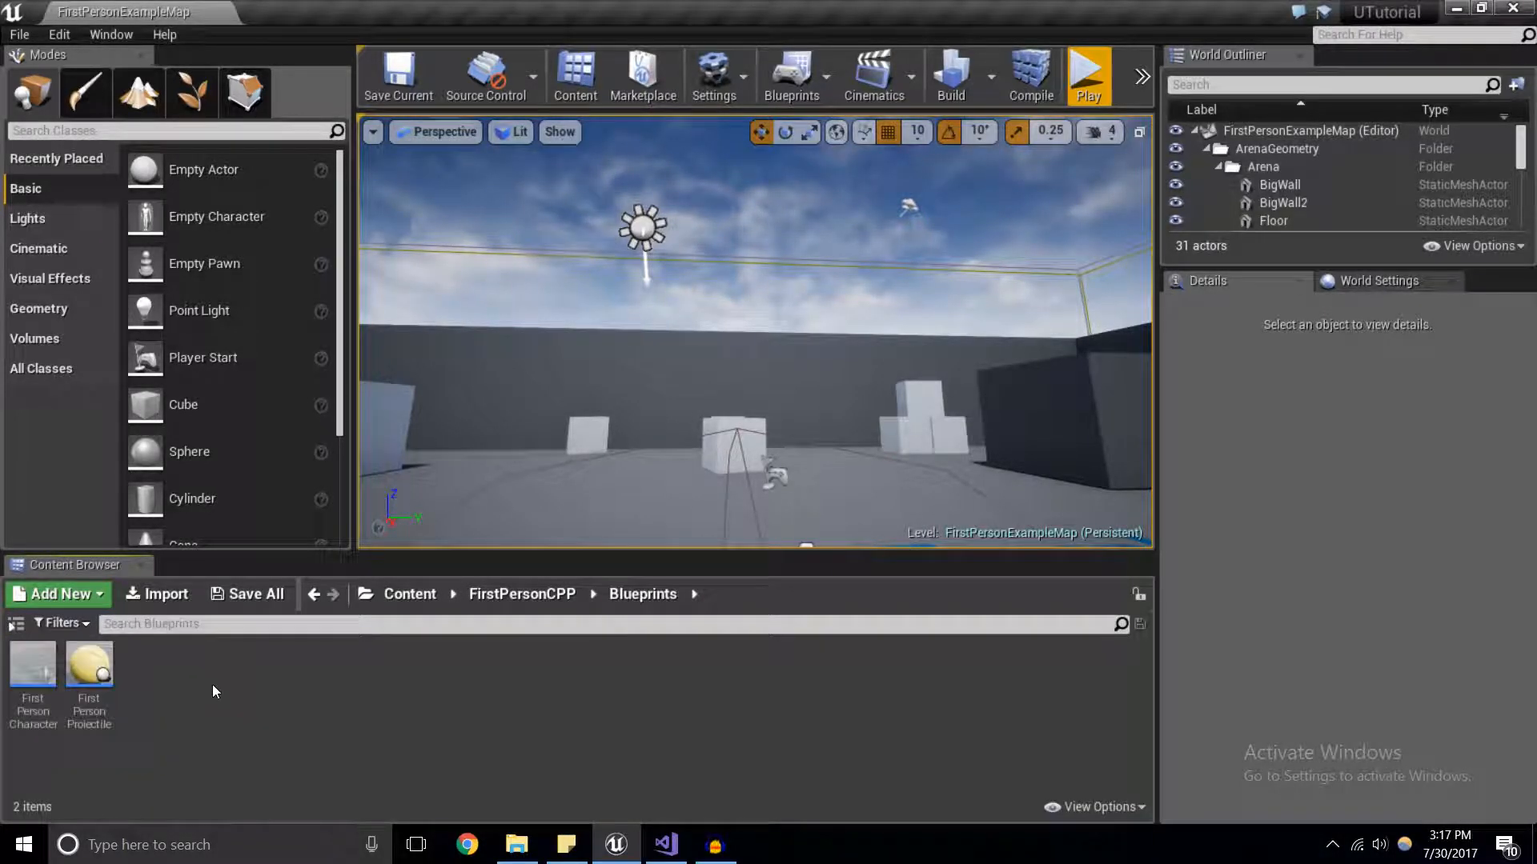
mouse_move(32, 672)
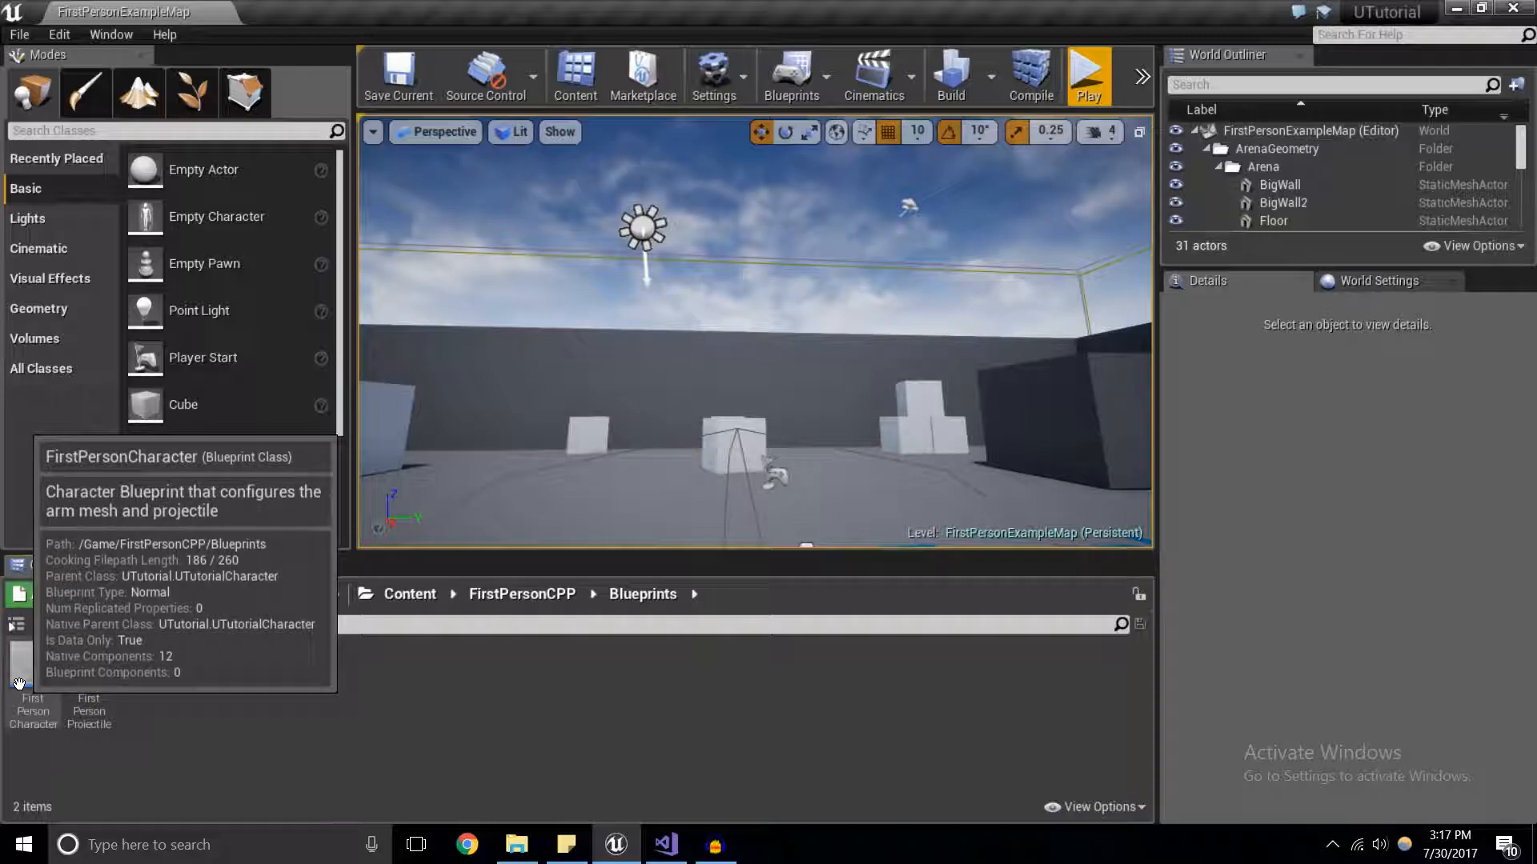
Open the FirstPersonCharacter blueprint editor and change its Ammo default from 5 to 10.
double_click(32, 676)
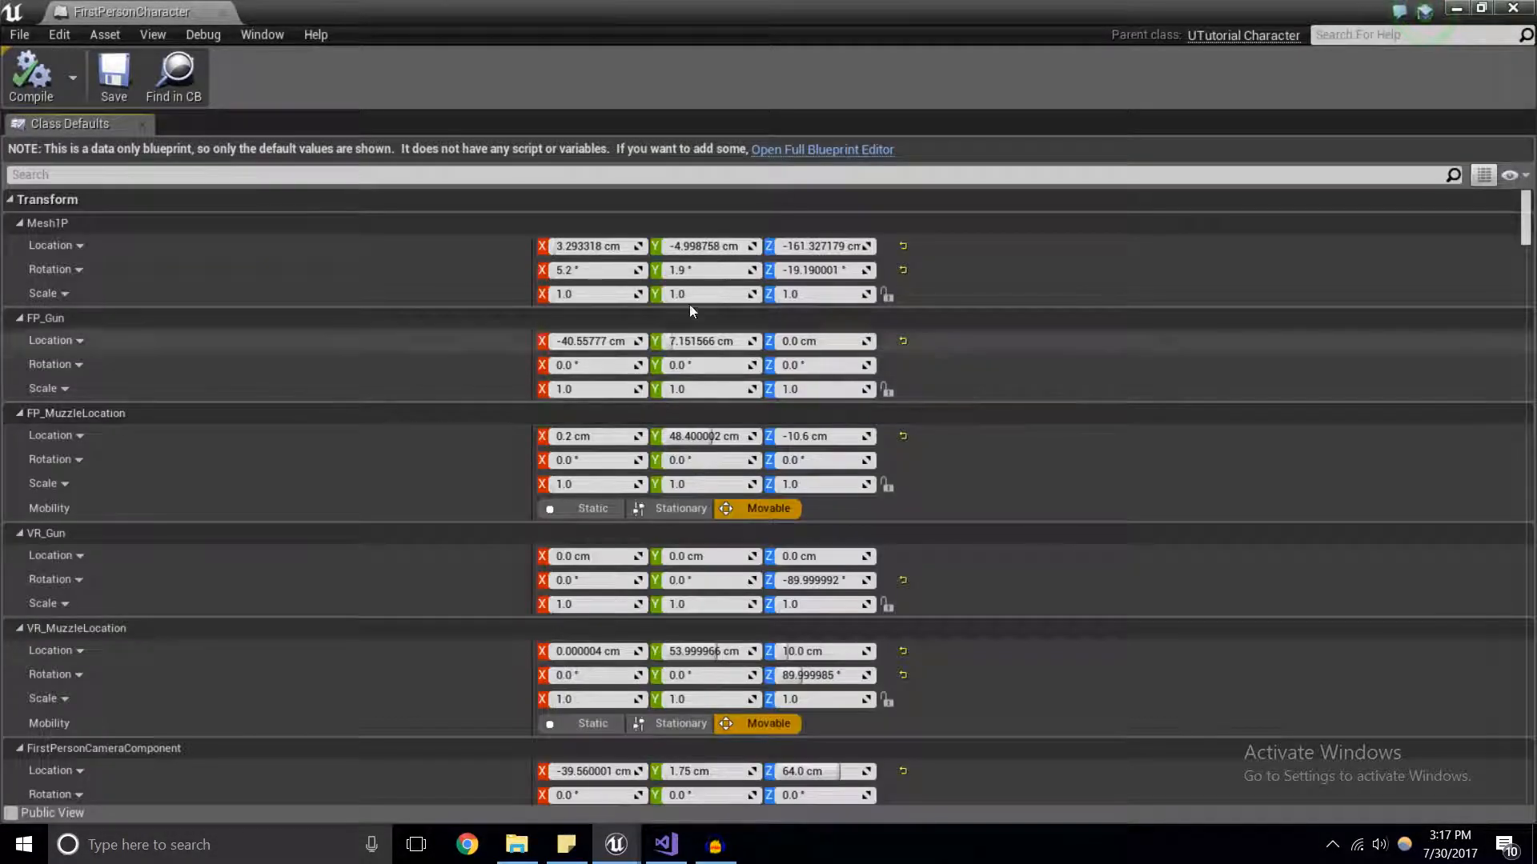
click(822, 149)
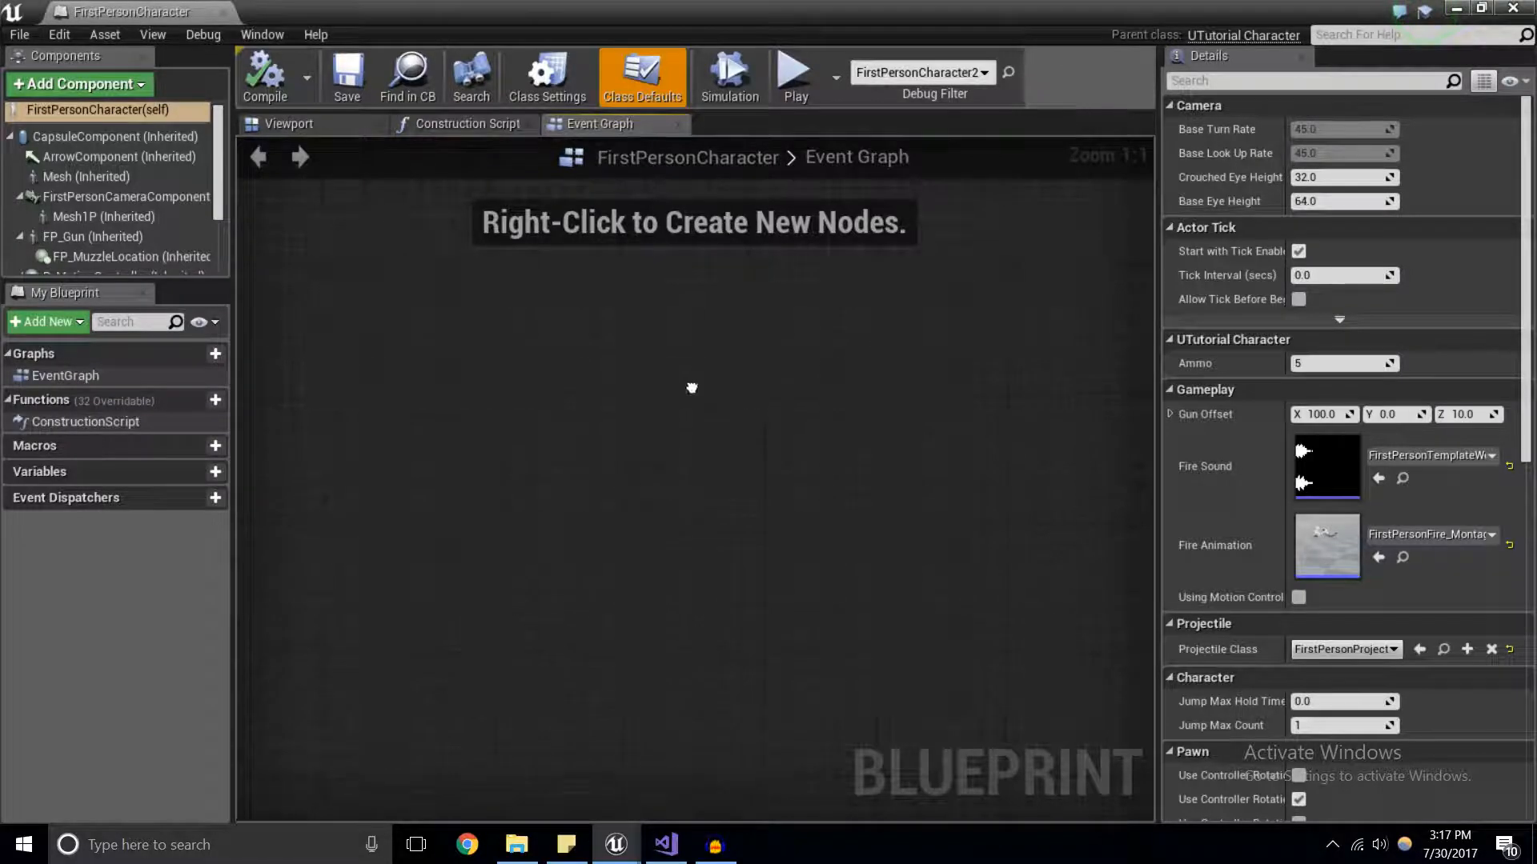
mouse_move(860, 470)
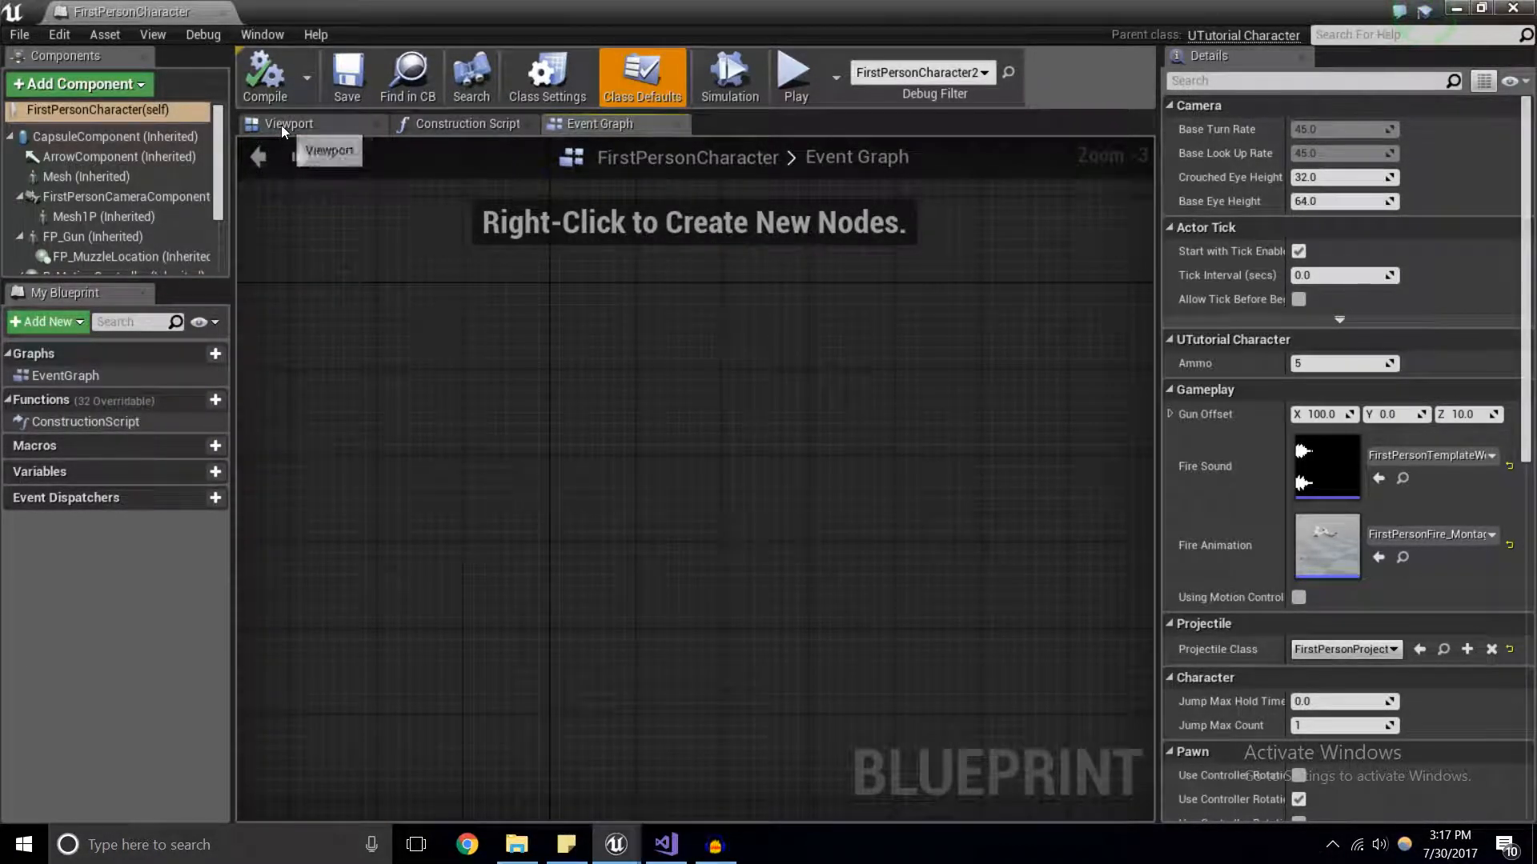
click(288, 123)
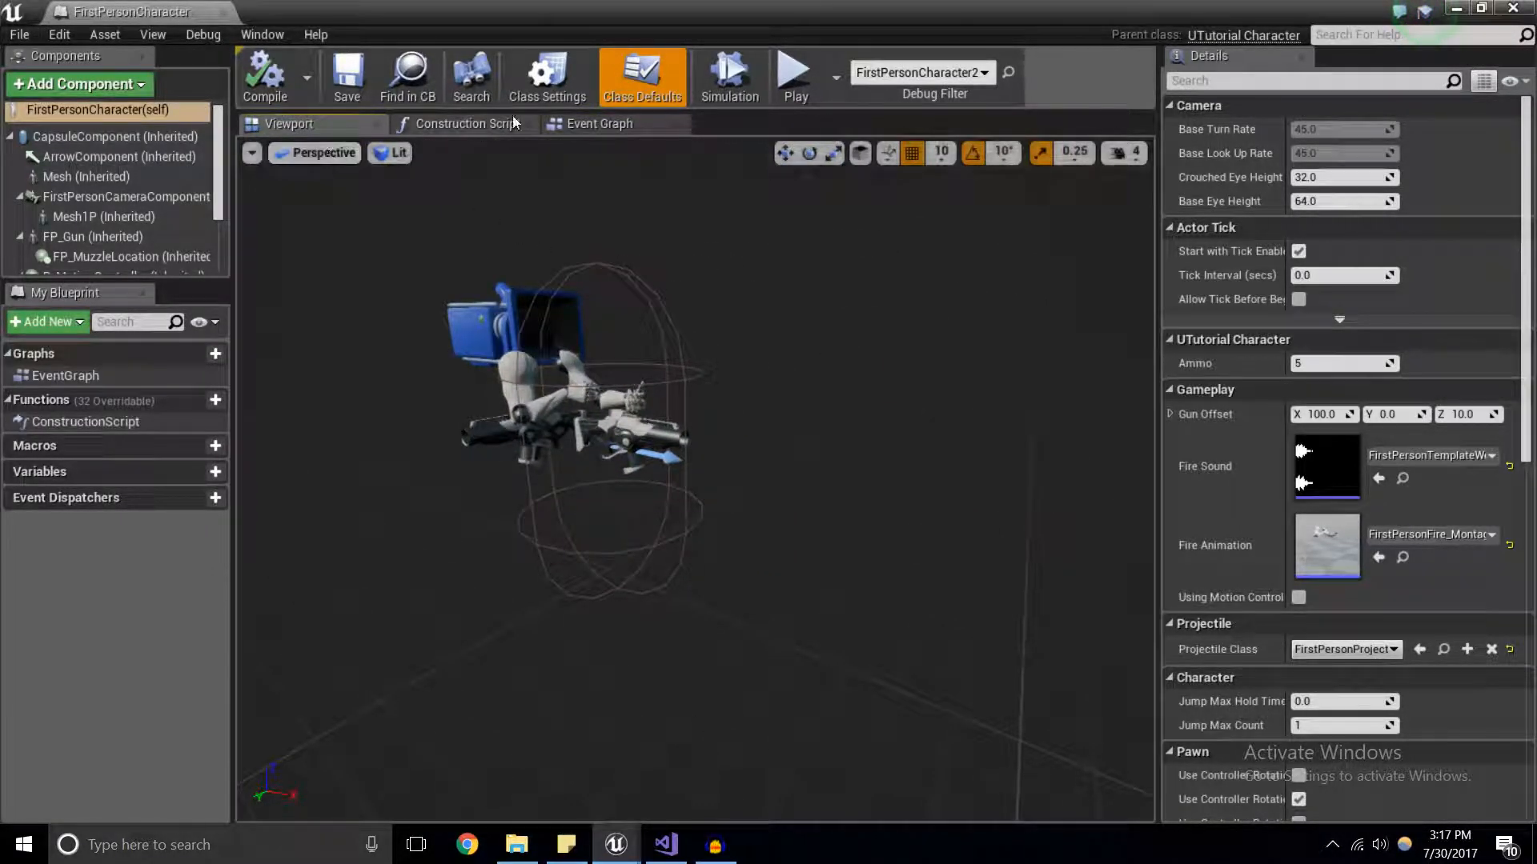
click(599, 122)
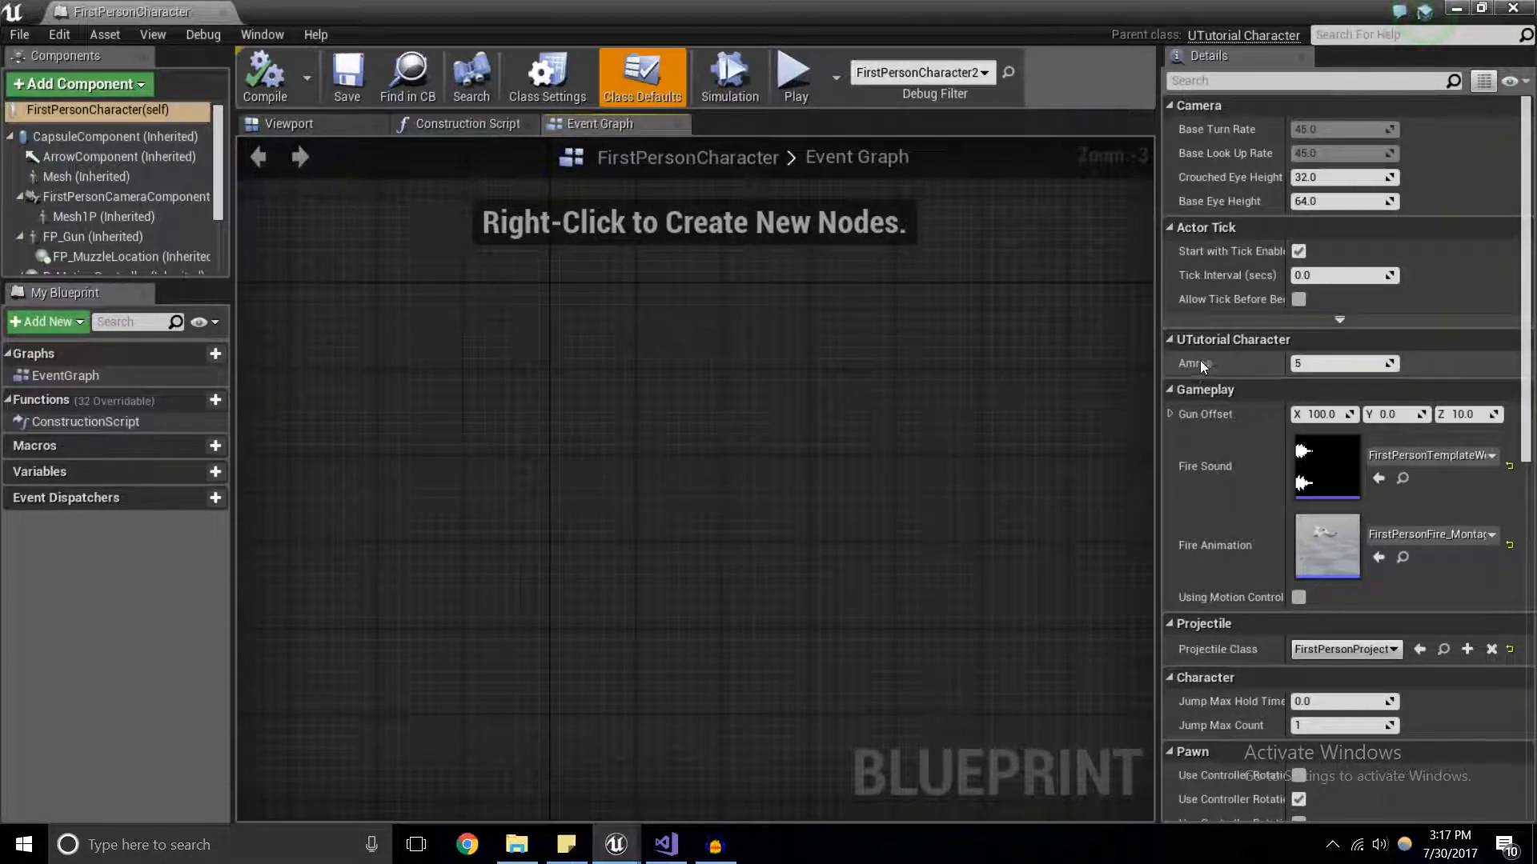
click(1332, 362)
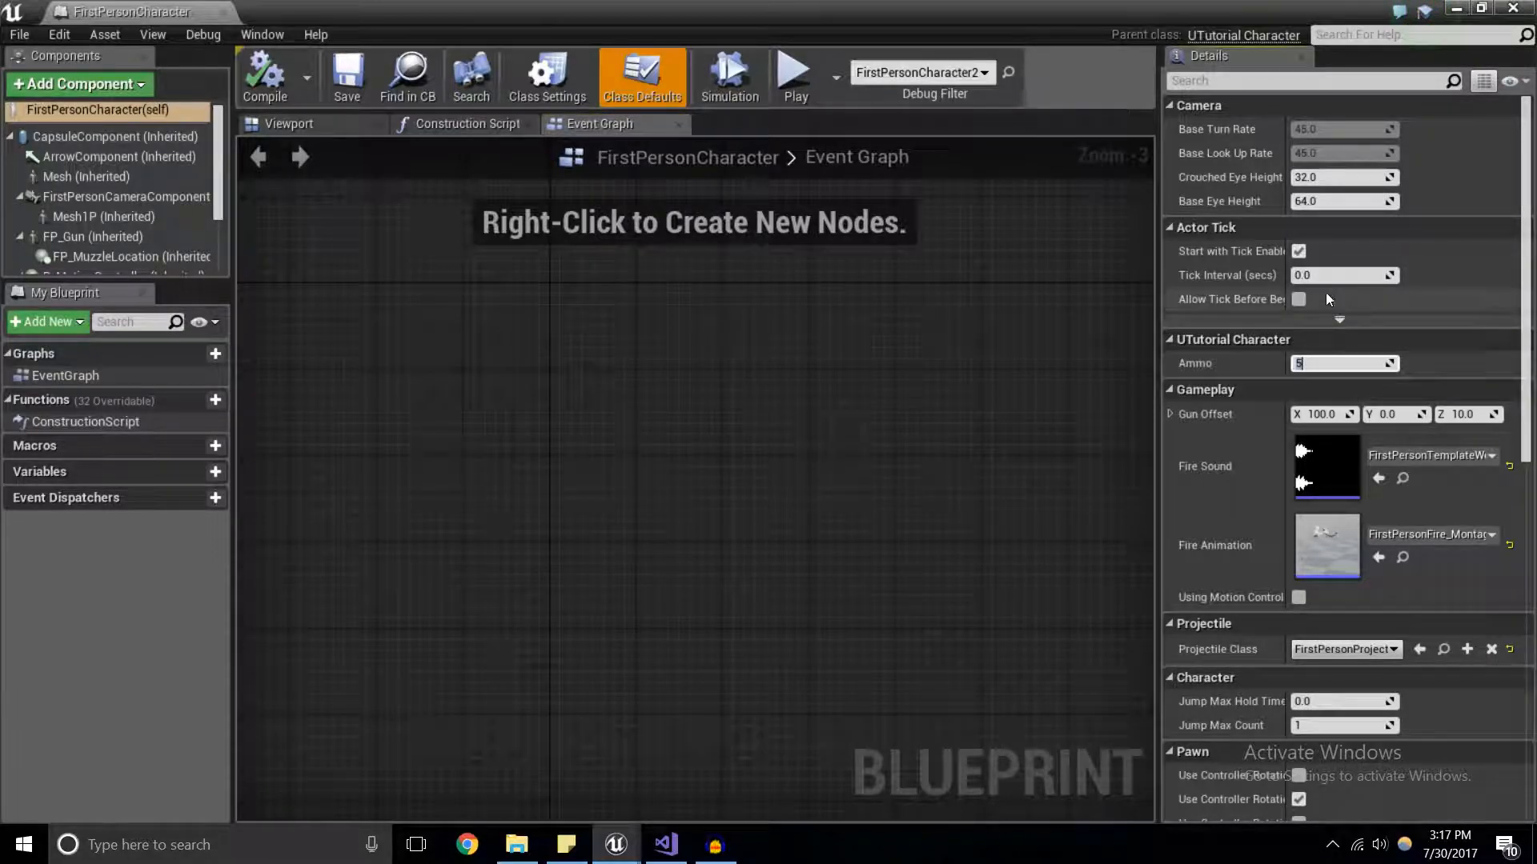
text(10)
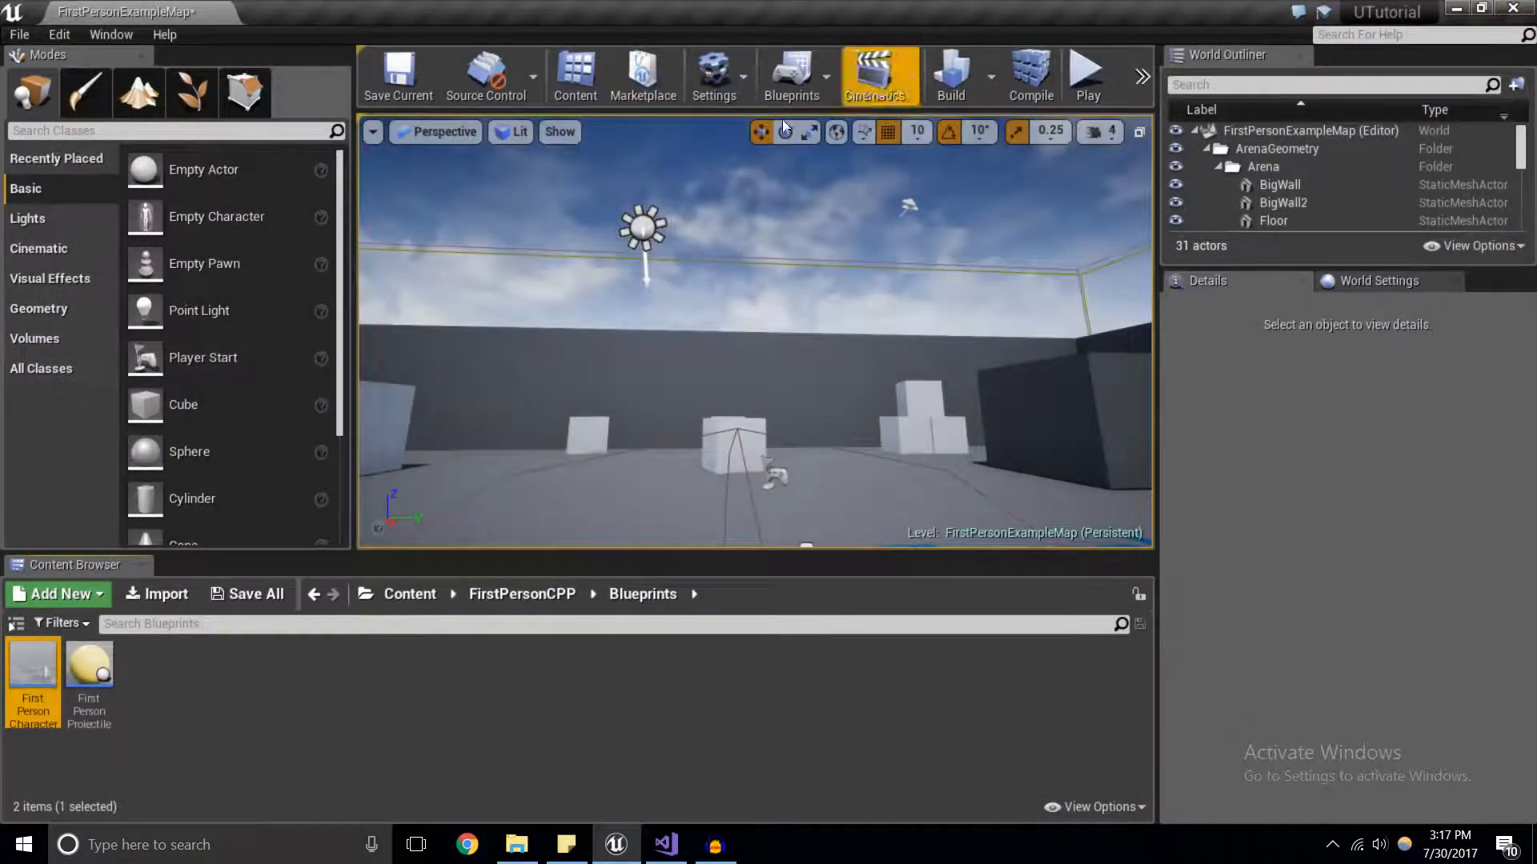
Play the first-person level in the editor, then switch back to Visual Studio.
click(397, 75)
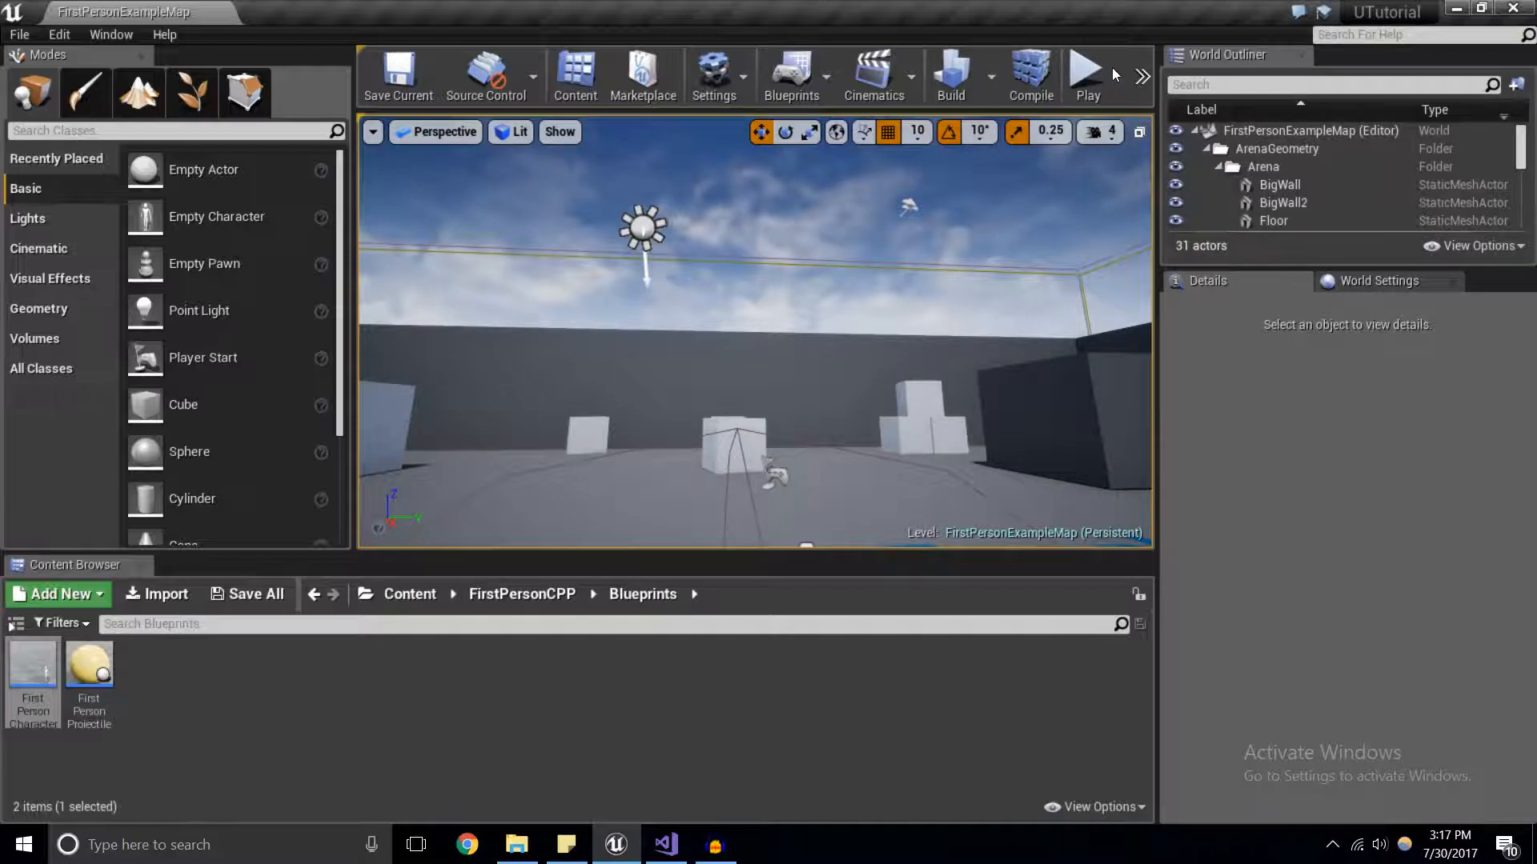
click(1085, 70)
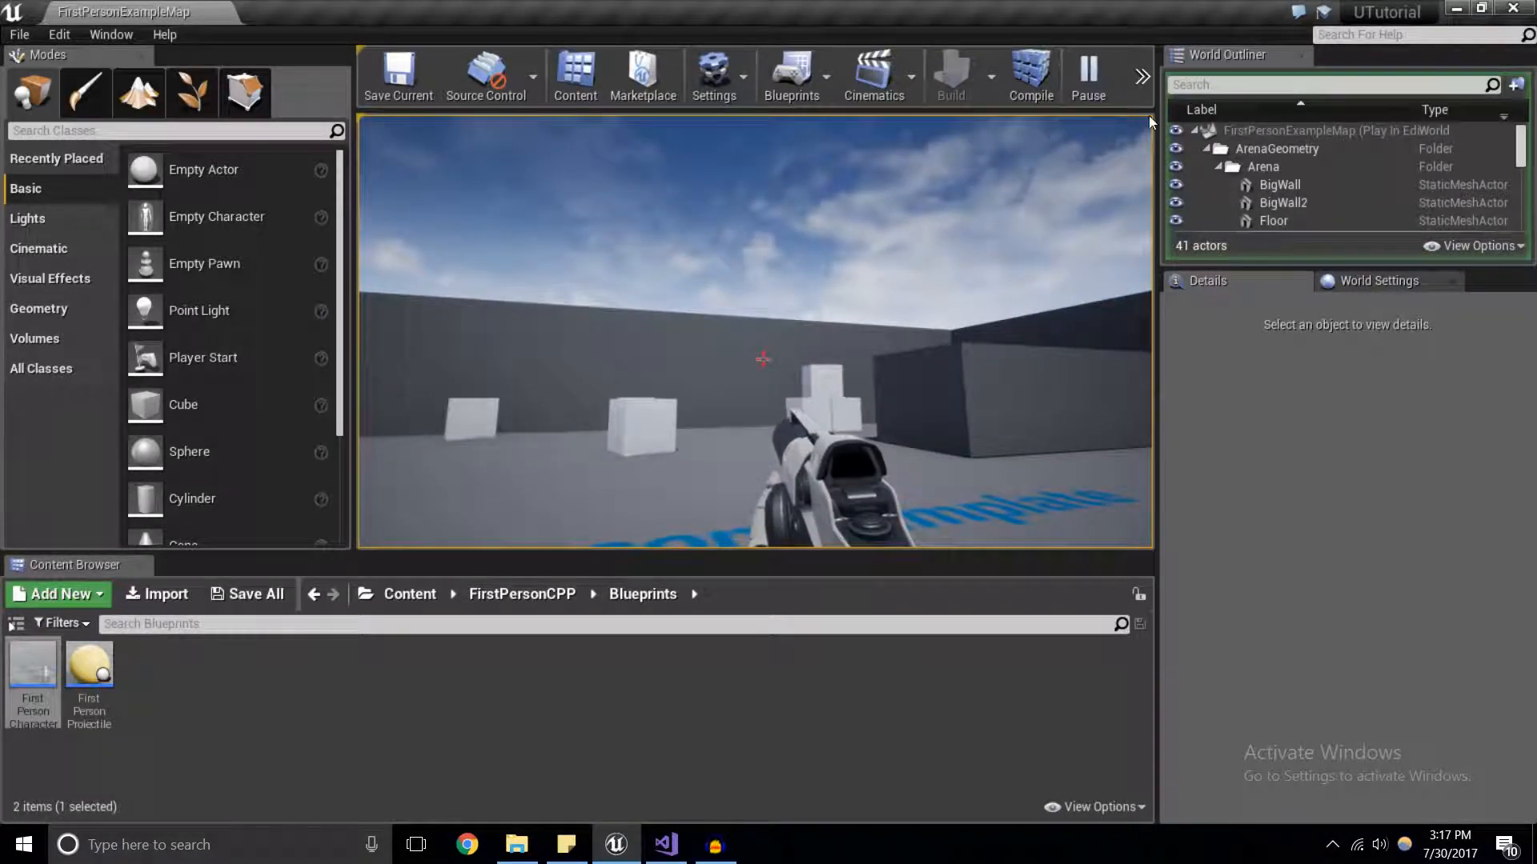
click(663, 844)
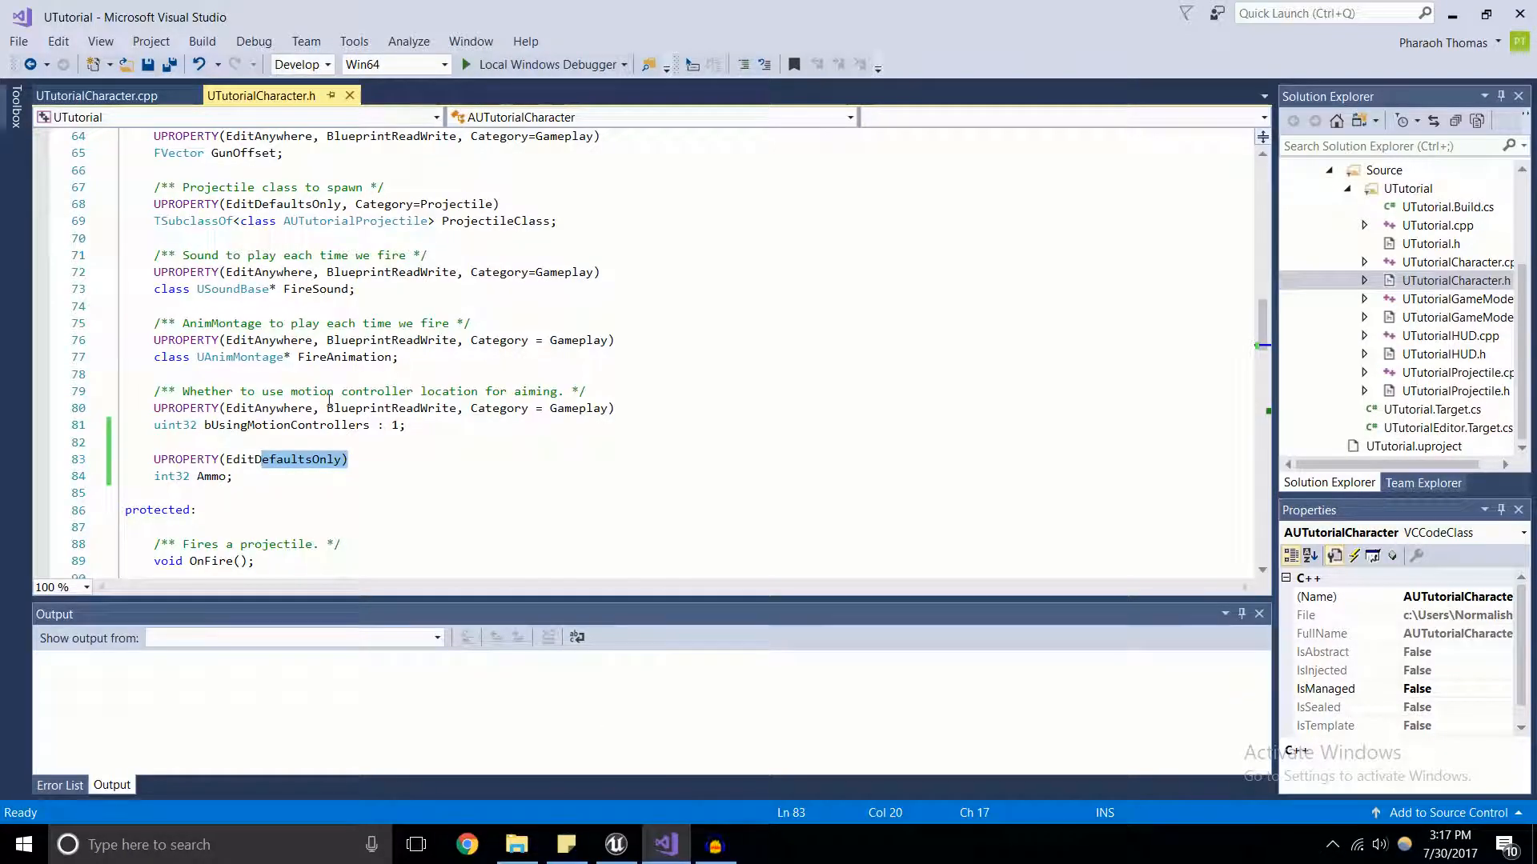
View the Ammo = 5 constructor line in UTutorialCharacter.cpp, then return to Unreal Editor.
click(96, 96)
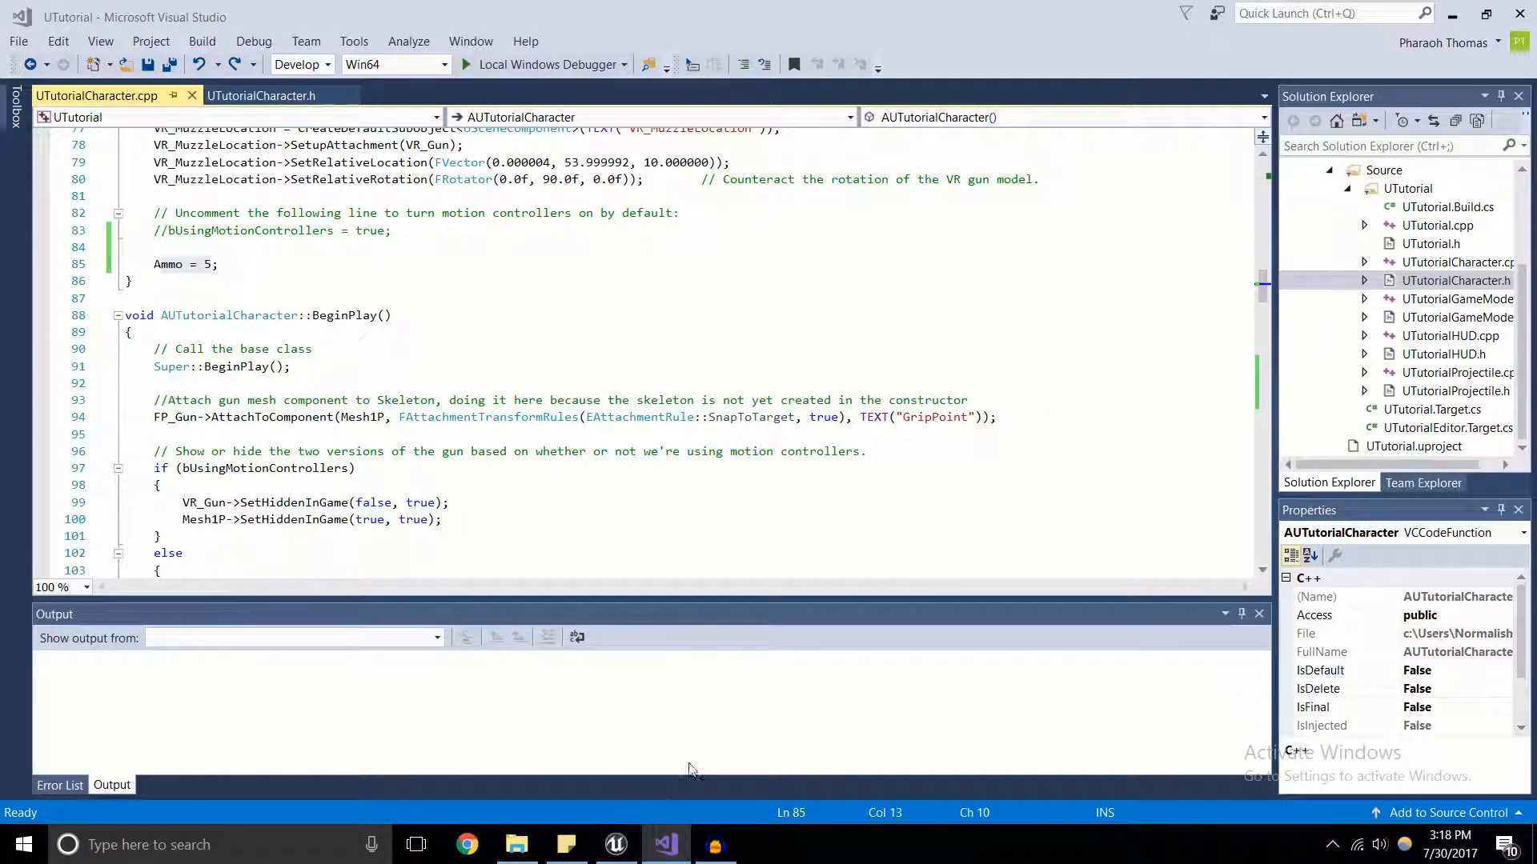
click(615, 844)
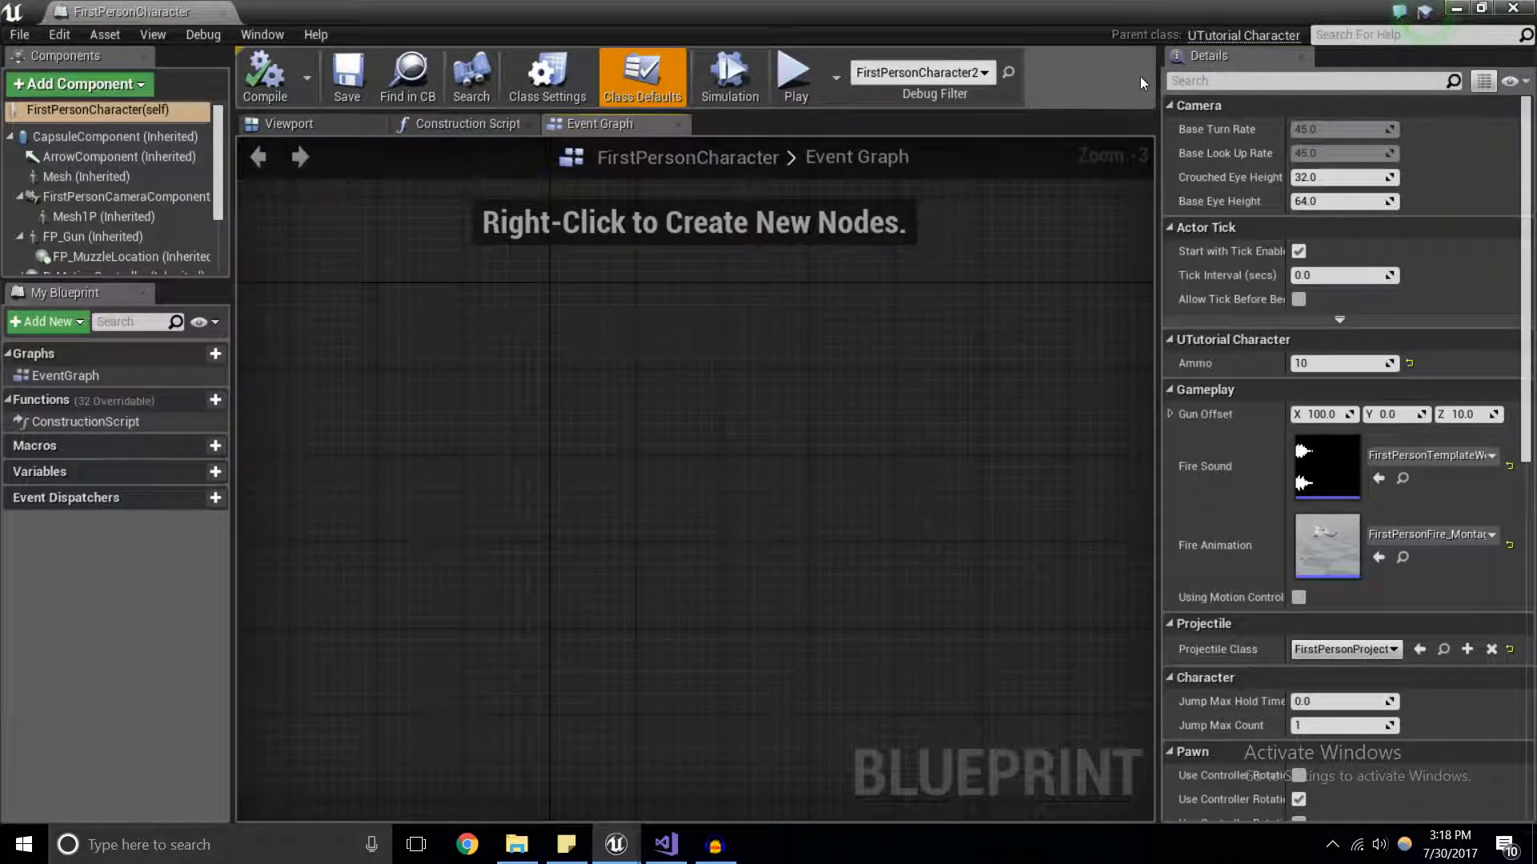
mouse_move(1064, 390)
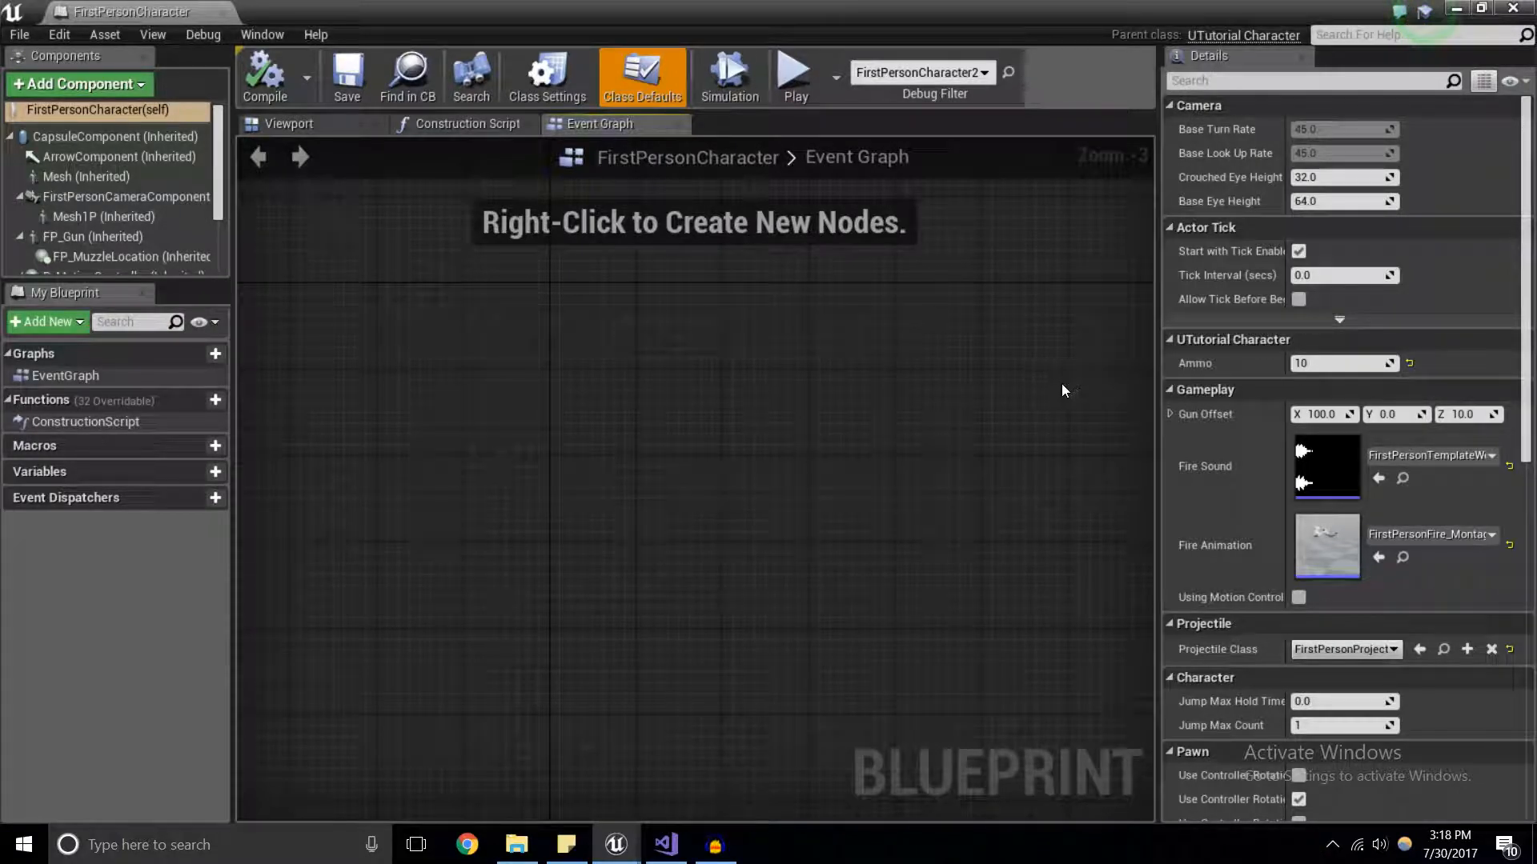
mouse_move(1046, 432)
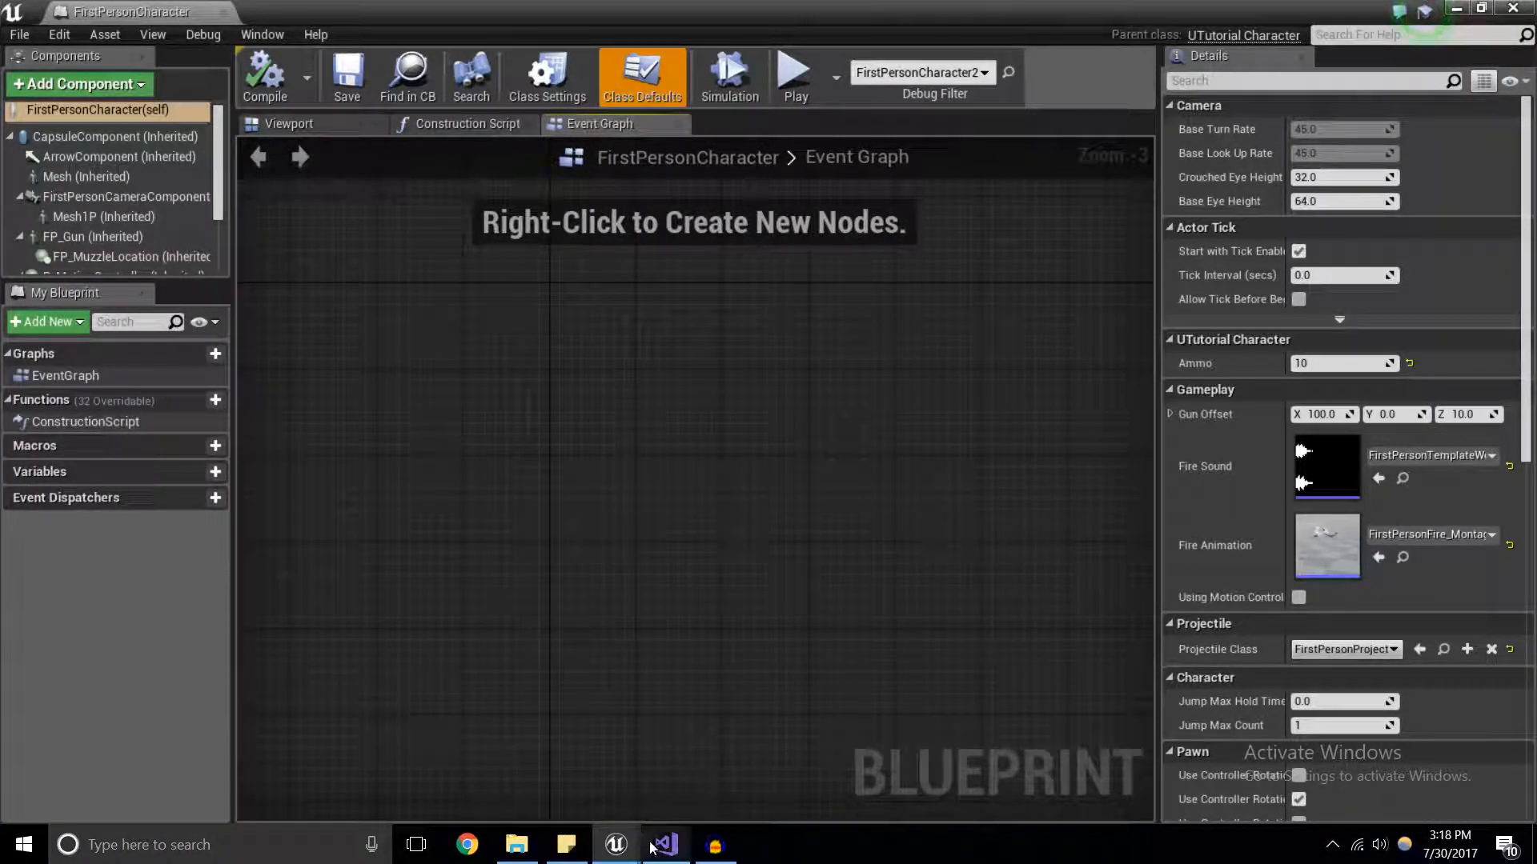
Switch to Visual Studio to show the header's UPROPERTY(EditDefaultsOnly) Ammo declaration.
click(664, 843)
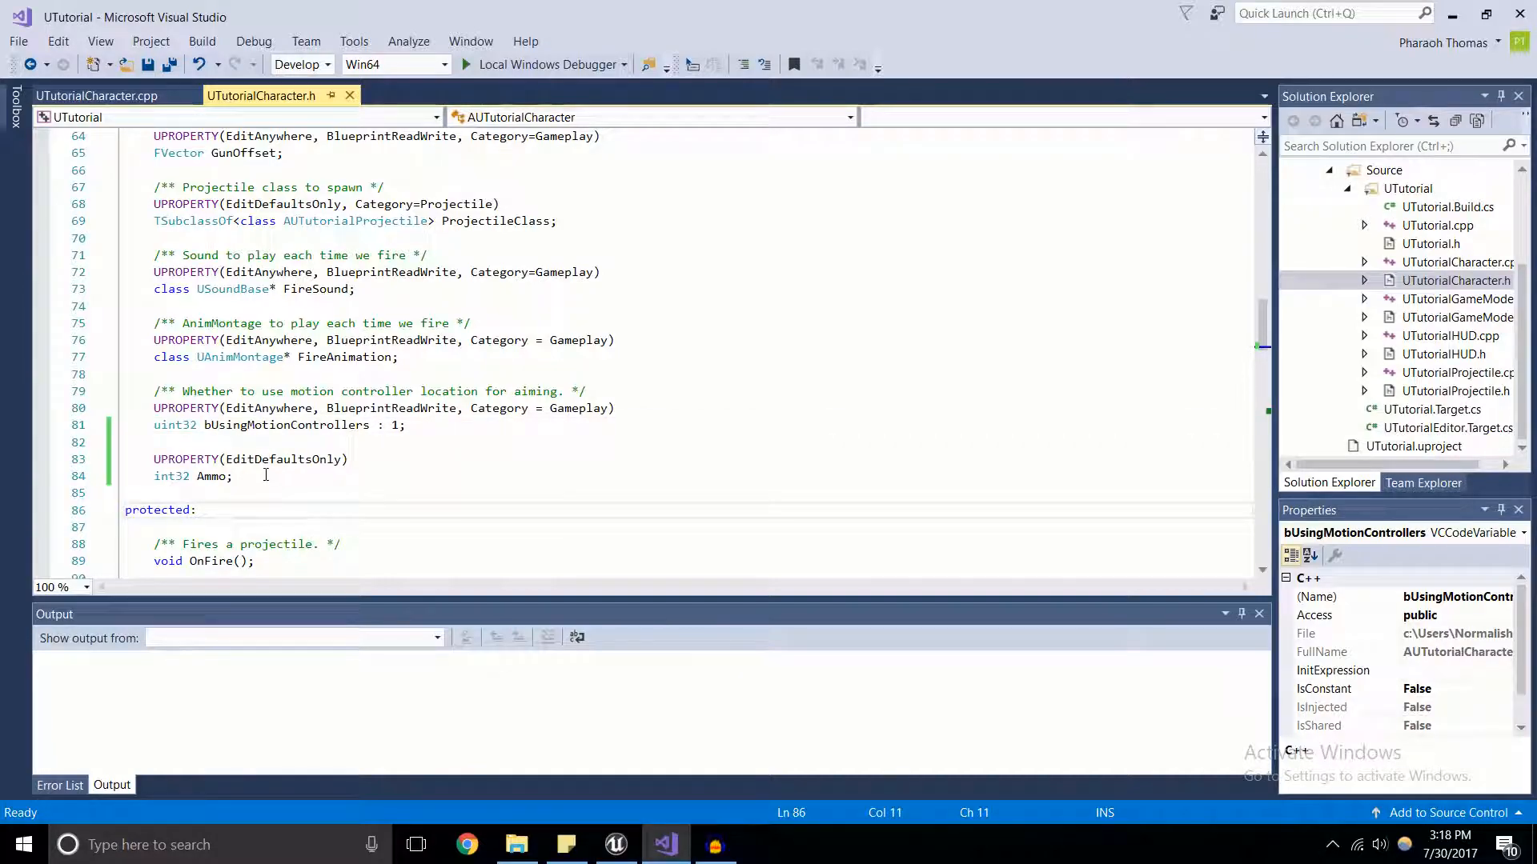
Extend the Ammo declaration to UPROPERTY(EditDefaultsOnly, Category = "Player Data").
text(,)
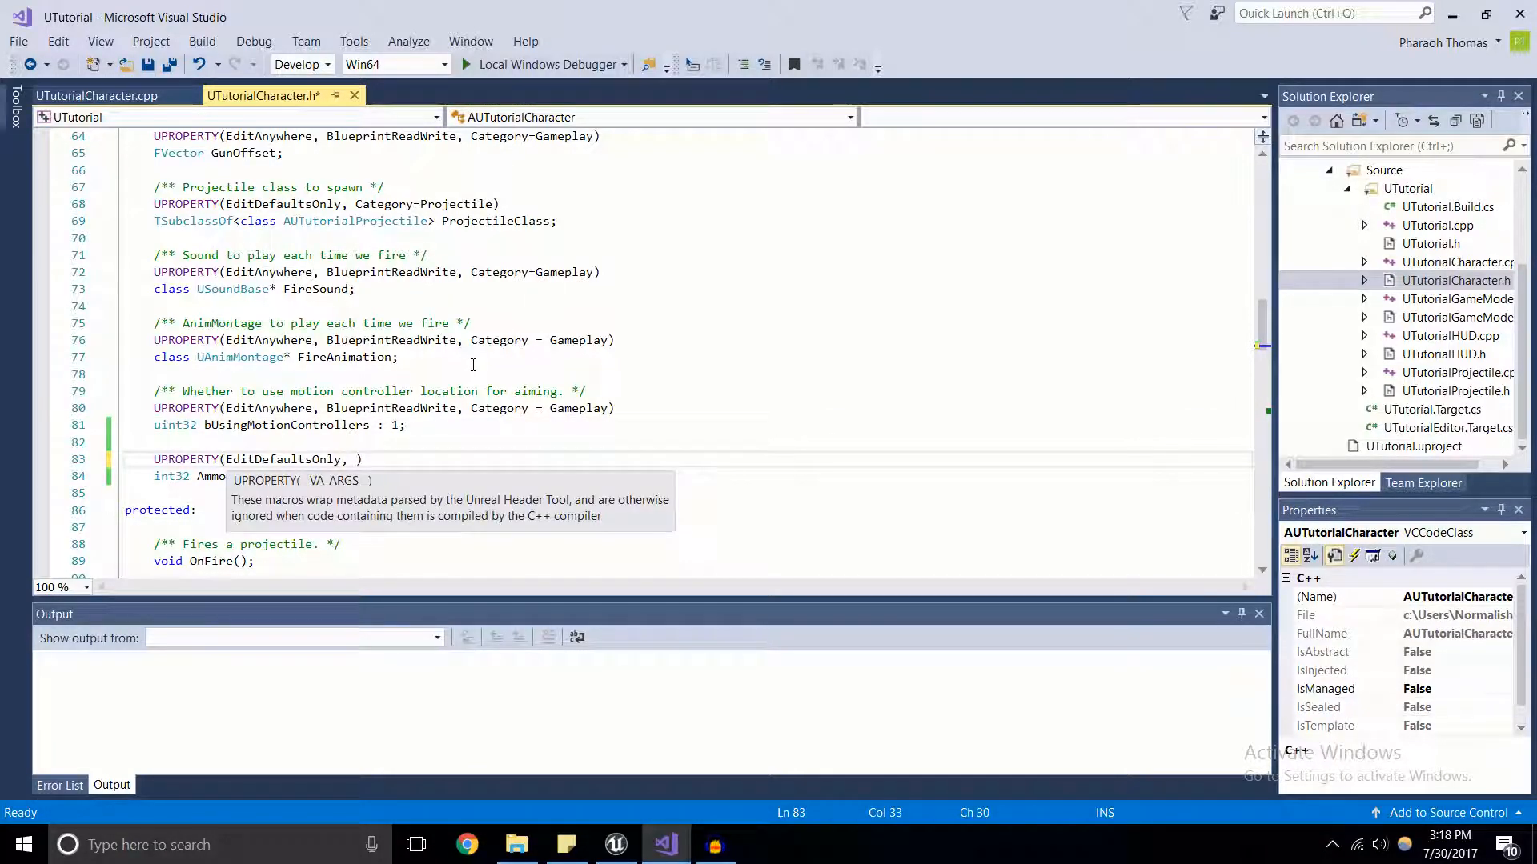
text(Category =)
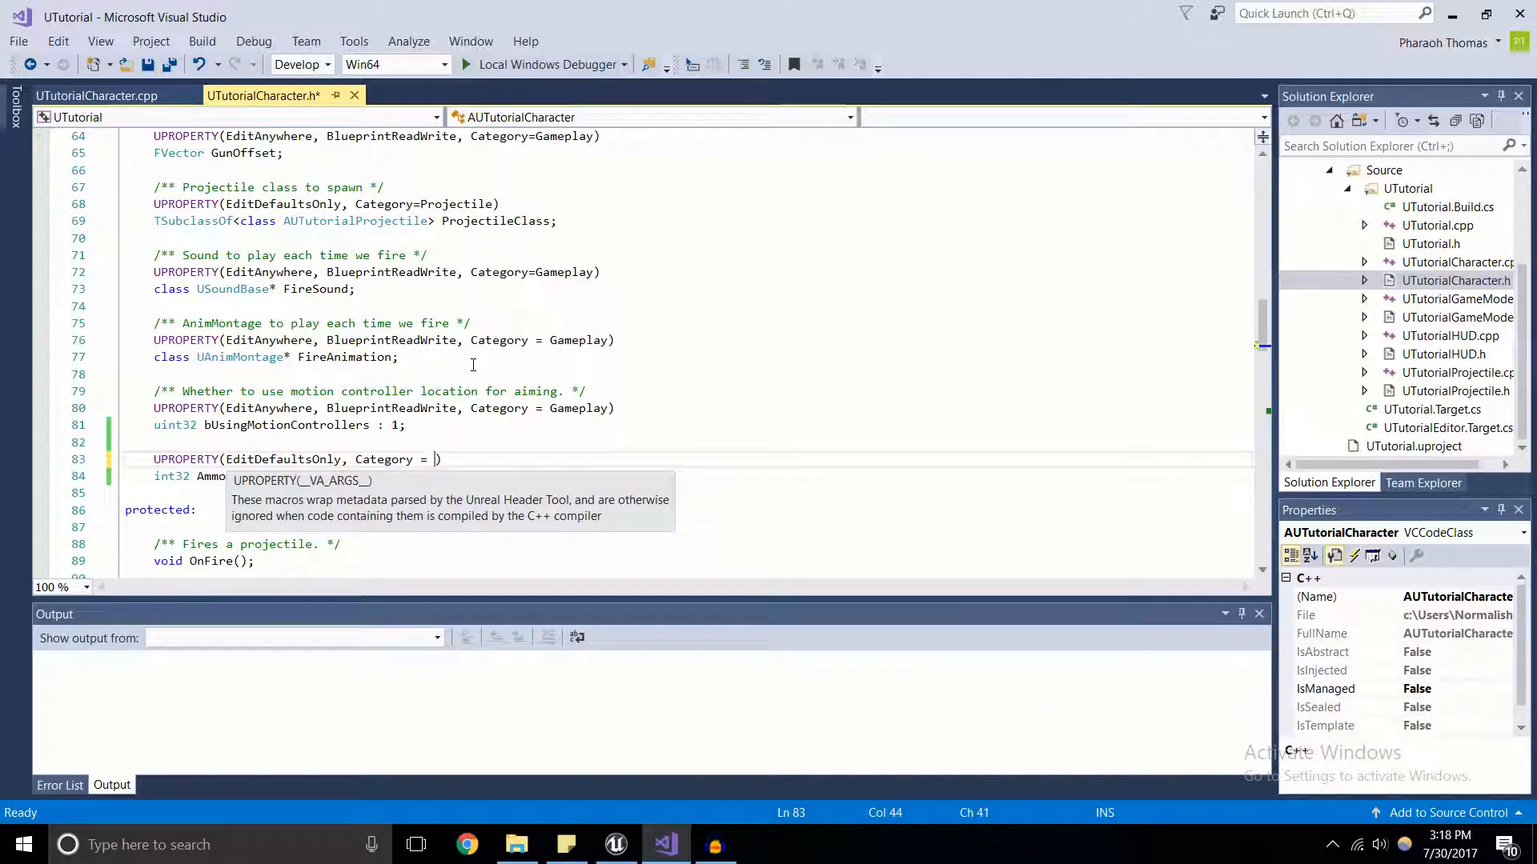
text("P)
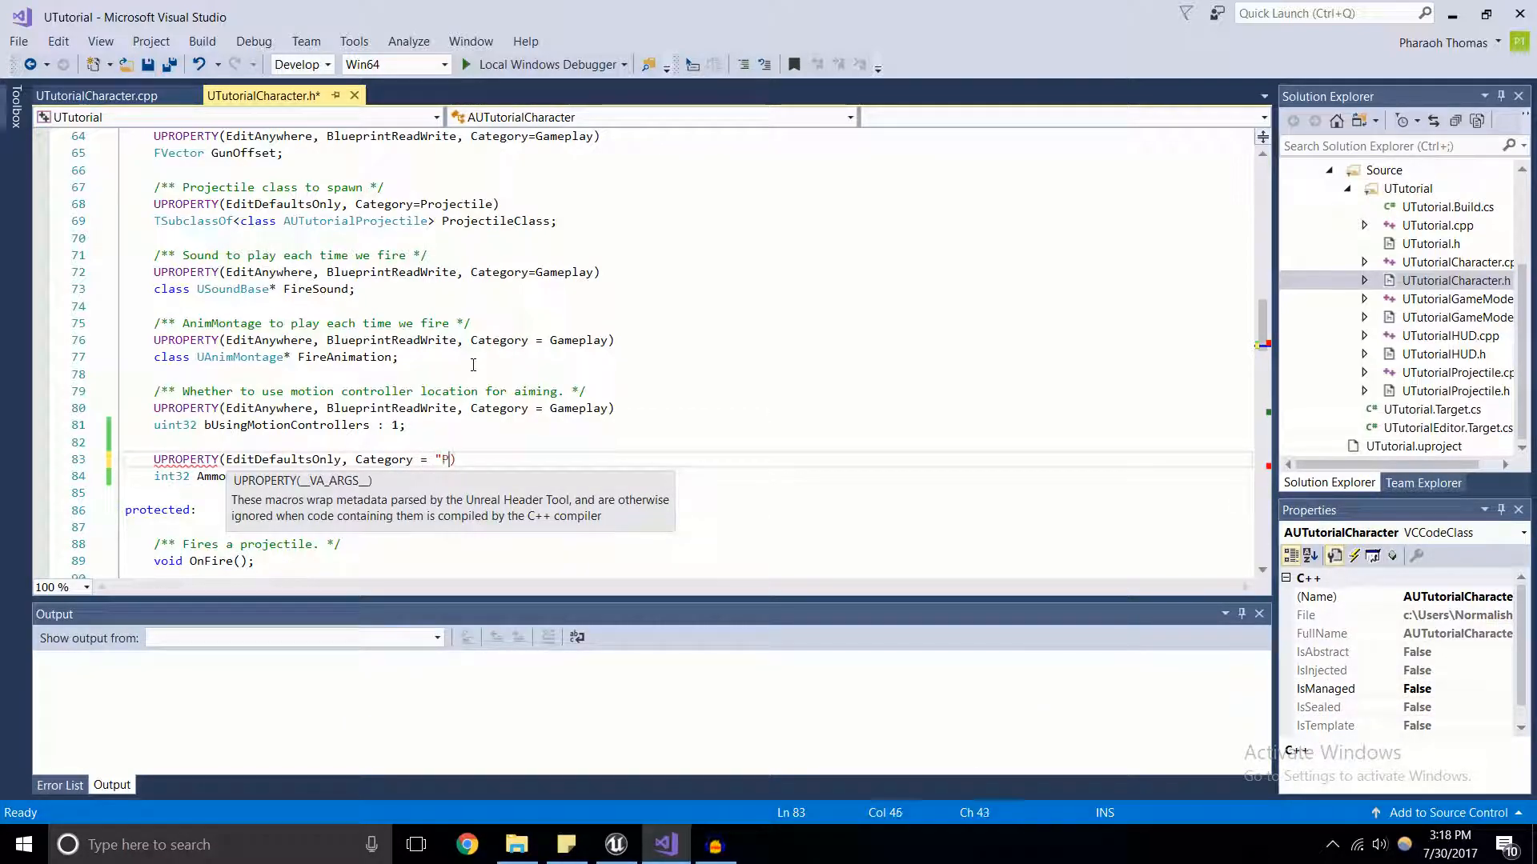
text(layer Data)
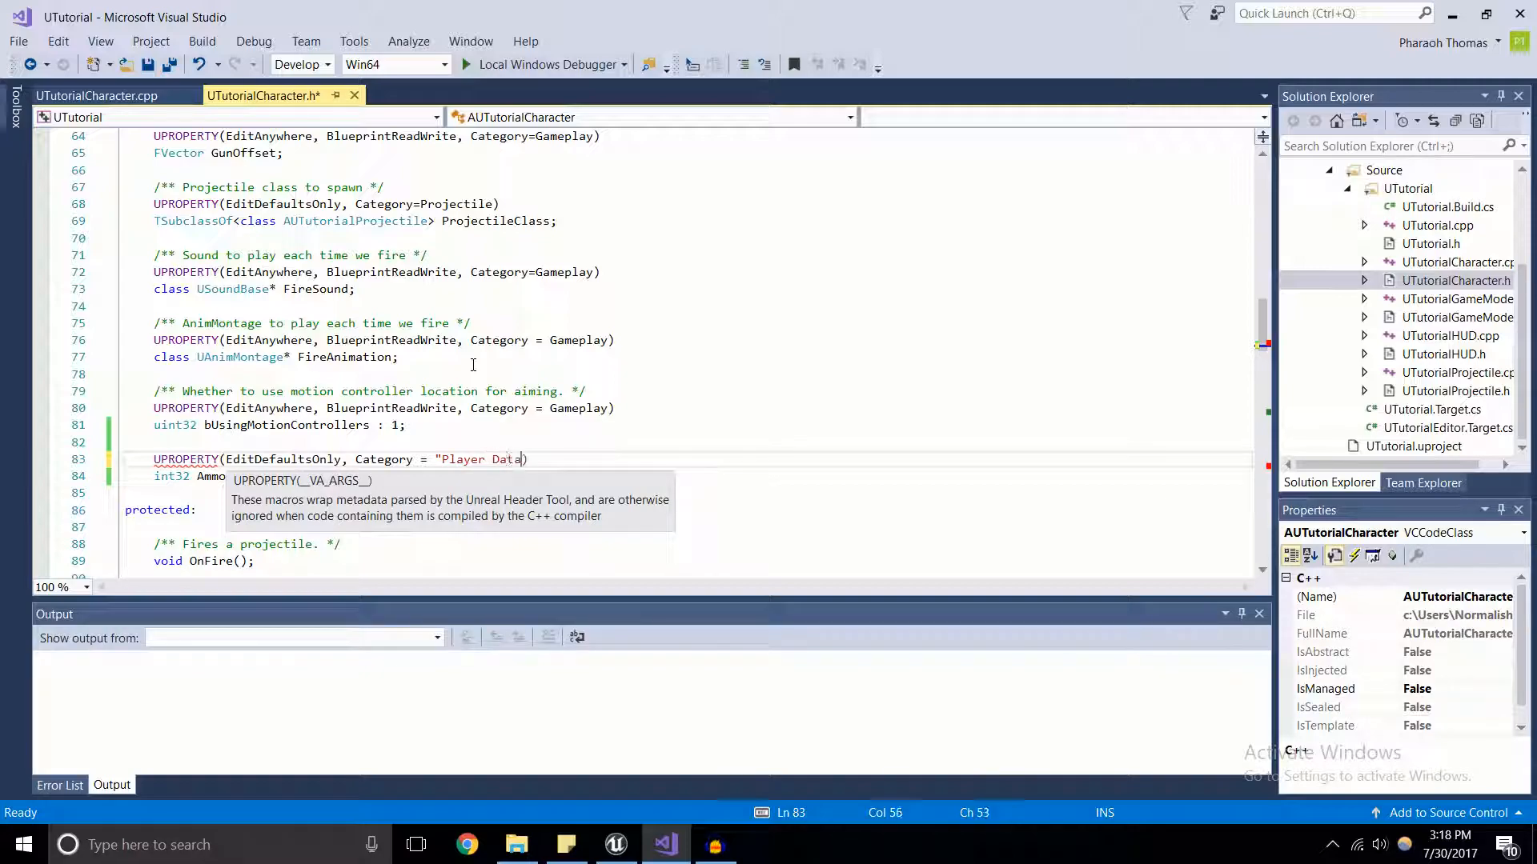
text(")
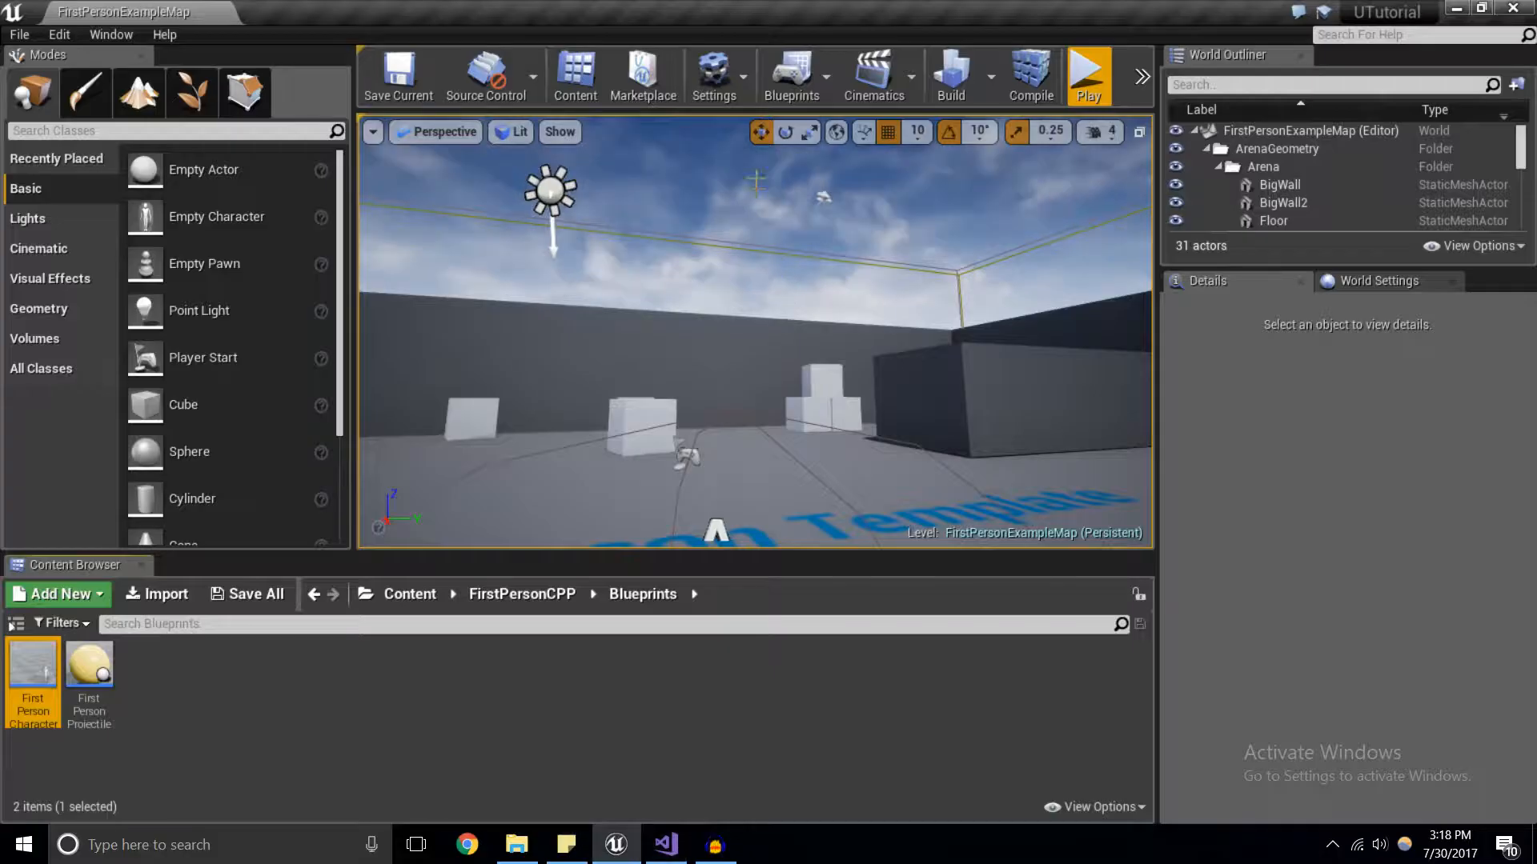
Recompile, then reset the blueprint's Ammo under Player Data back to 5.
click(1030, 77)
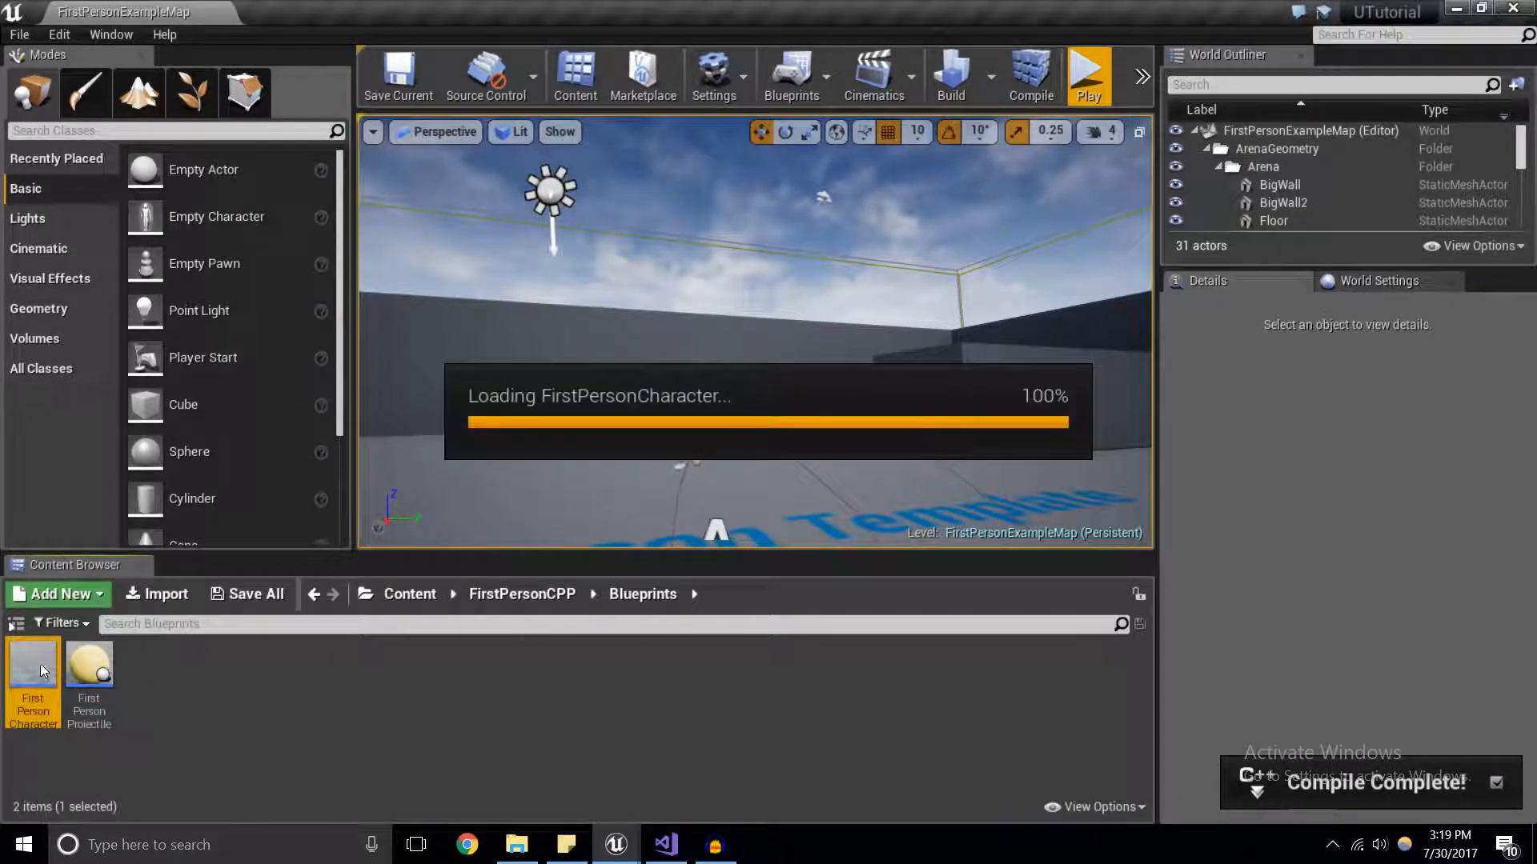
double_click(32, 661)
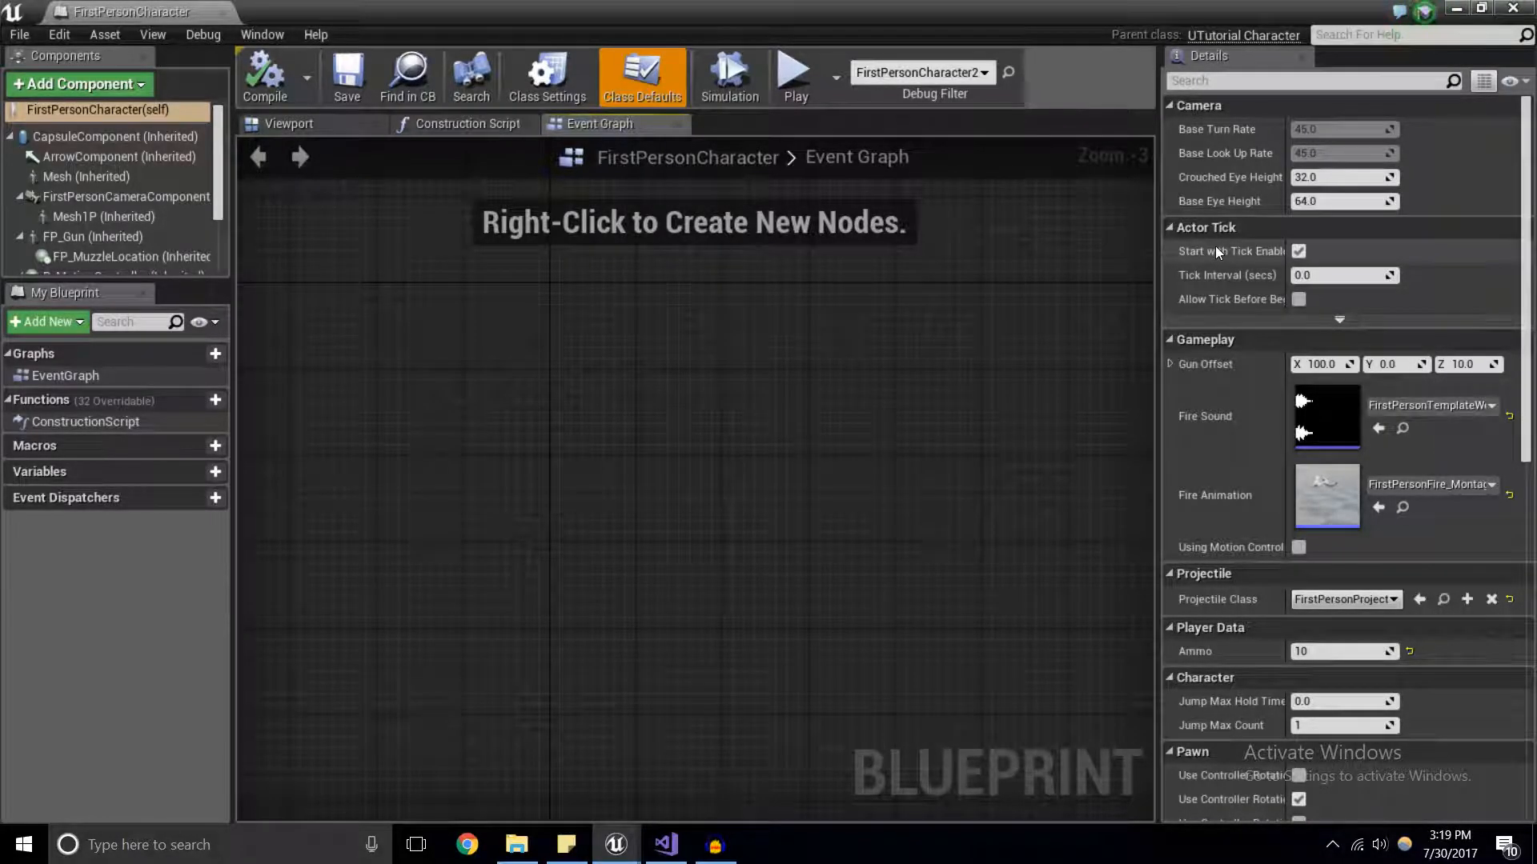
mouse_move(1187, 635)
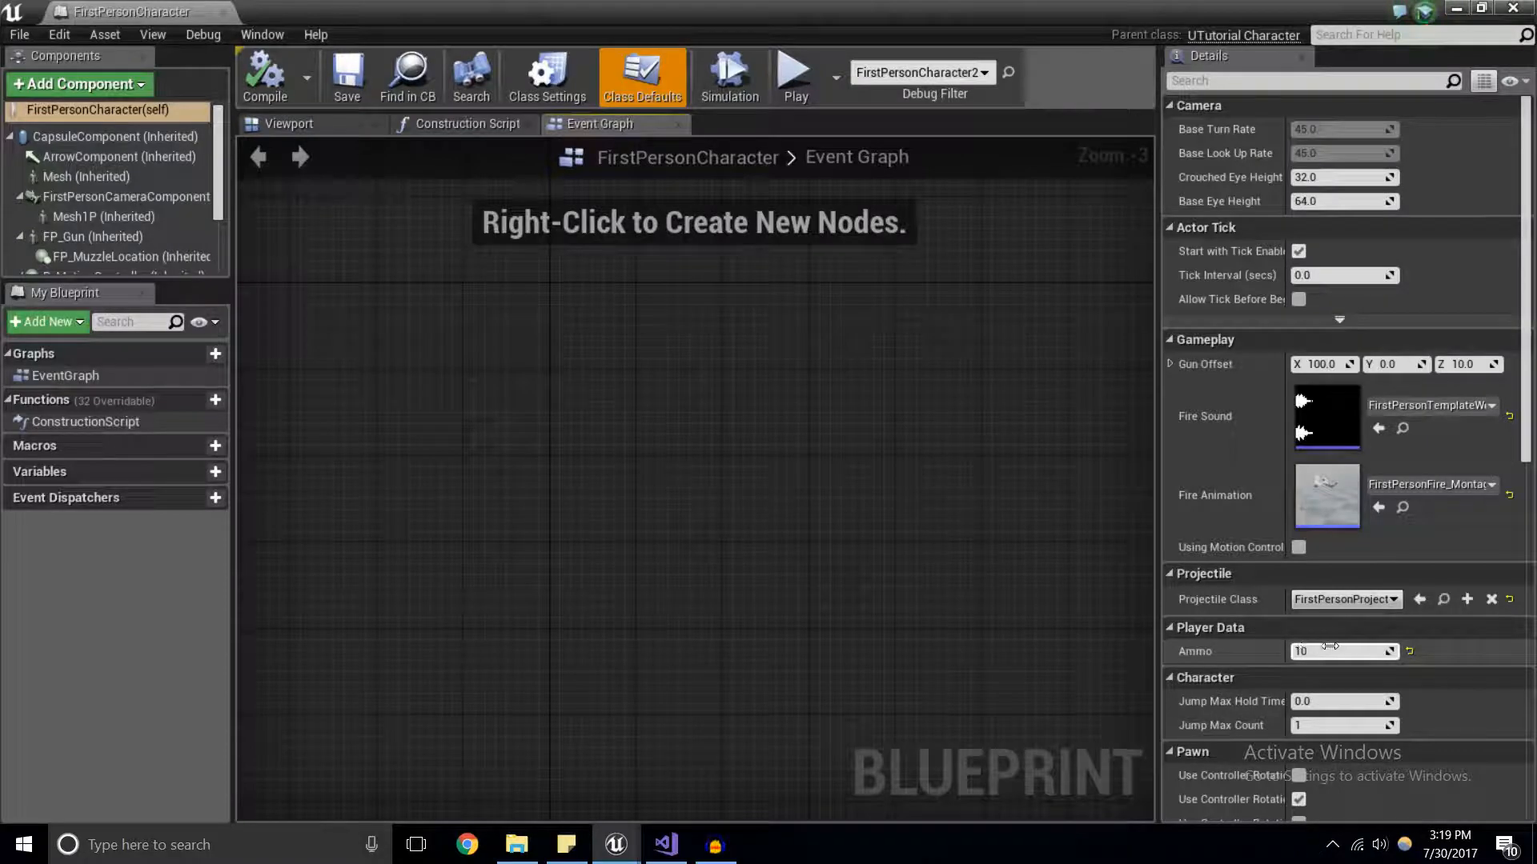
click(1337, 650)
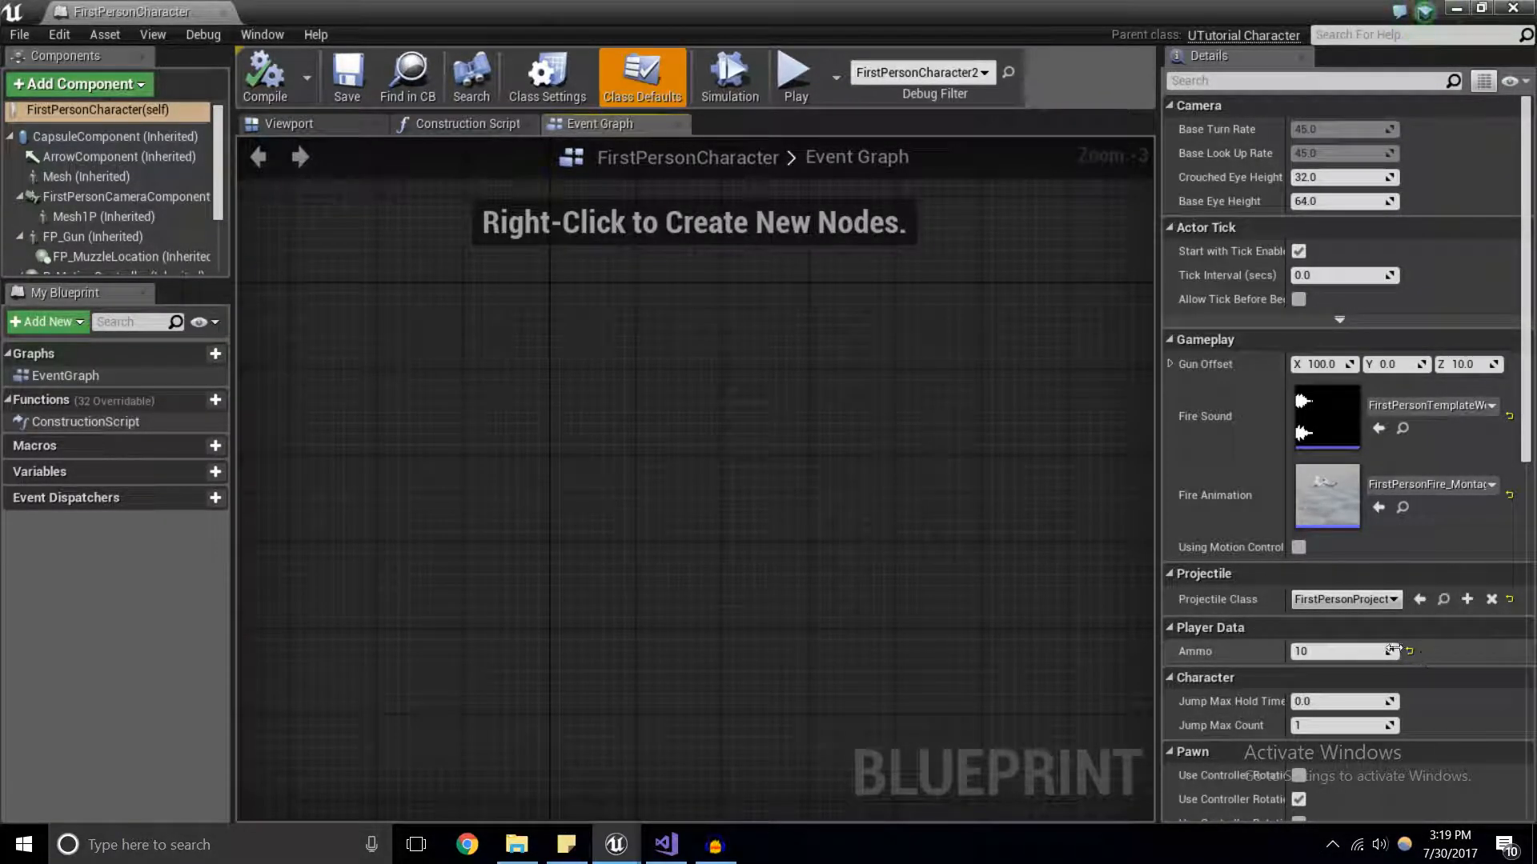
mouse_move(1410, 652)
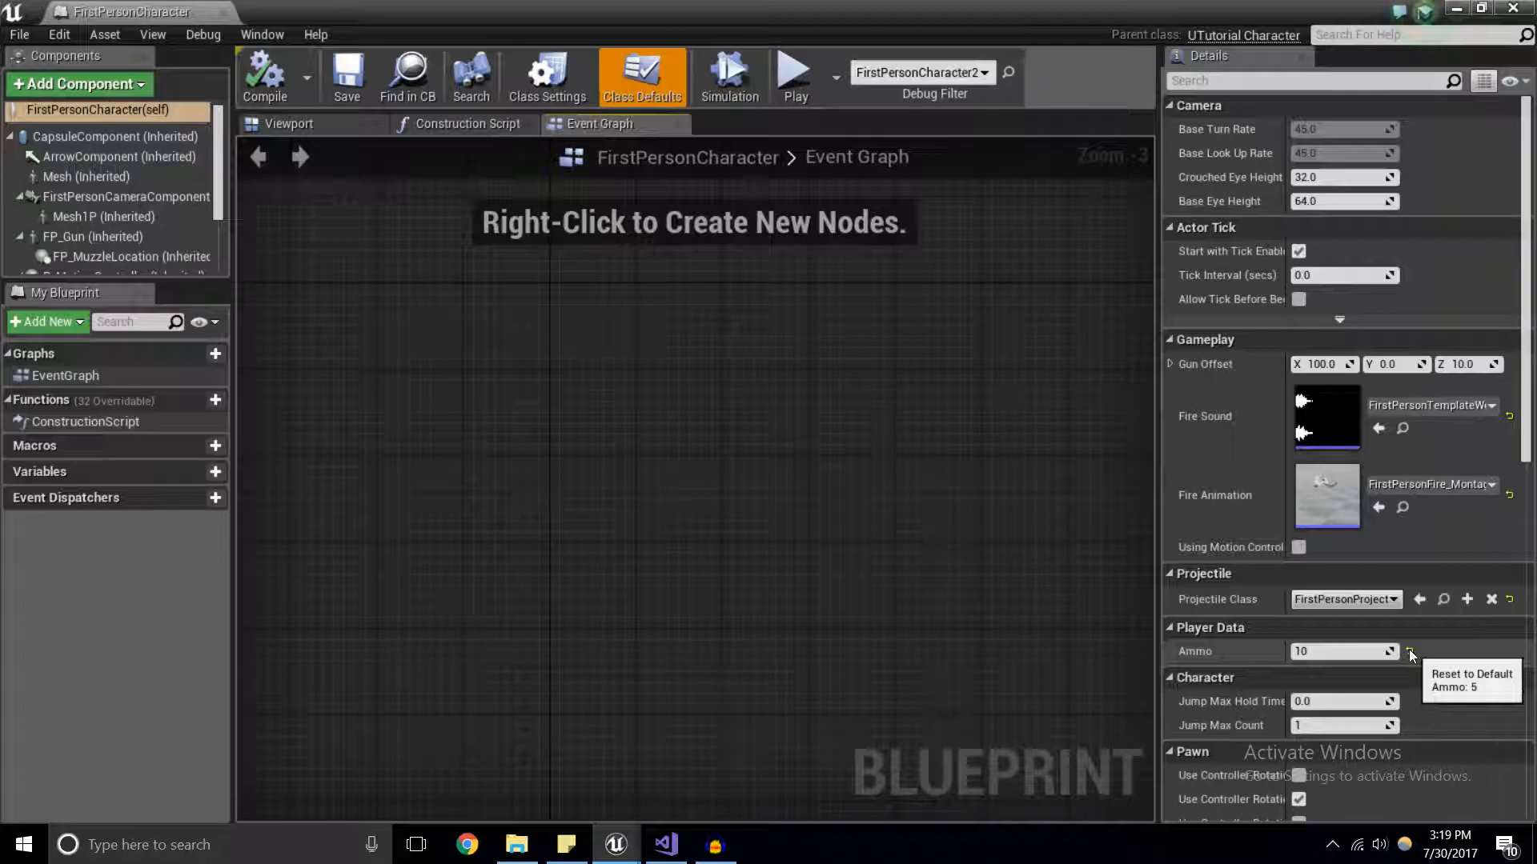
click(1409, 651)
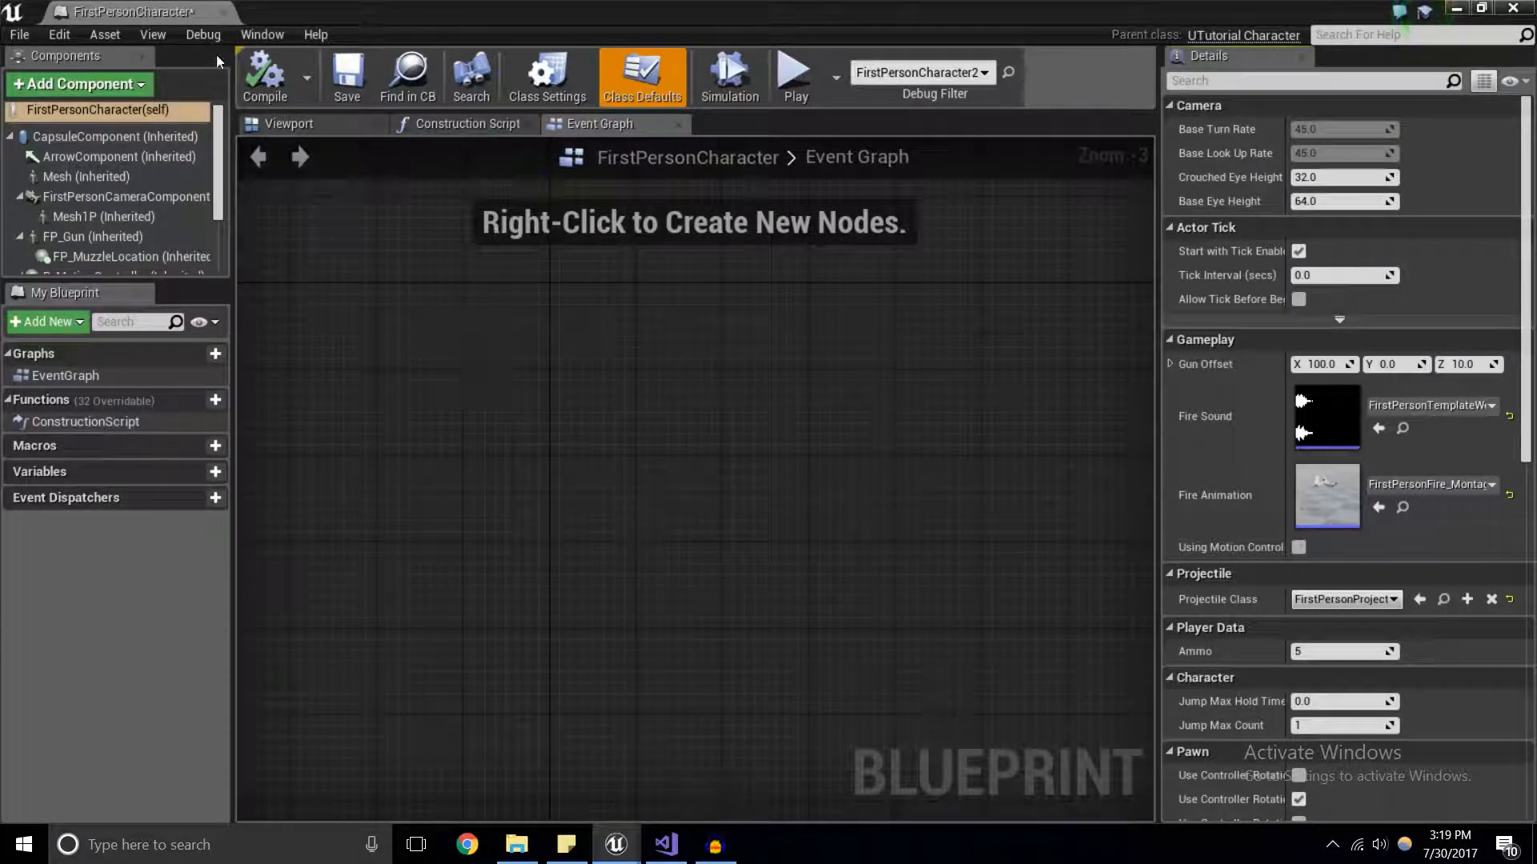
In Visual Studio, glance at the constructor source file and return to the header.
click(663, 844)
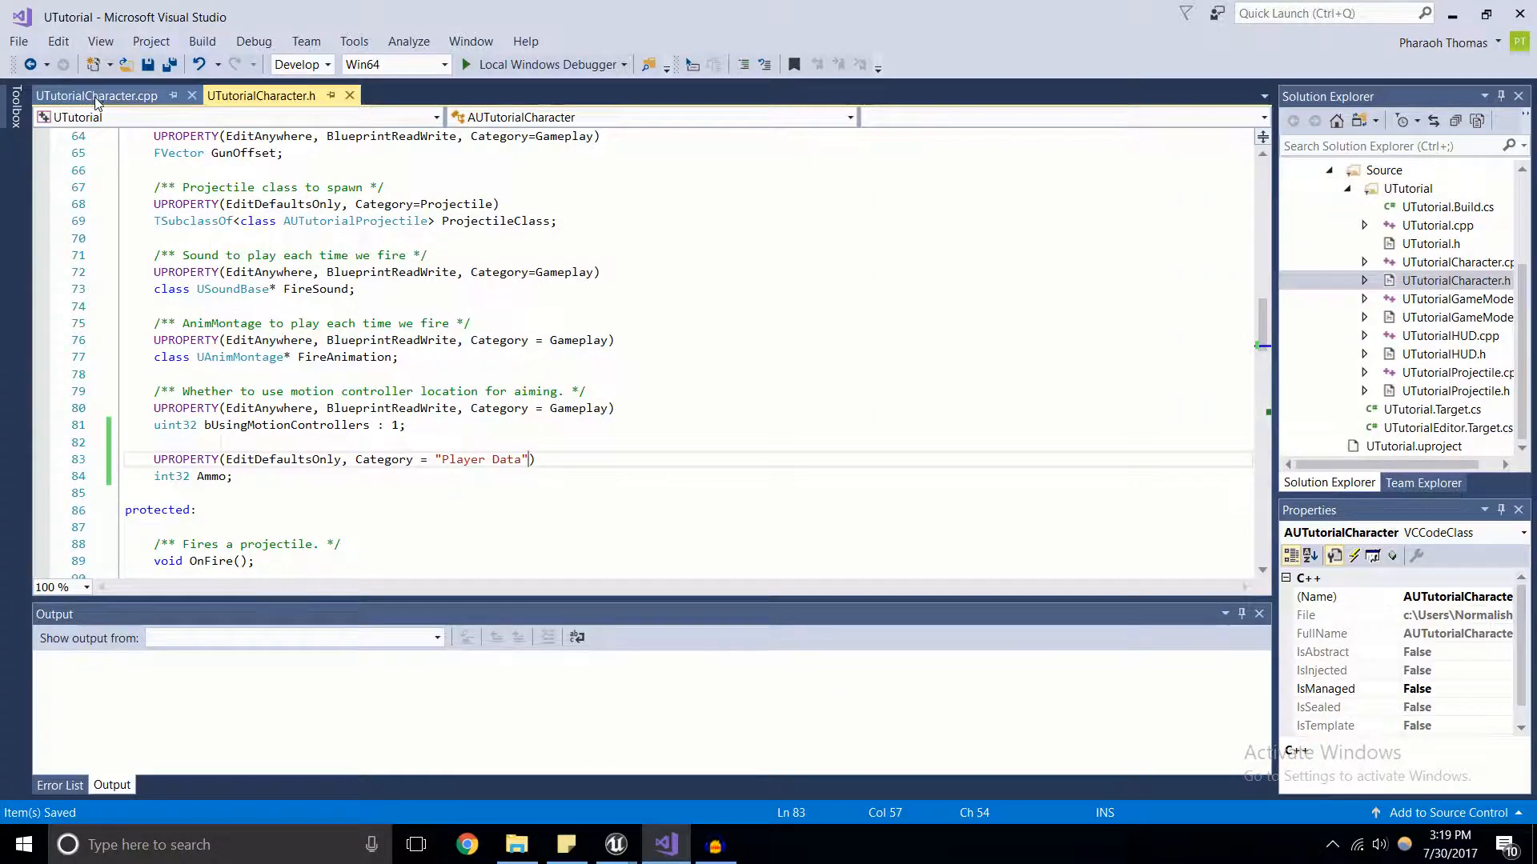
click(96, 95)
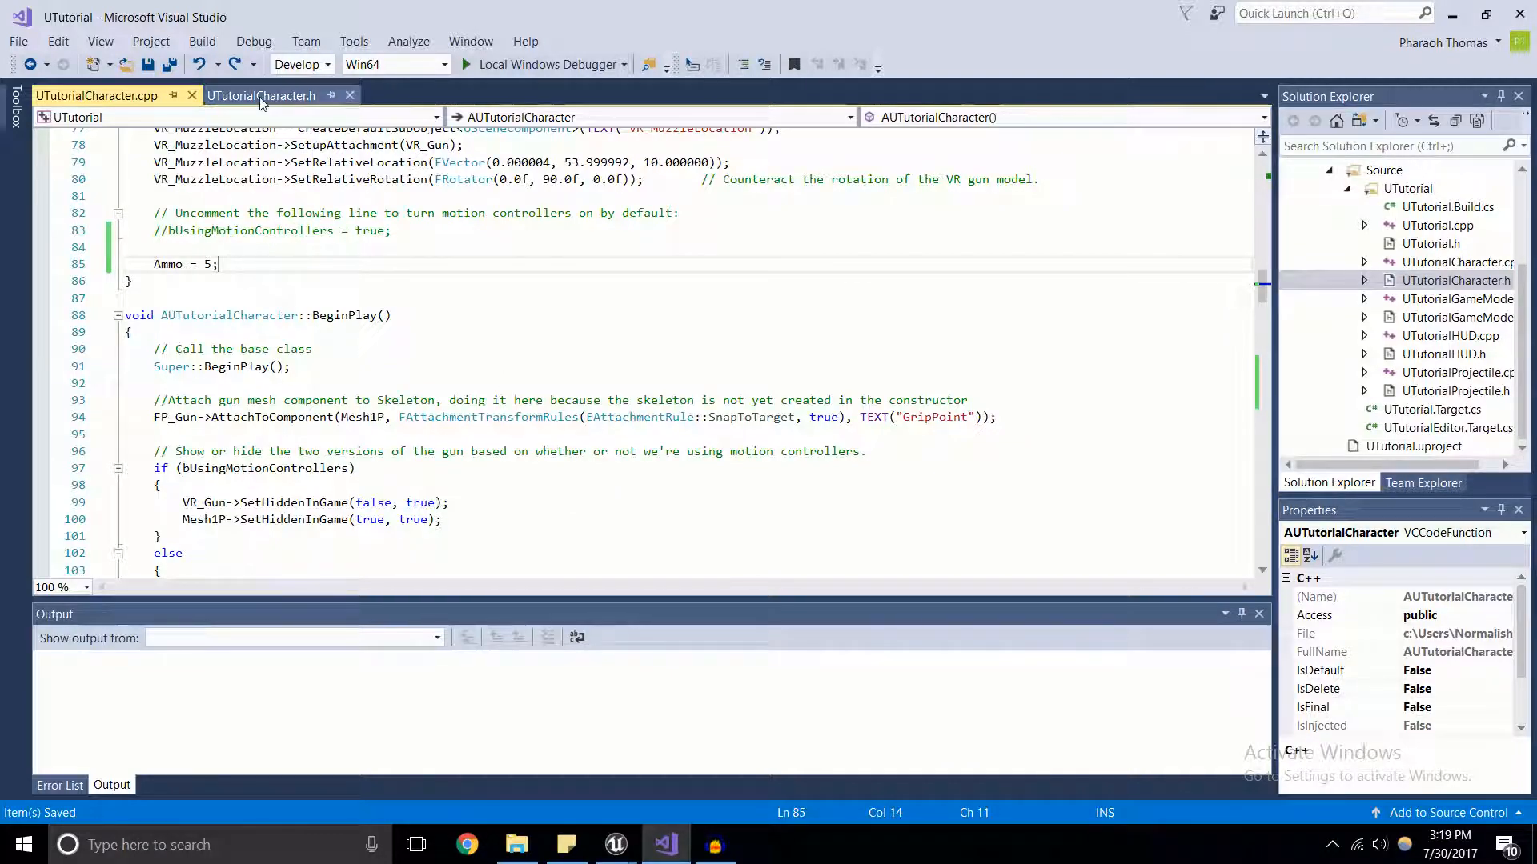
click(261, 96)
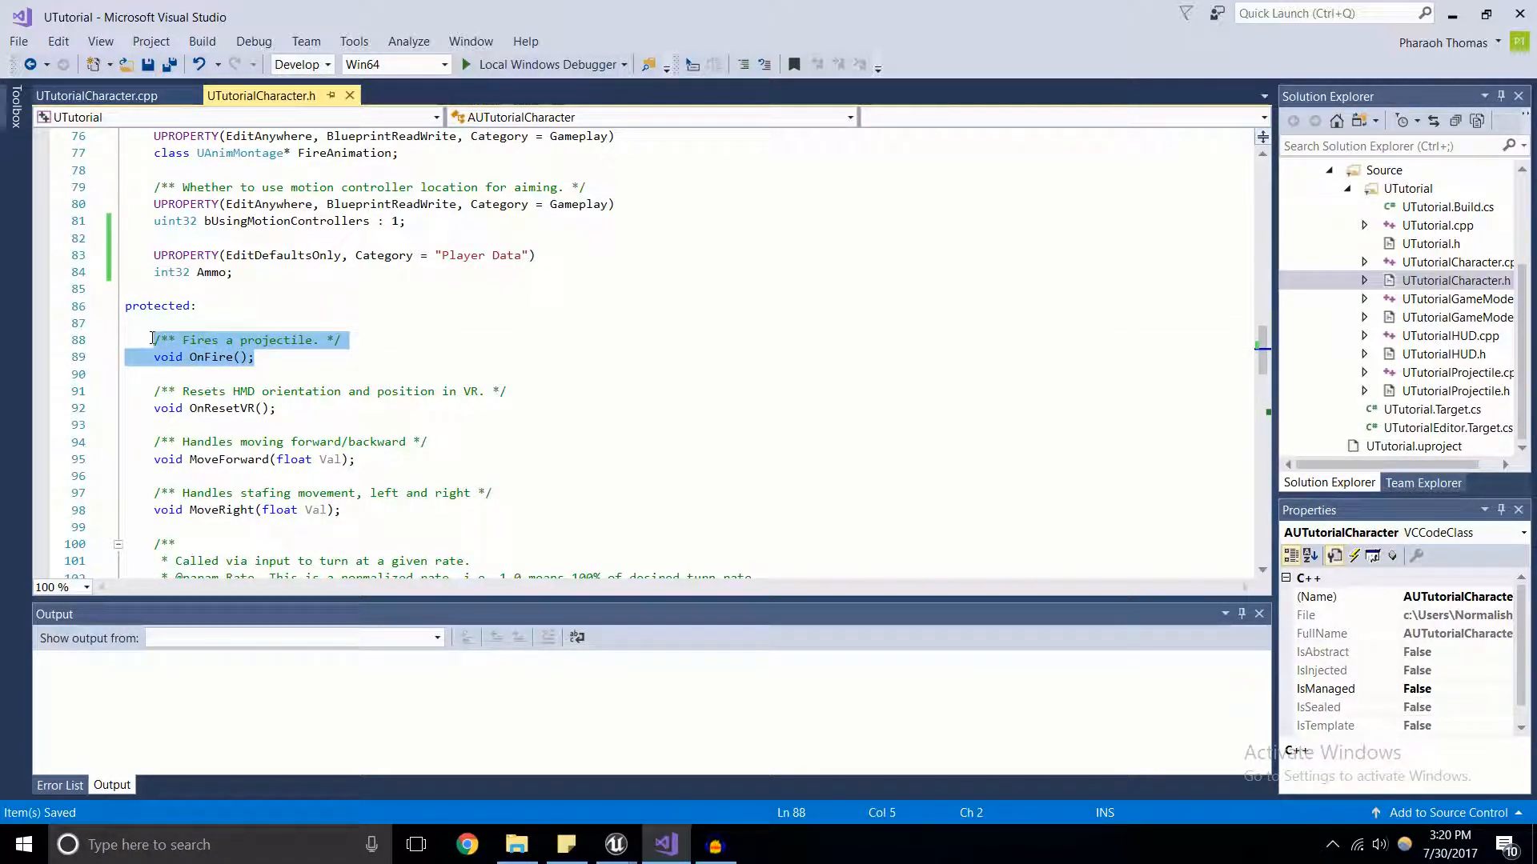
Type UFUNCTION(BlueprintCallable, Category = "Cpp Function") above the OnFire declaration.
click(359, 340)
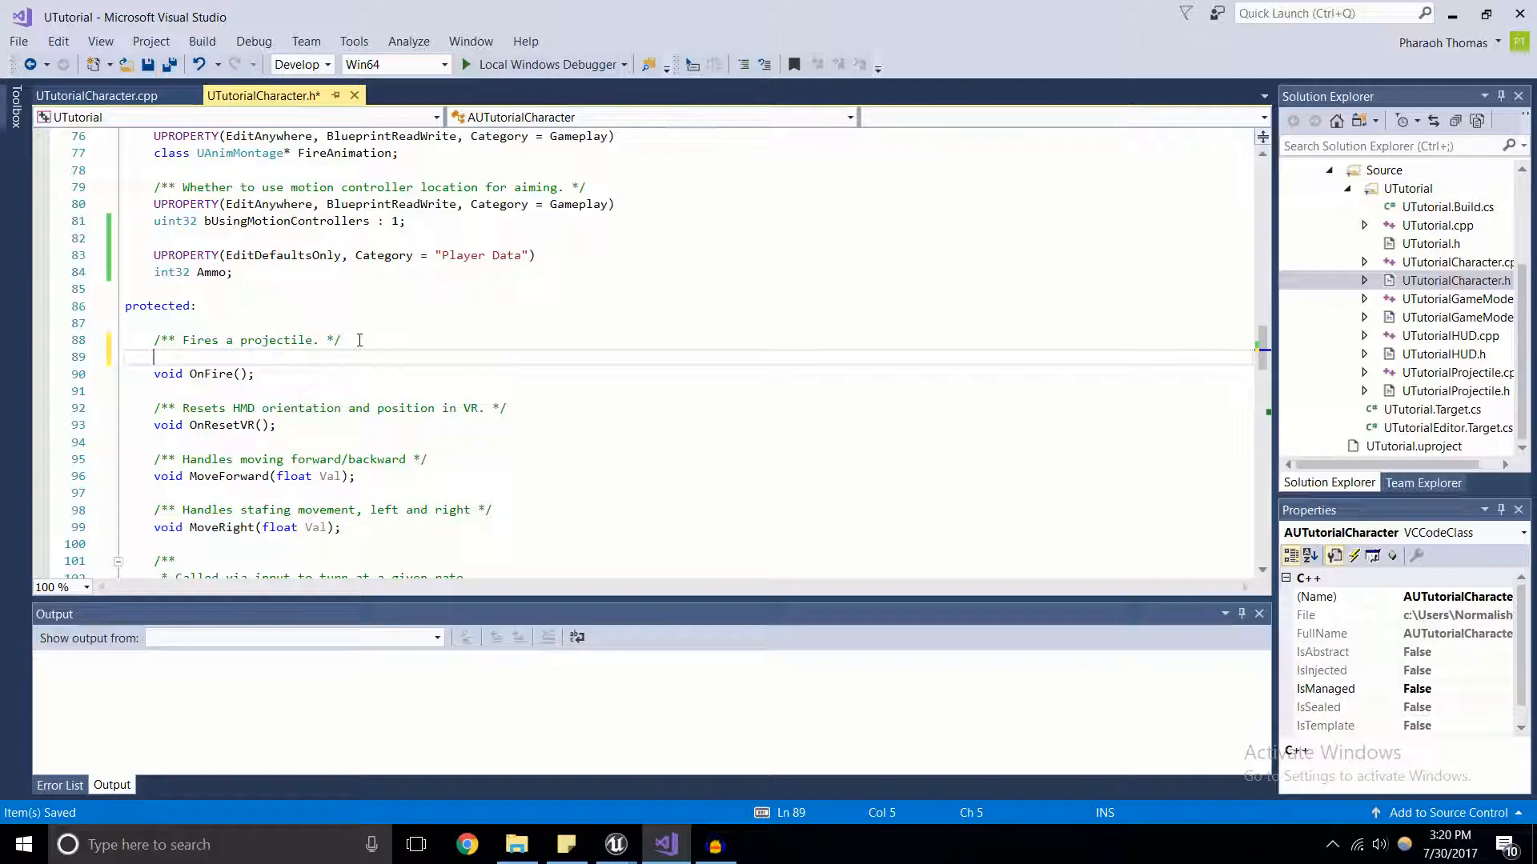
text(UFUNCTION()
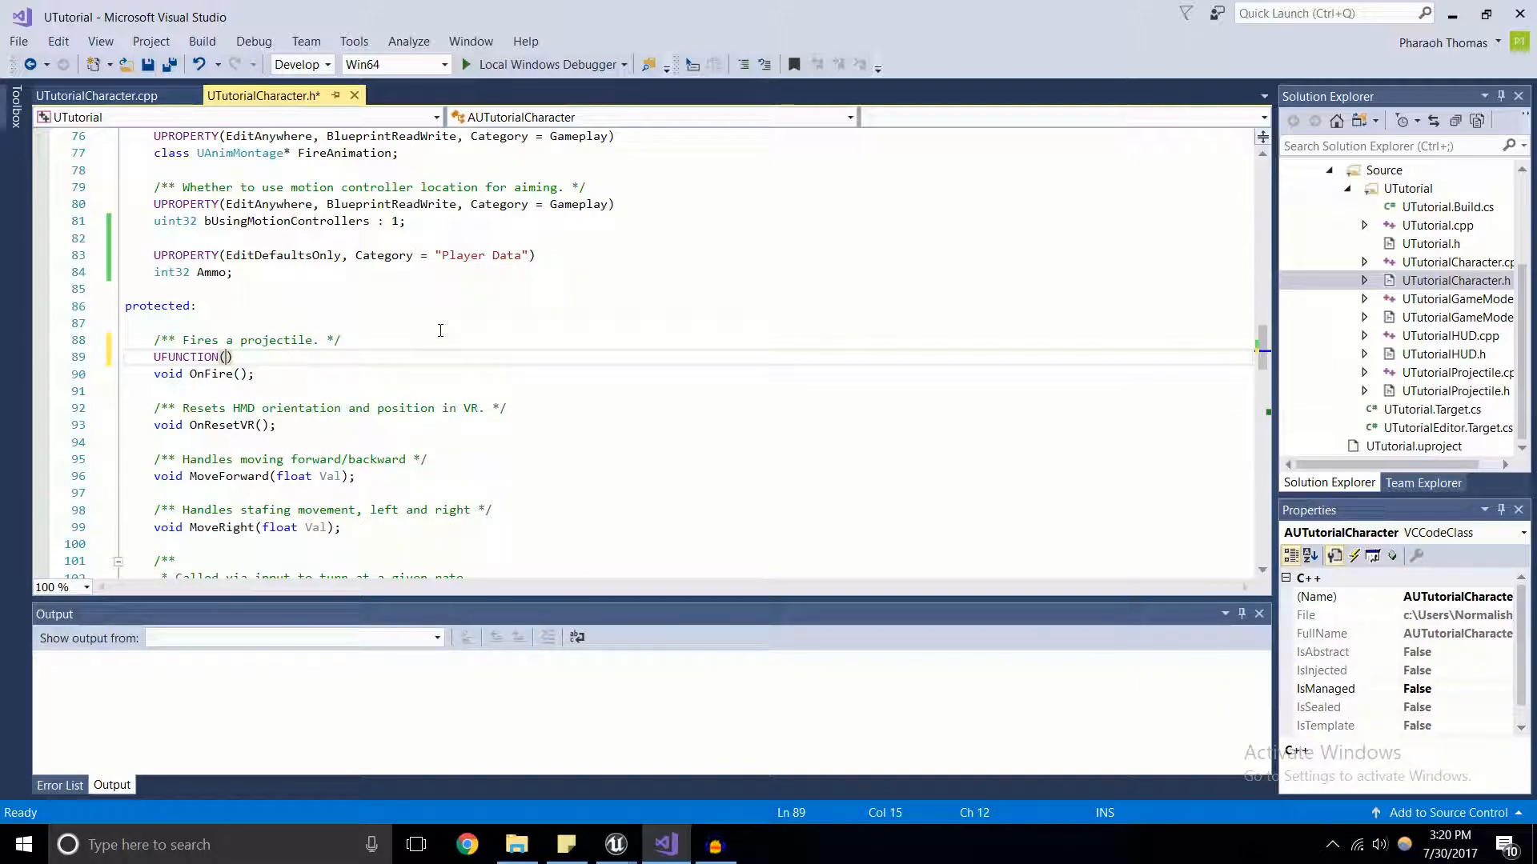
text(Blue)
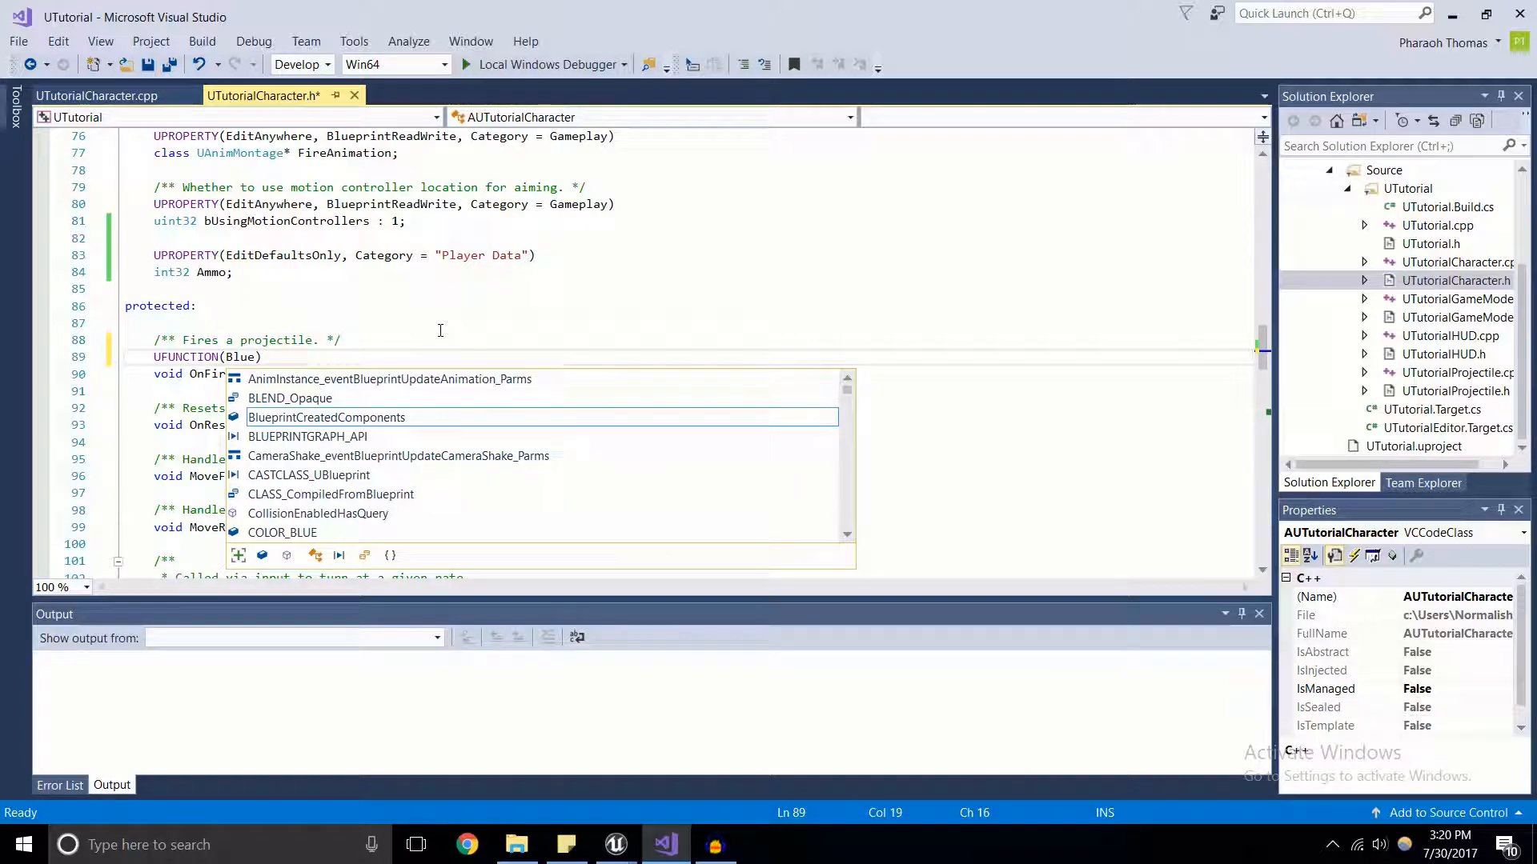
text(printCal)
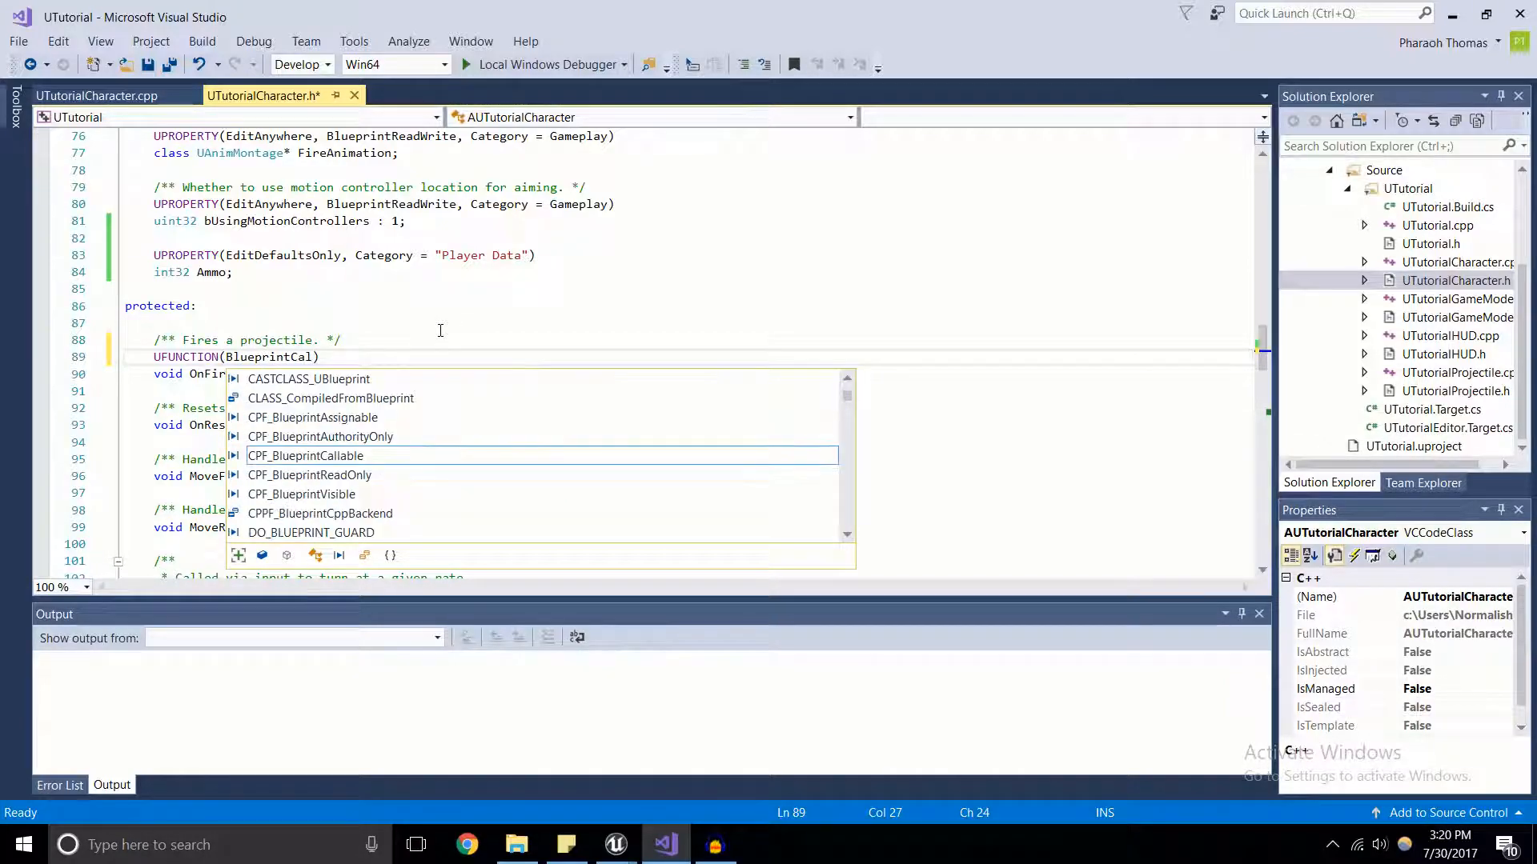
text(lable)
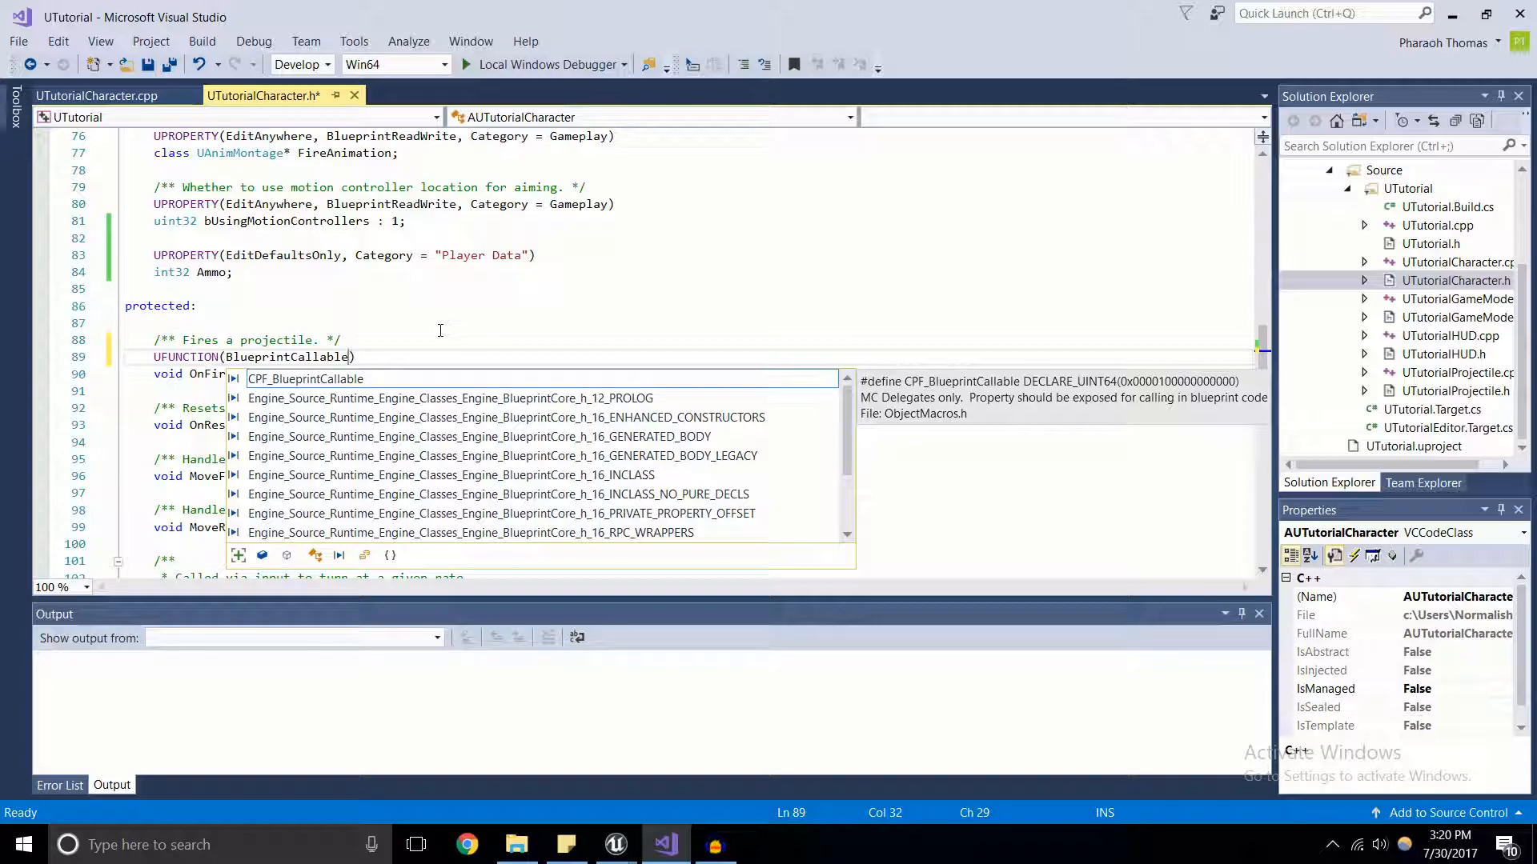
text(, Cate)
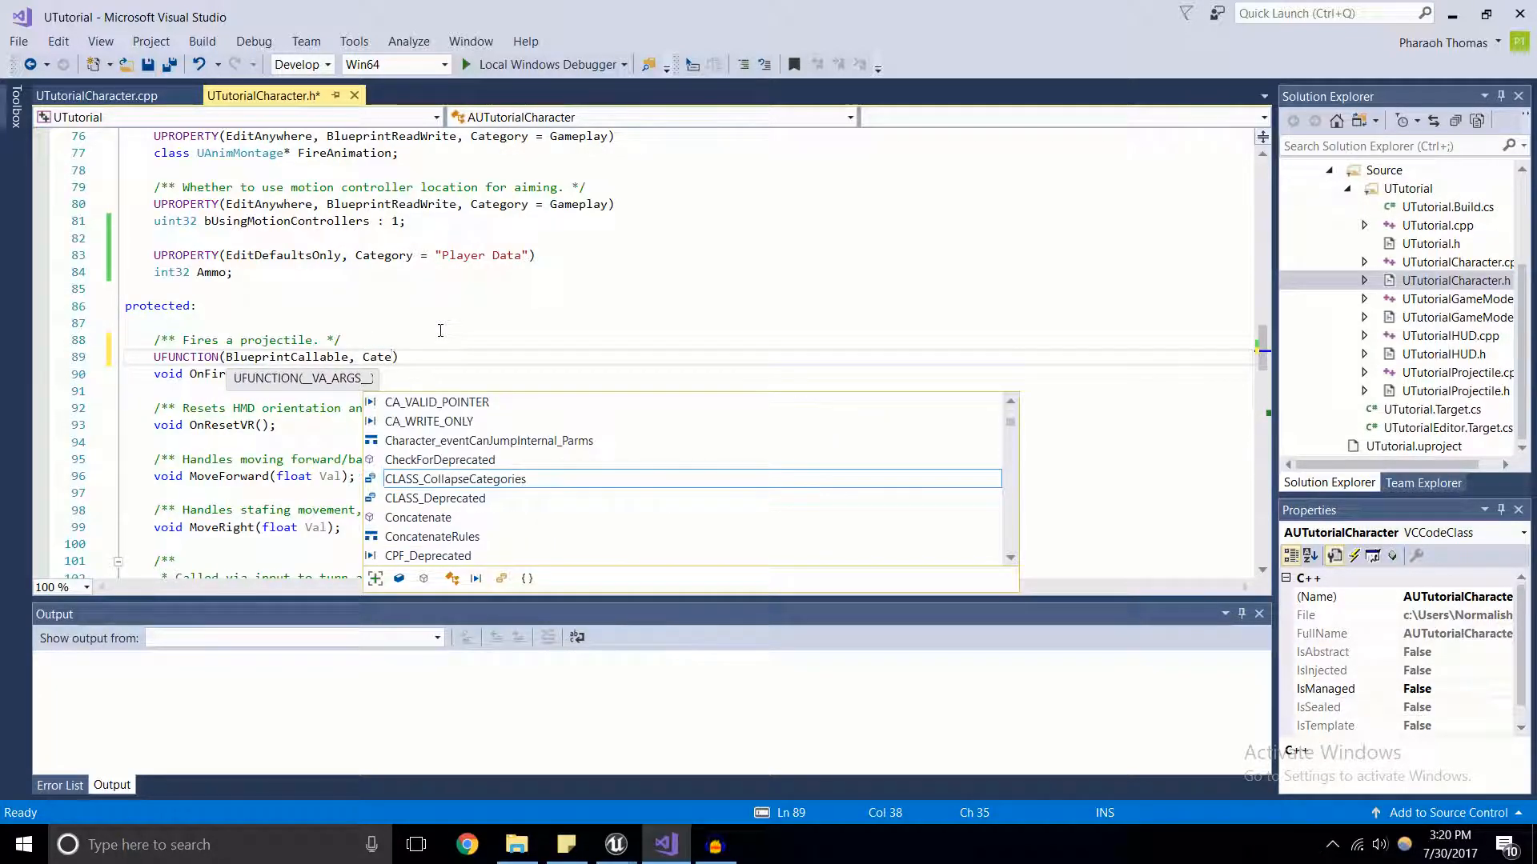
text(gory = ")
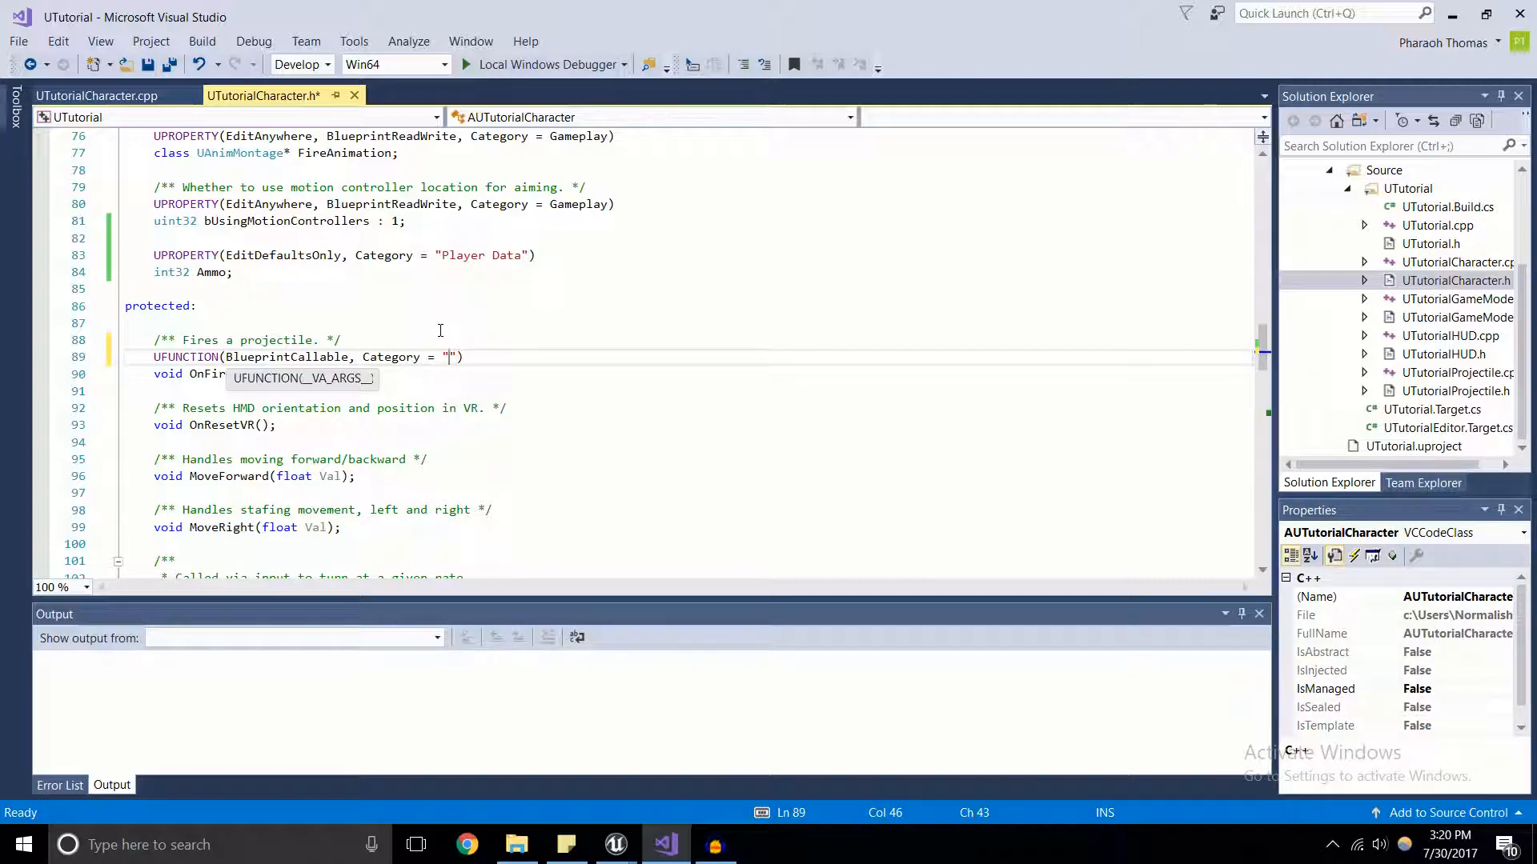
text(Cpp Fu)
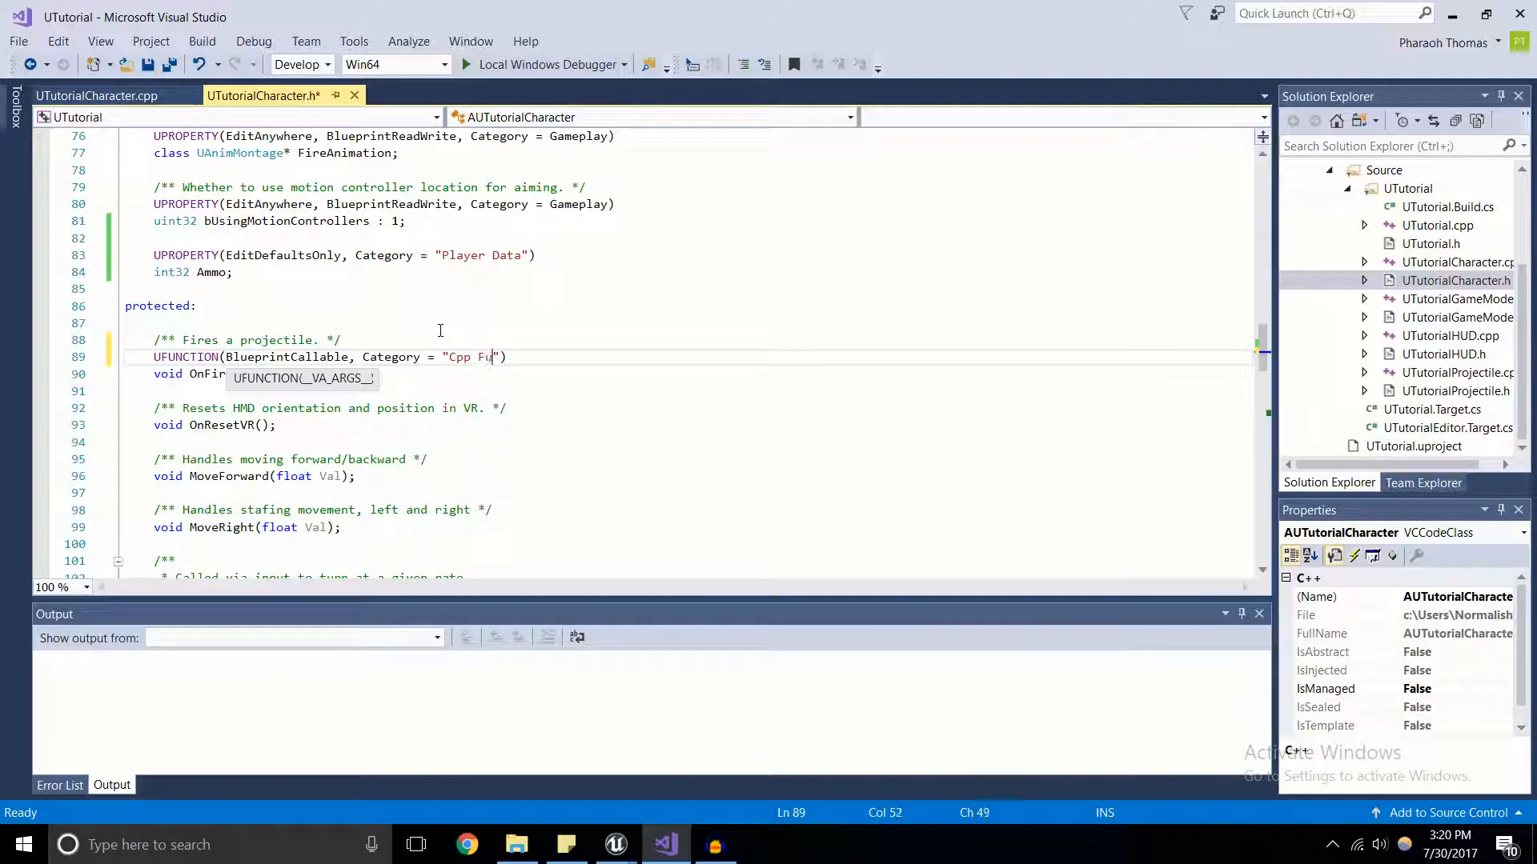
text(nction)
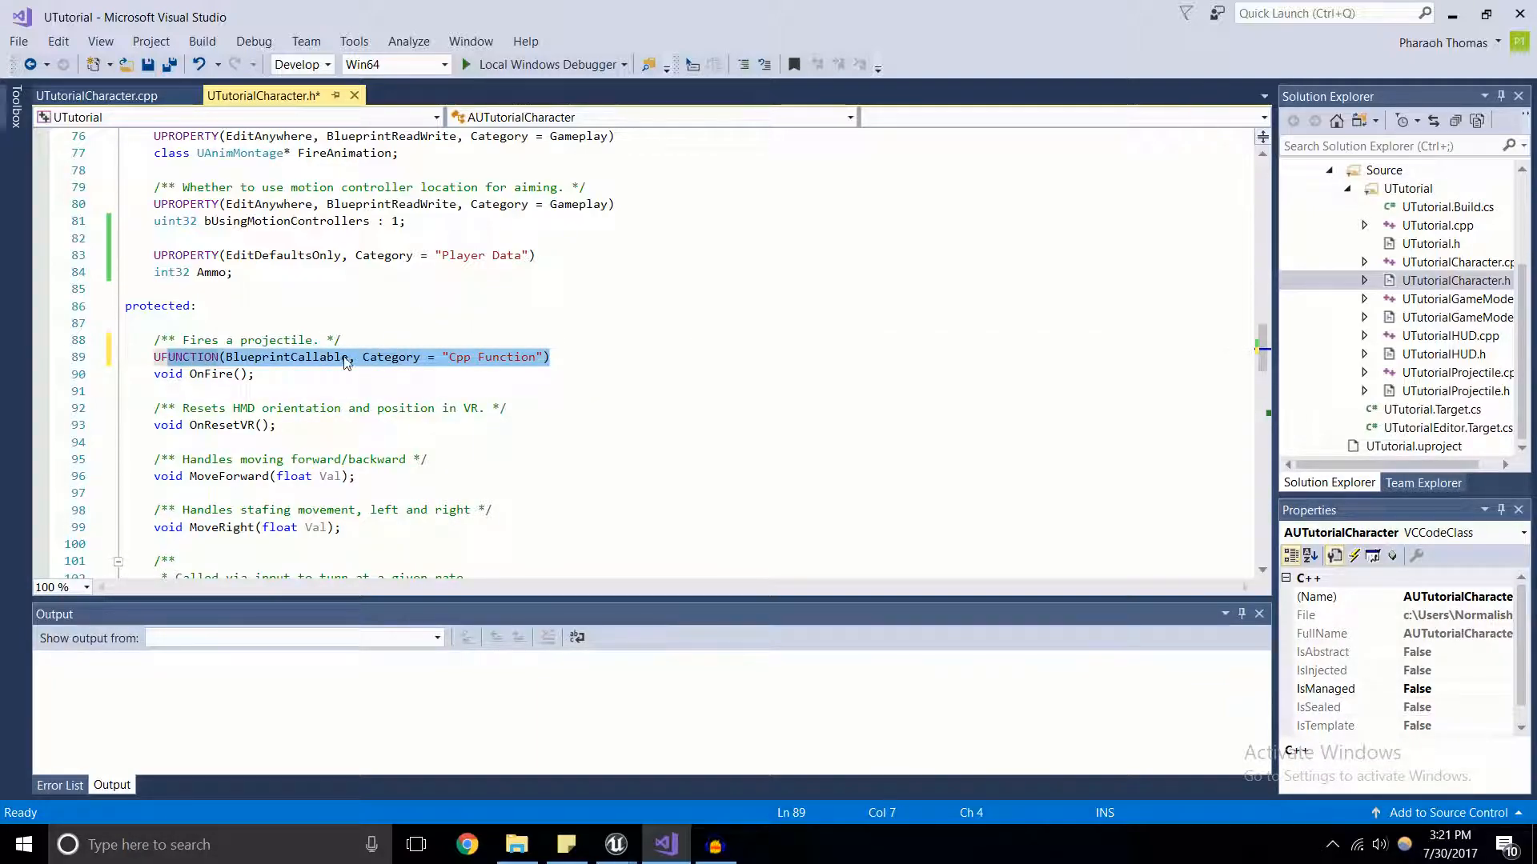
Highlight the OnFire name and the Category = "Cpp Function" specifier.
click(524, 357)
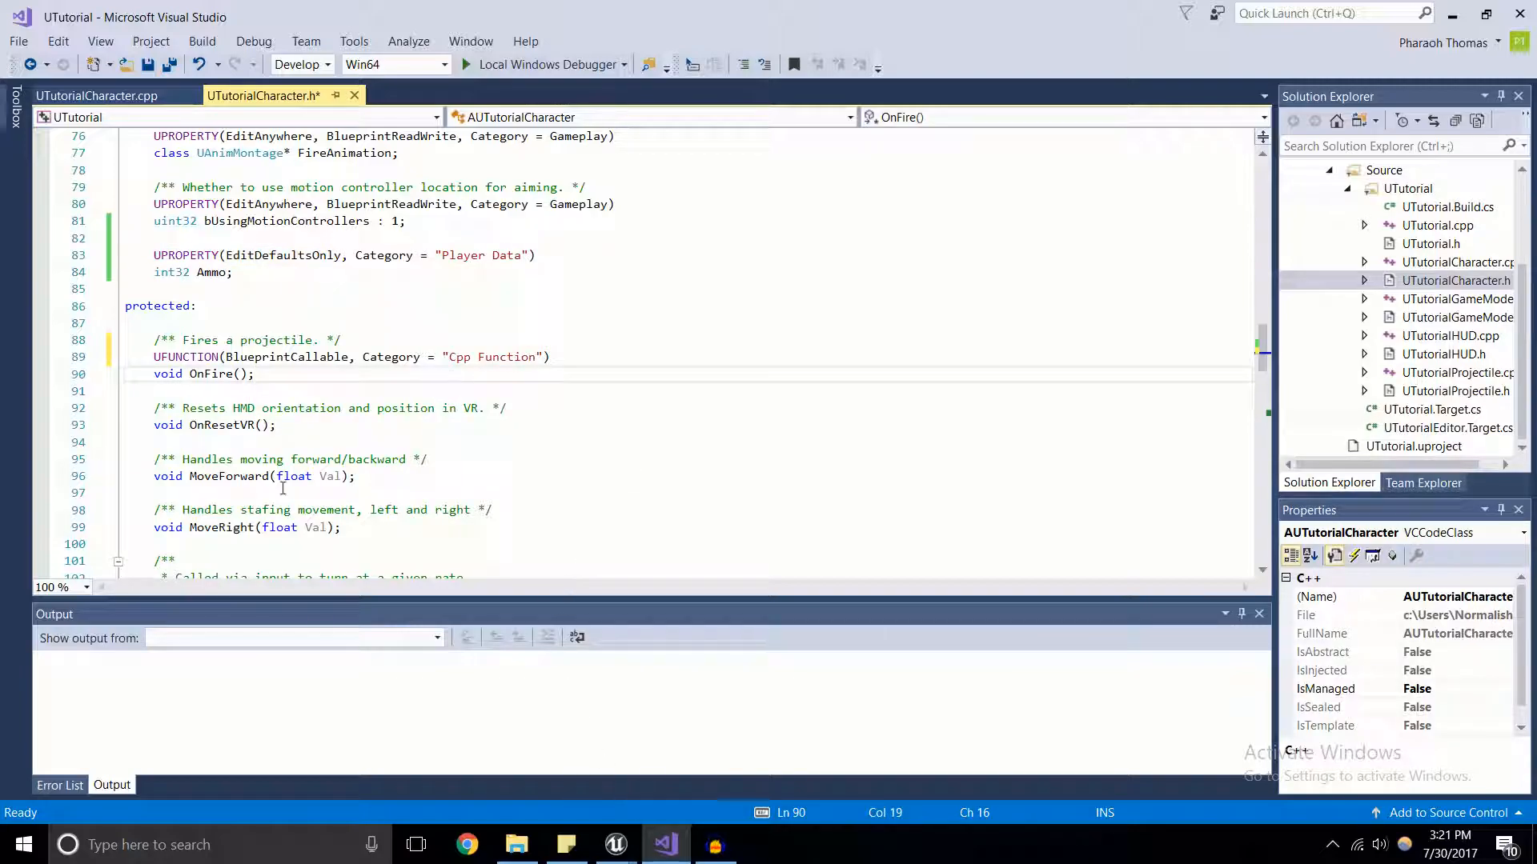
double_click(217, 373)
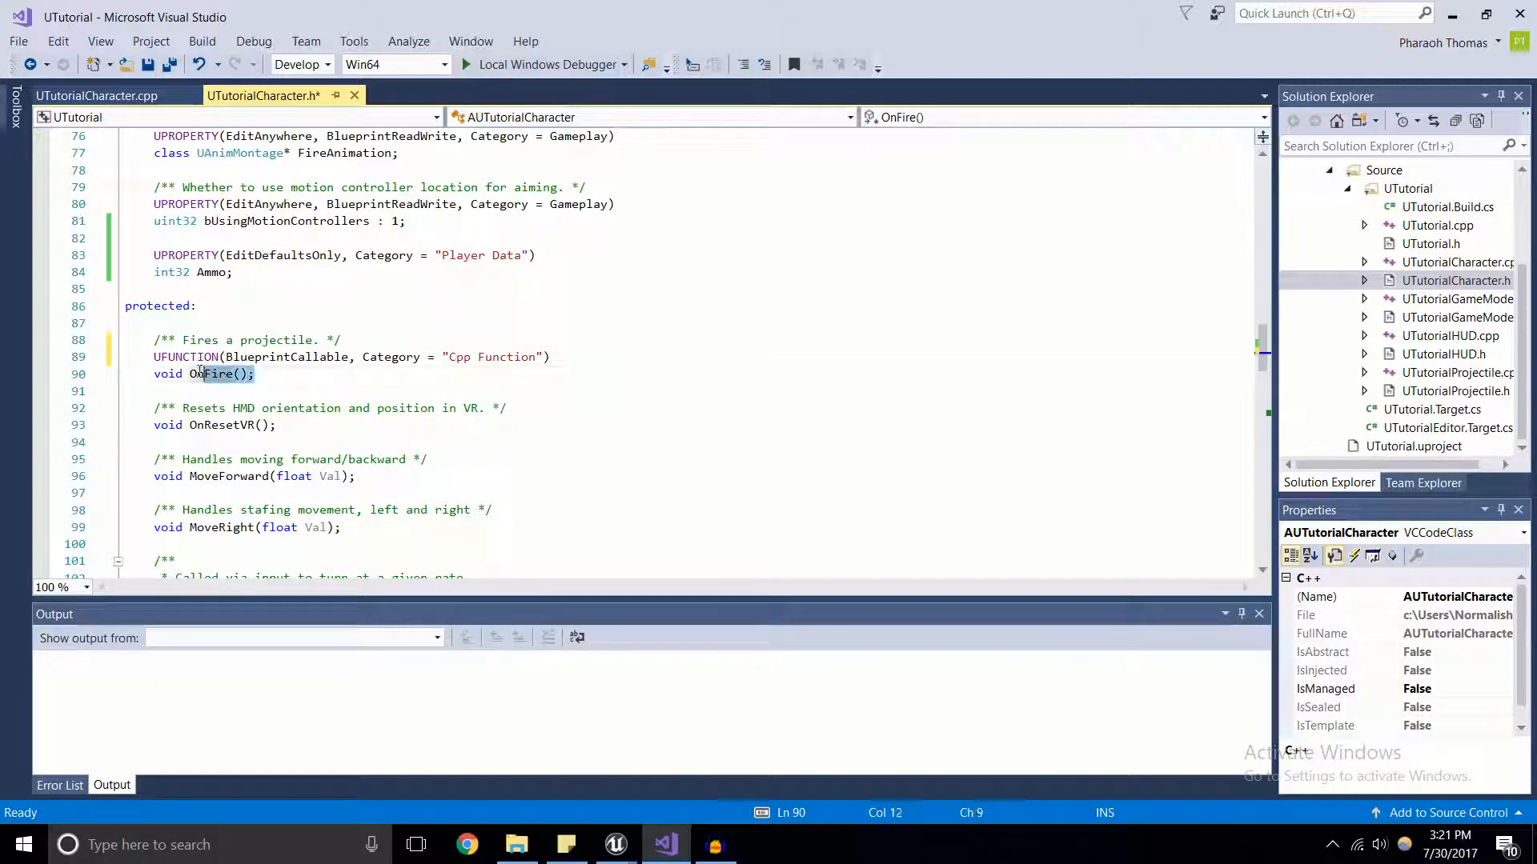
double_click(283, 357)
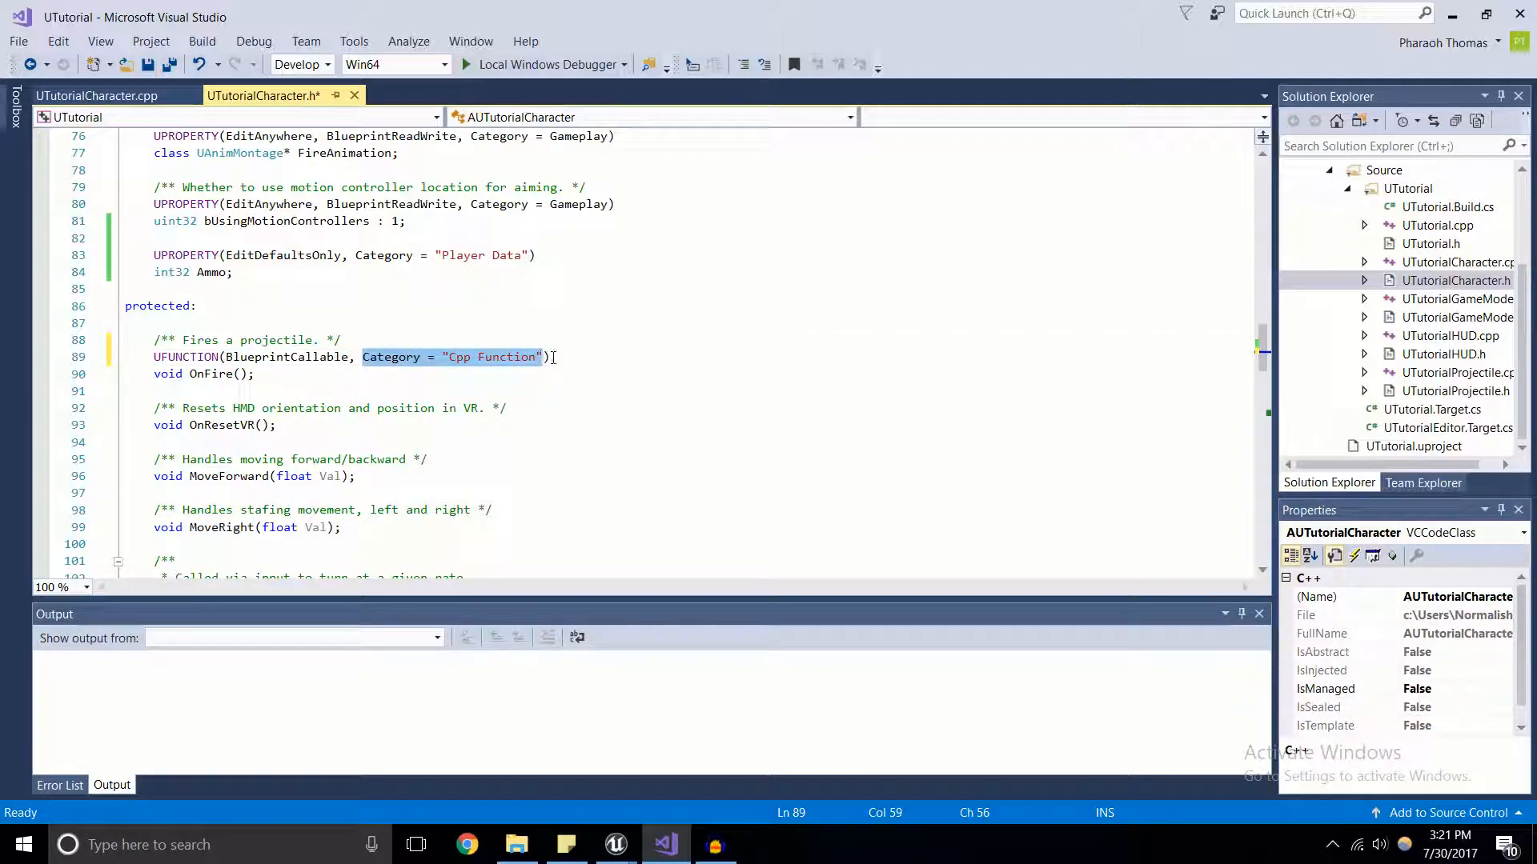
mouse_move(615, 843)
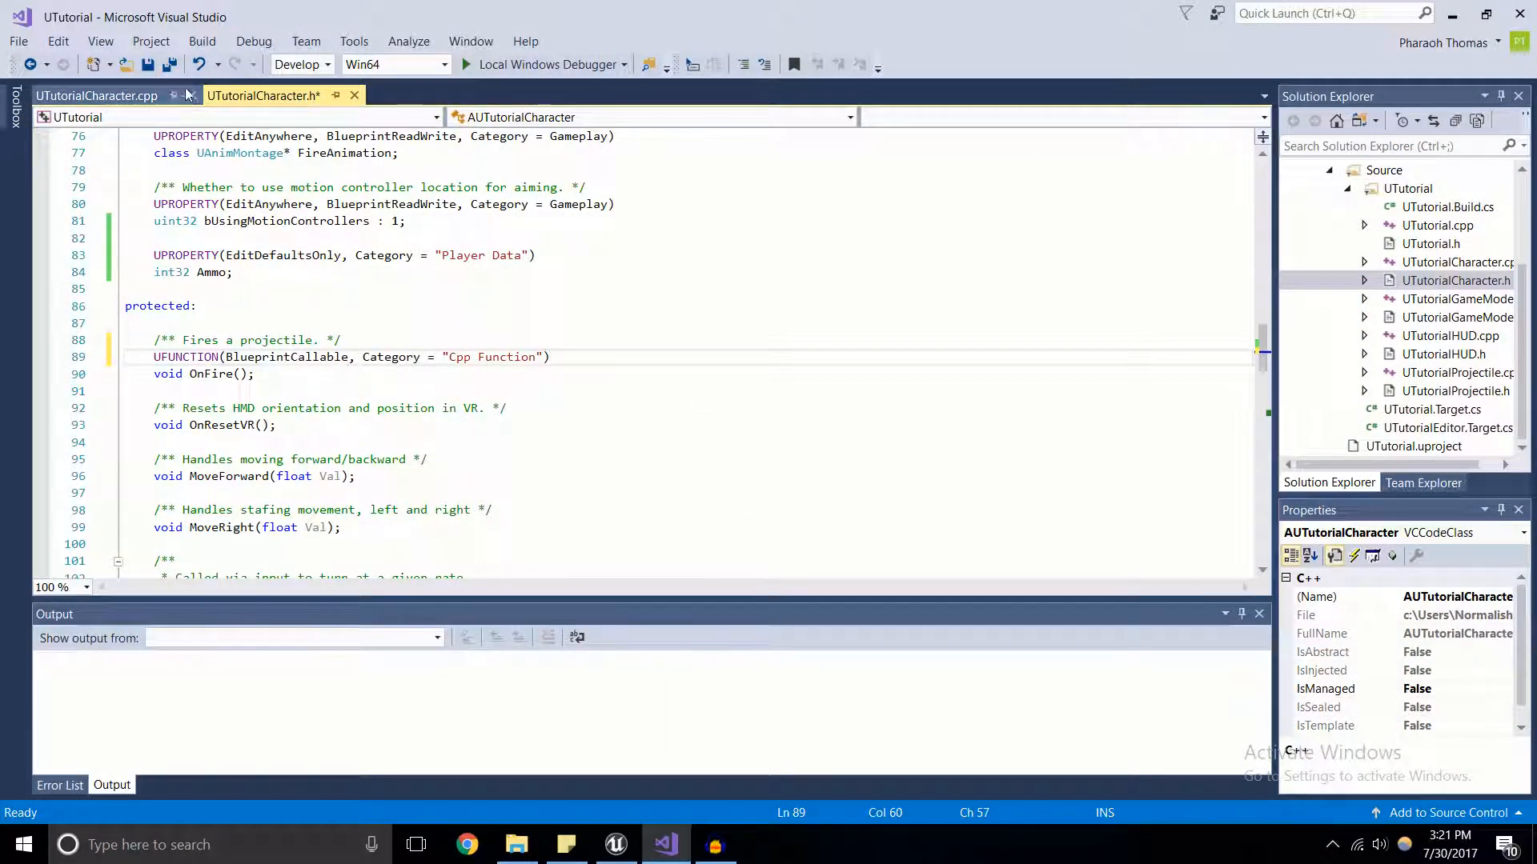
Recompile the C++ code and save the character blueprint and map via Save All.
click(614, 843)
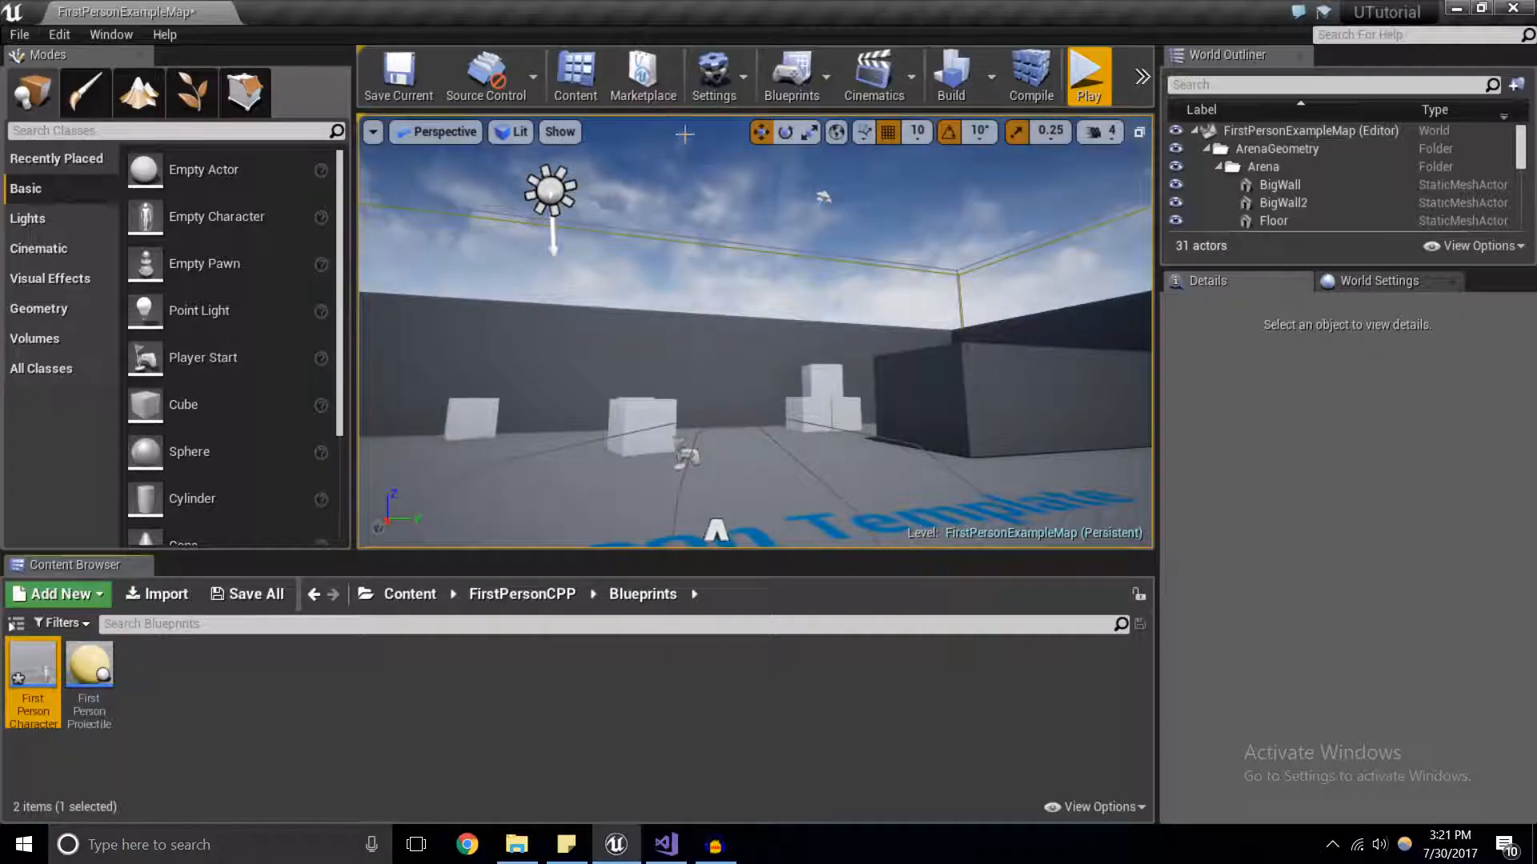
click(1029, 75)
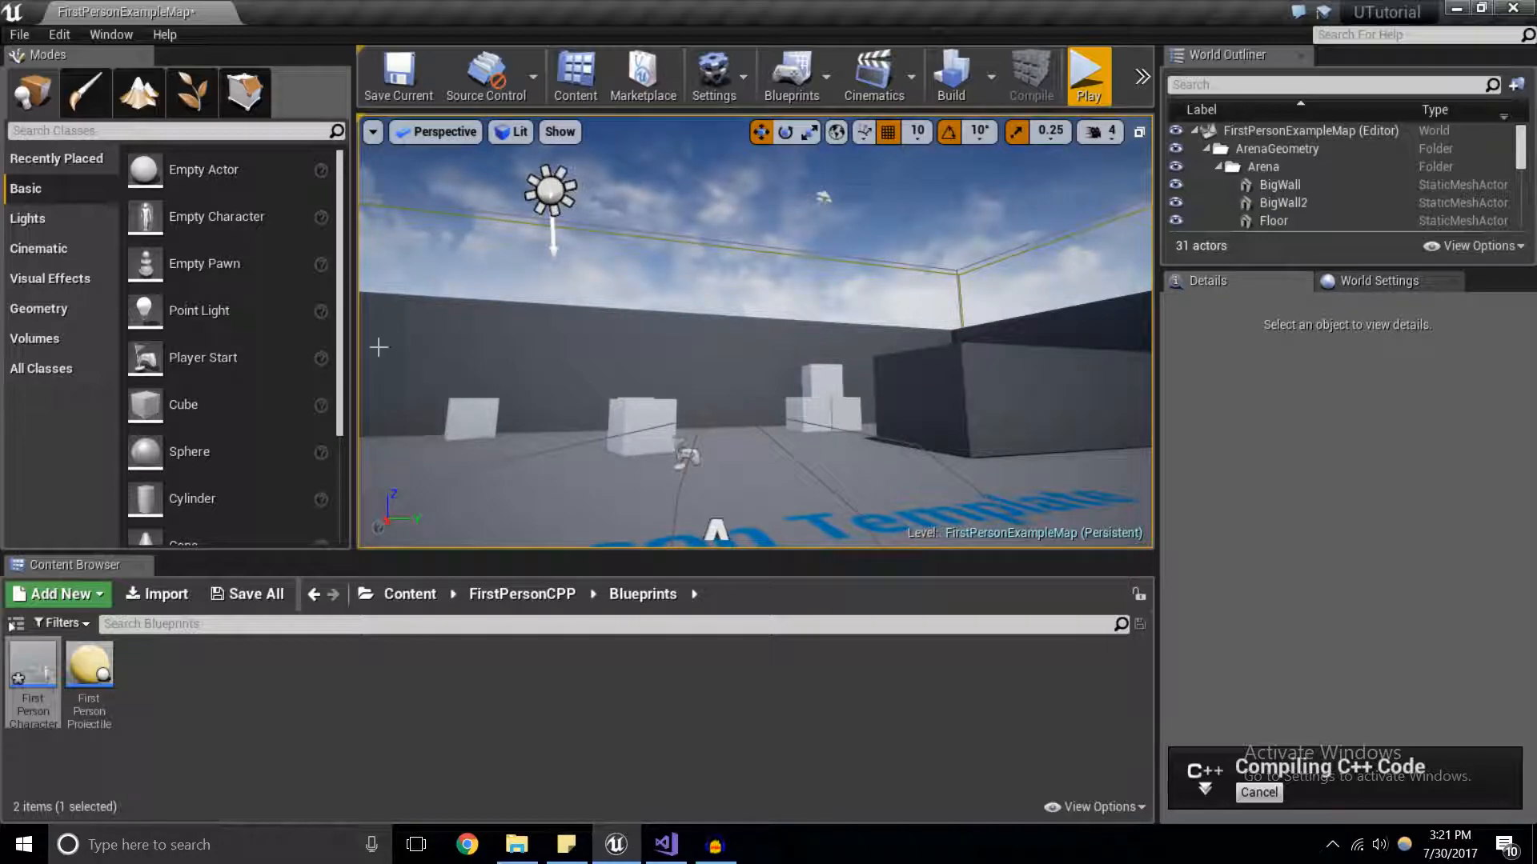
click(248, 594)
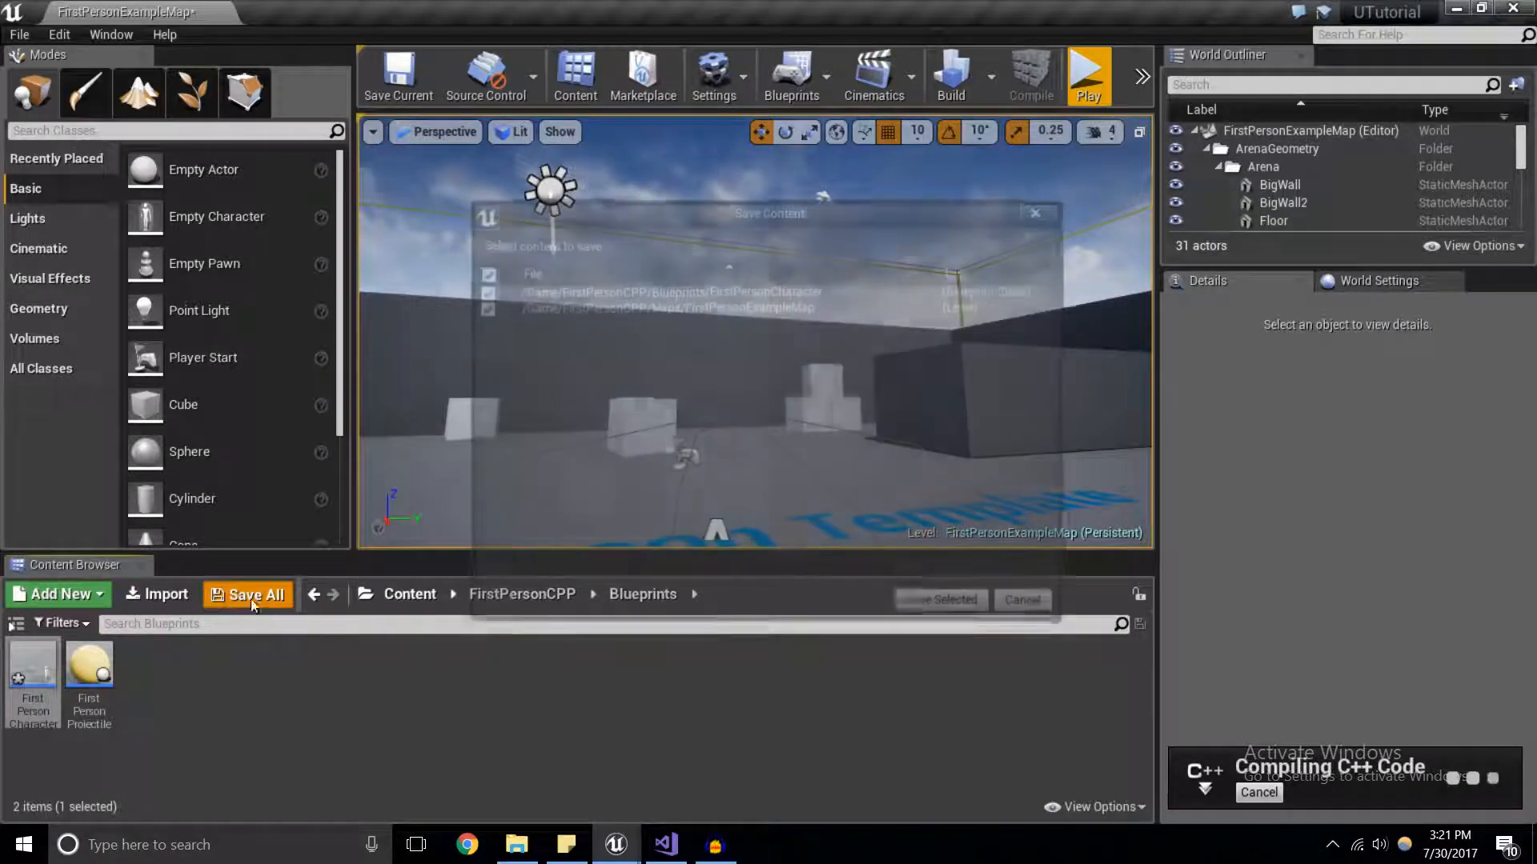
click(938, 599)
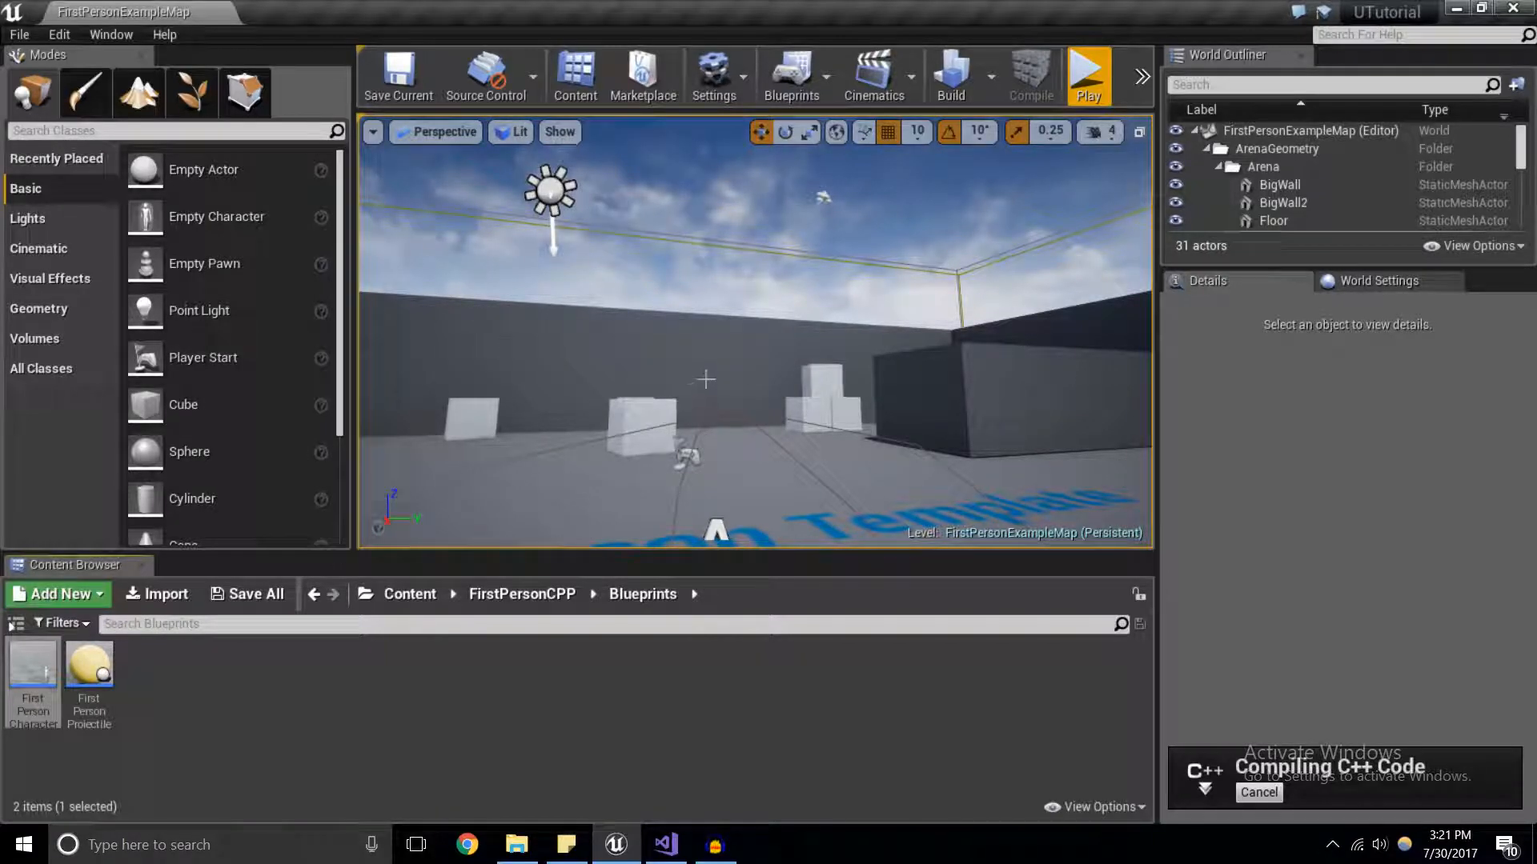
click(664, 844)
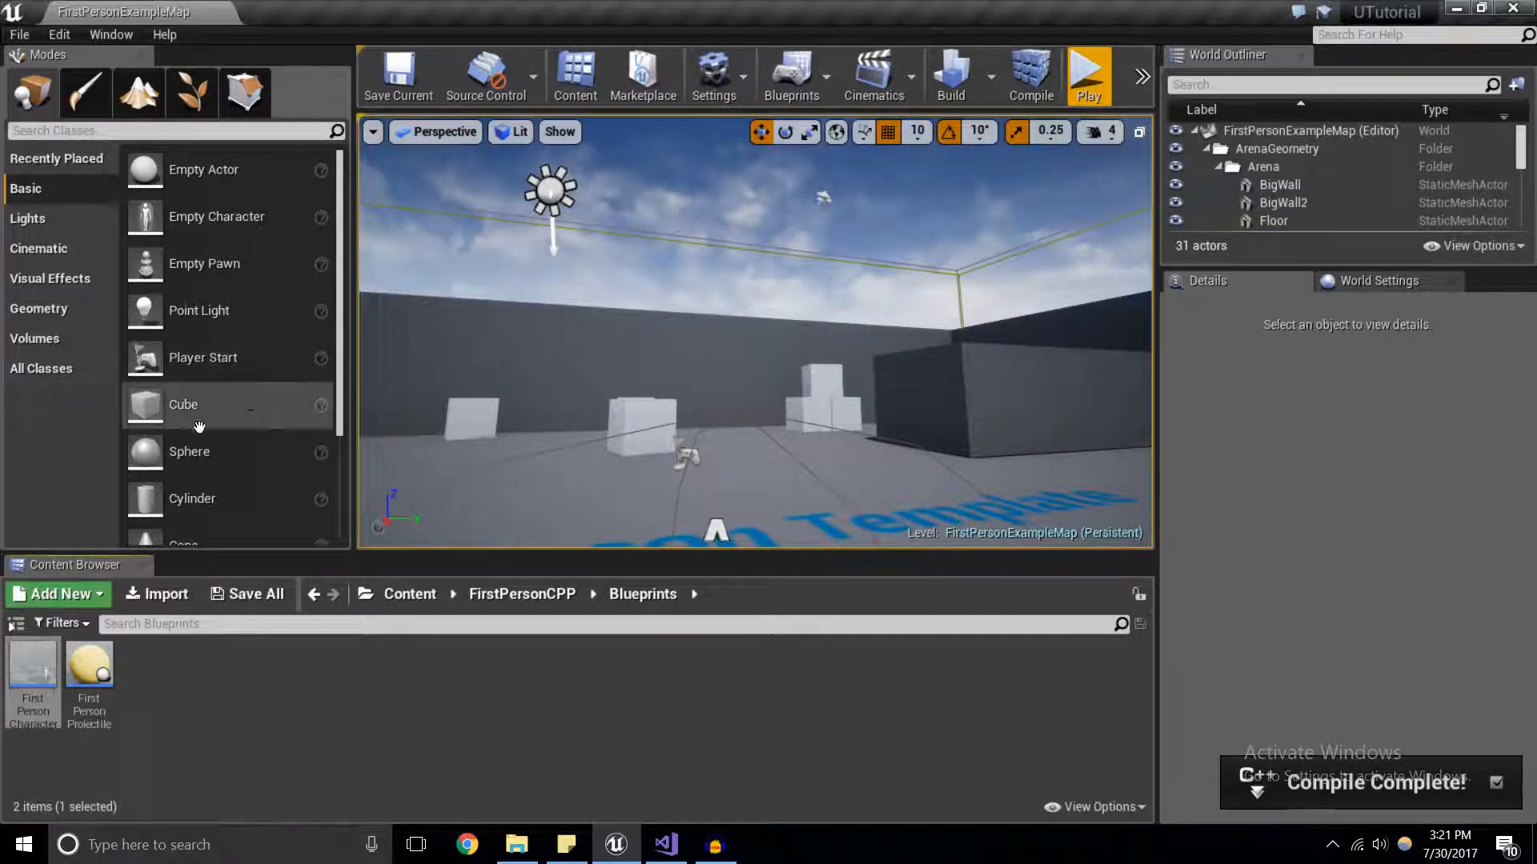
Open FirstPersonCharacter and add an Event BeginPlay node from the Event Graph's action menu.
double_click(32, 666)
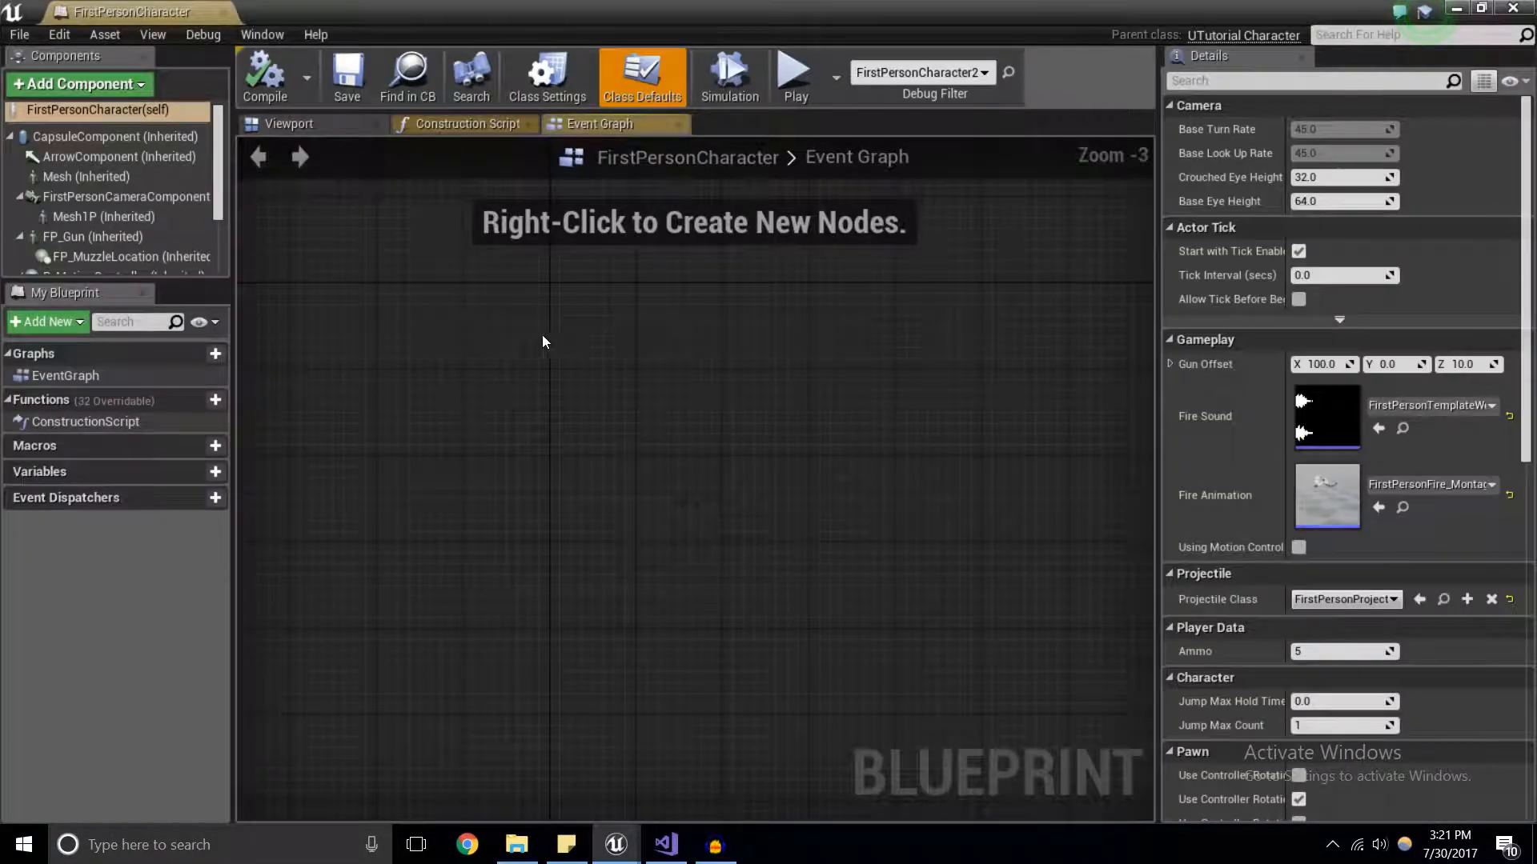
mouse_move(894, 377)
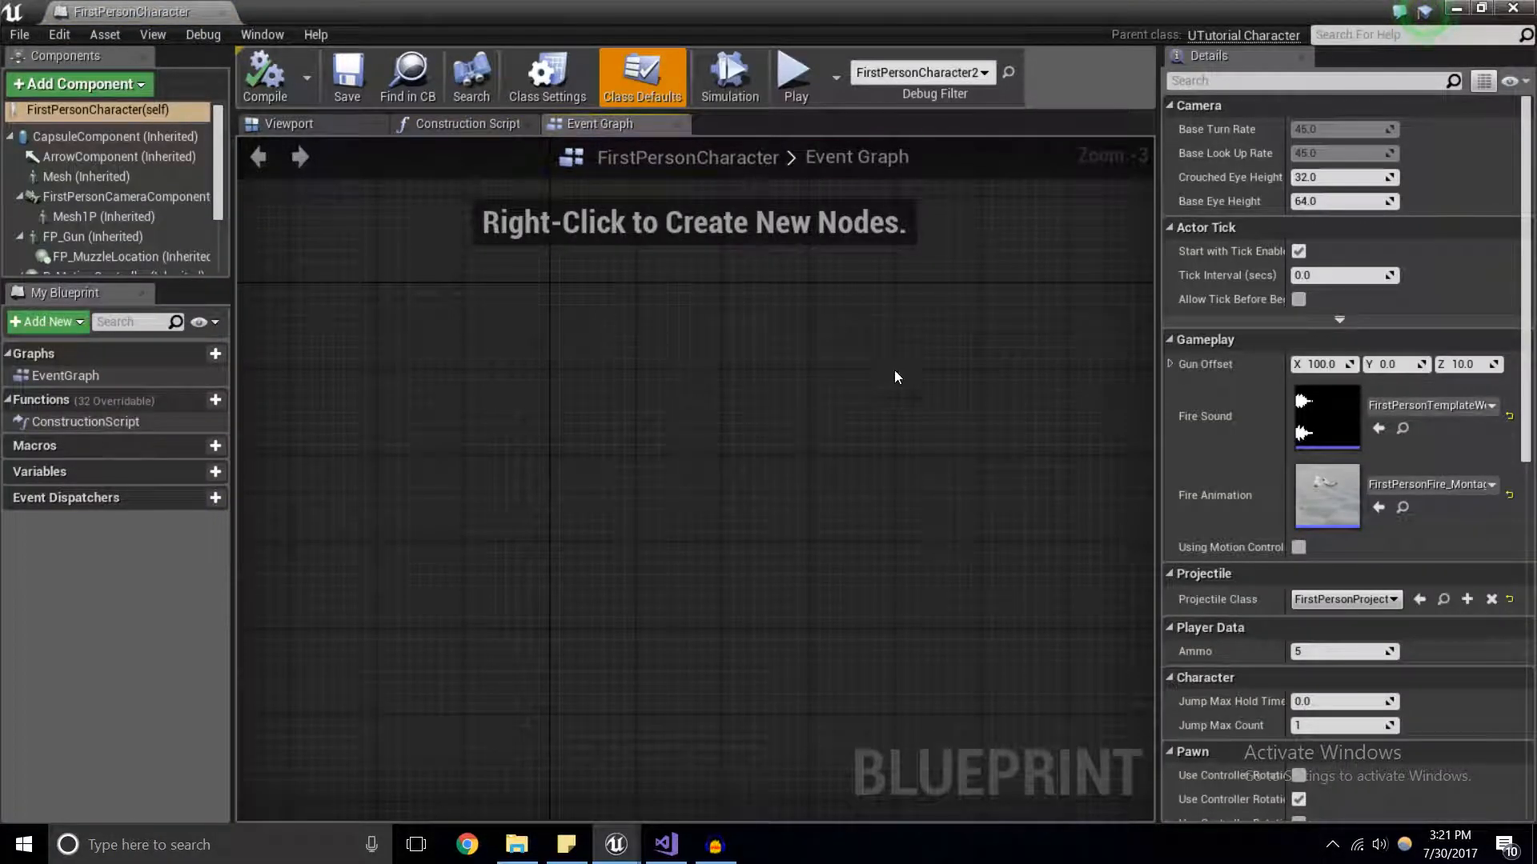
mouse_move(537, 353)
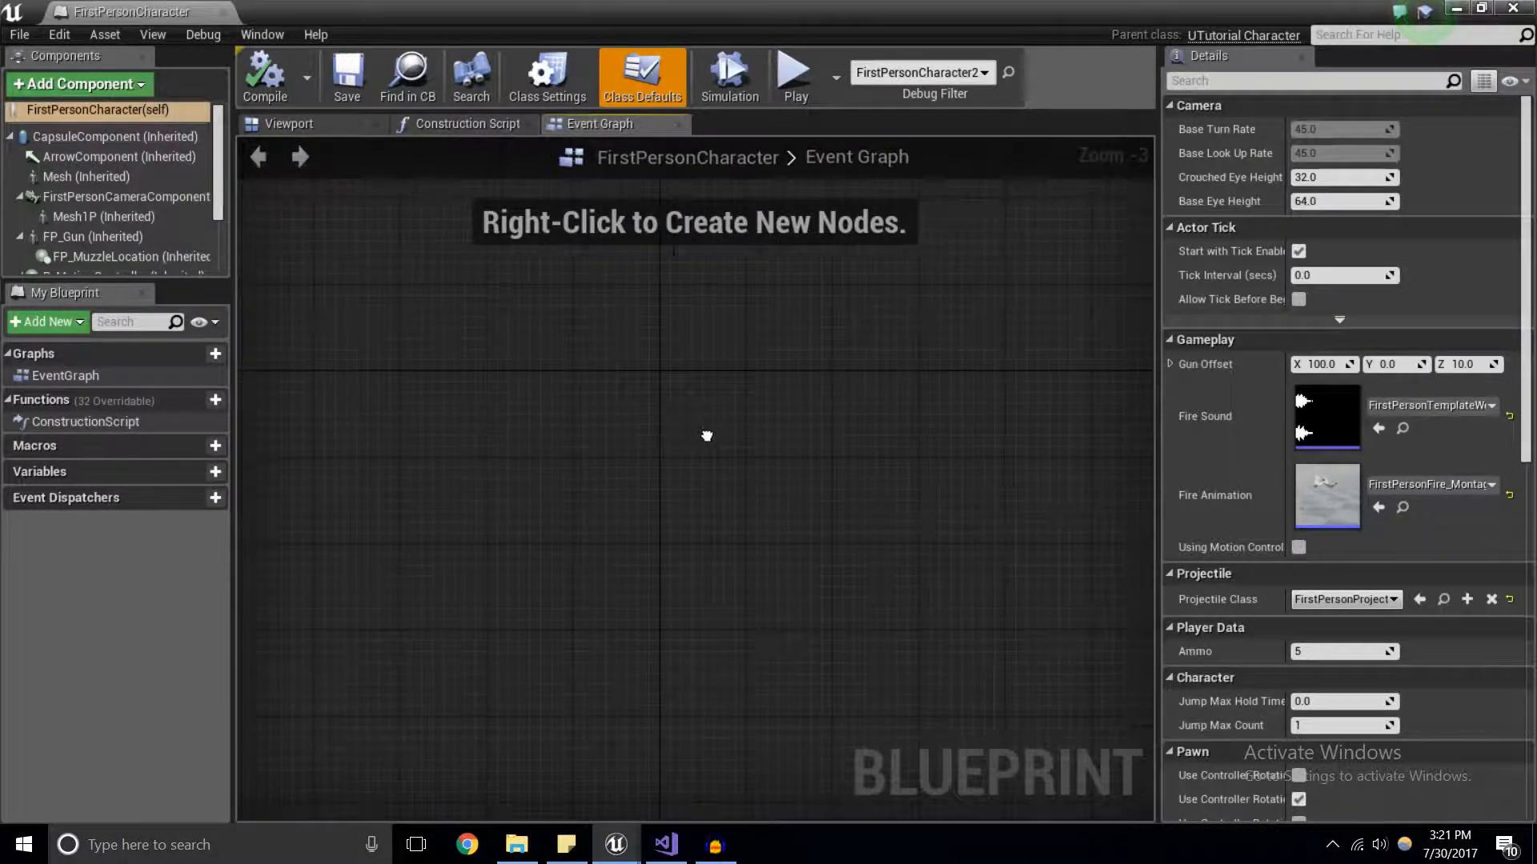
right_click(706, 435)
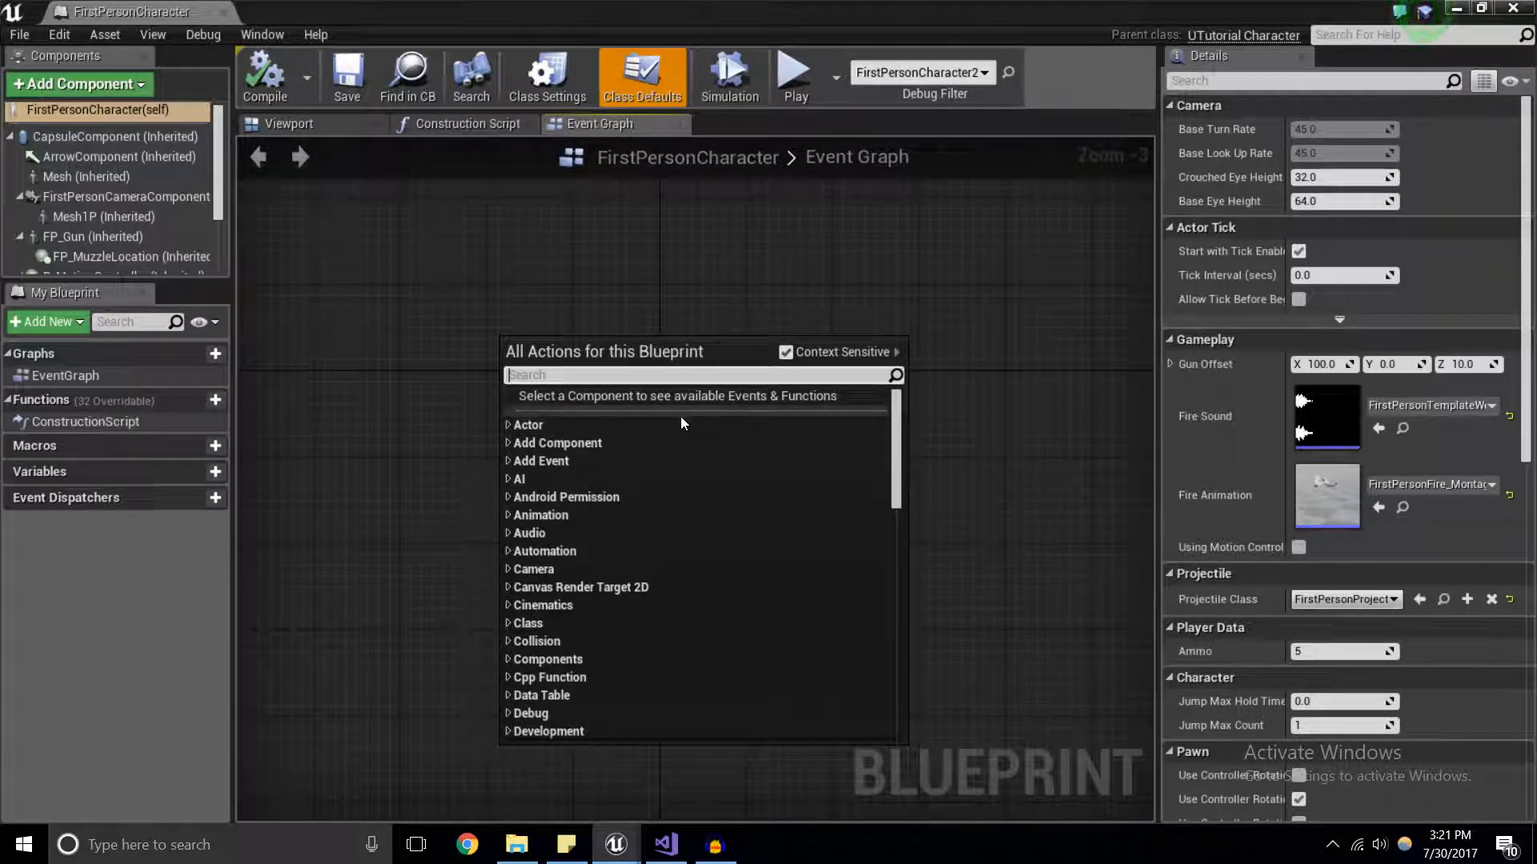
scroll(down, 3)
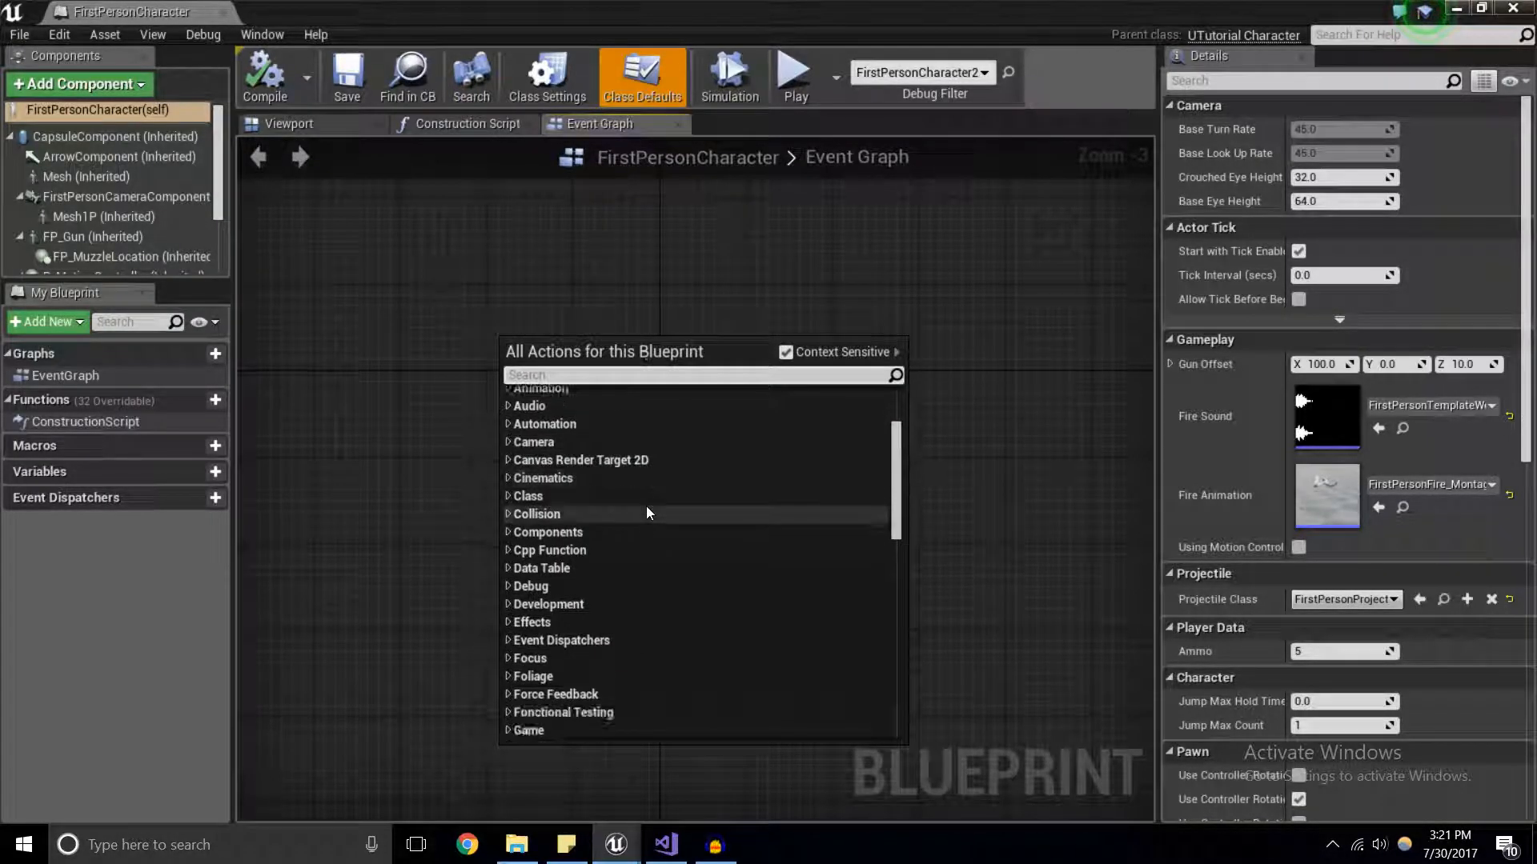
scroll(down, 3)
text(begin pl)
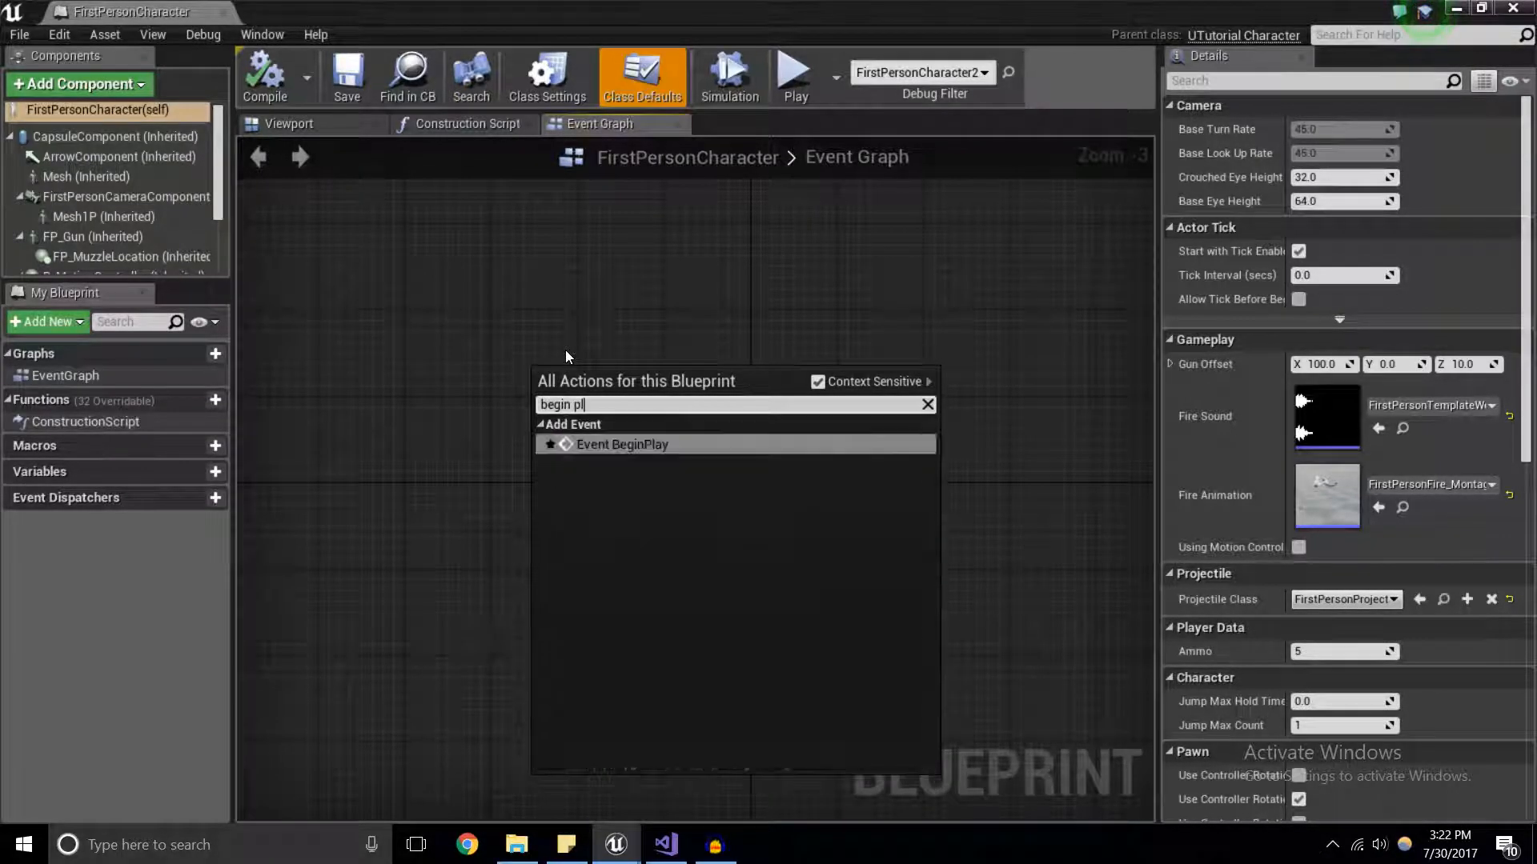
click(623, 444)
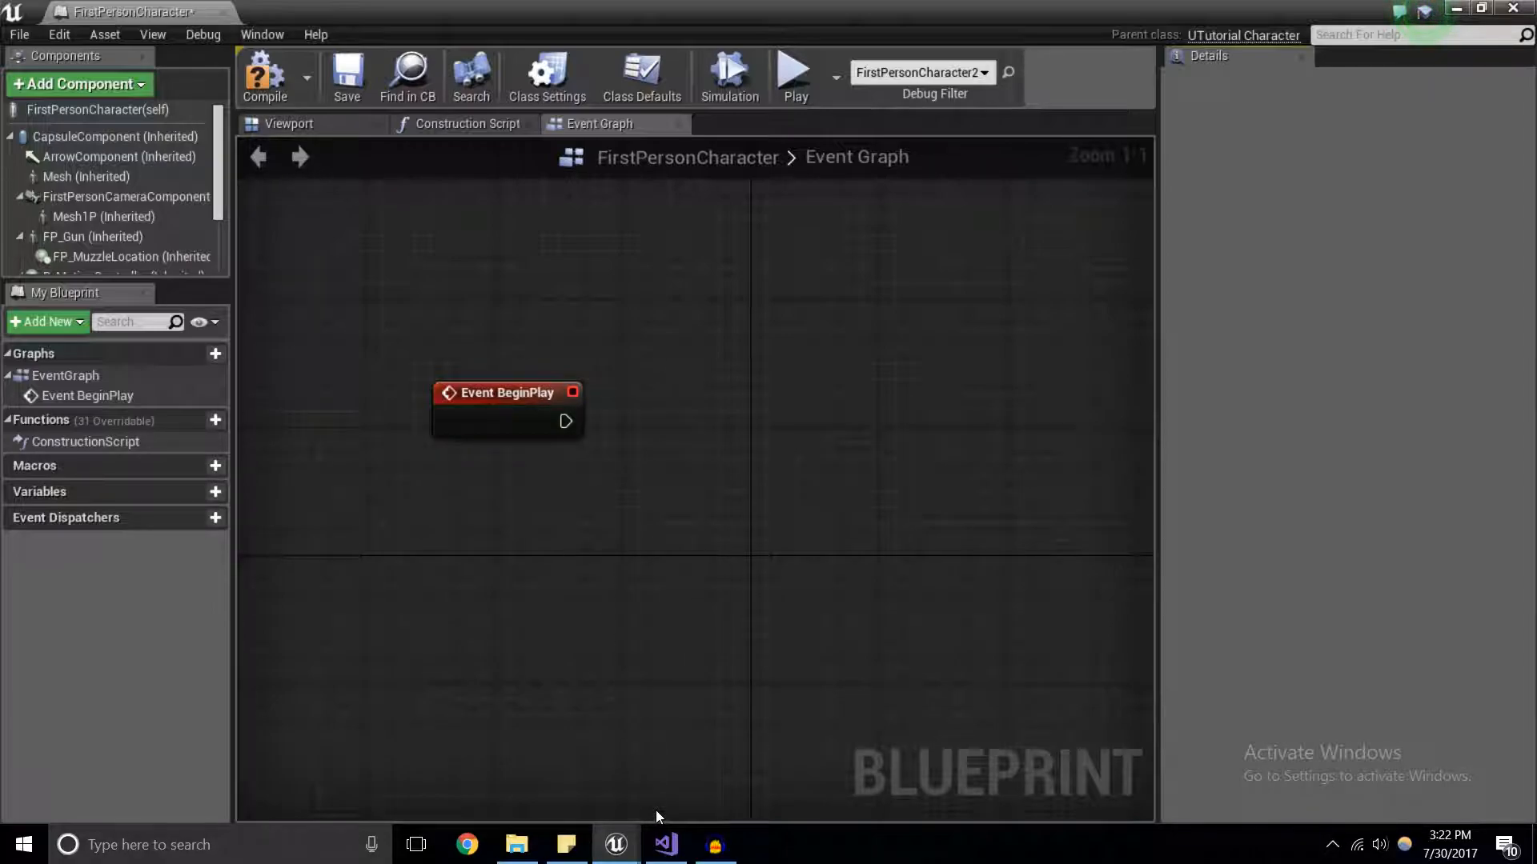
mouse_move(677, 637)
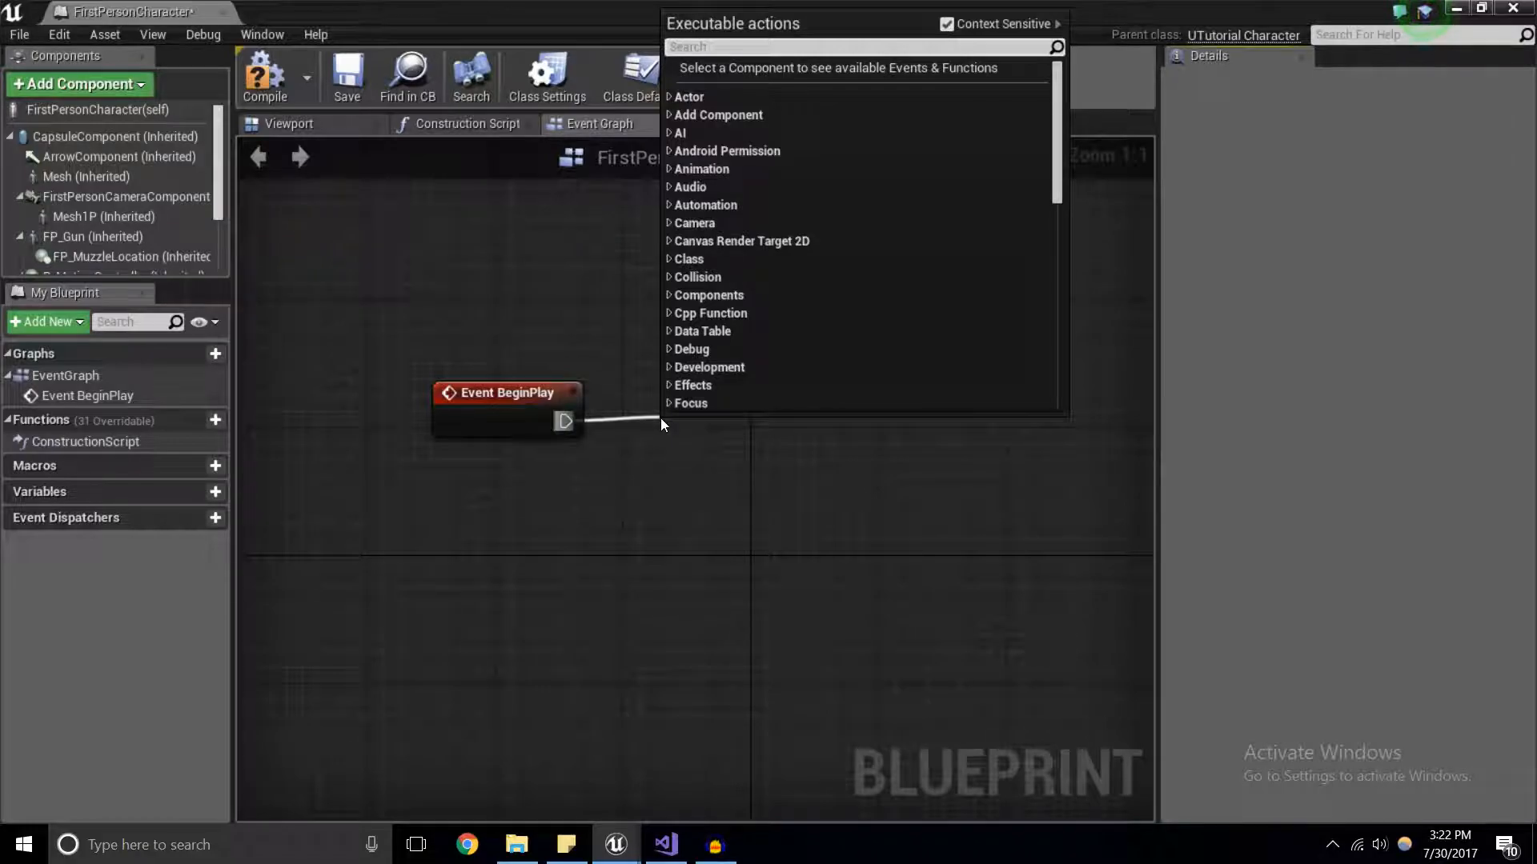
Attach an On Fire call to Event BeginPlay and compile the blueprint.
text(on)
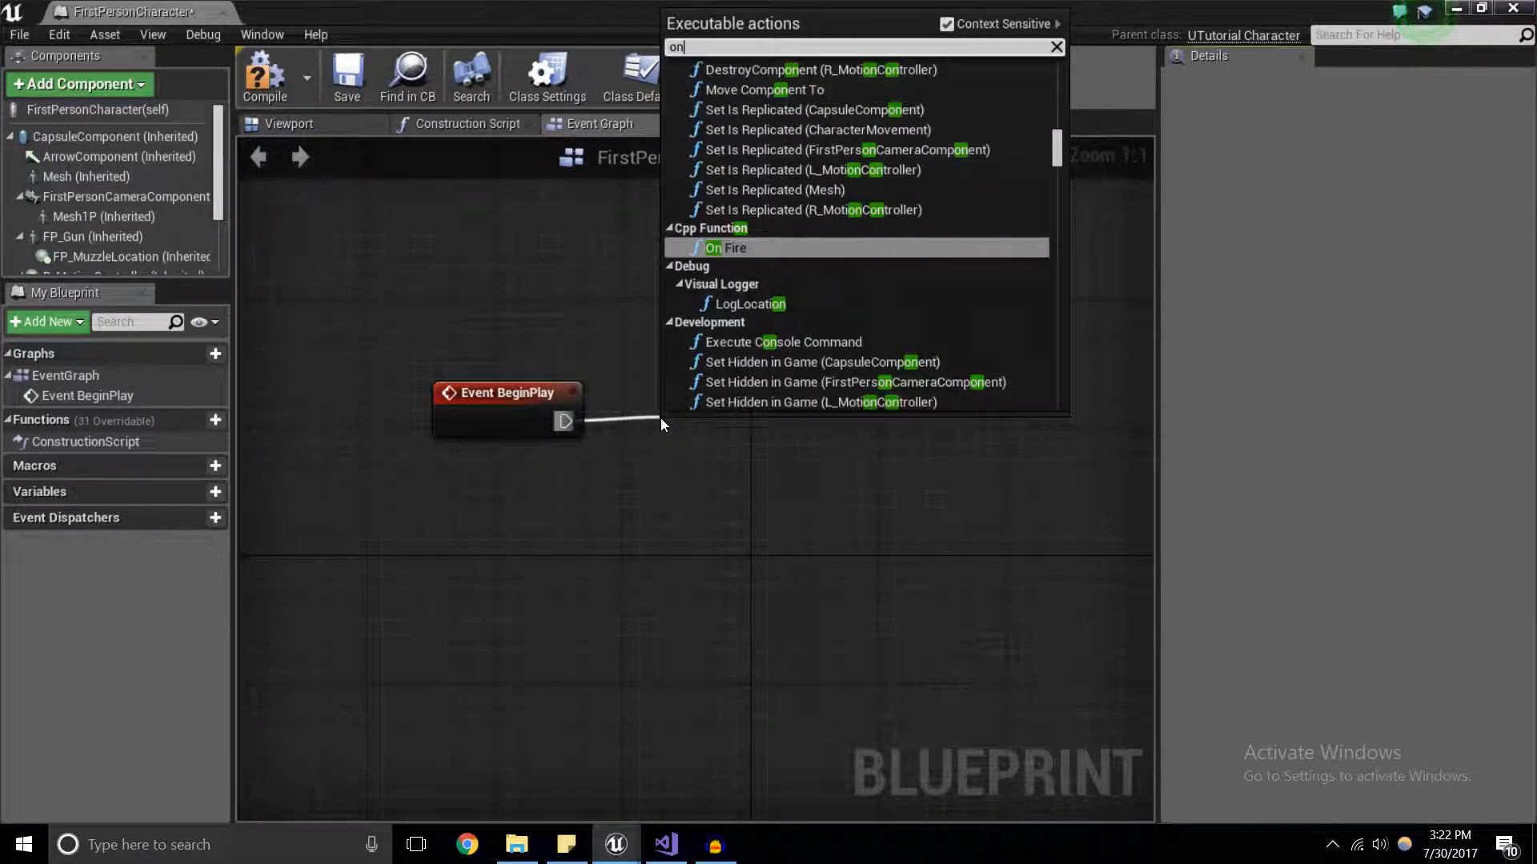
text(fire)
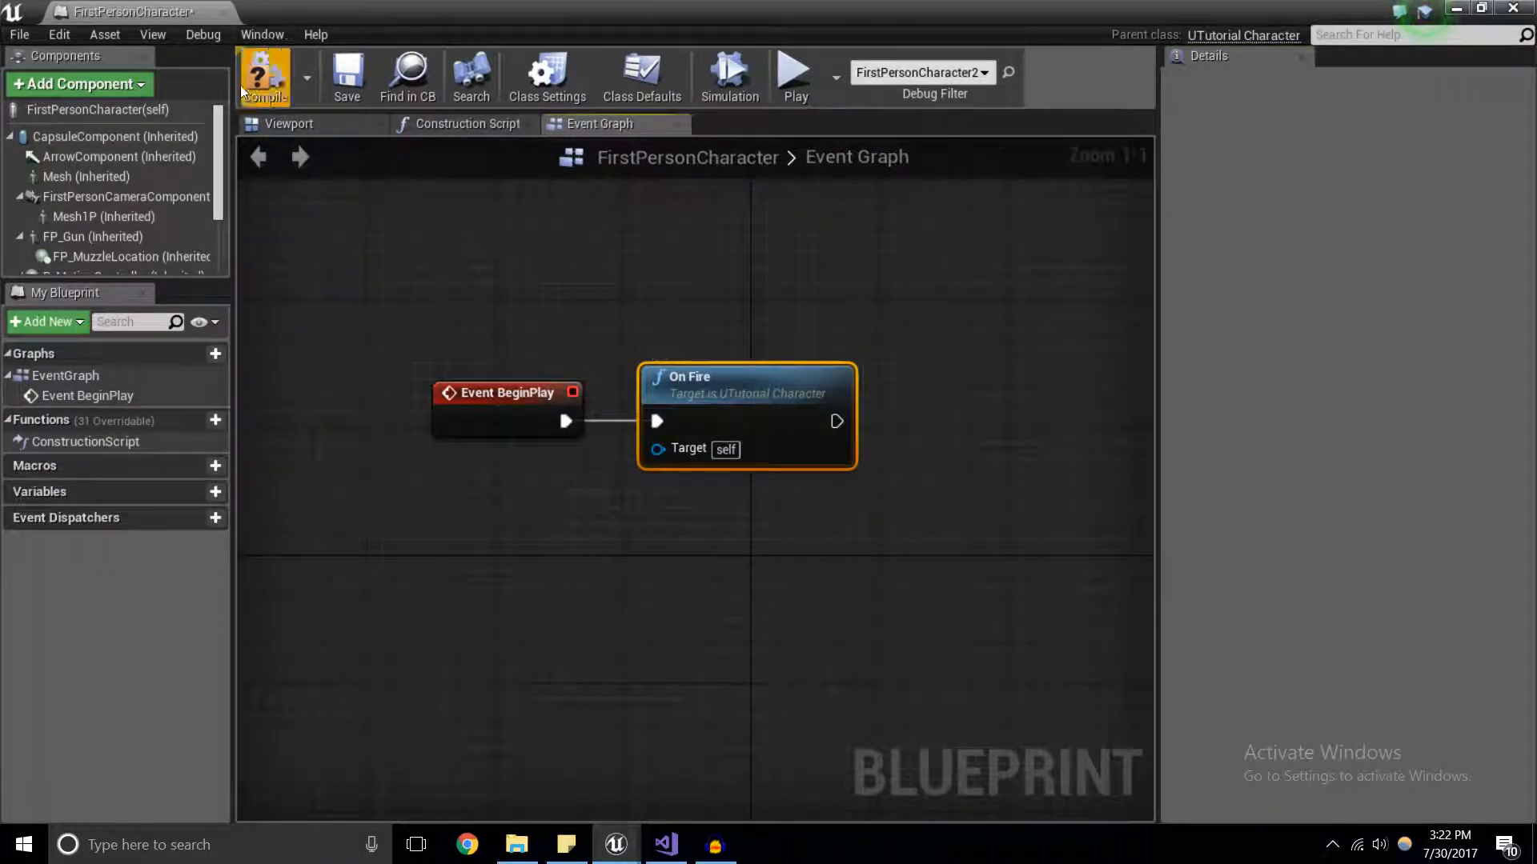
click(265, 77)
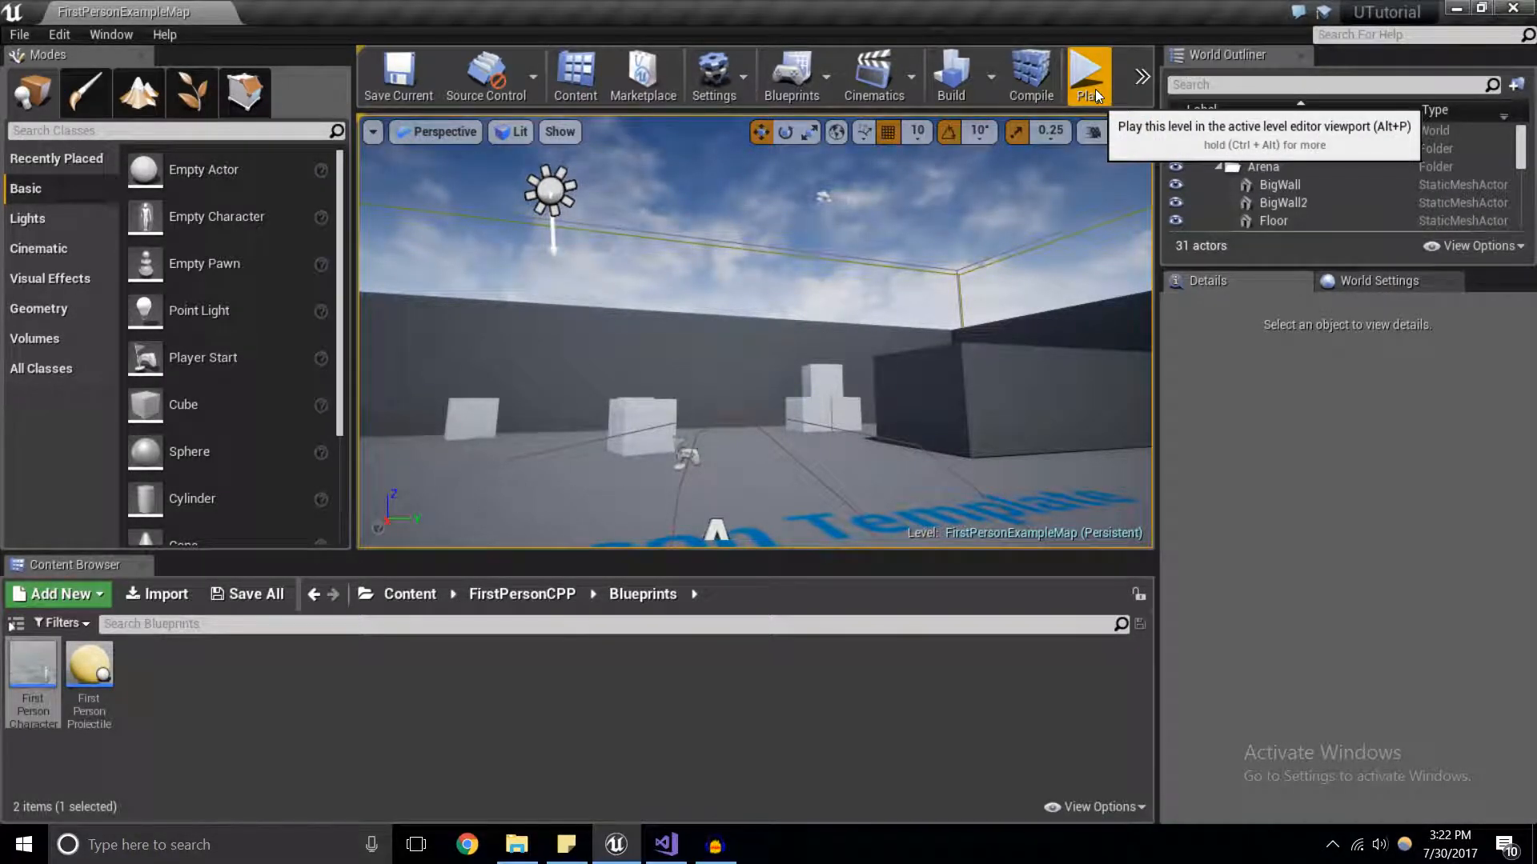
Play-test the level holding the gun, then return to Visual Studio's character header.
click(1086, 75)
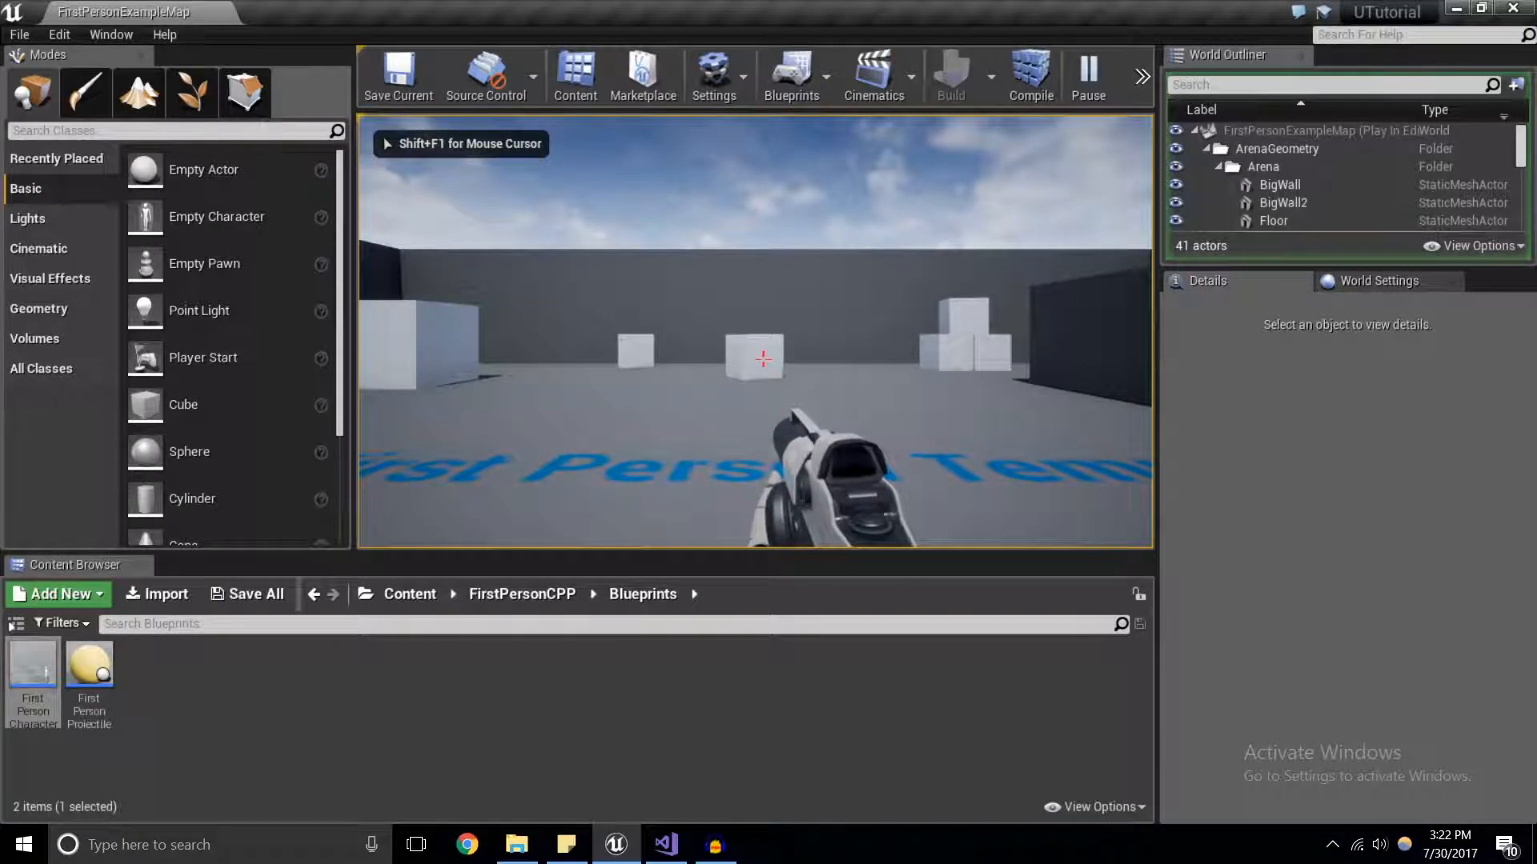
click(663, 843)
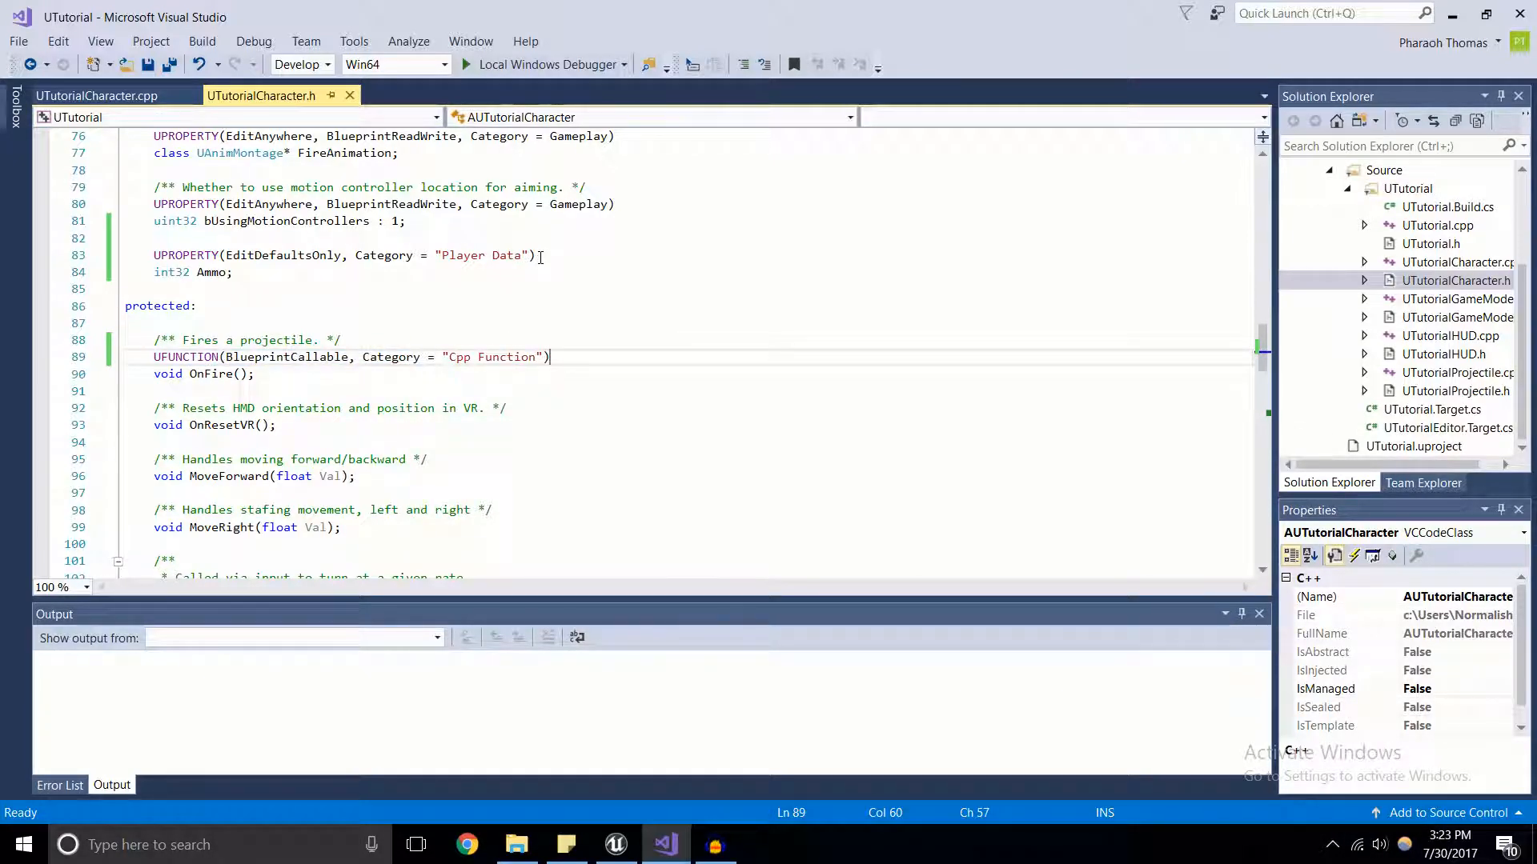
Highlight the Ammo property and OnFire's BlueprintCallable specifier, then save UTutorialCharacter.h.
click(247, 255)
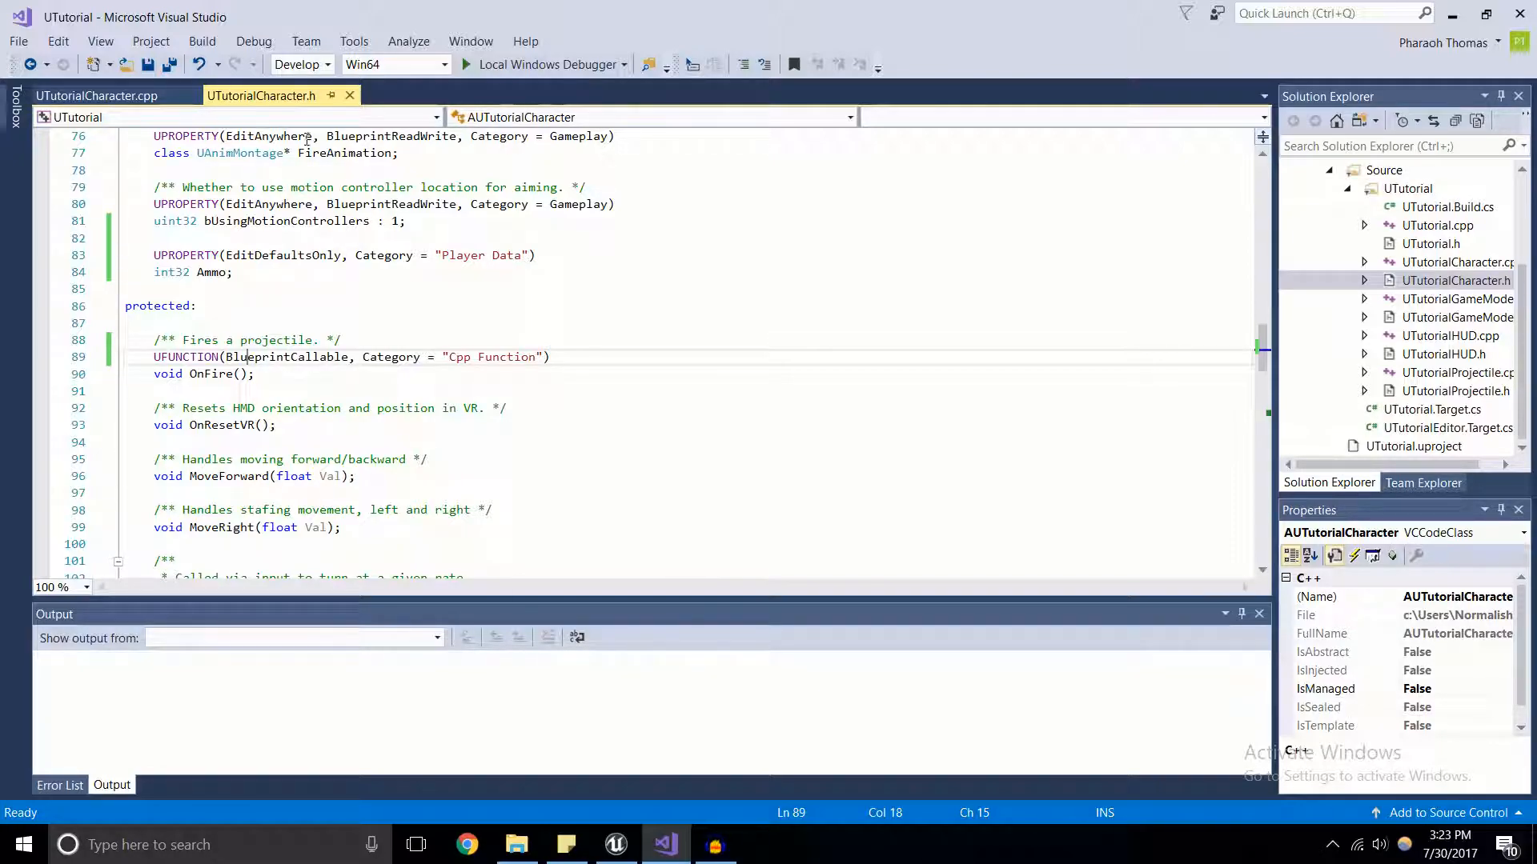
double_click(281, 254)
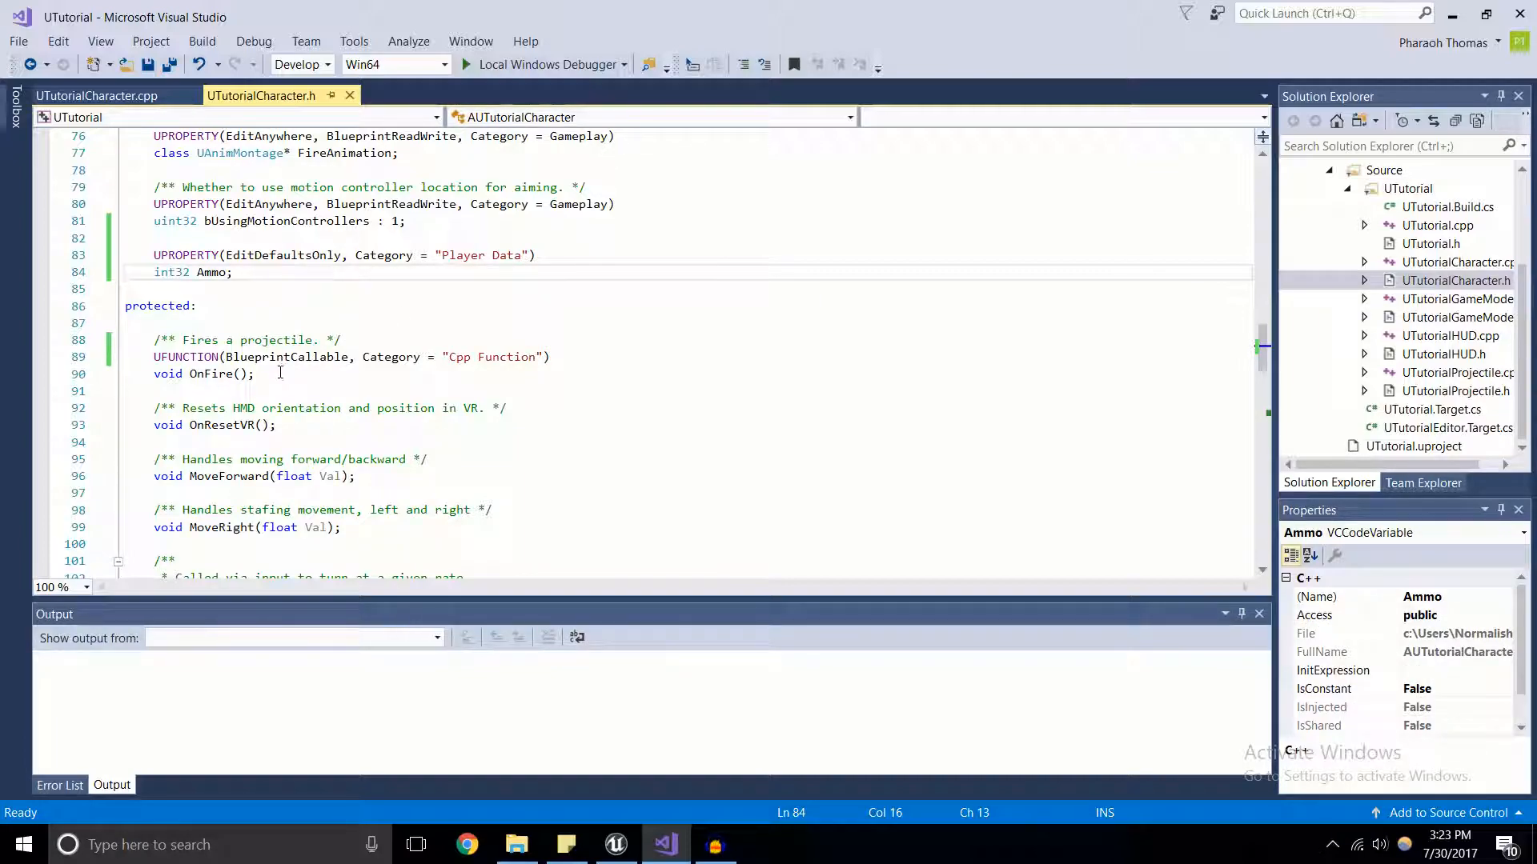
double_click(285, 357)
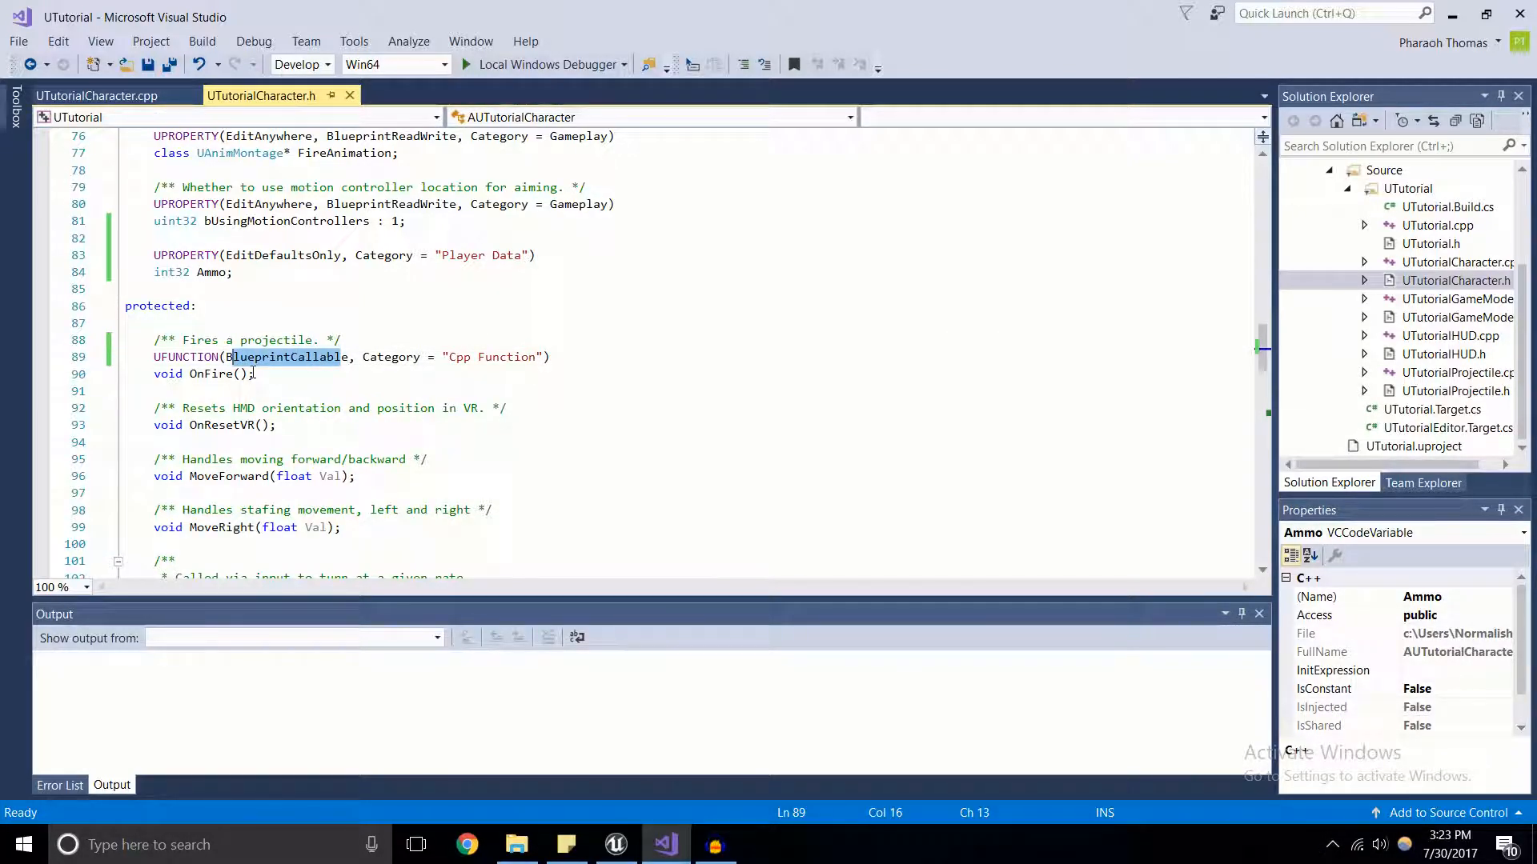
click(343, 357)
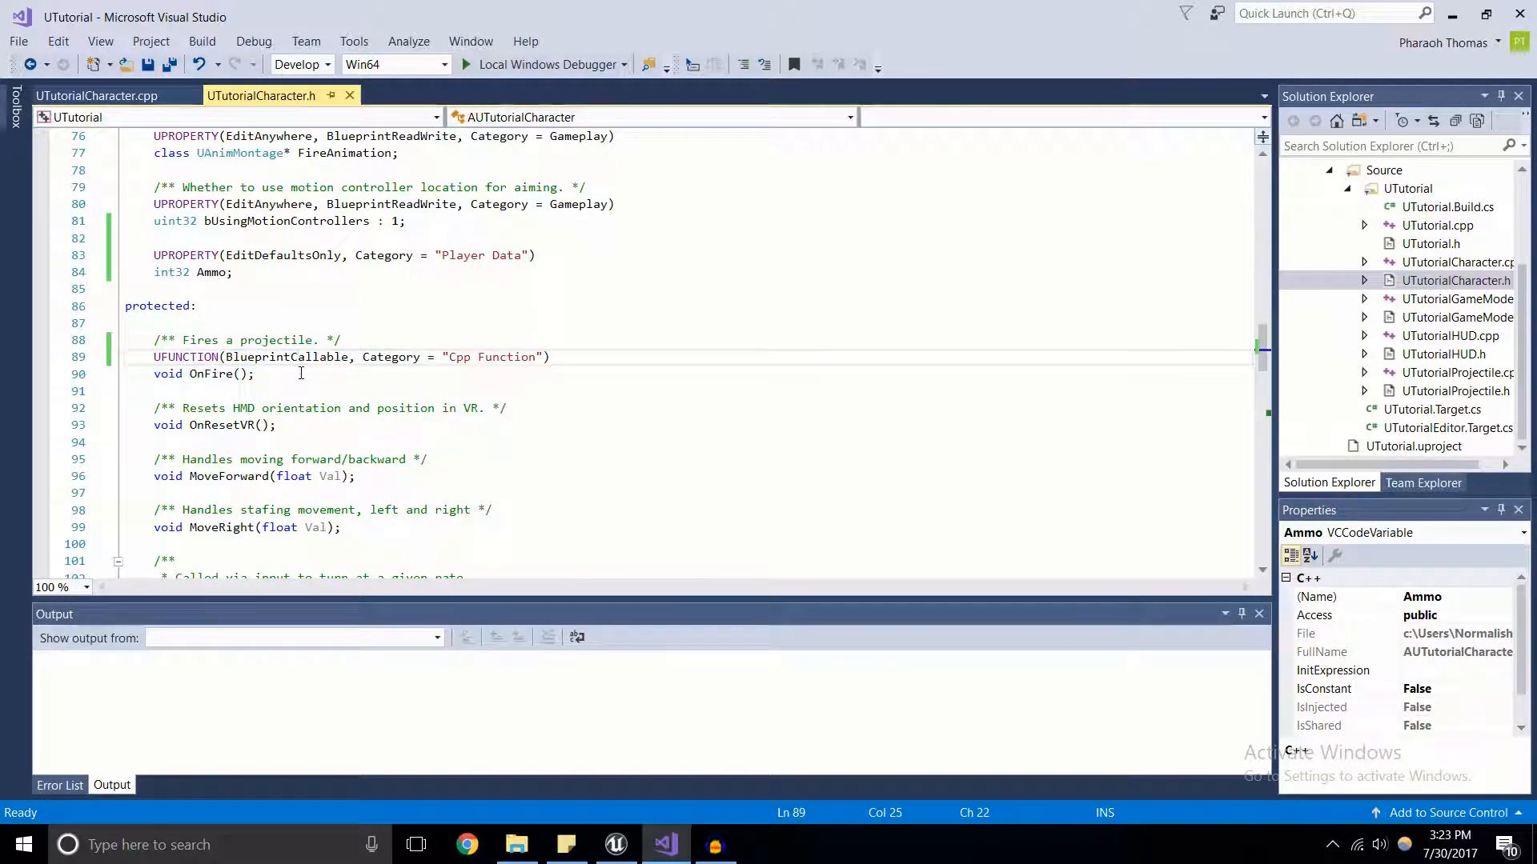
key(ctrl+s)
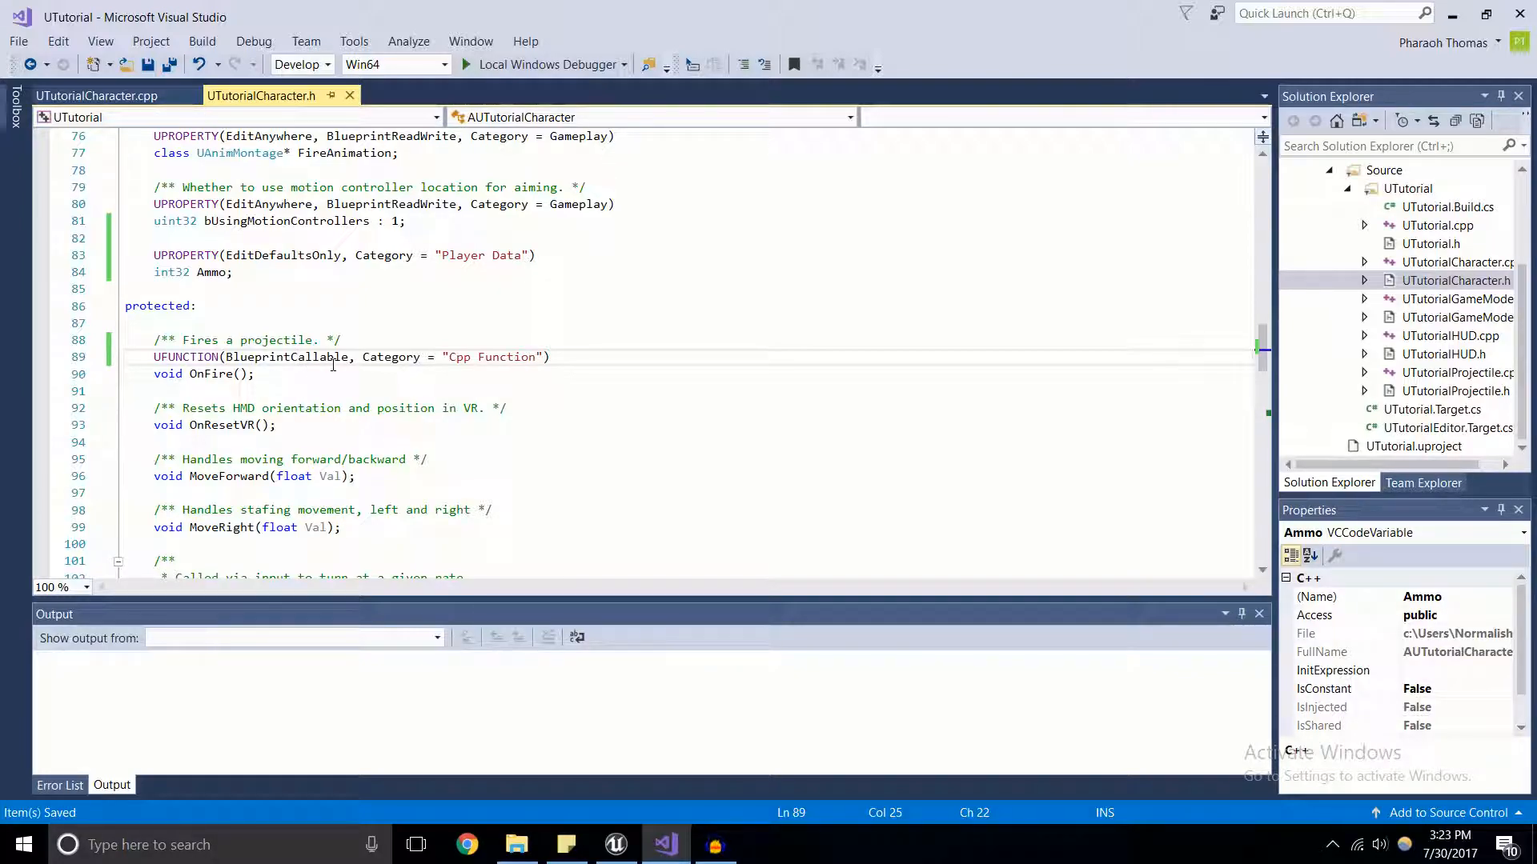
click(295, 357)
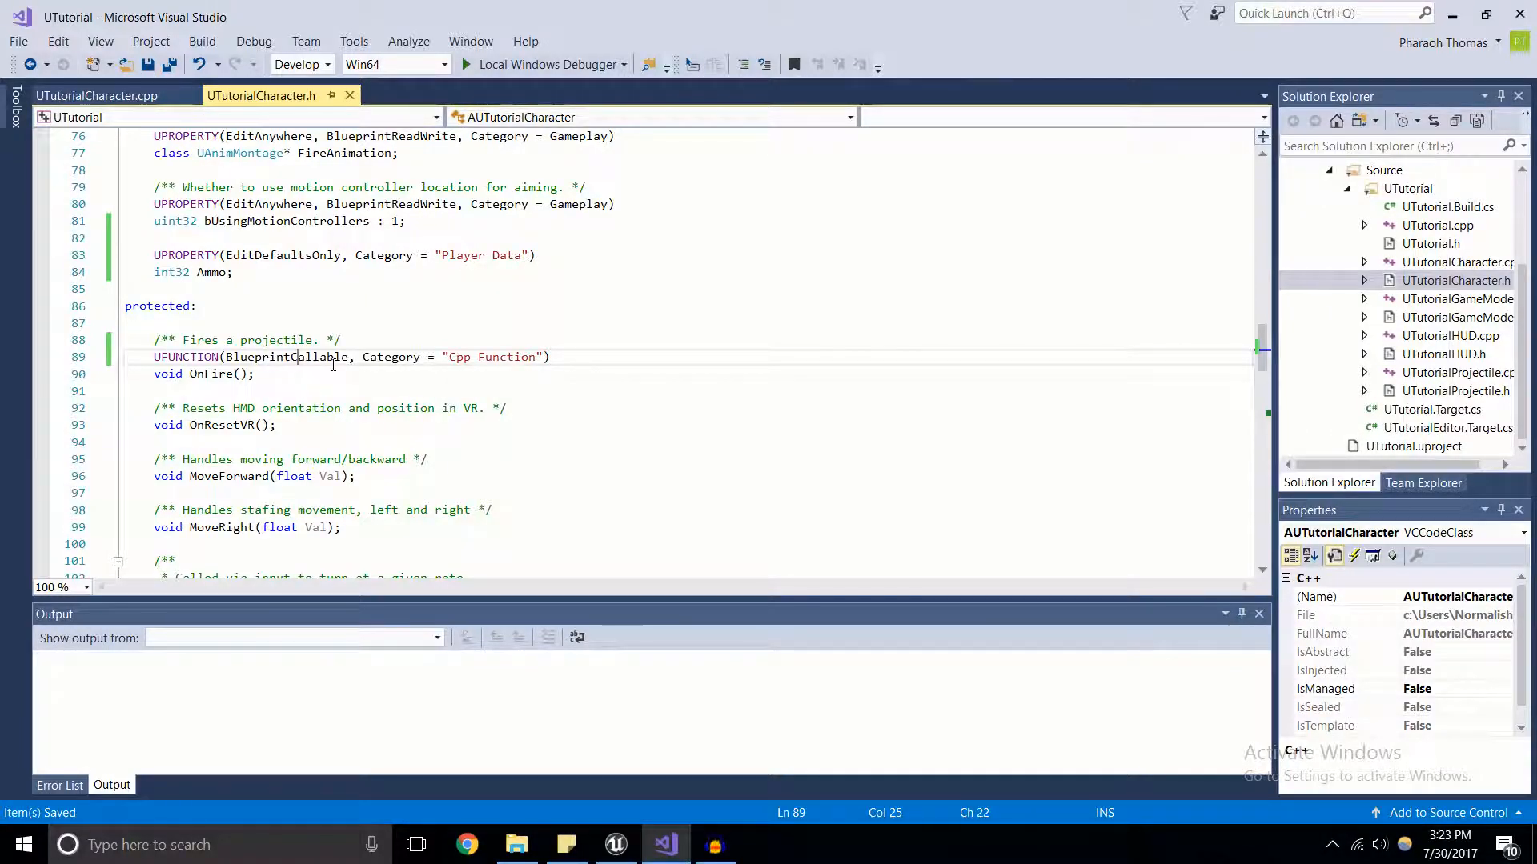